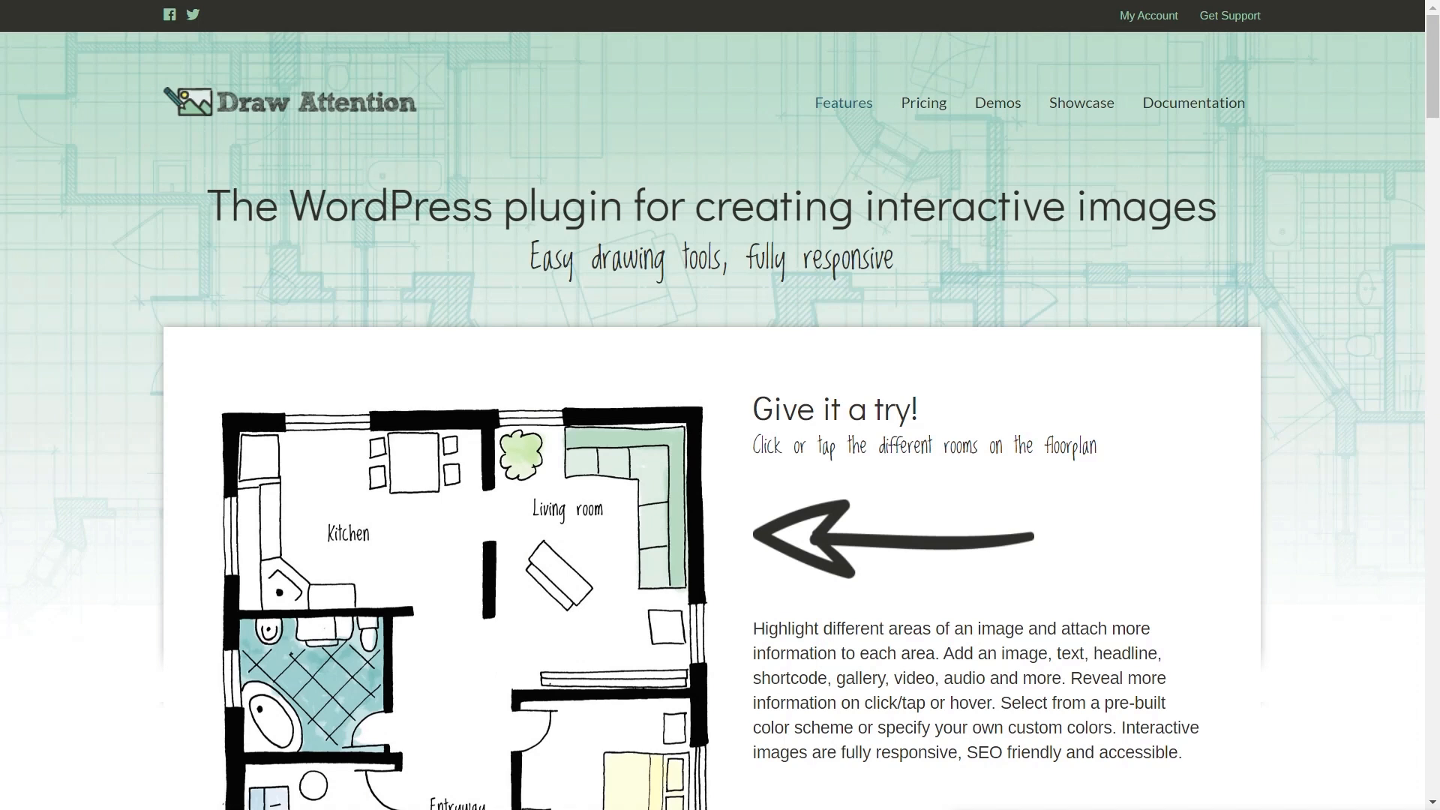
pyautogui.moveTo(1277, 696)
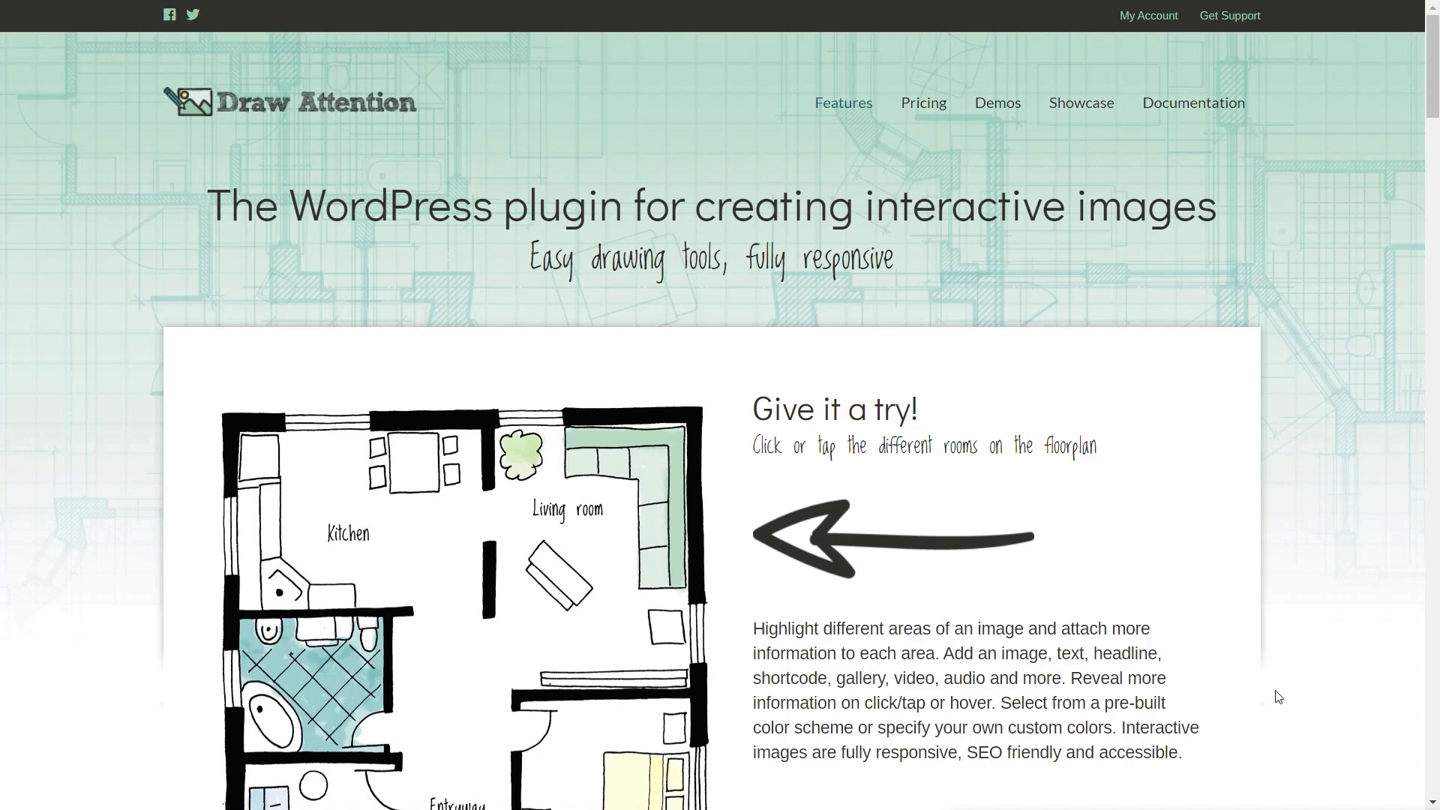
# Explore the demo floorplan by opening and closing the Bedroom, Kitchen and Living room details
pyautogui.scroll(-3)
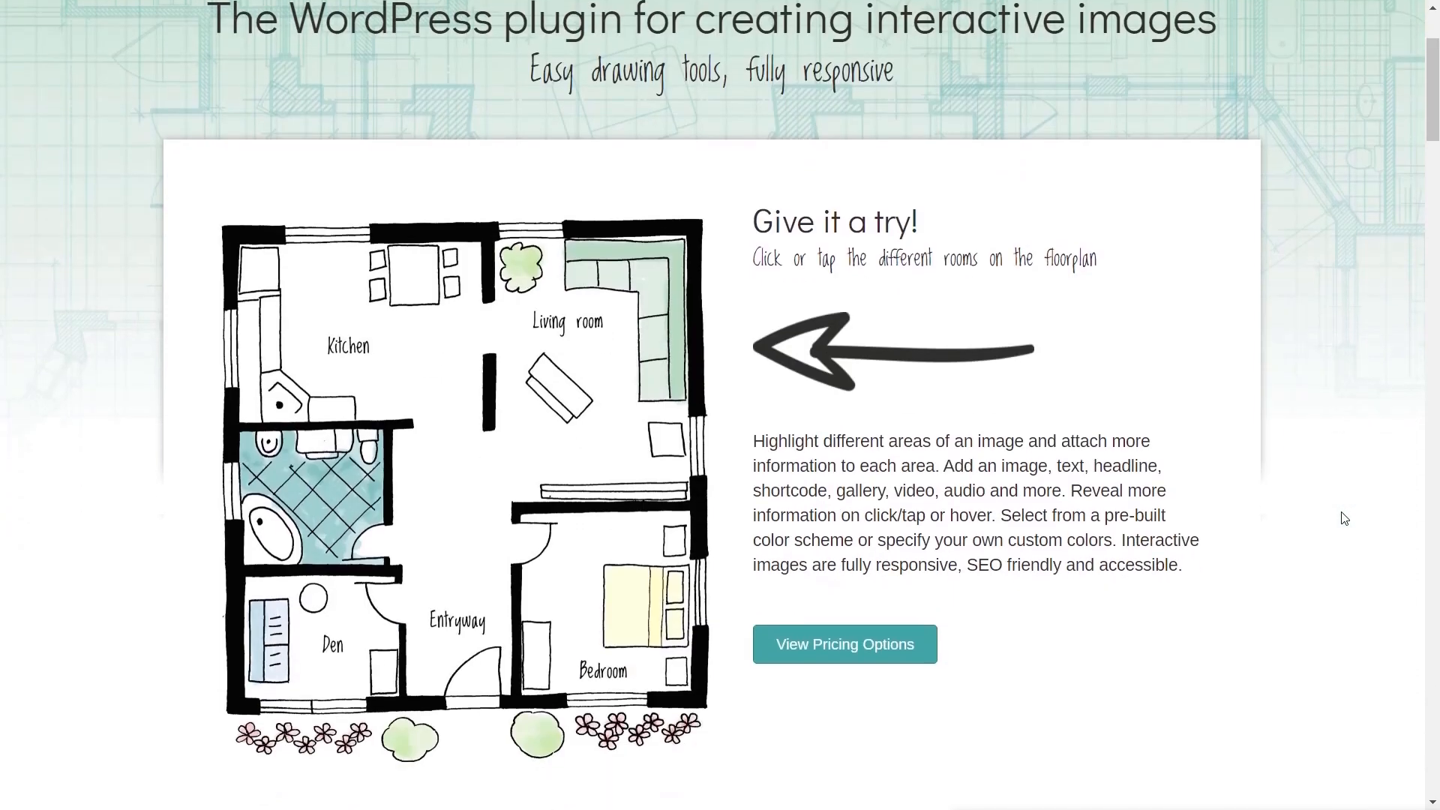
pyautogui.scroll(-3)
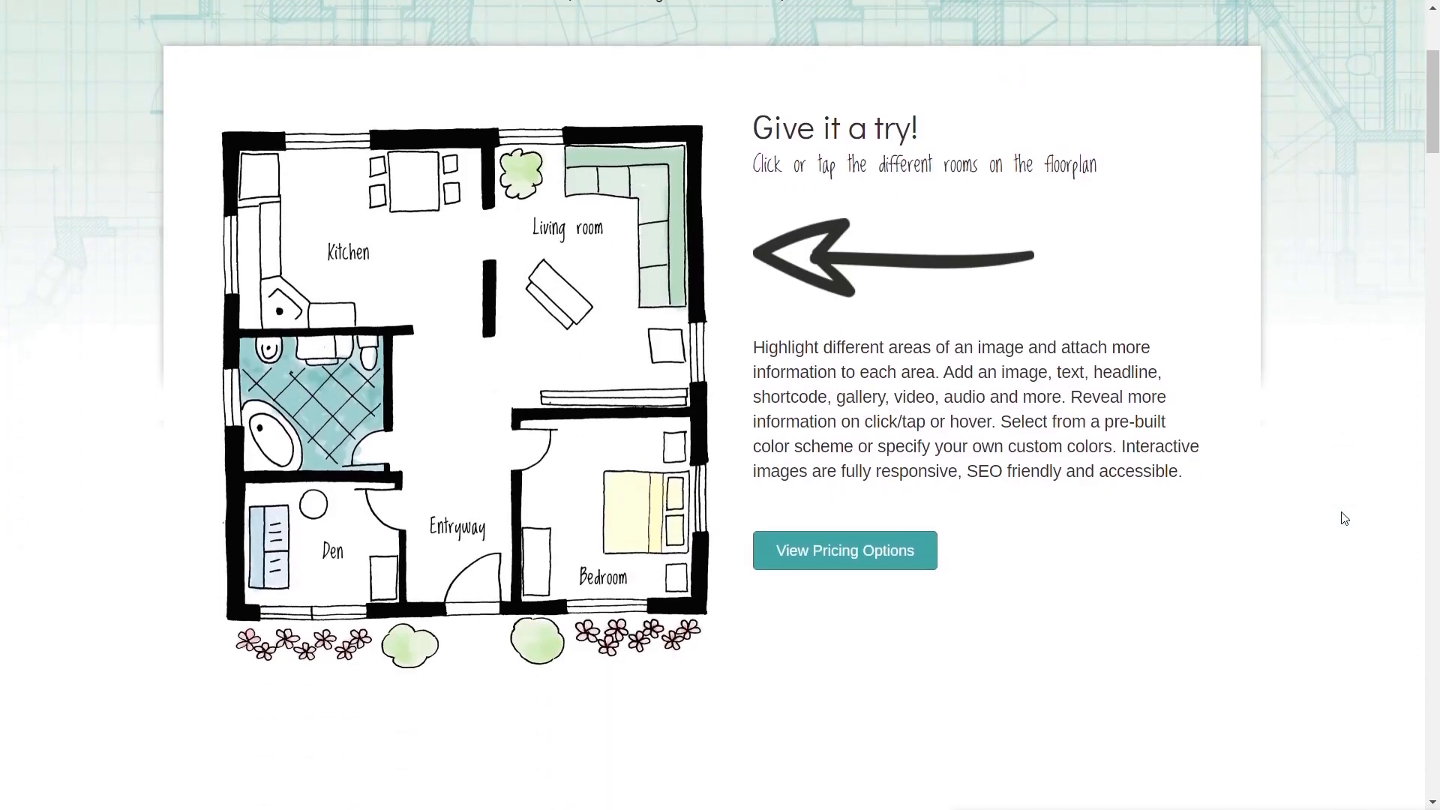
pyautogui.moveTo(1084, 414)
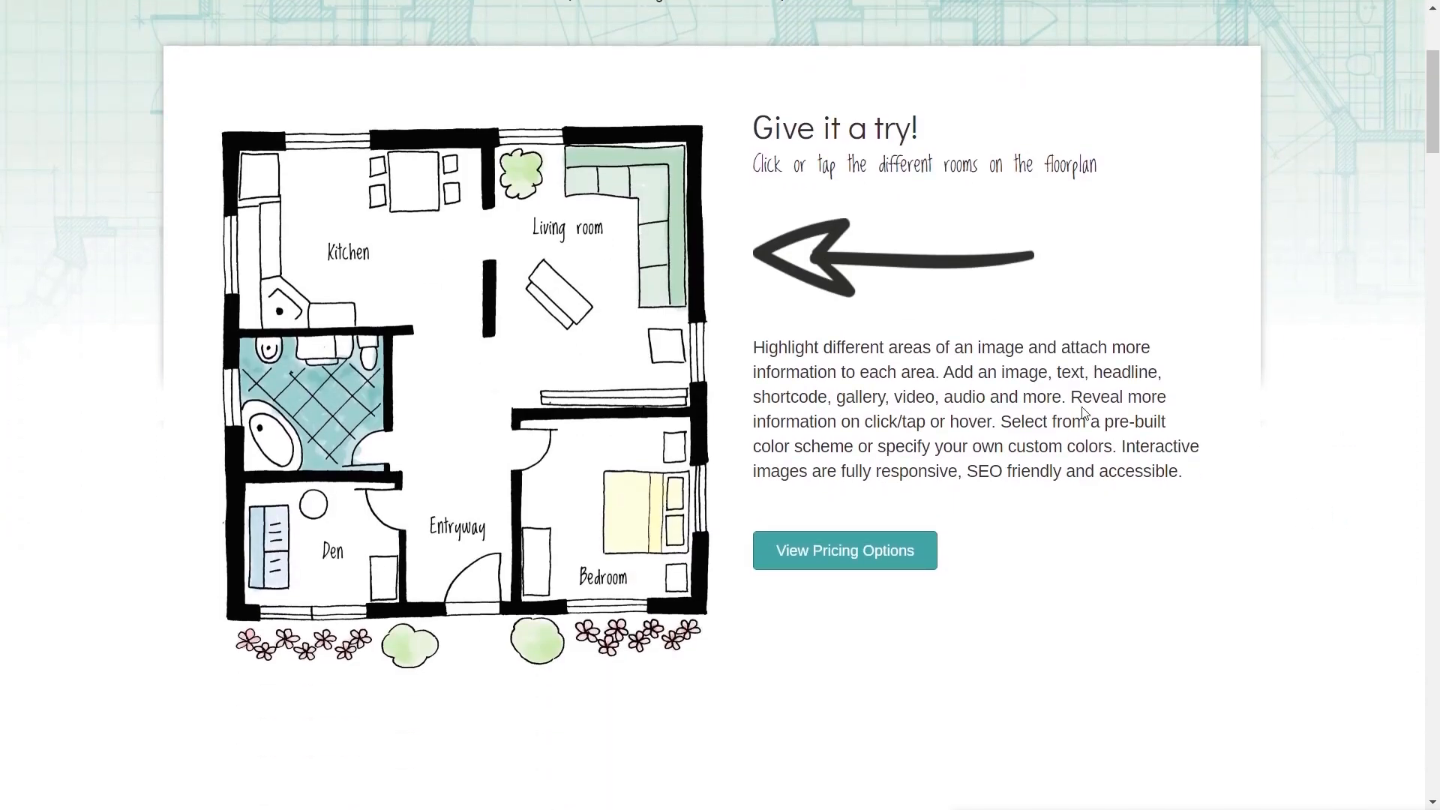
pyautogui.click(384, 237)
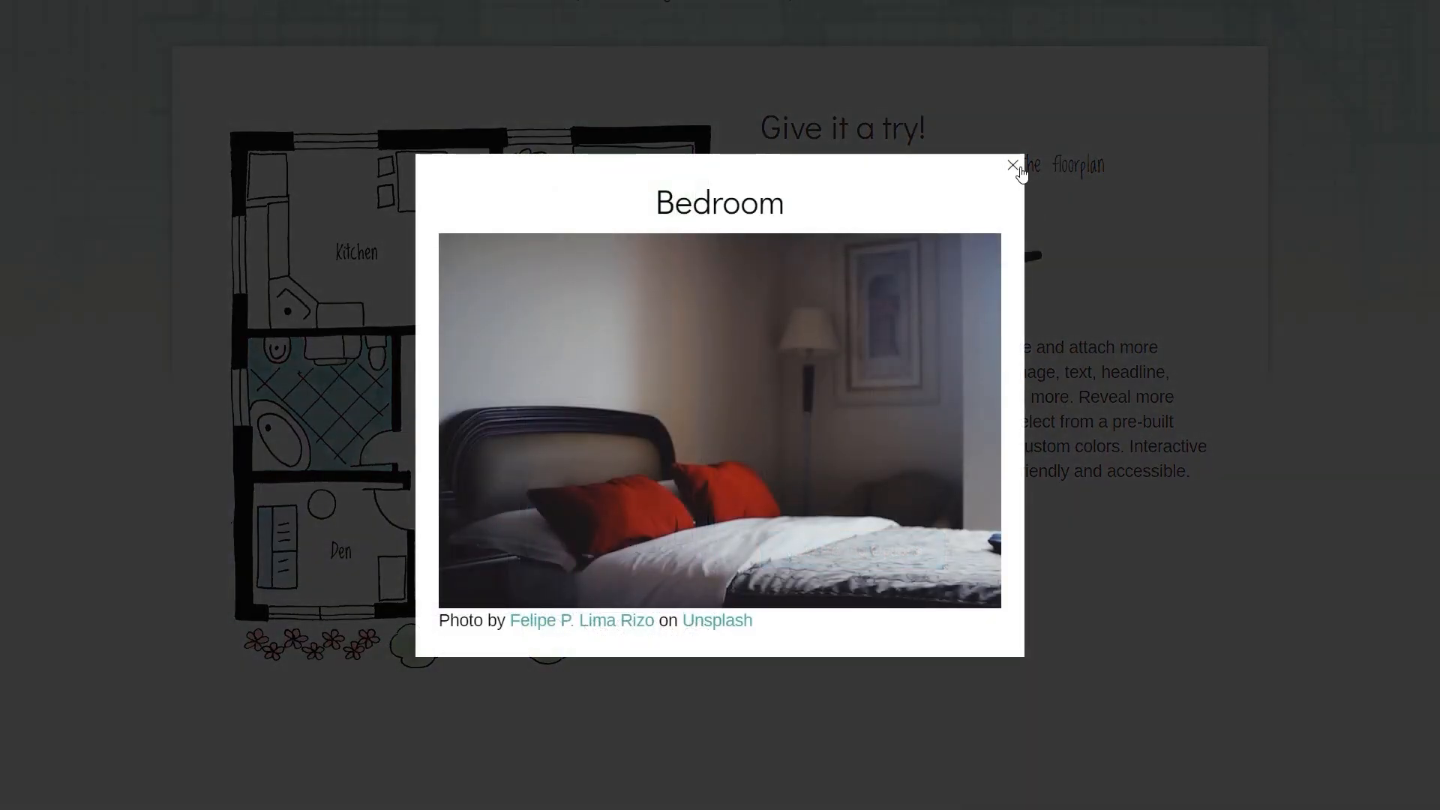
pyautogui.click(357, 252)
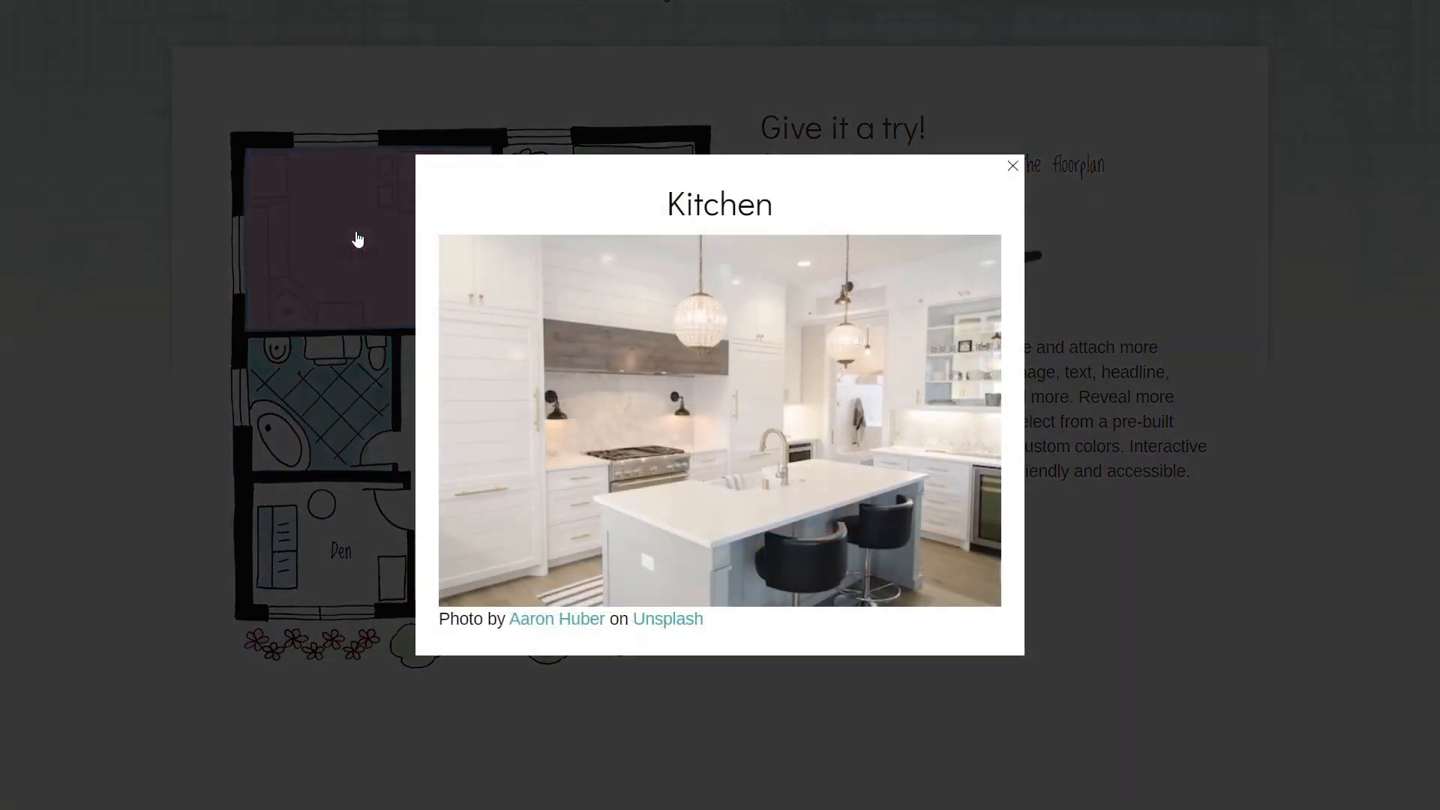
pyautogui.click(1012, 165)
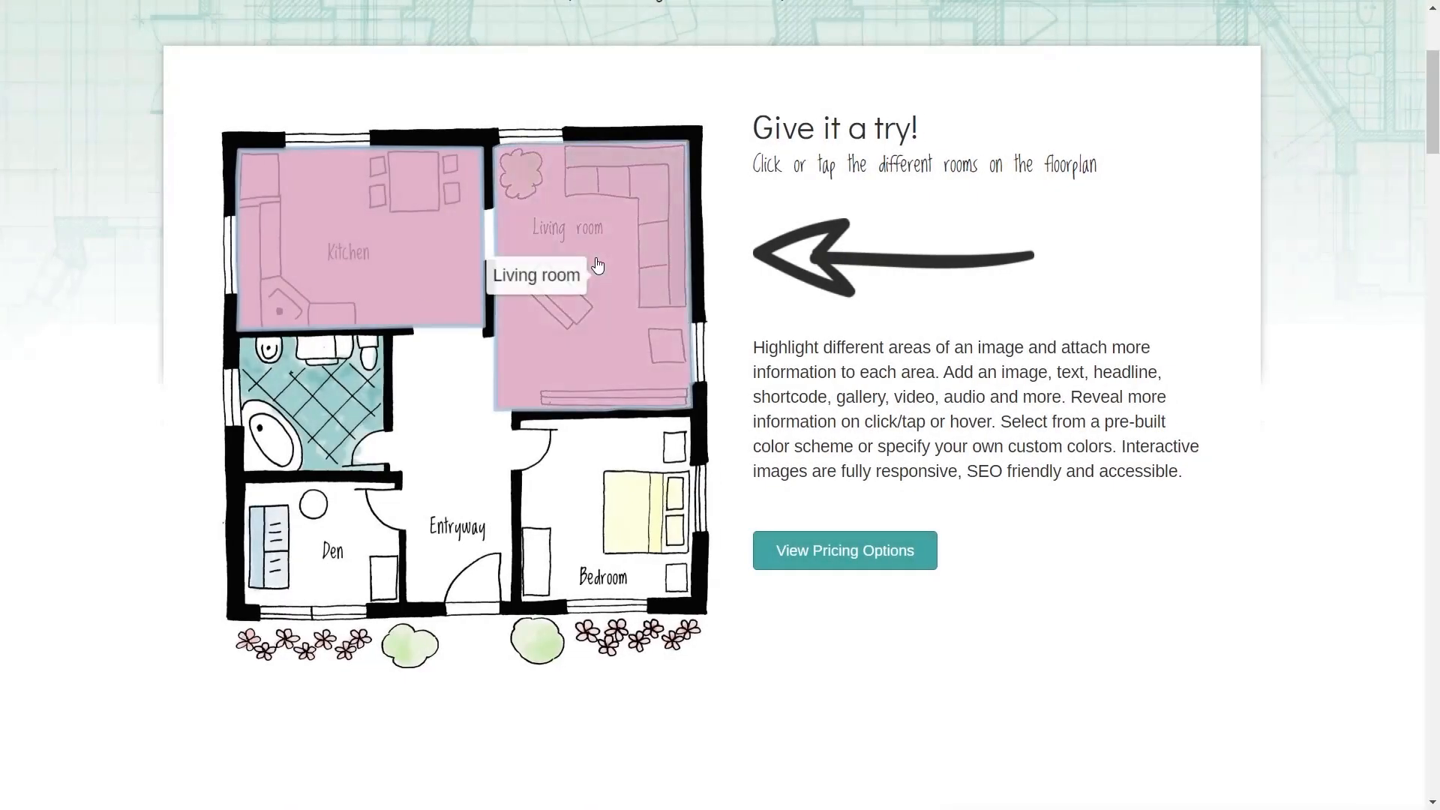
pyautogui.click(597, 266)
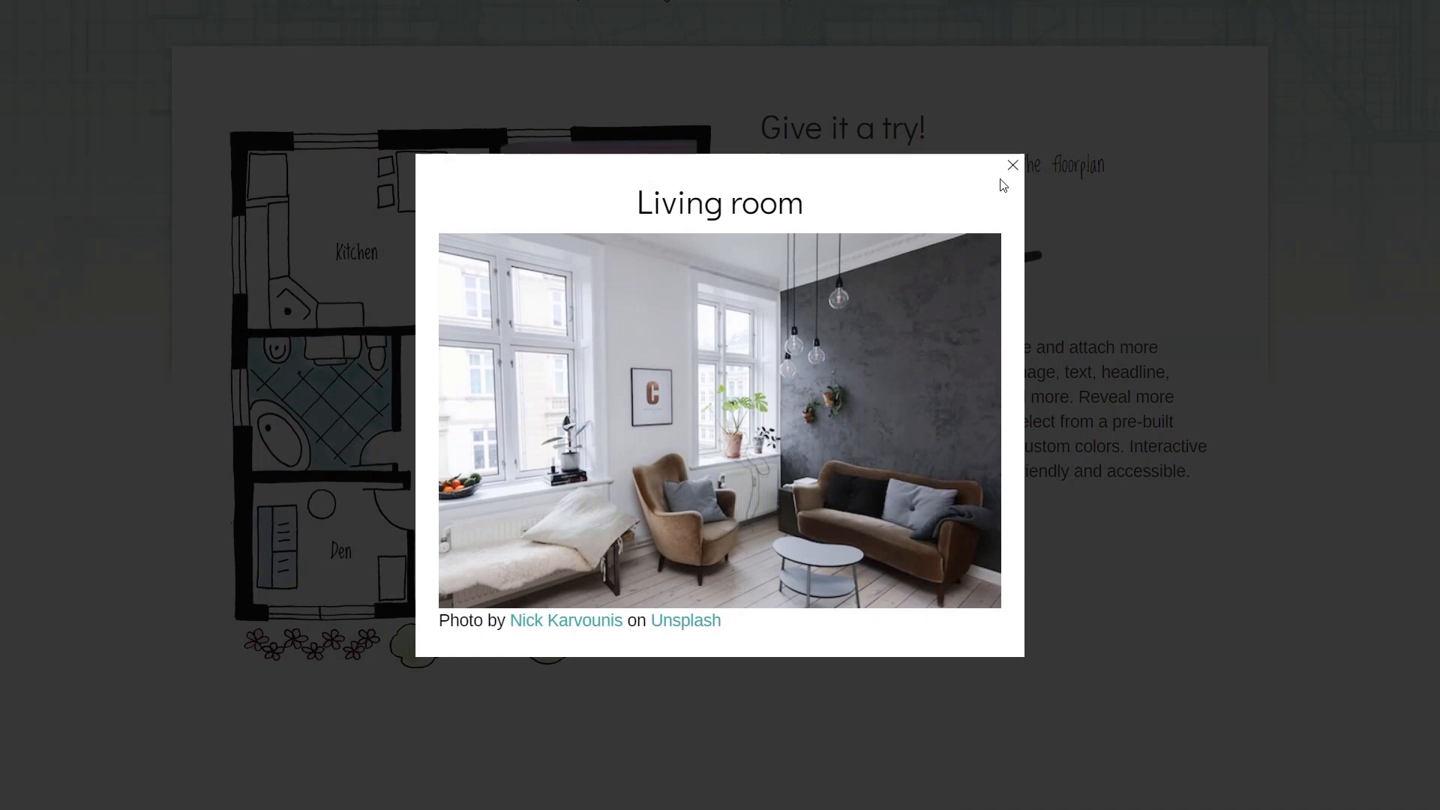
pyautogui.click(1012, 165)
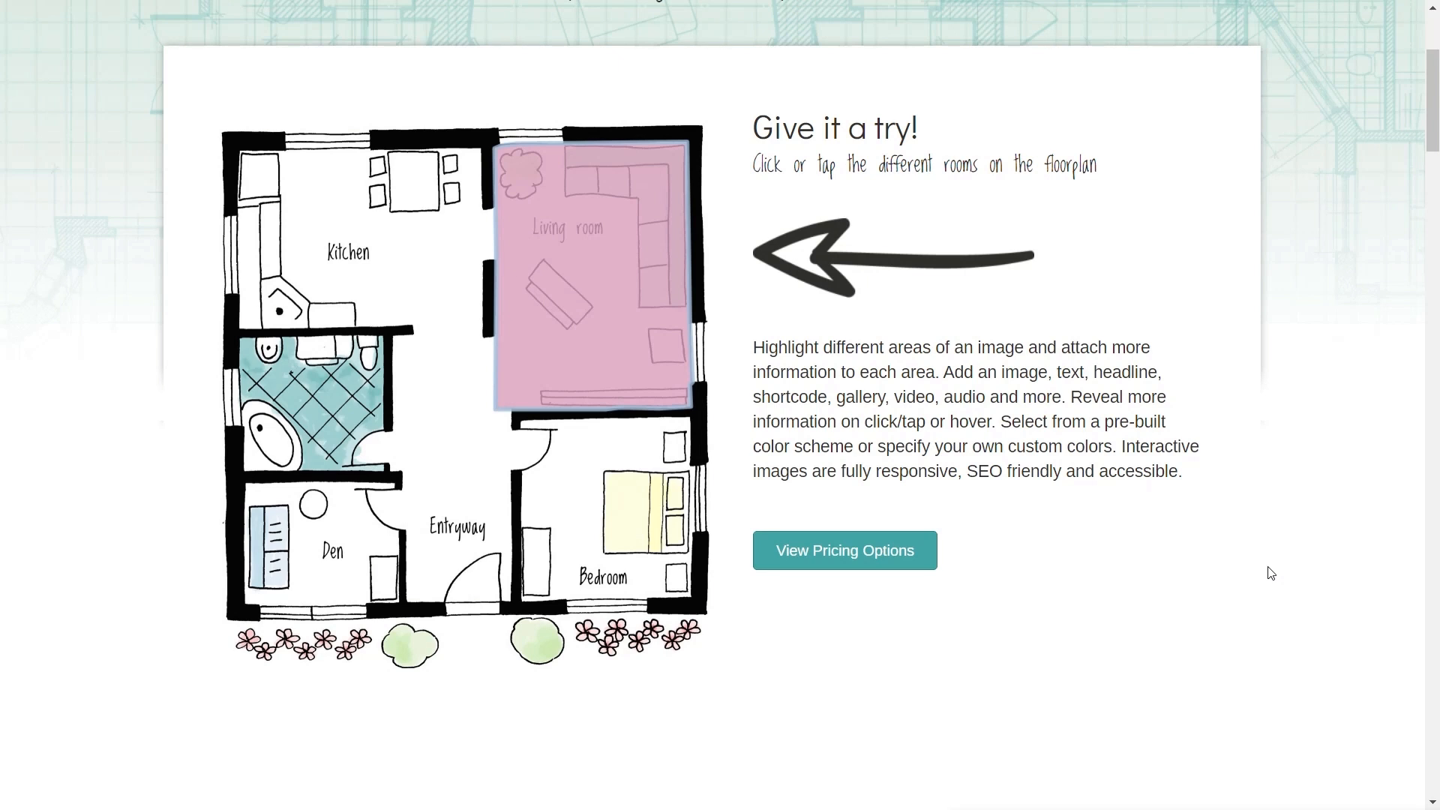
pyautogui.moveTo(1288, 568)
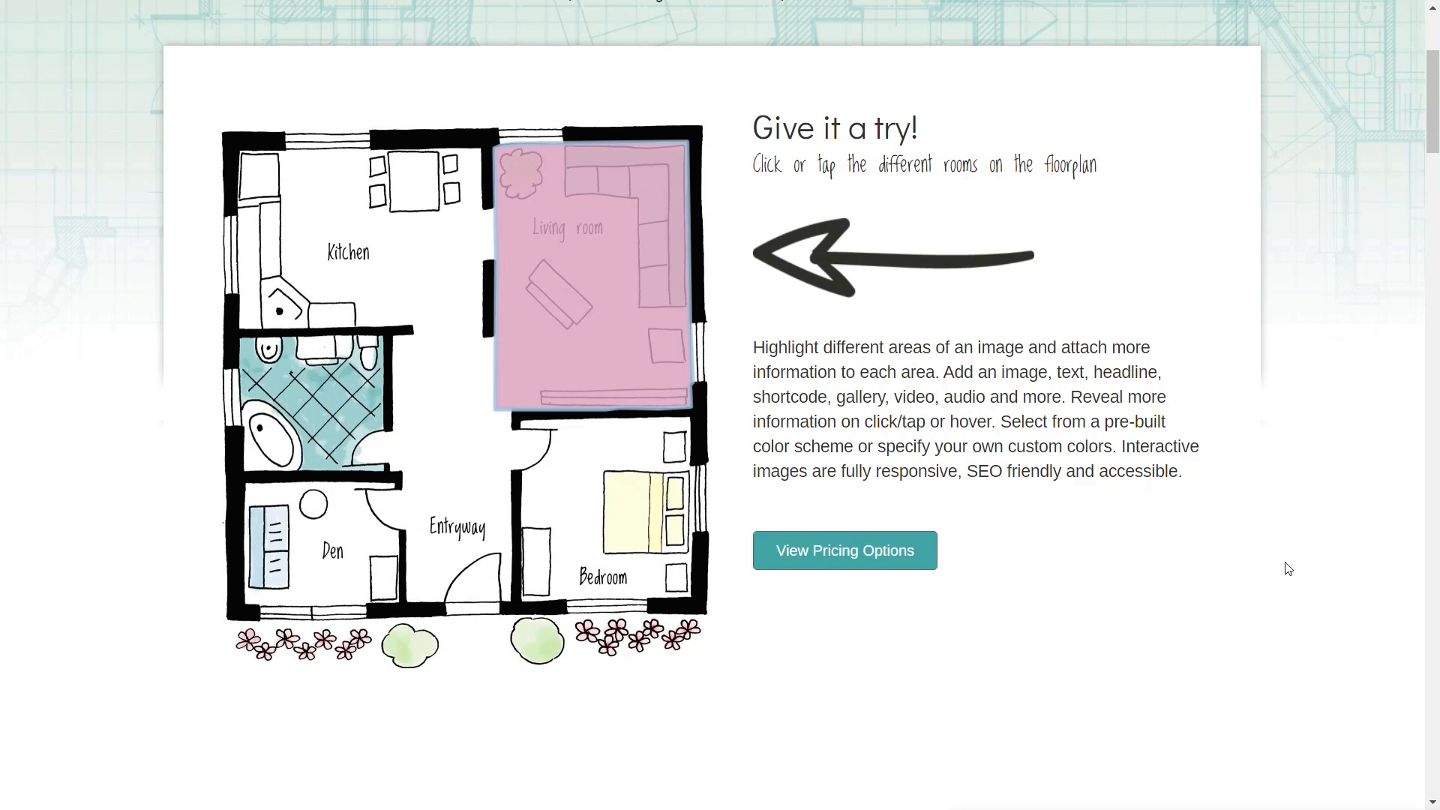
pyautogui.moveTo(945, 546)
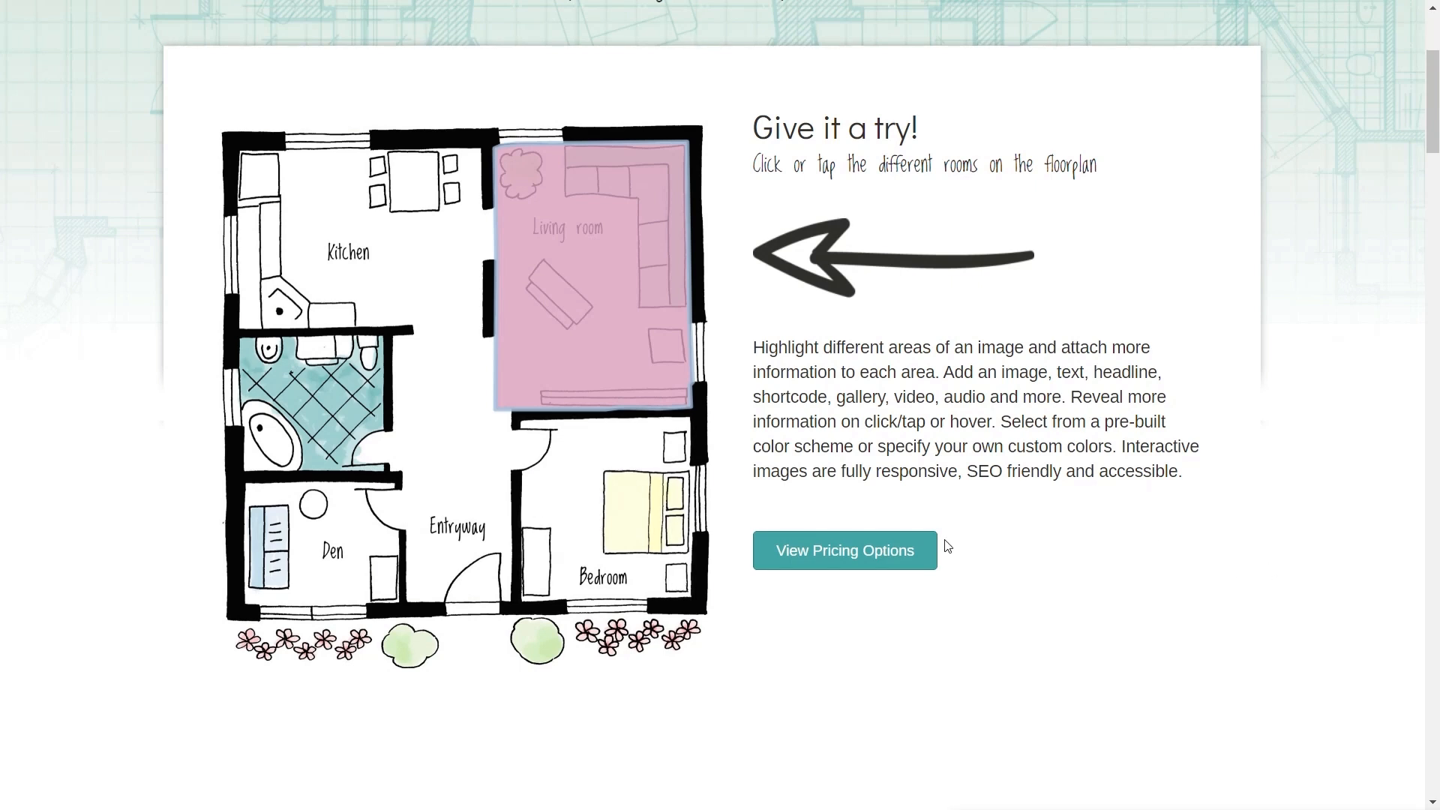
# Go to pricing options and review the $124 Unlimited and $74 Single plans
pyautogui.scroll(-3)
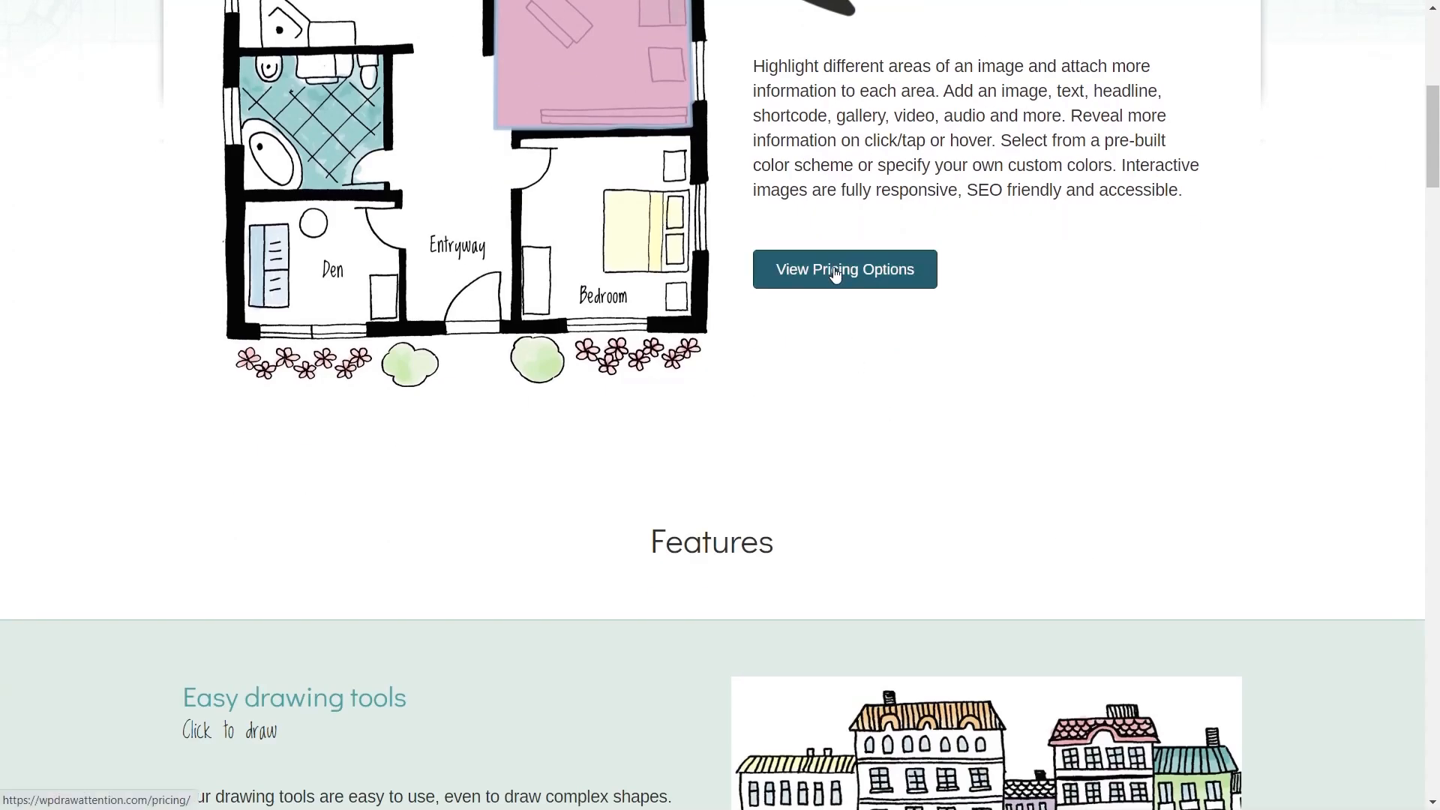
pyautogui.click(843, 270)
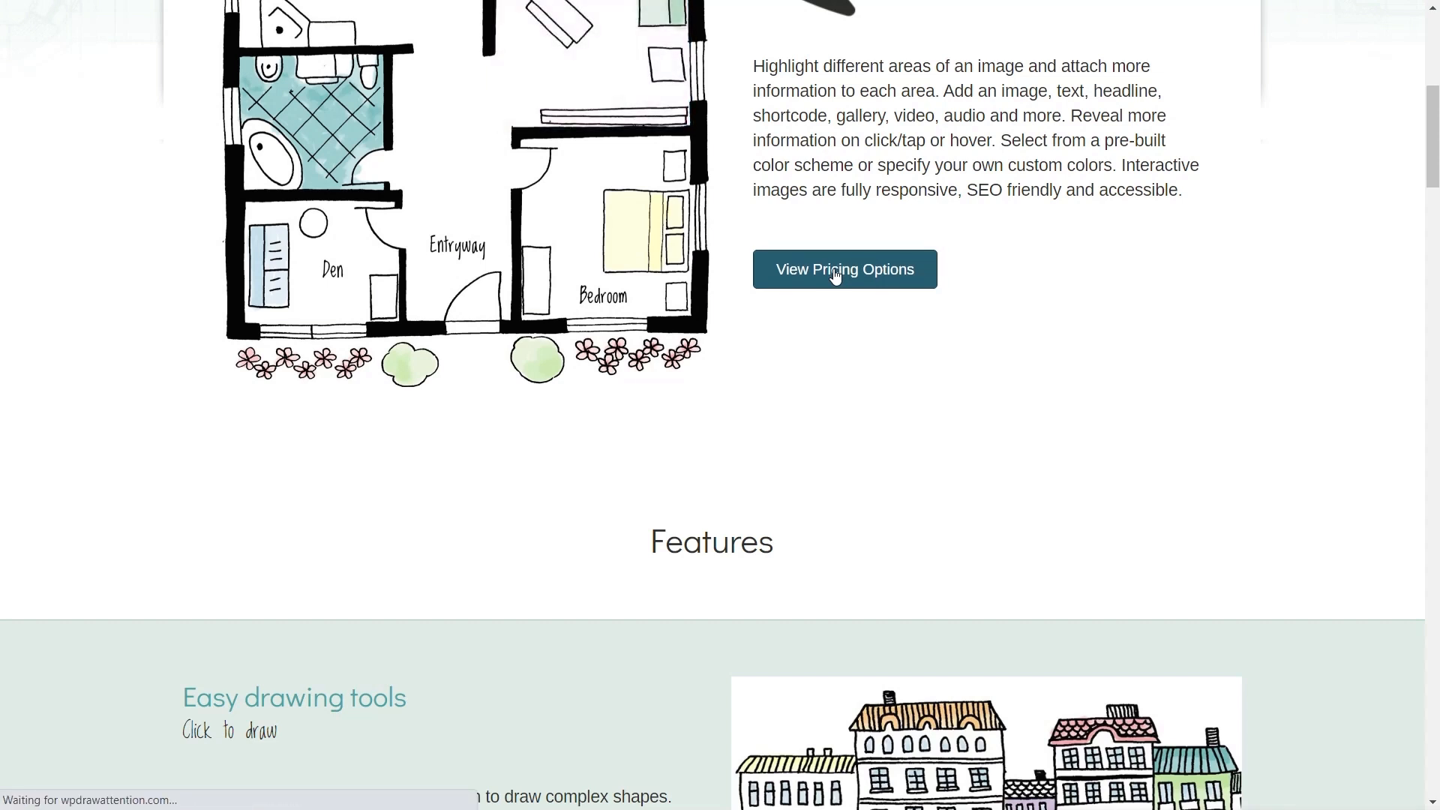
pyautogui.click(843, 269)
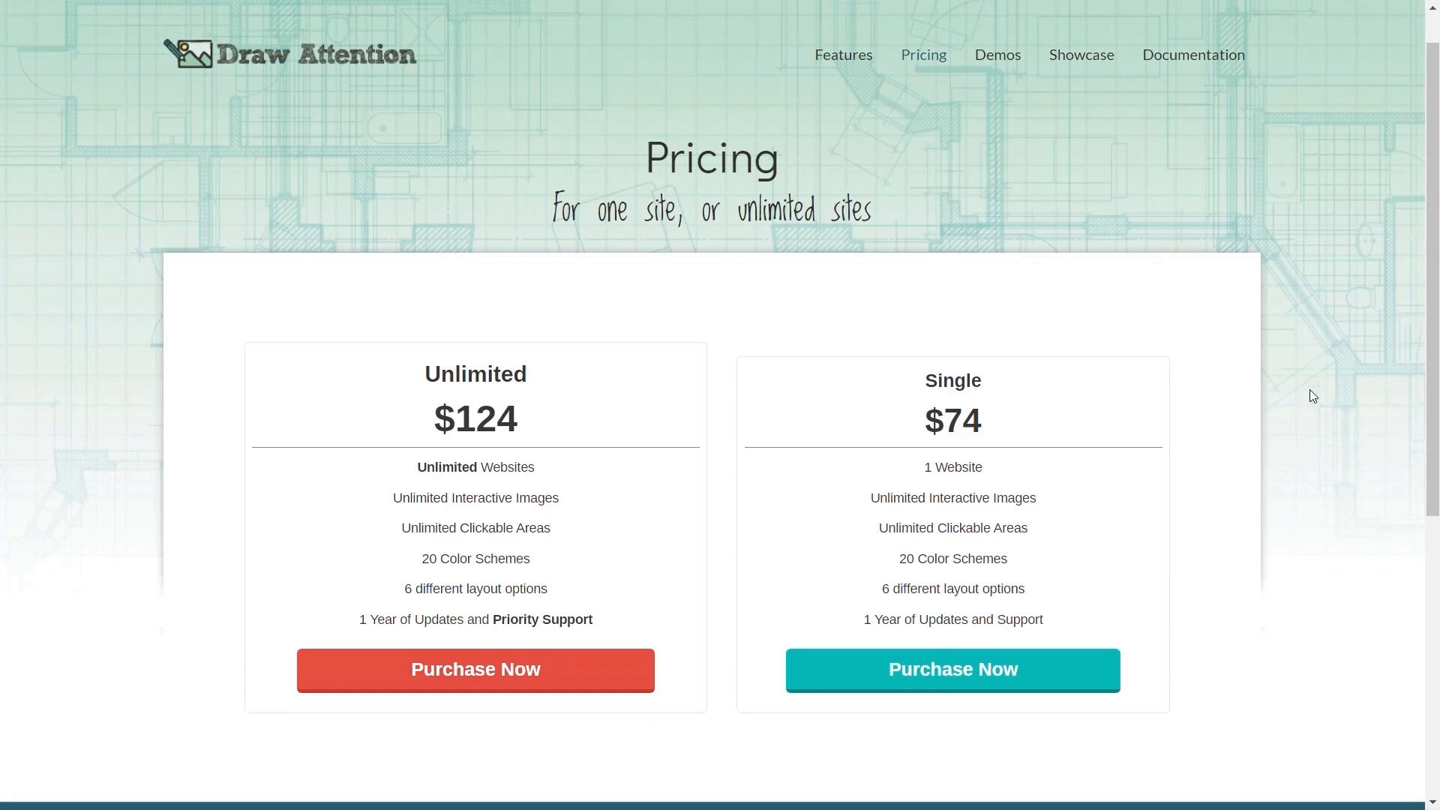
pyautogui.scroll(-3)
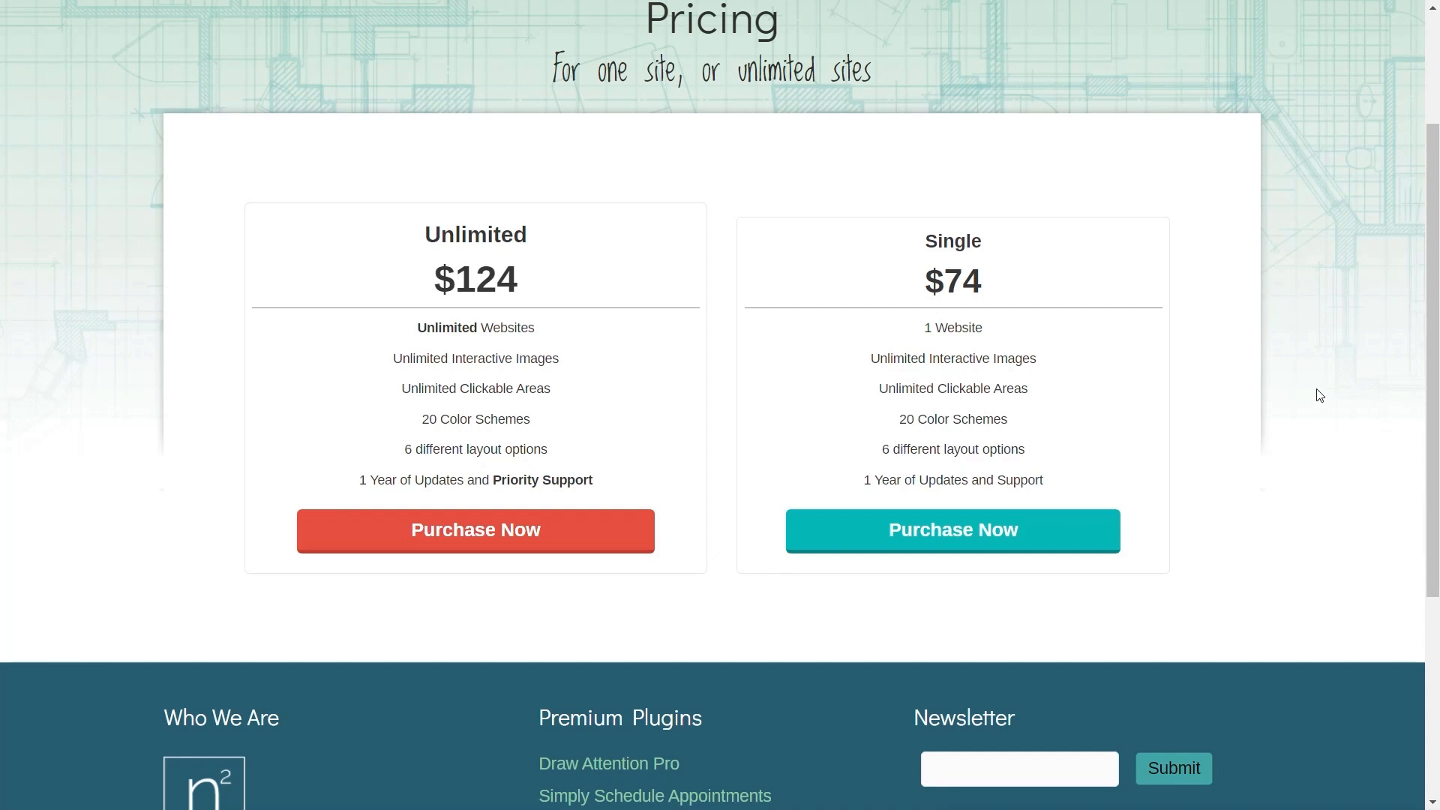
pyautogui.moveTo(479, 286)
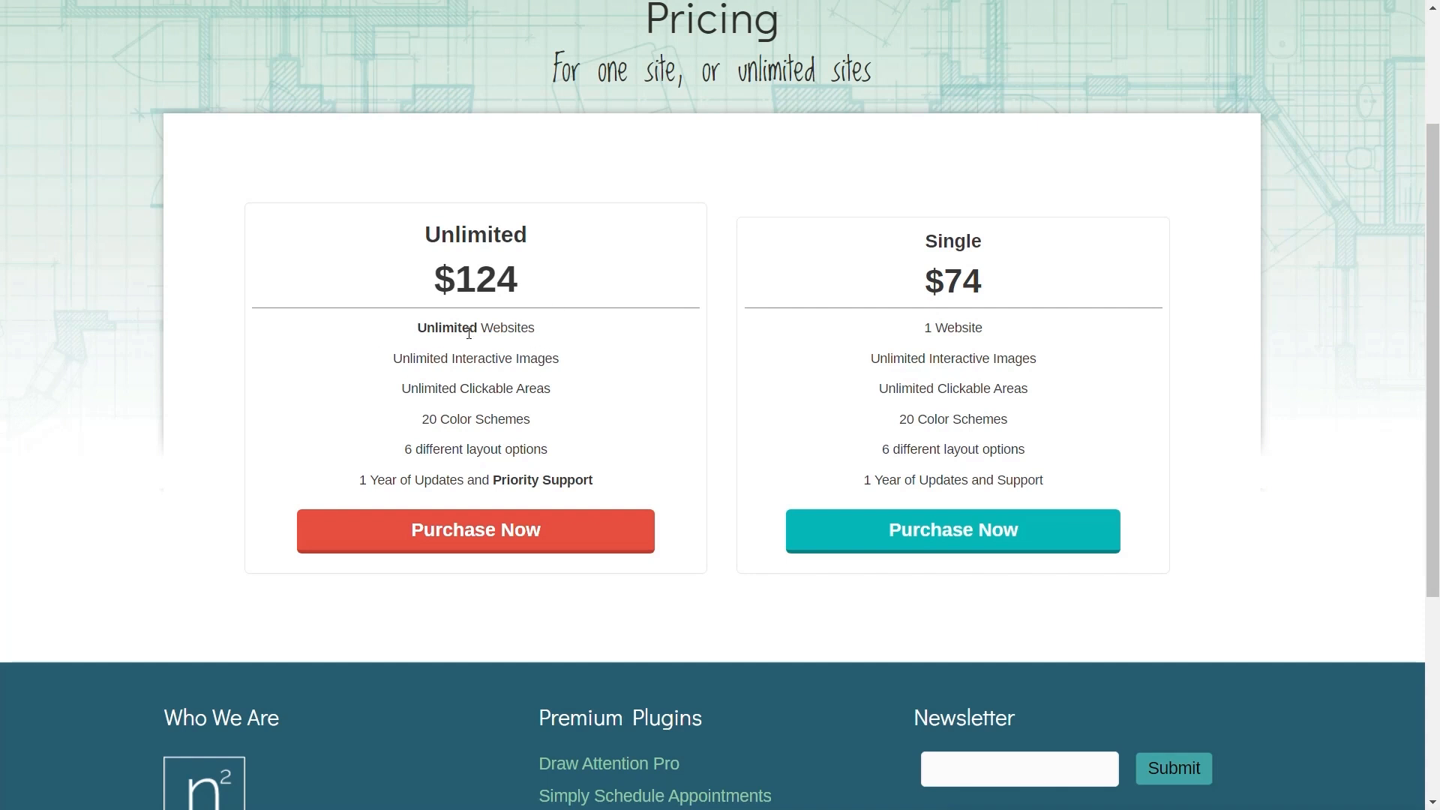
pyautogui.moveTo(433, 351)
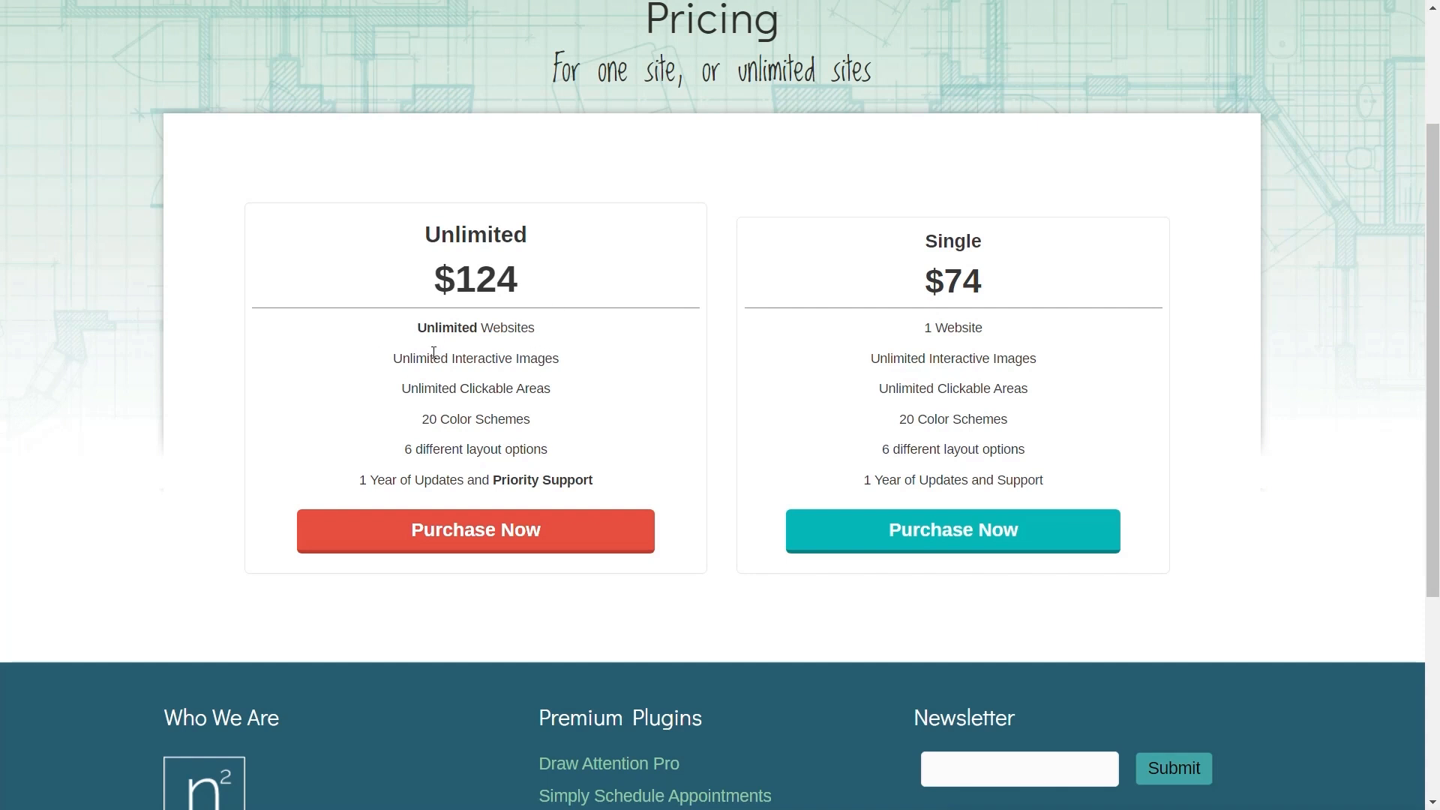
pyautogui.moveTo(914, 343)
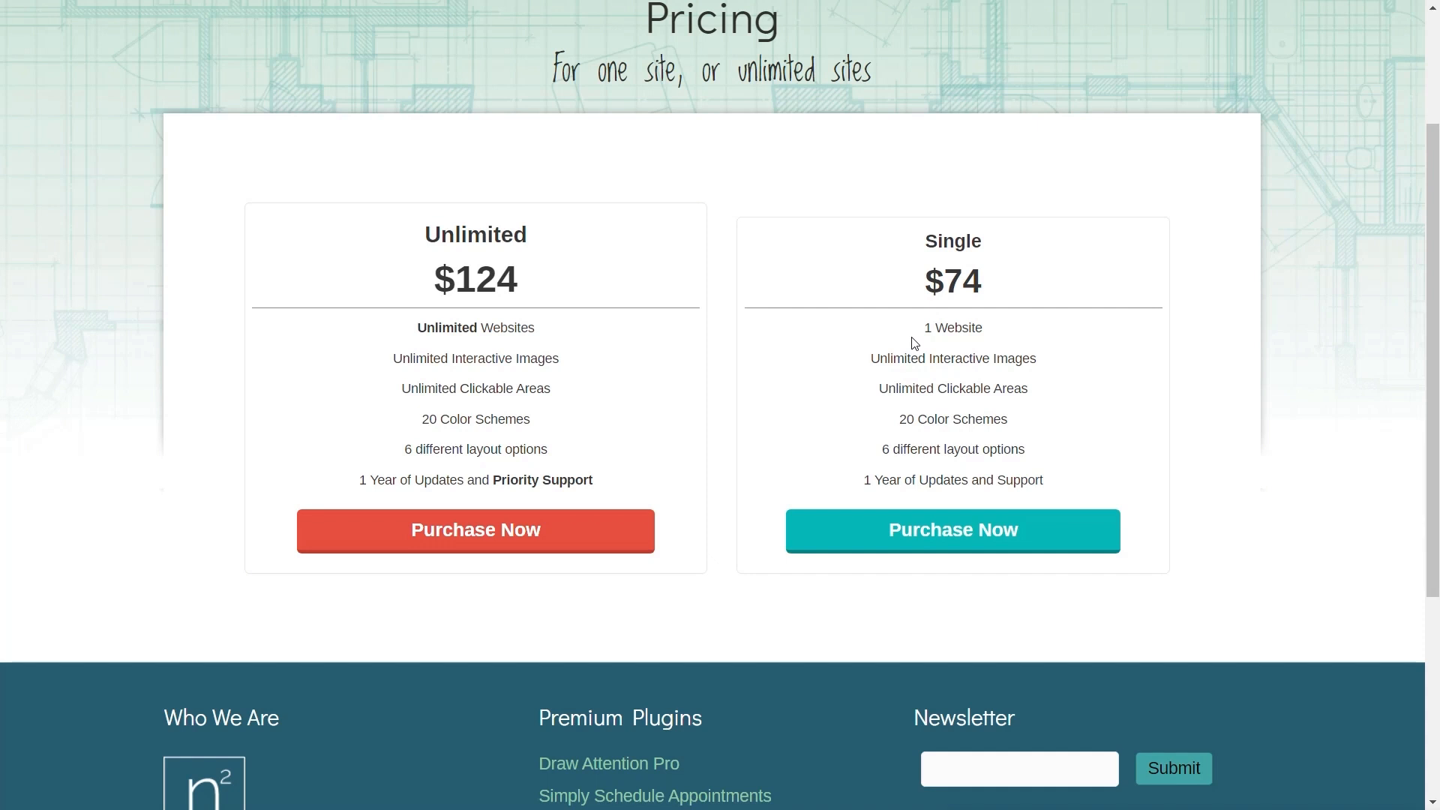
pyautogui.moveTo(1116, 453)
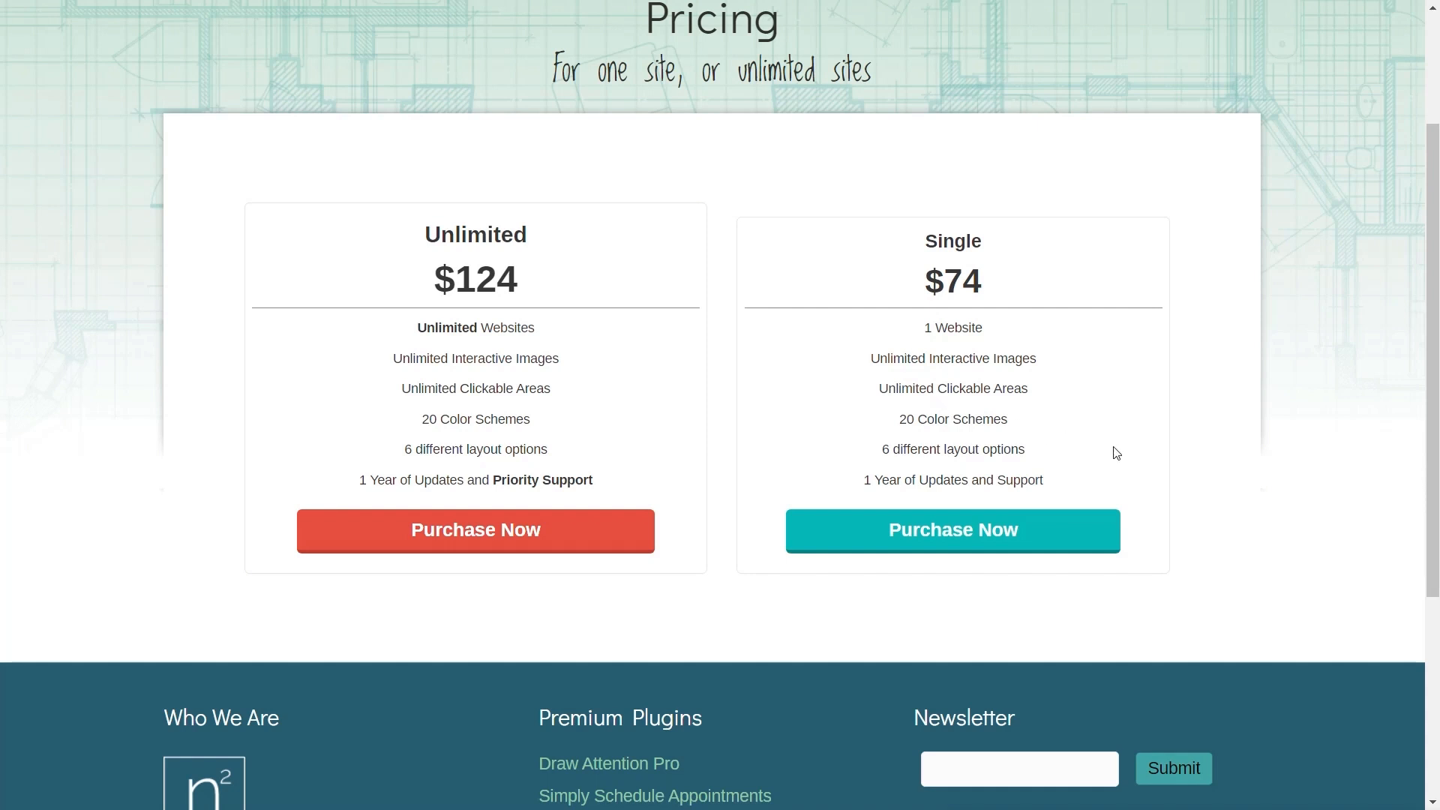
pyautogui.scroll(-3)
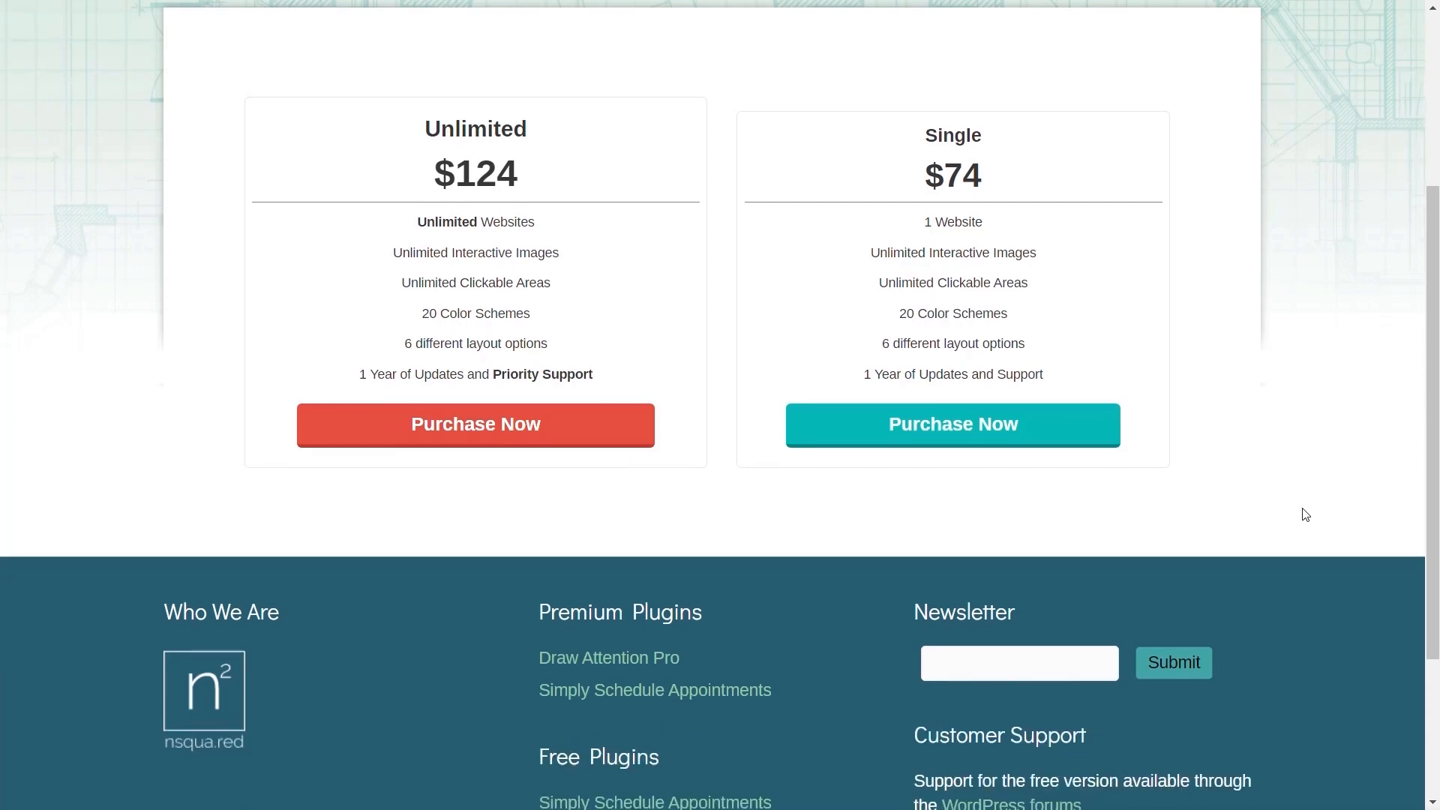
pyautogui.scroll(-3)
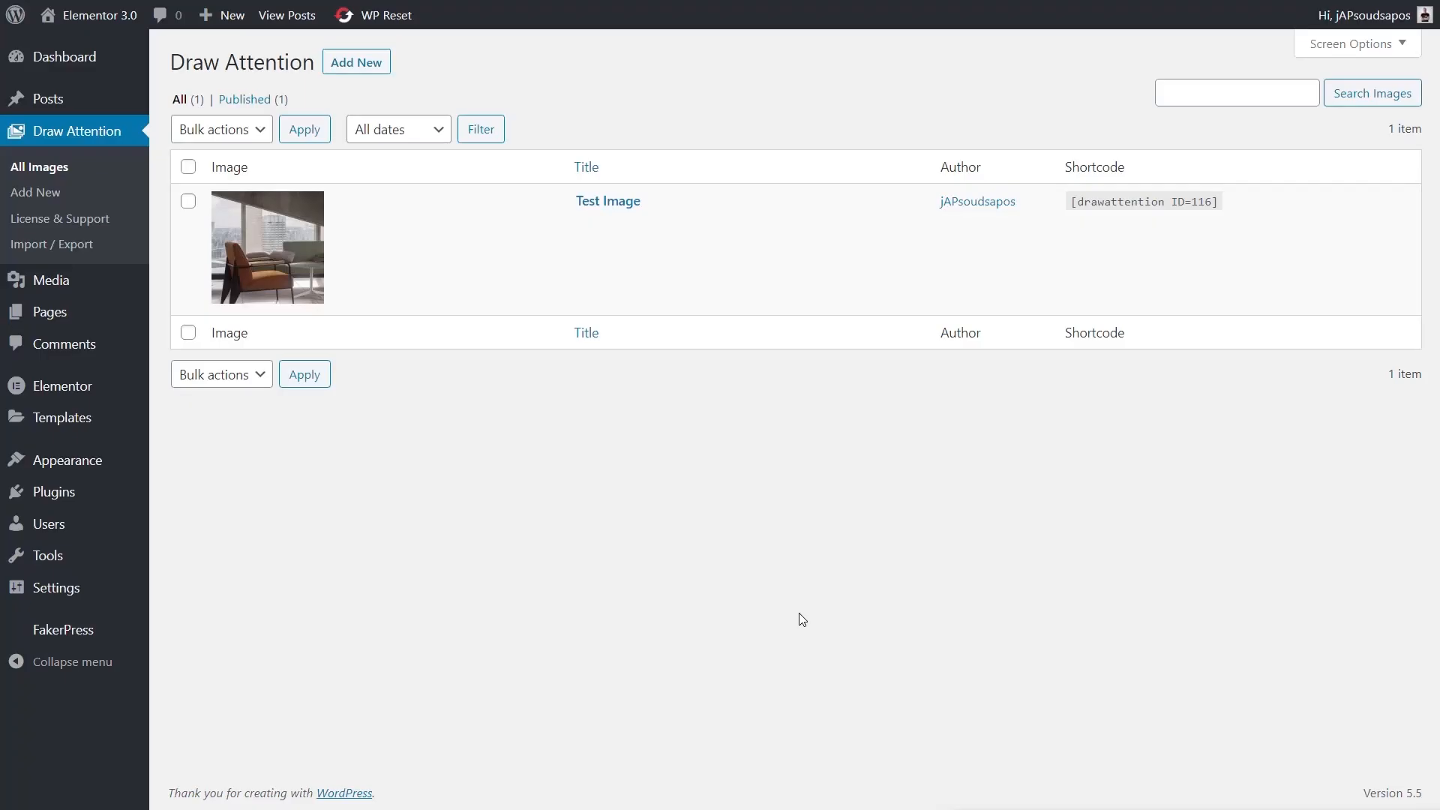
pyautogui.moveTo(398, 506)
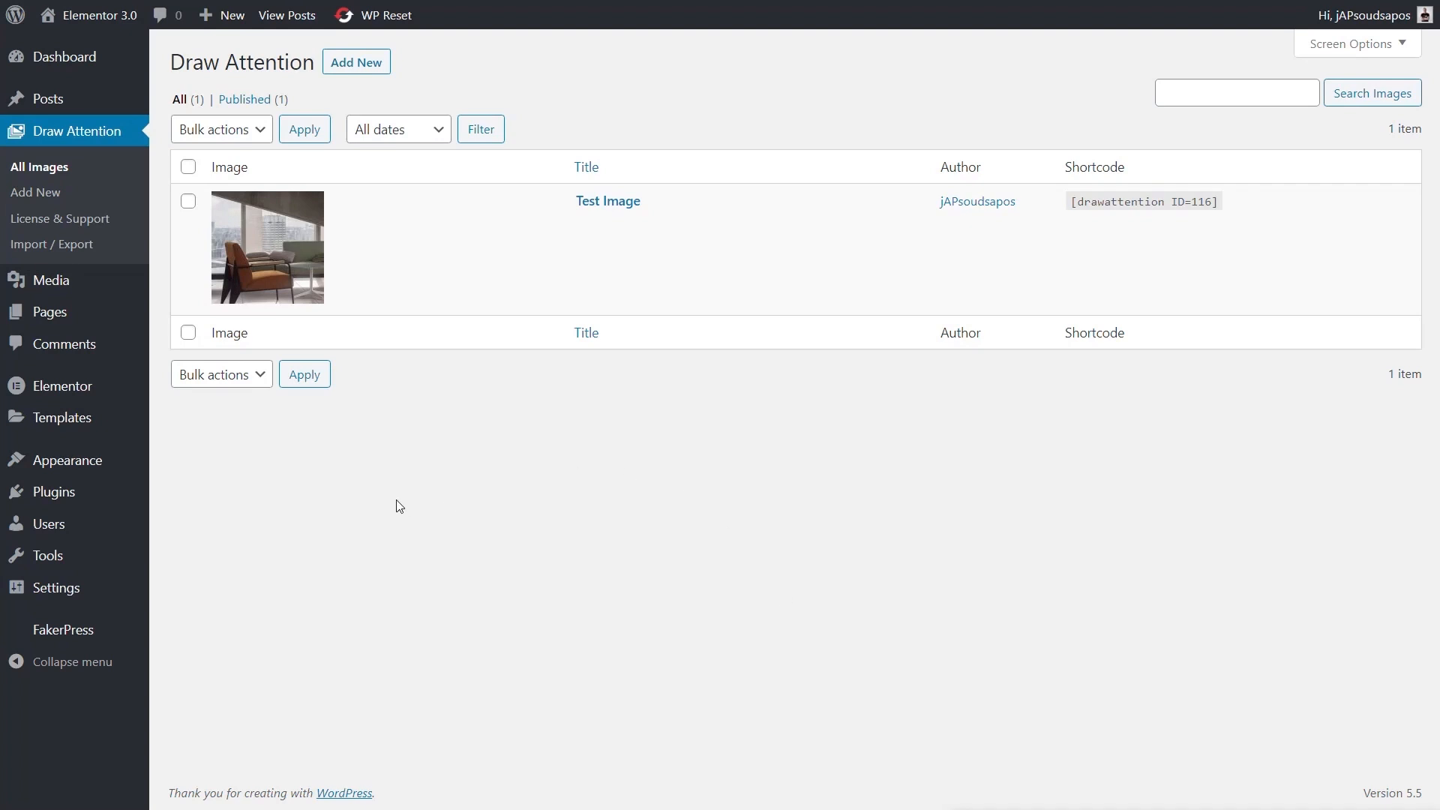
pyautogui.moveTo(99, 150)
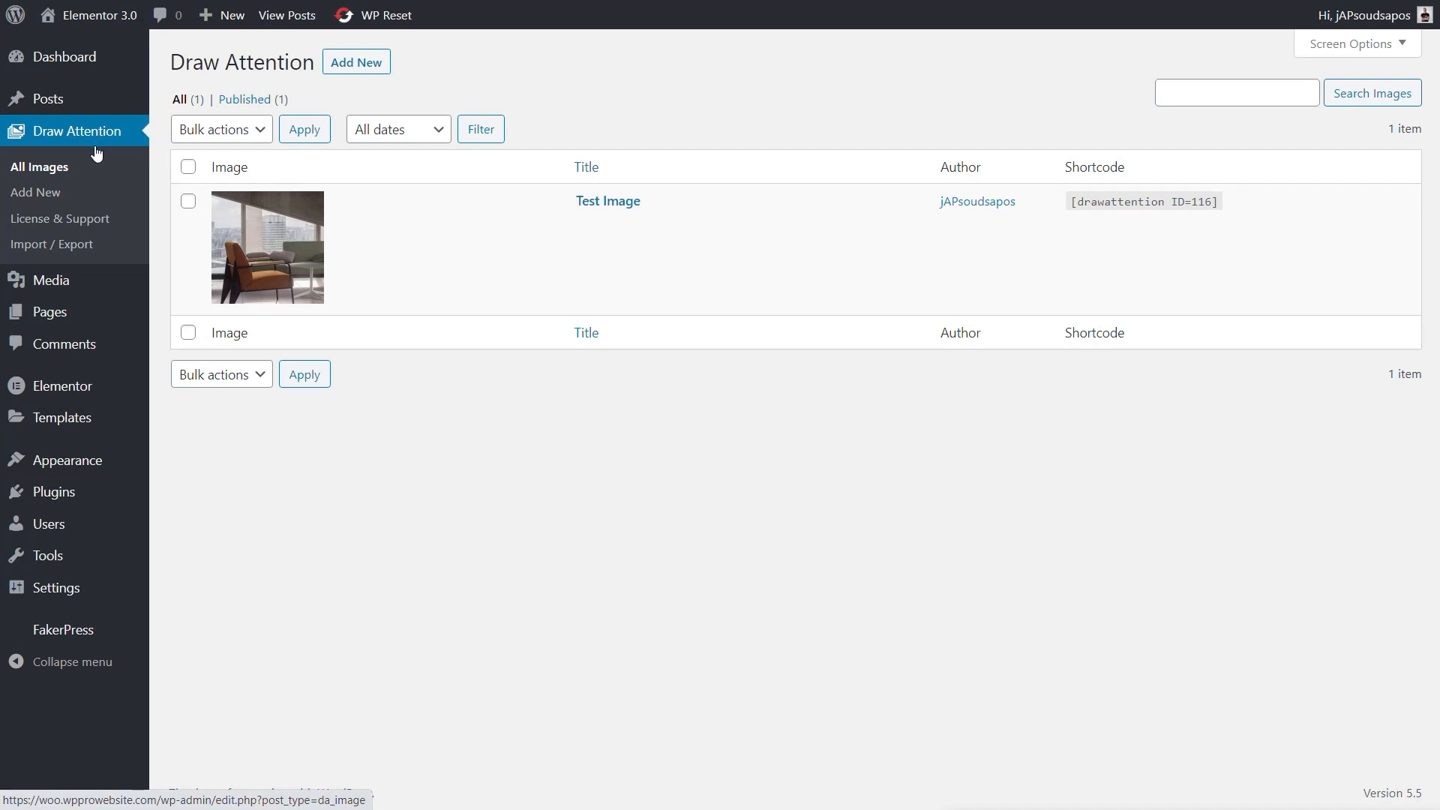
pyautogui.moveTo(78, 219)
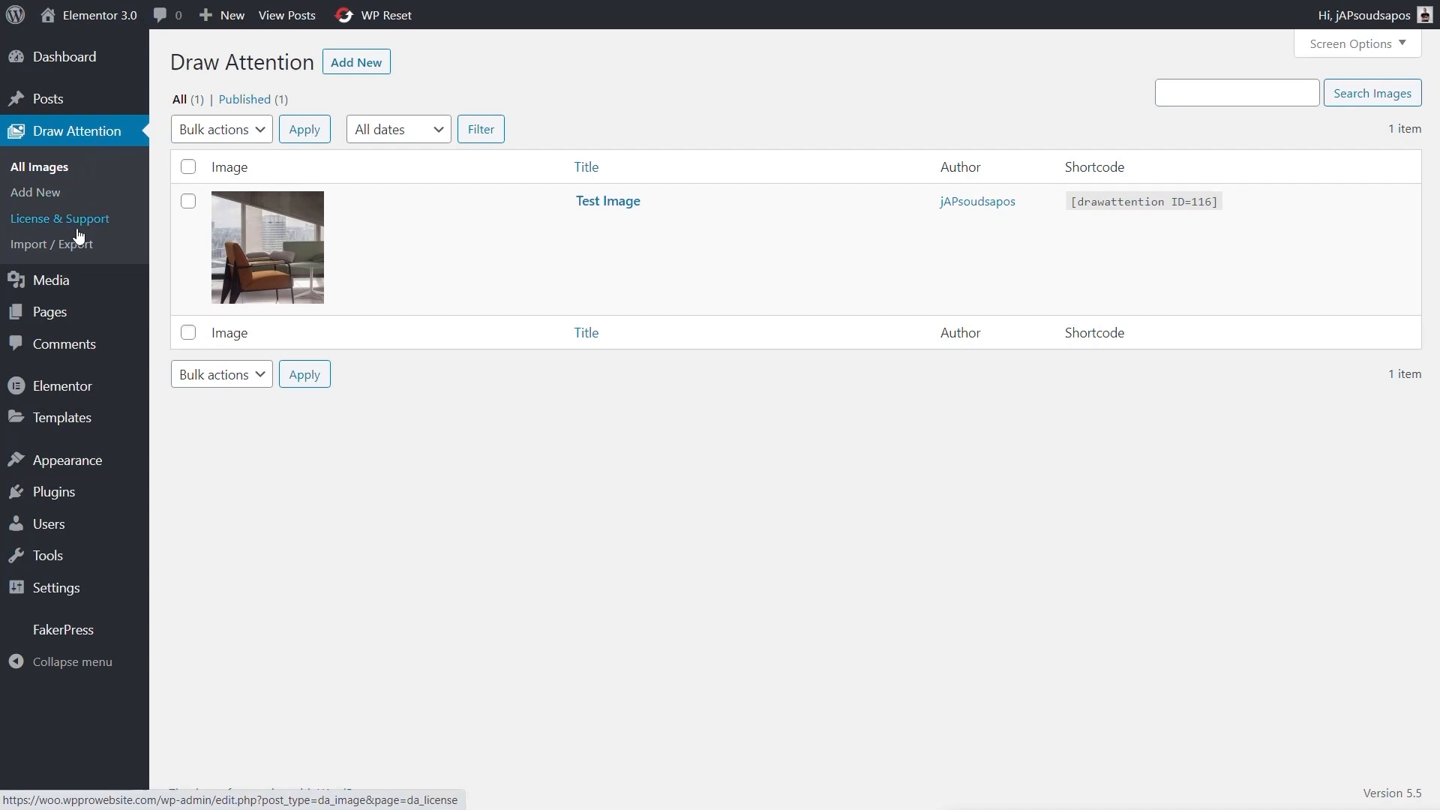
pyautogui.moveTo(51, 243)
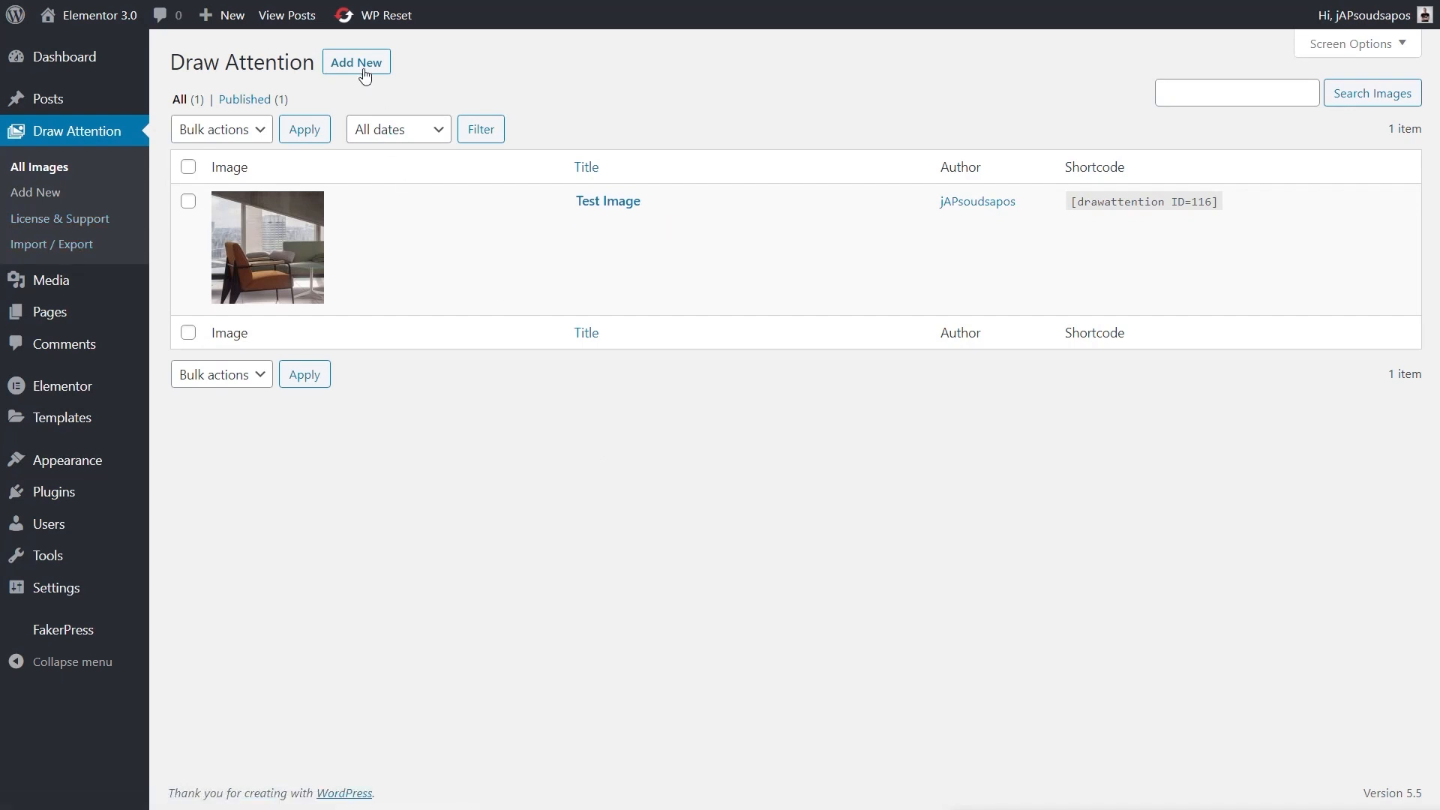
pyautogui.moveTo(356, 61)
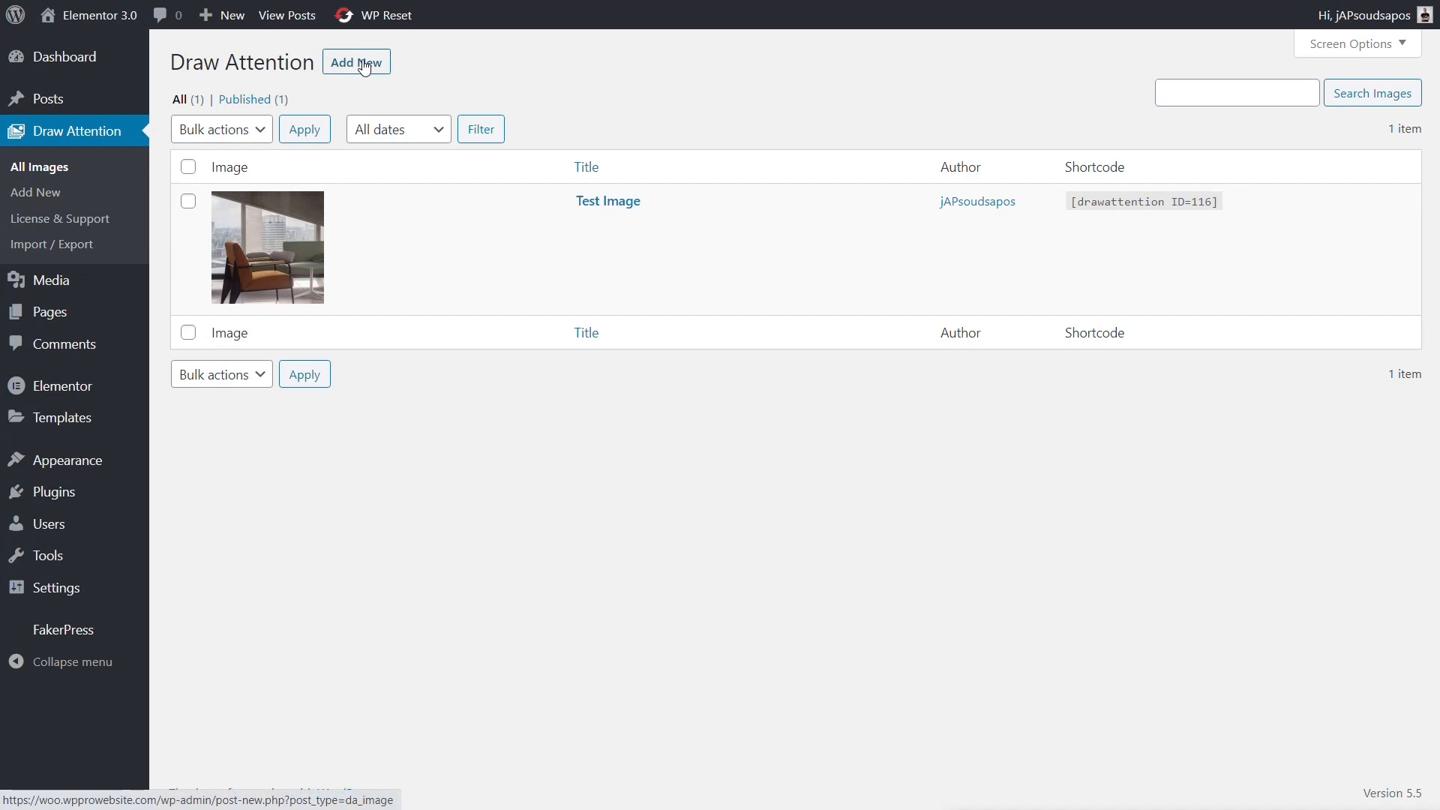
# Add a new Draw Attention image and enter the title 'Test Attention'
pyautogui.click(356, 61)
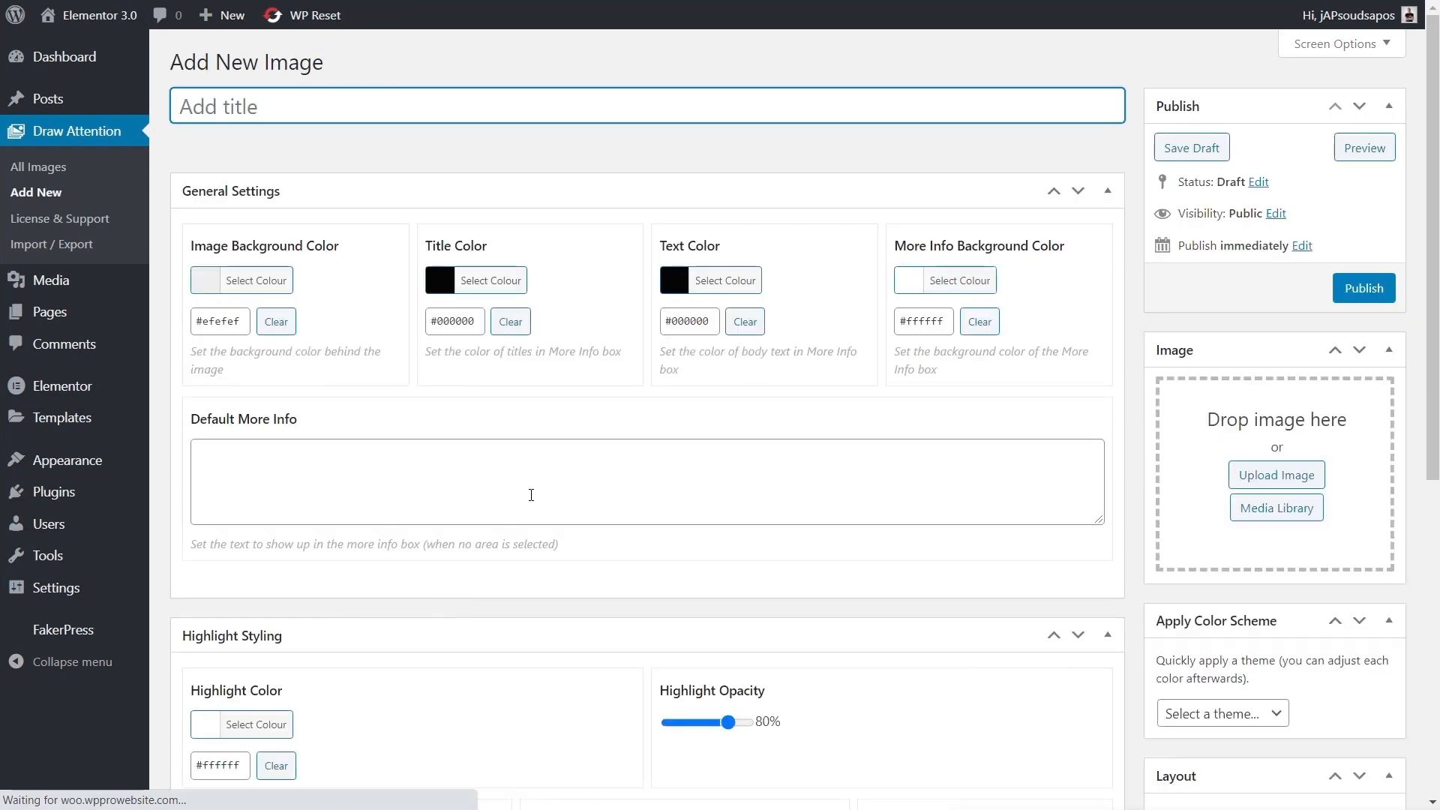
pyautogui.moveTo(1421, 271)
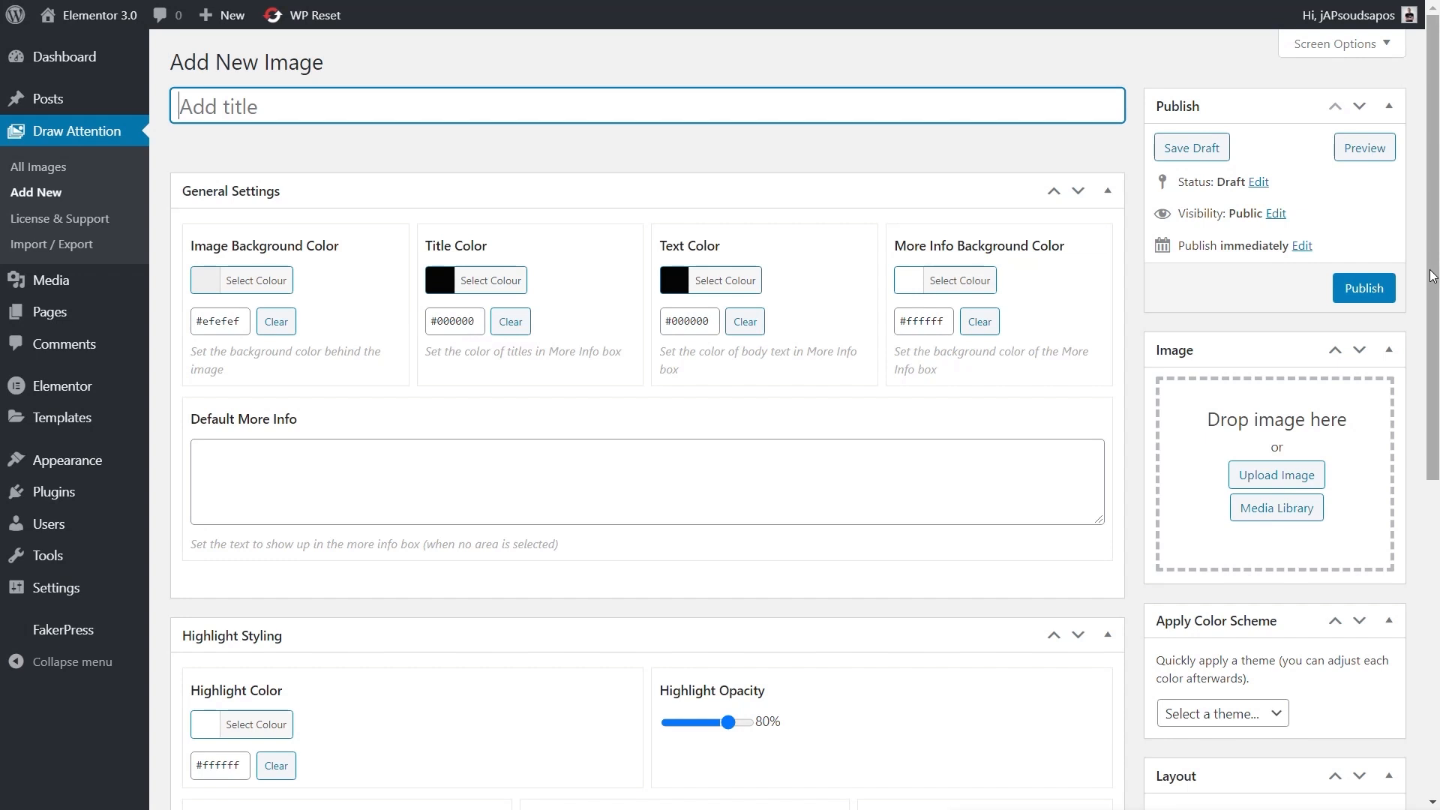
pyautogui.moveTo(863, 197)
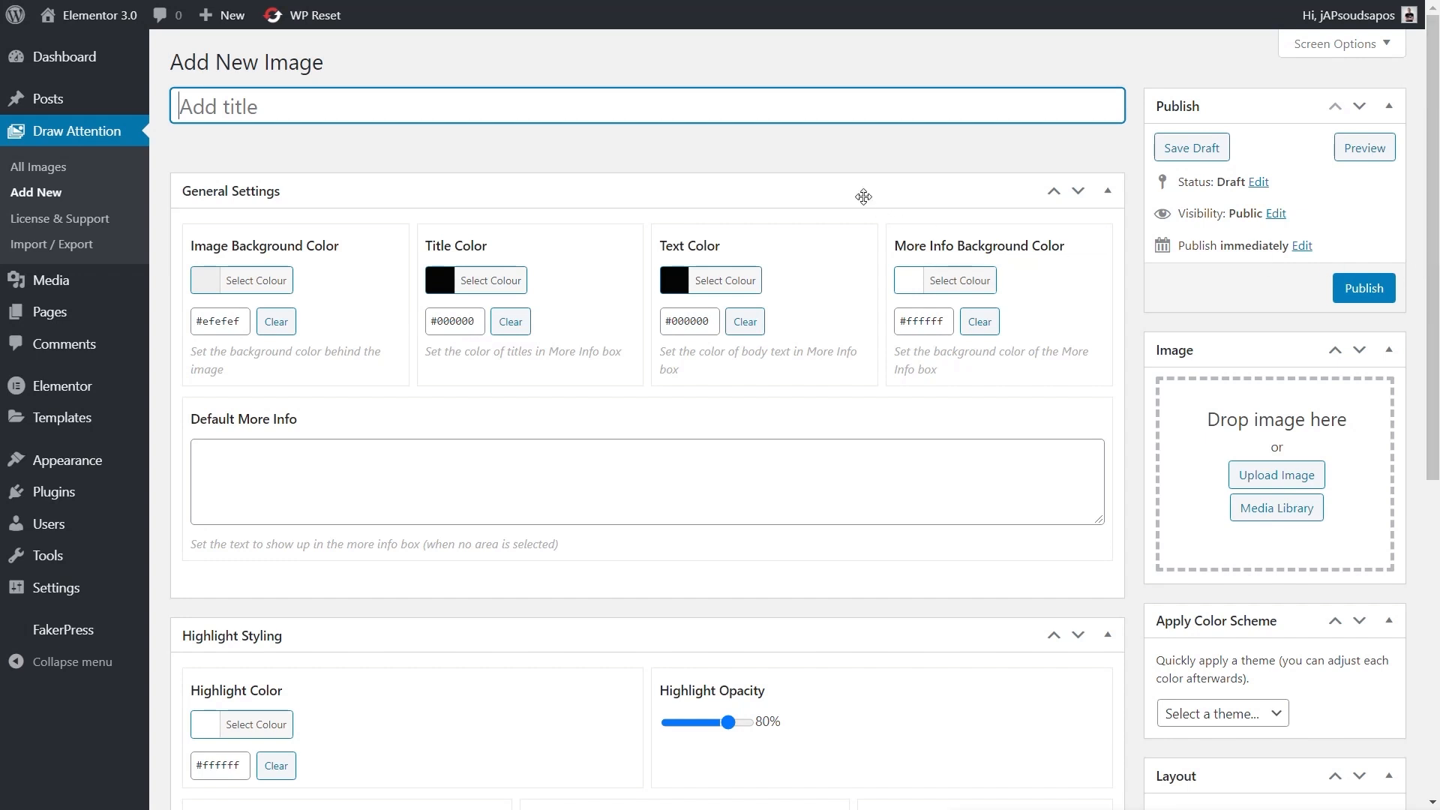
pyautogui.moveTo(1161, 390)
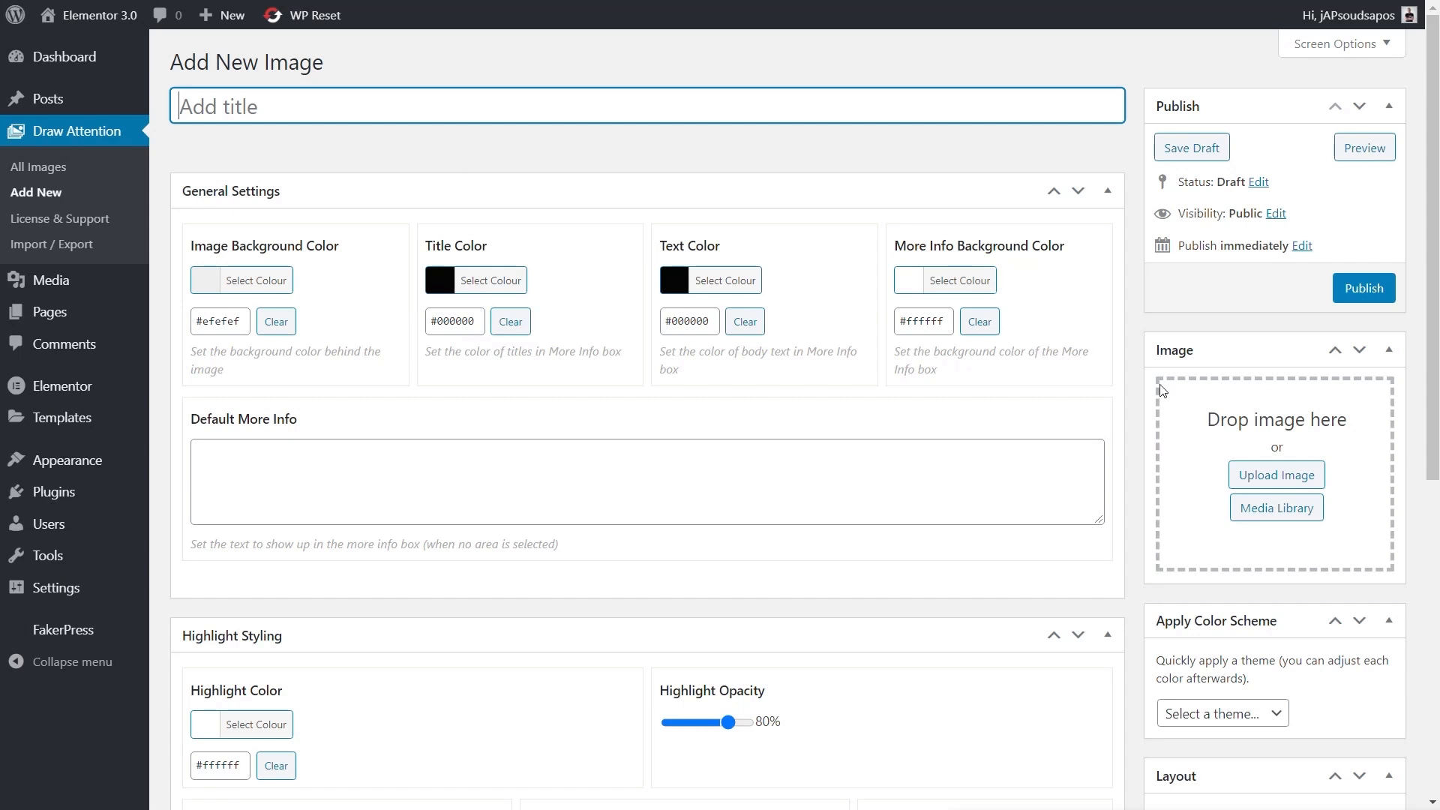
pyautogui.write('Test')
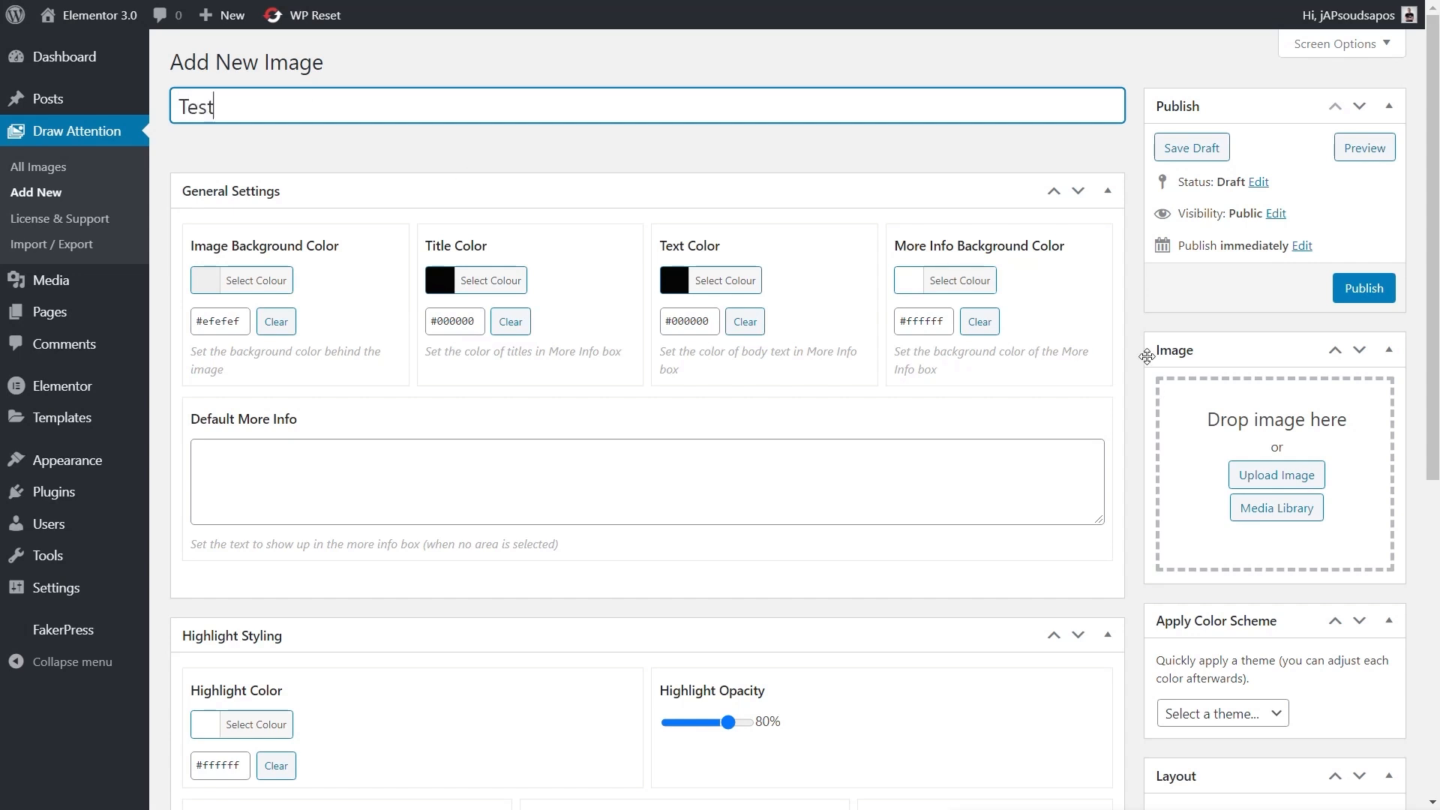
pyautogui.write('Atten')
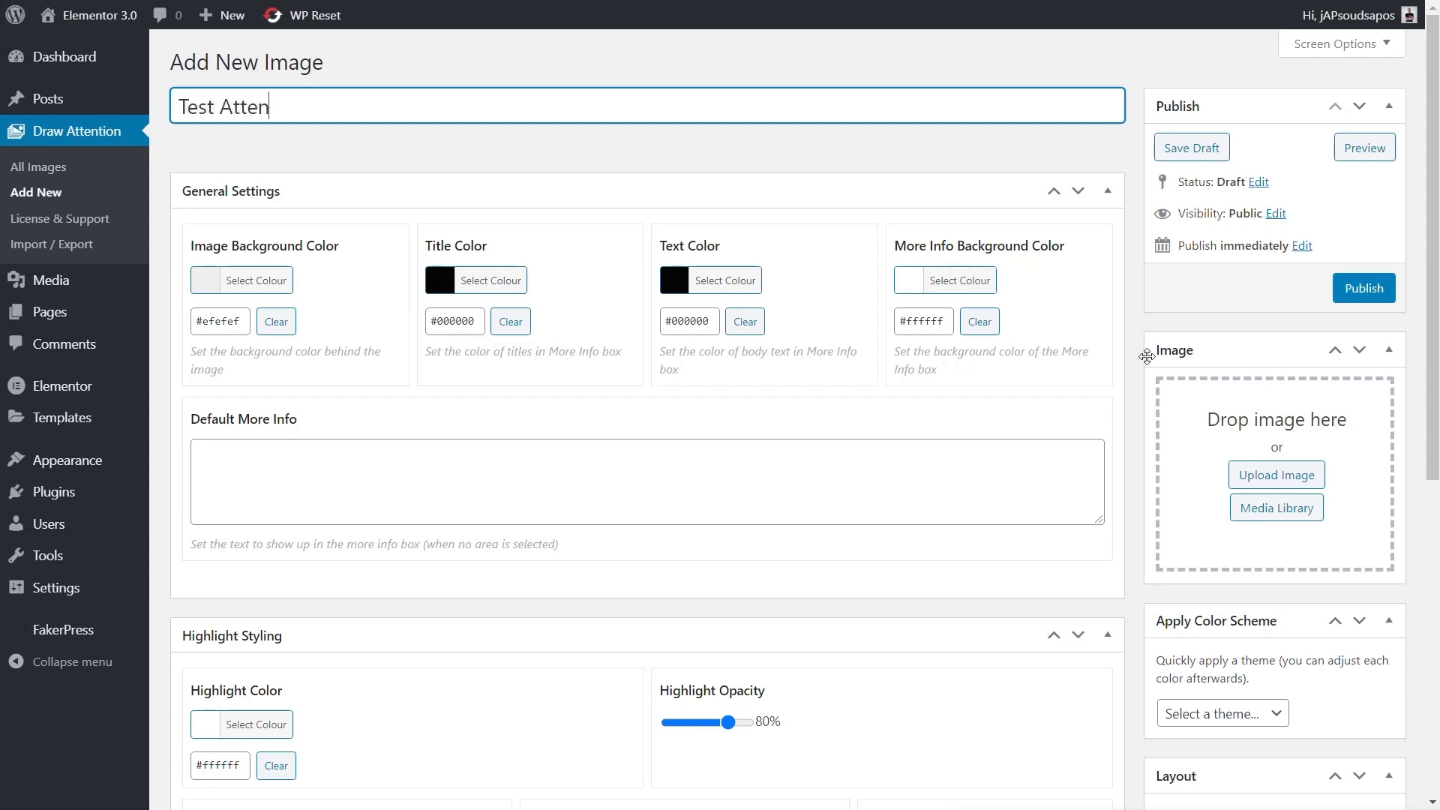
pyautogui.write('tion')
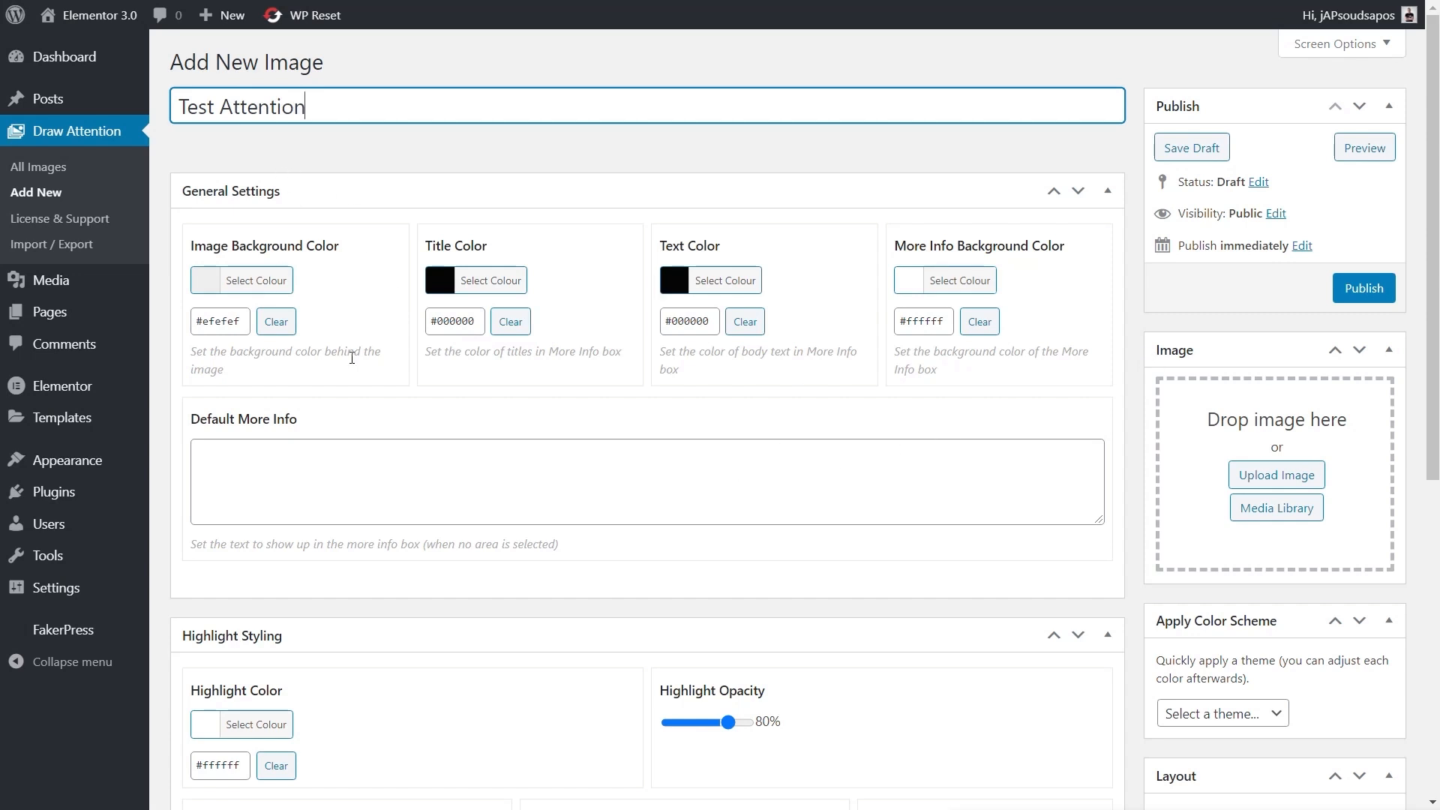
# Review the image settings, including the 'Show more info on' dropdown choices, without changing them
pyautogui.scroll(-3)
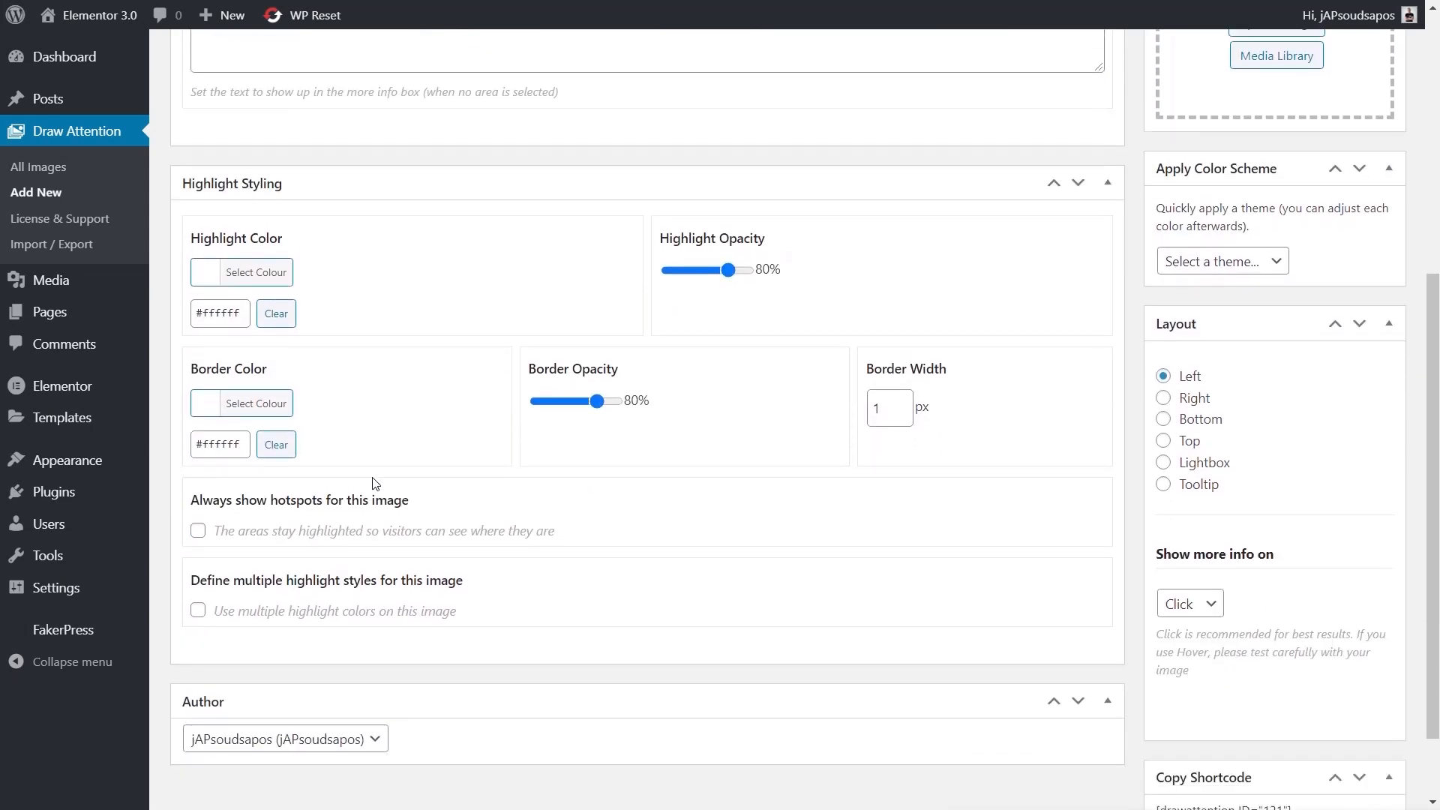
pyautogui.scroll(3)
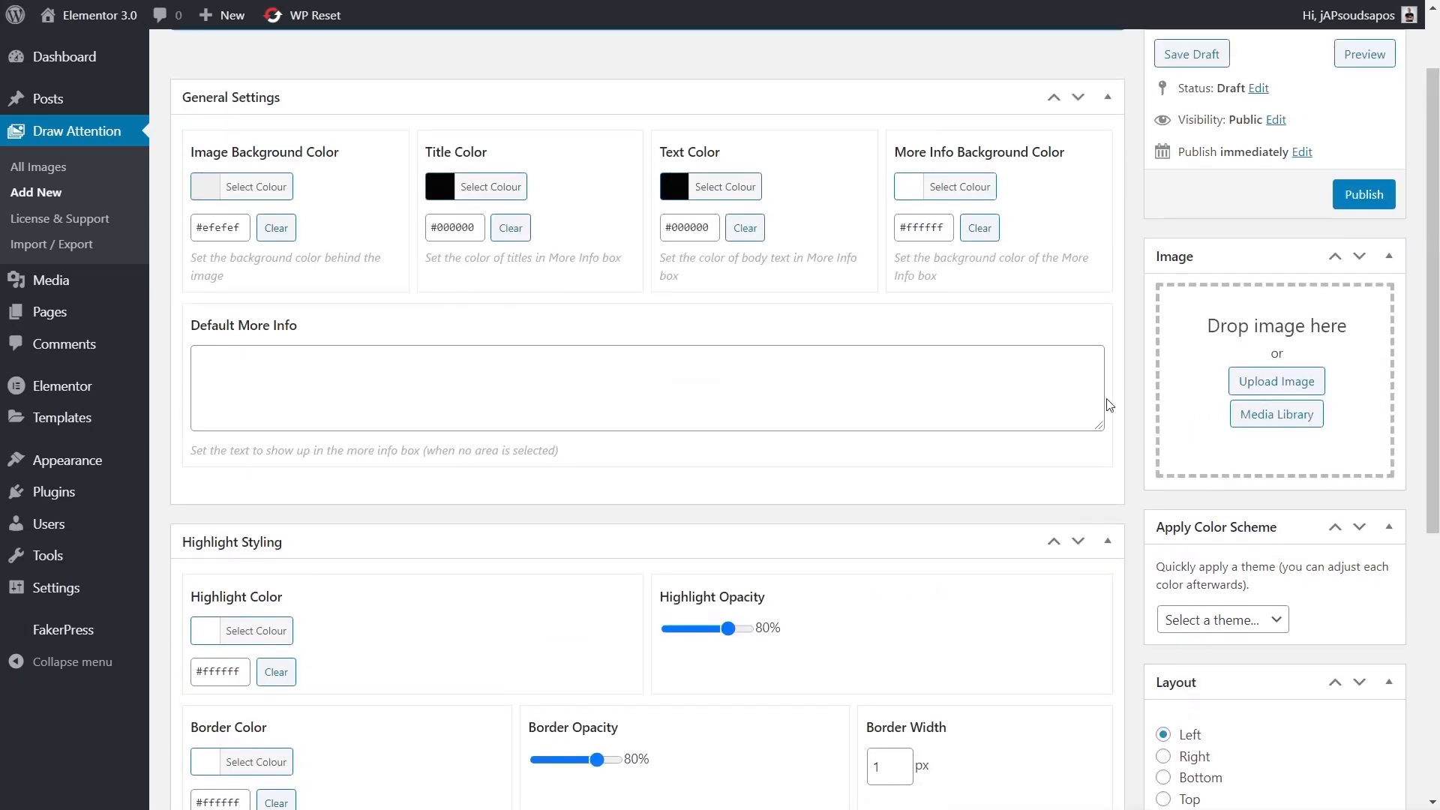
pyautogui.moveTo(1216, 374)
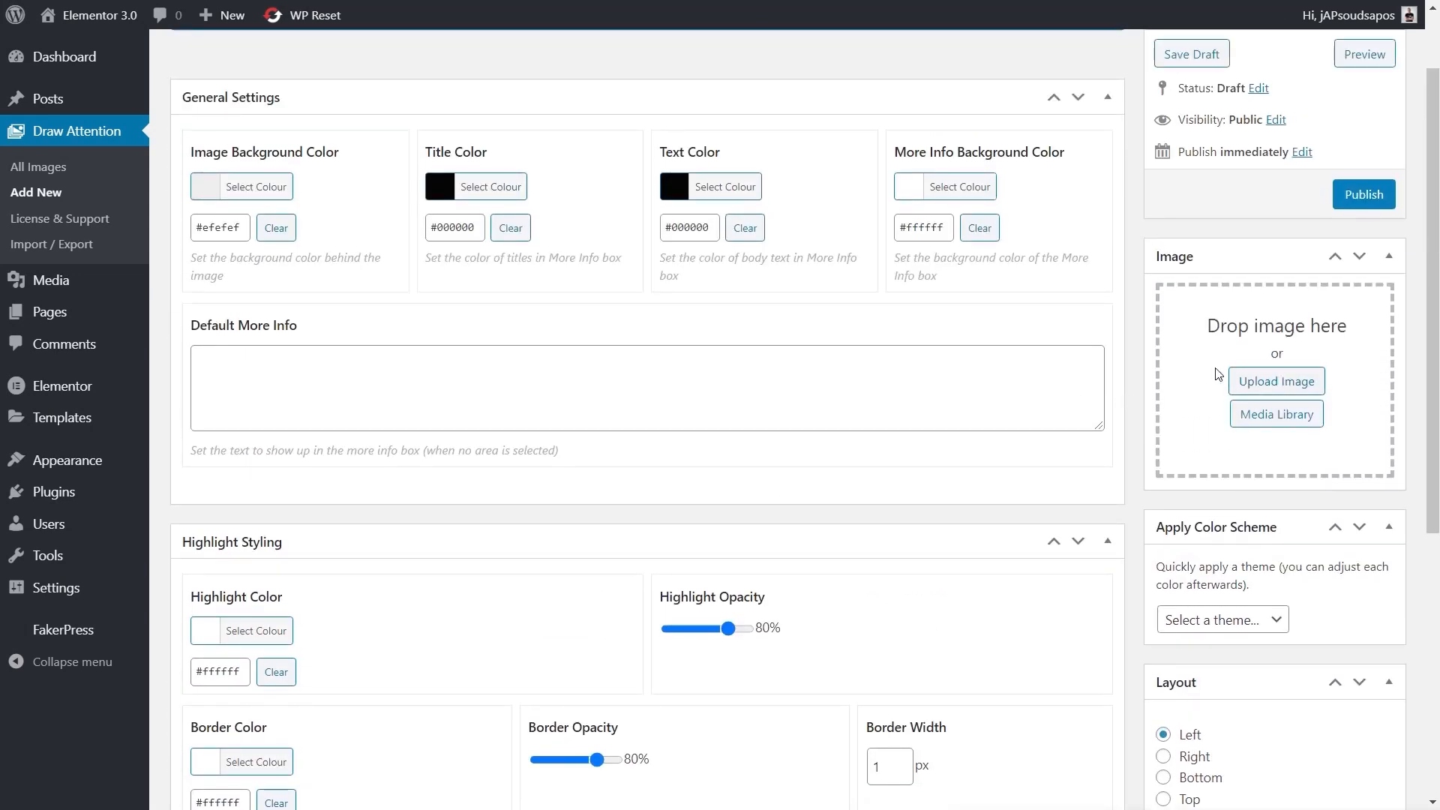
pyautogui.scroll(-3)
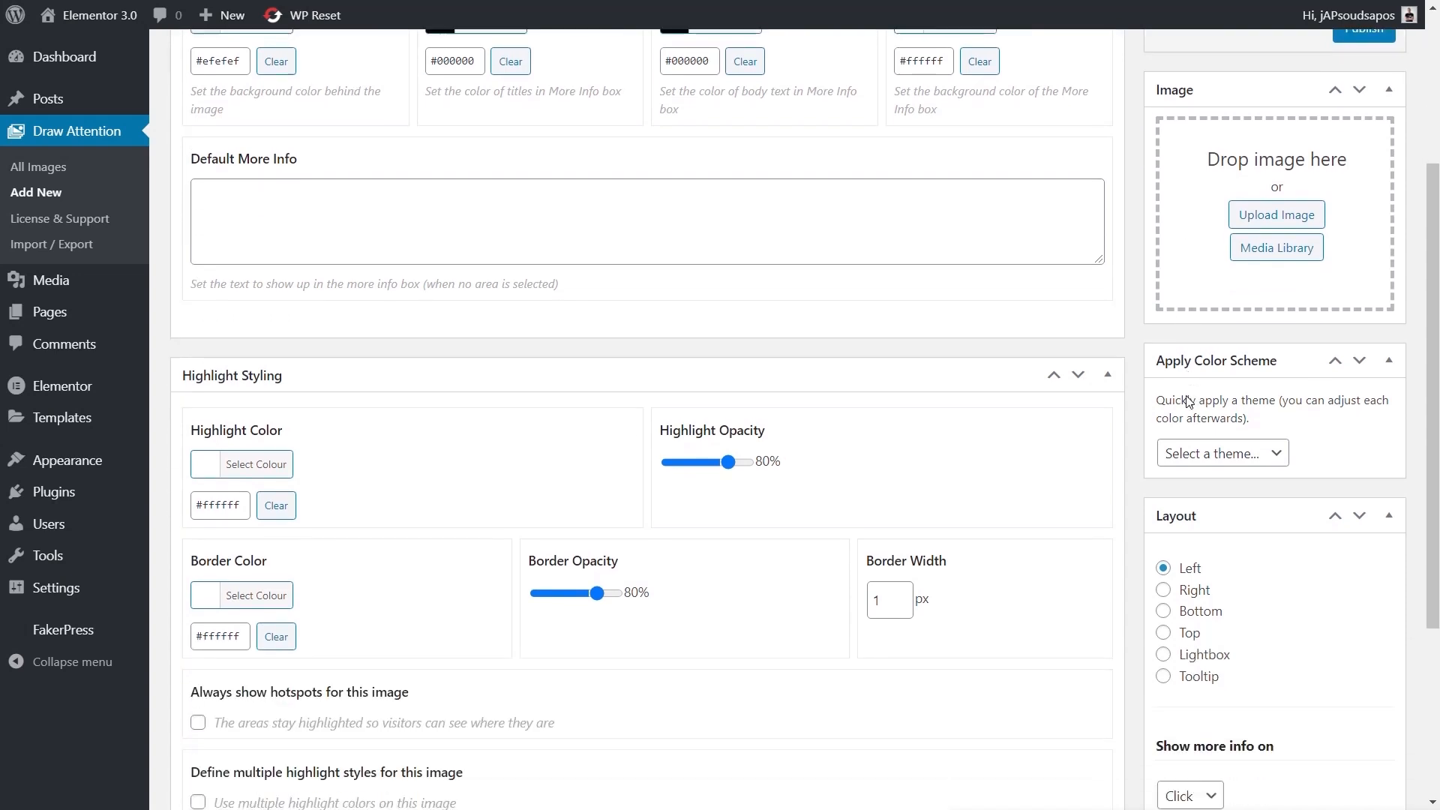
pyautogui.scroll(-3)
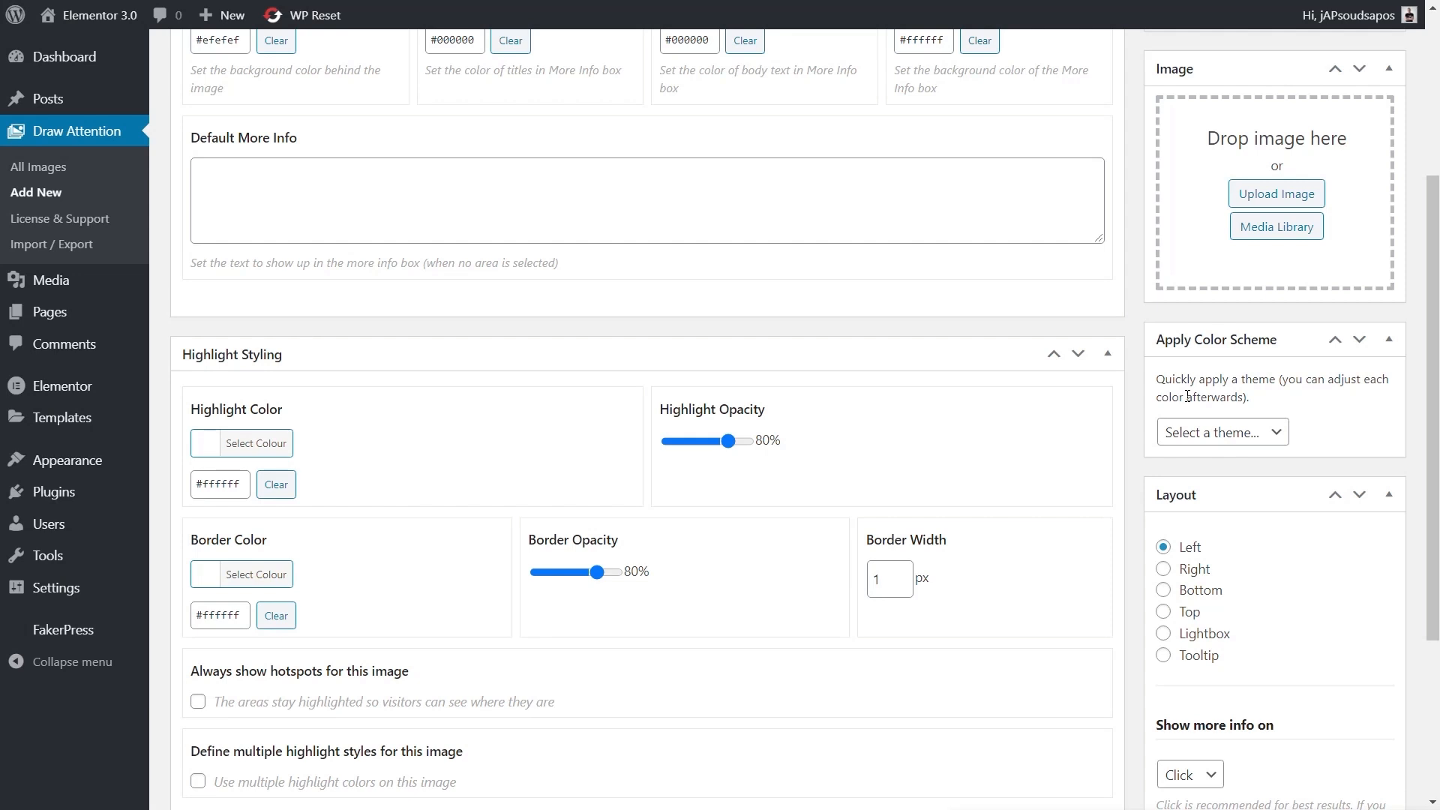
pyautogui.scroll(-3)
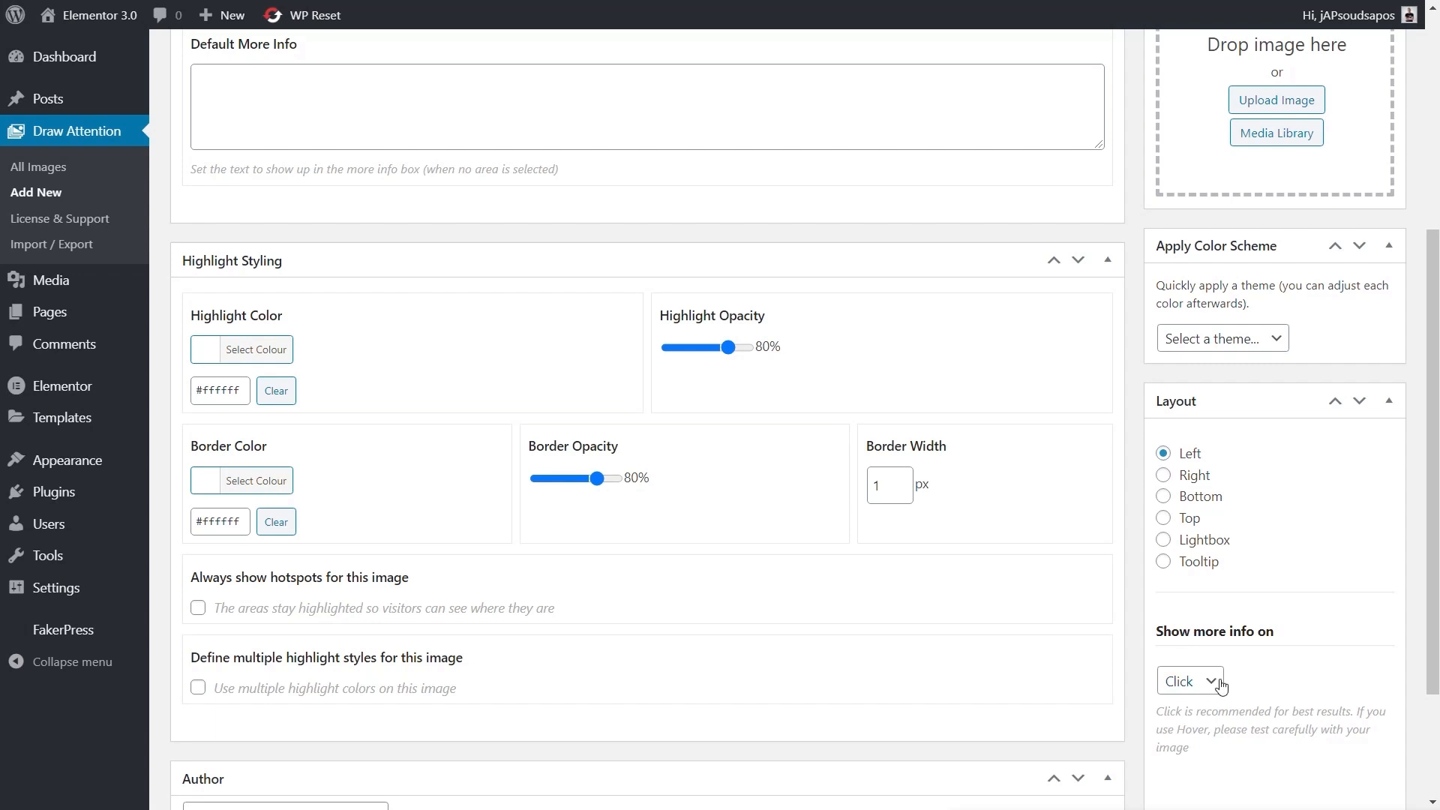
pyautogui.click(1188, 680)
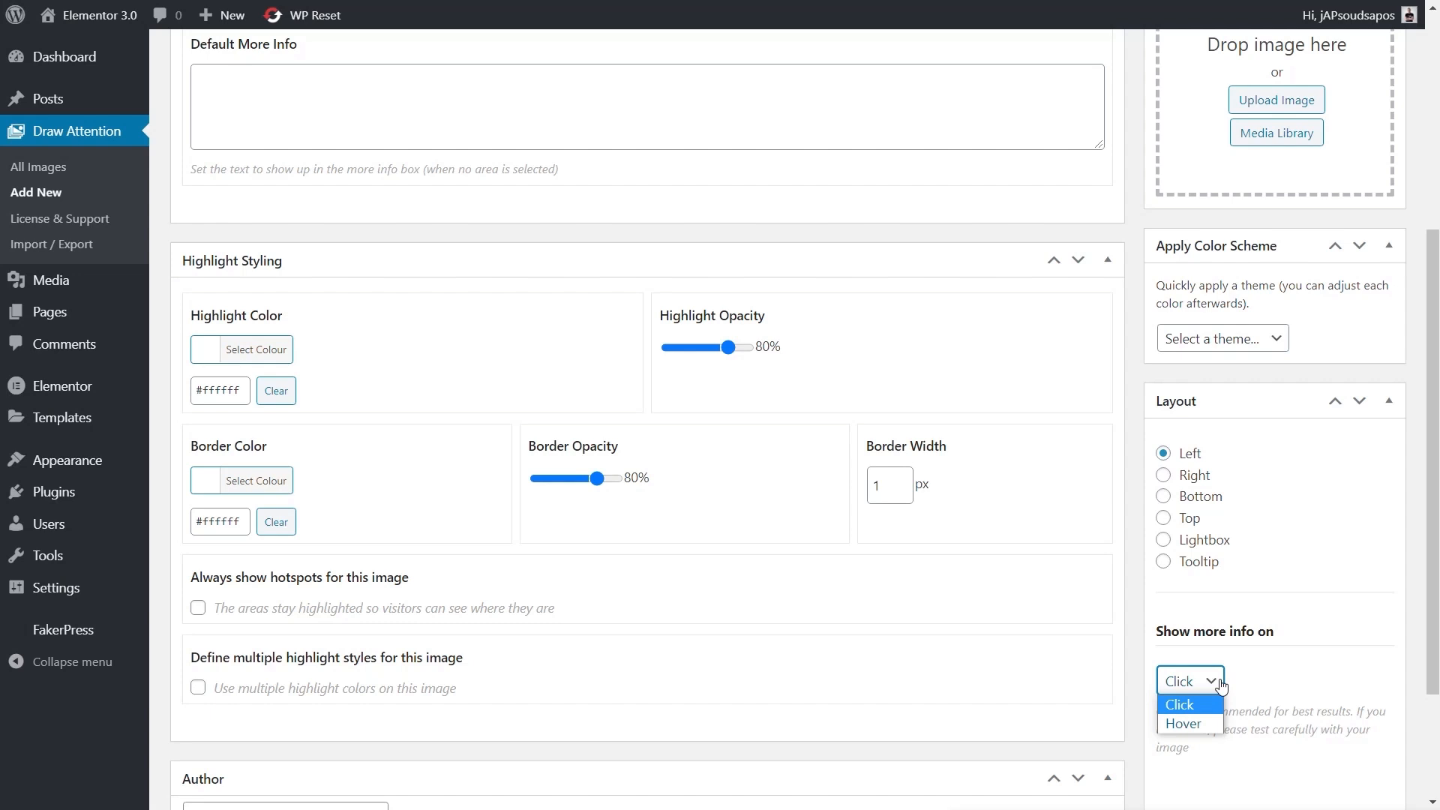
pyautogui.scroll(3)
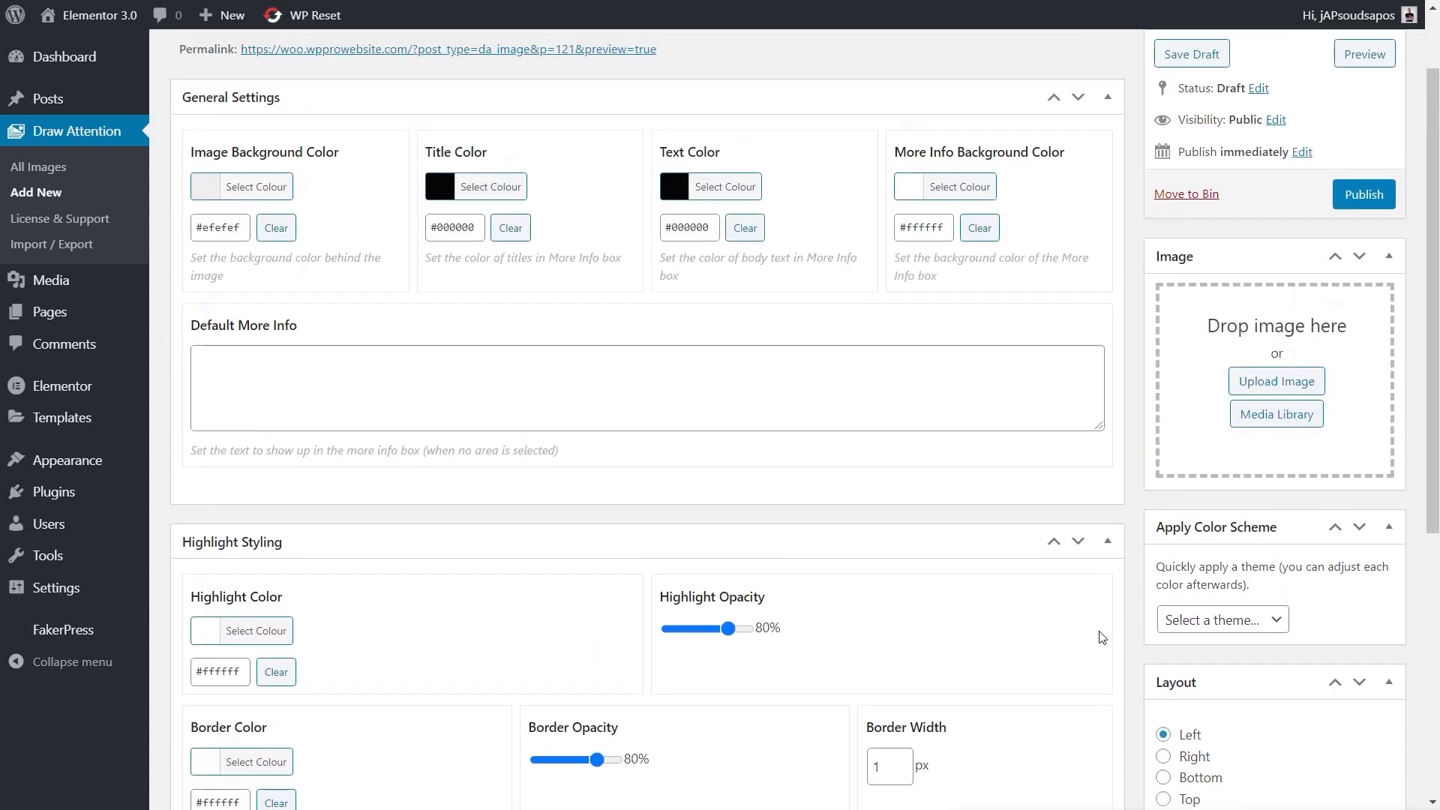
# Set the leaf-wallpaper living room photo from the Media Library as Test Attention's image
pyautogui.scroll(3)
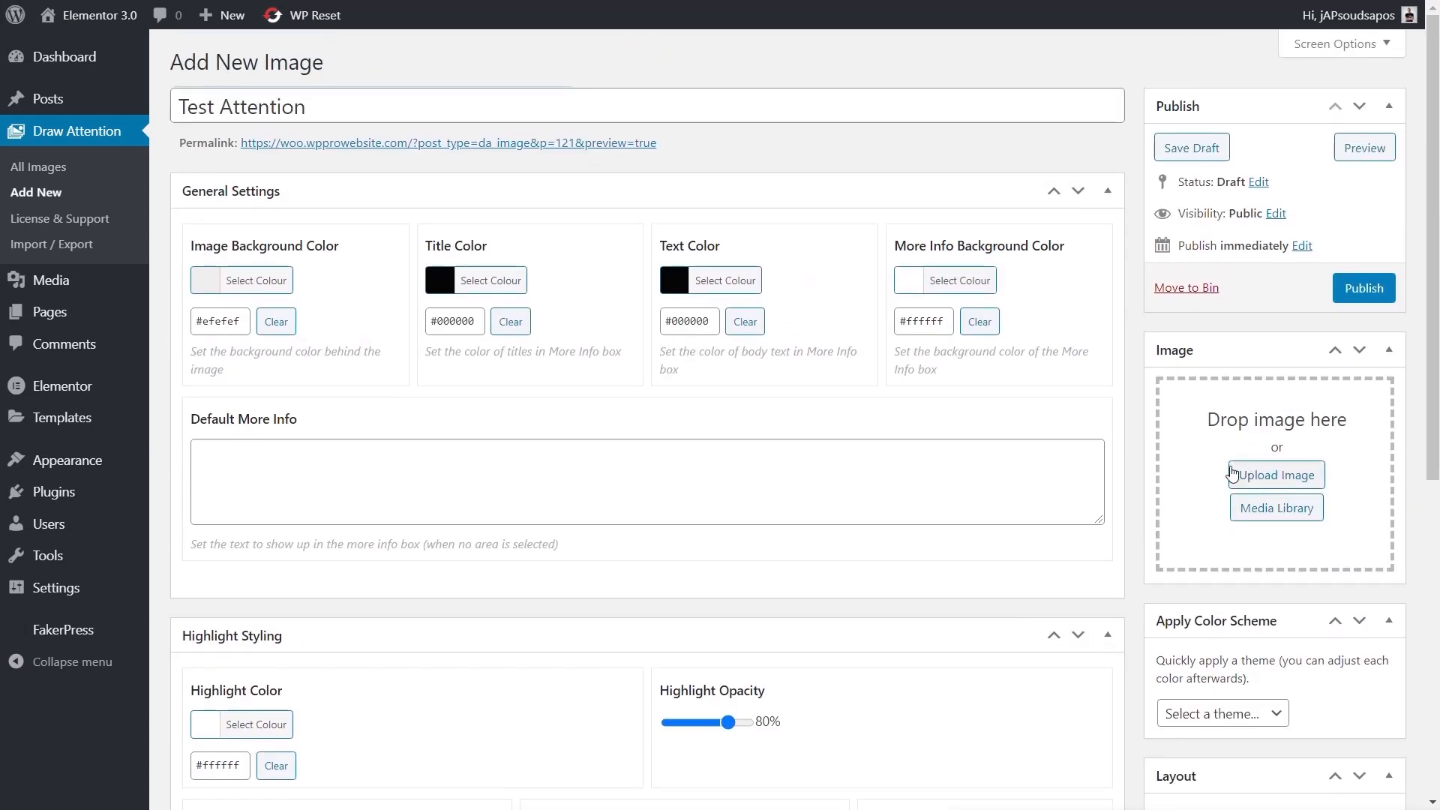
pyautogui.click(1275, 507)
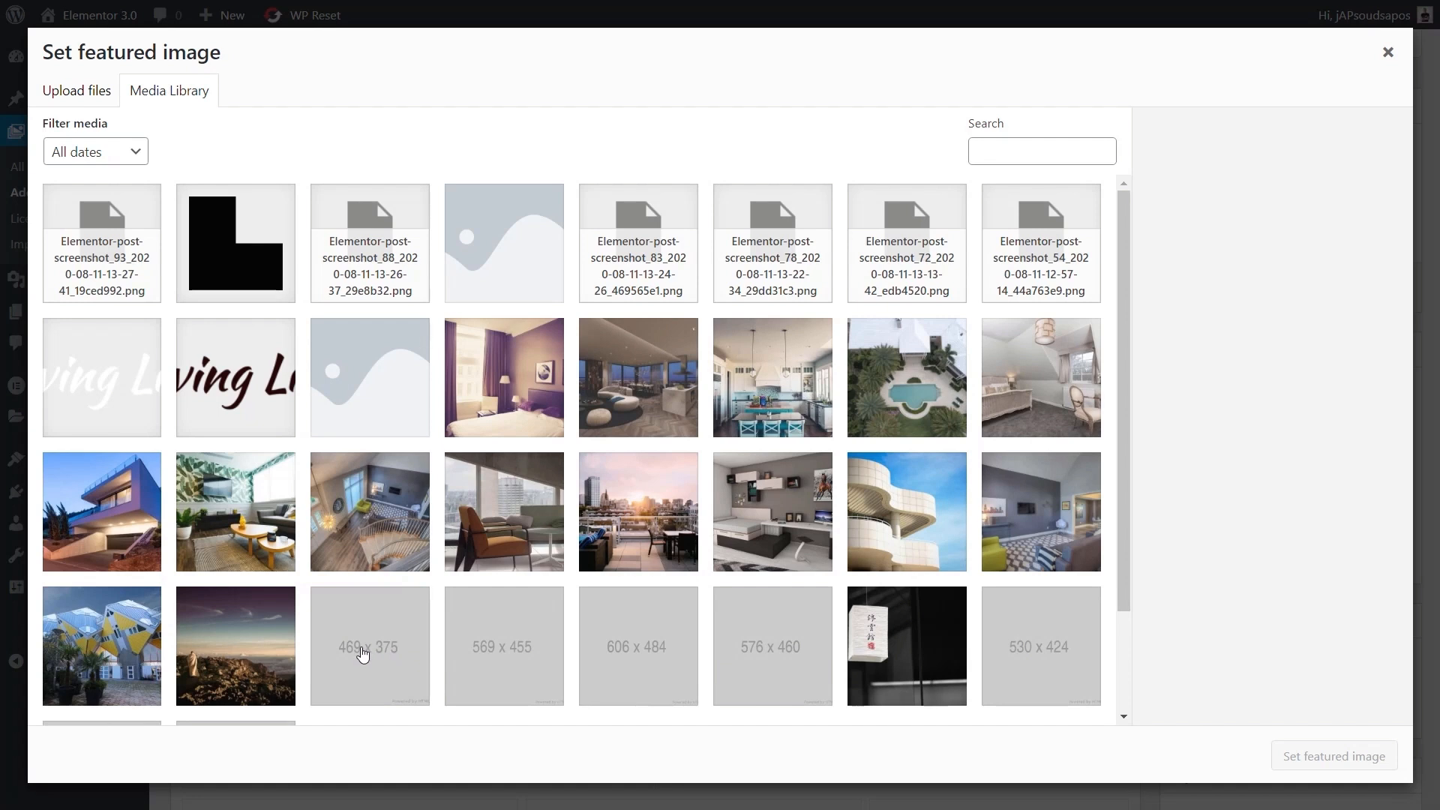
pyautogui.moveTo(329, 654)
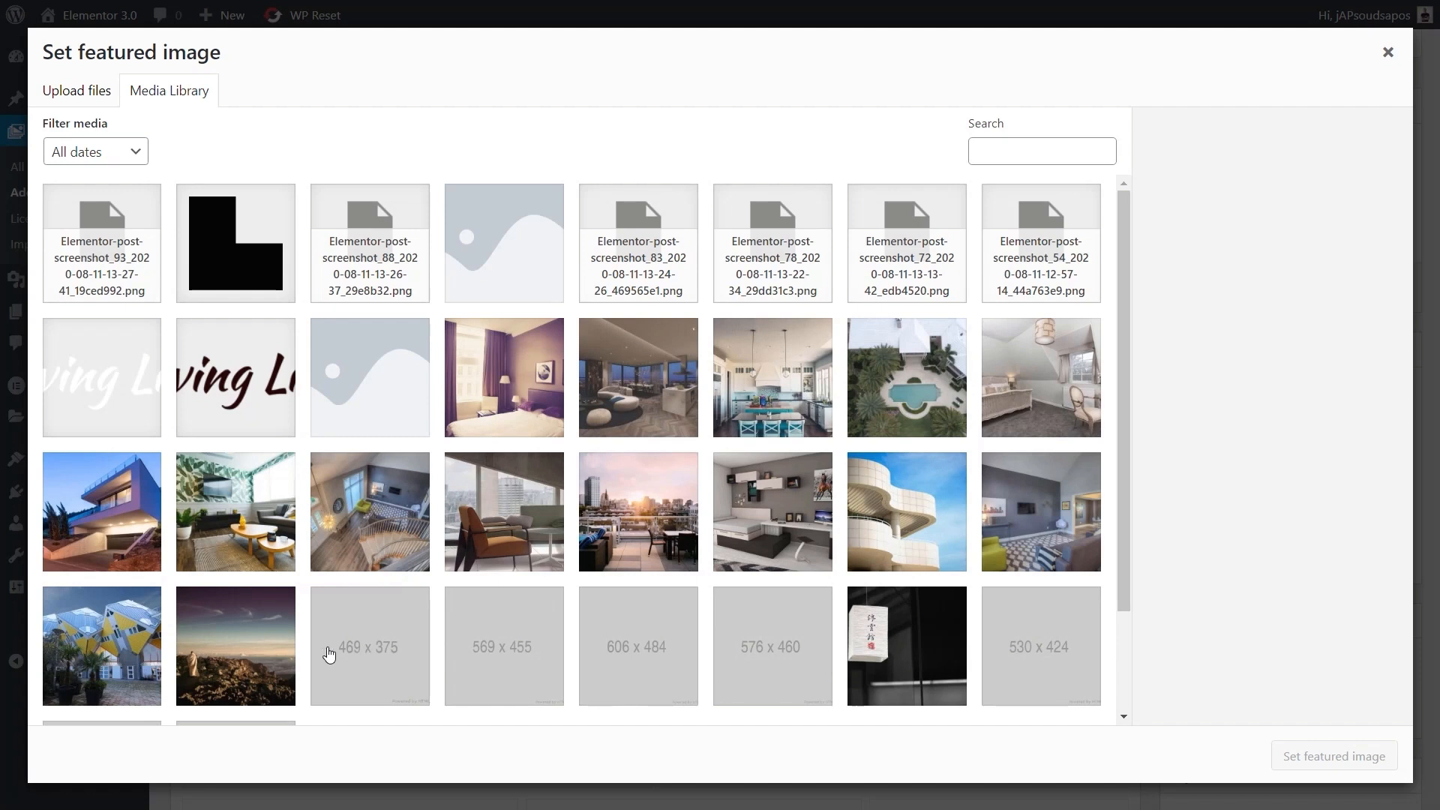
pyautogui.moveTo(236, 552)
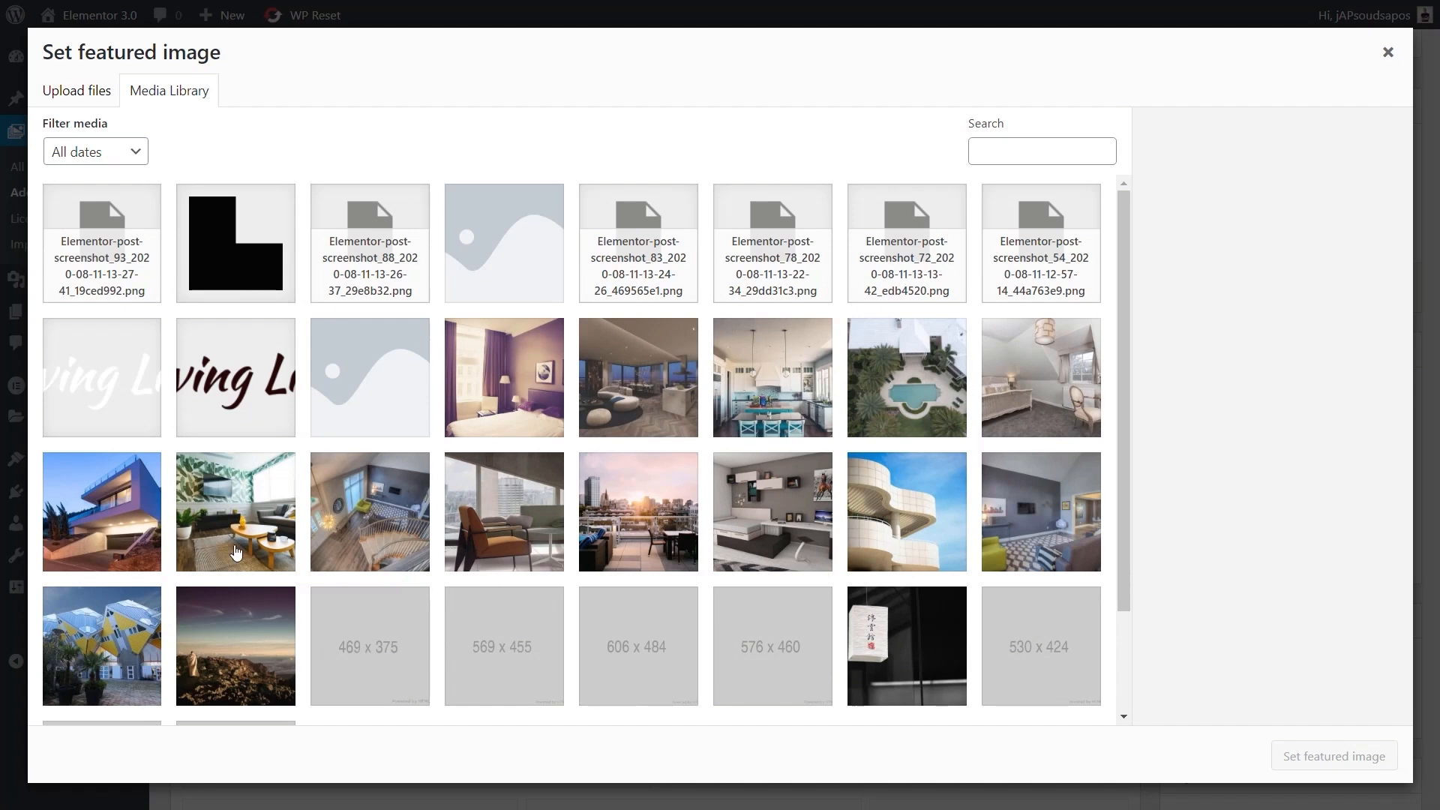
pyautogui.click(234, 512)
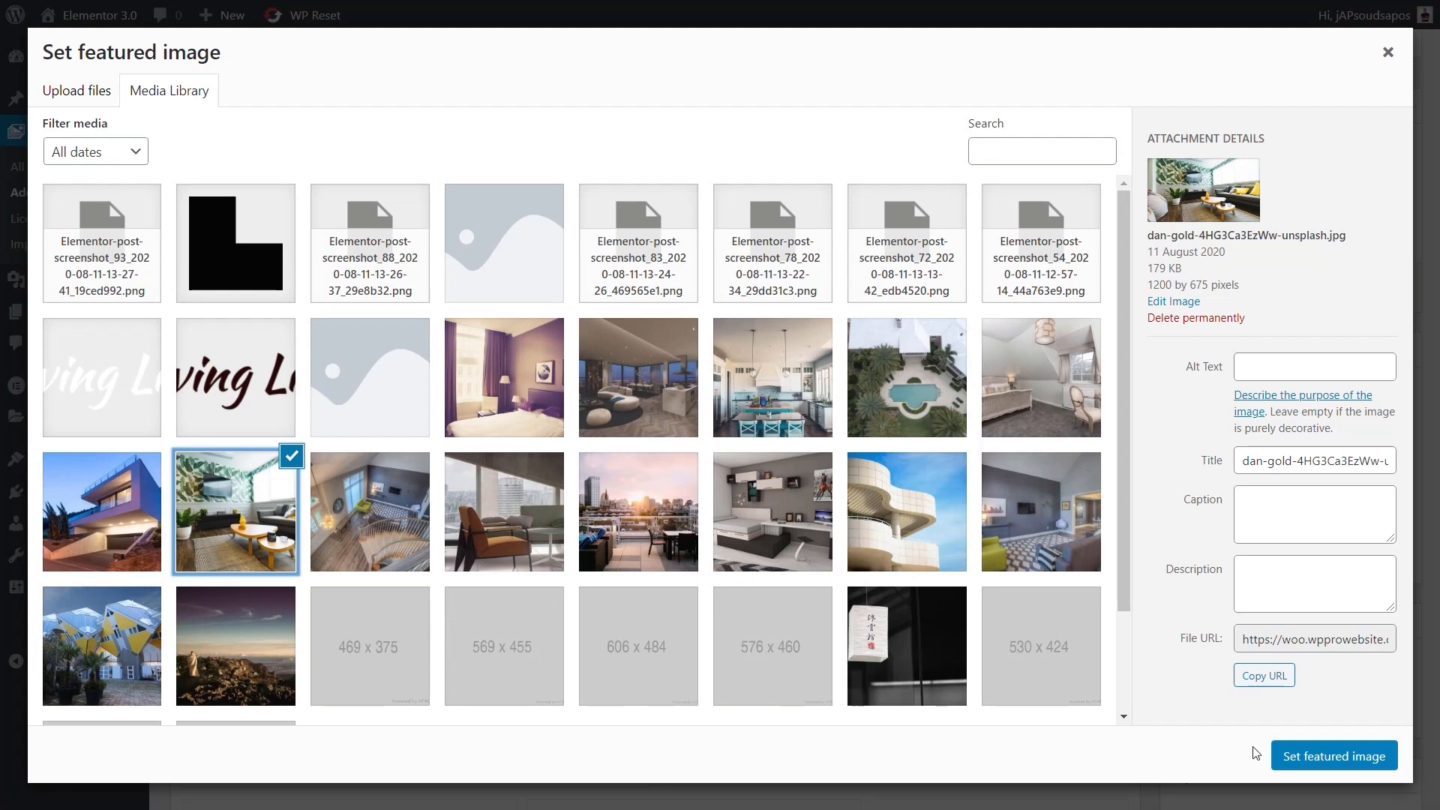
pyautogui.click(1333, 756)
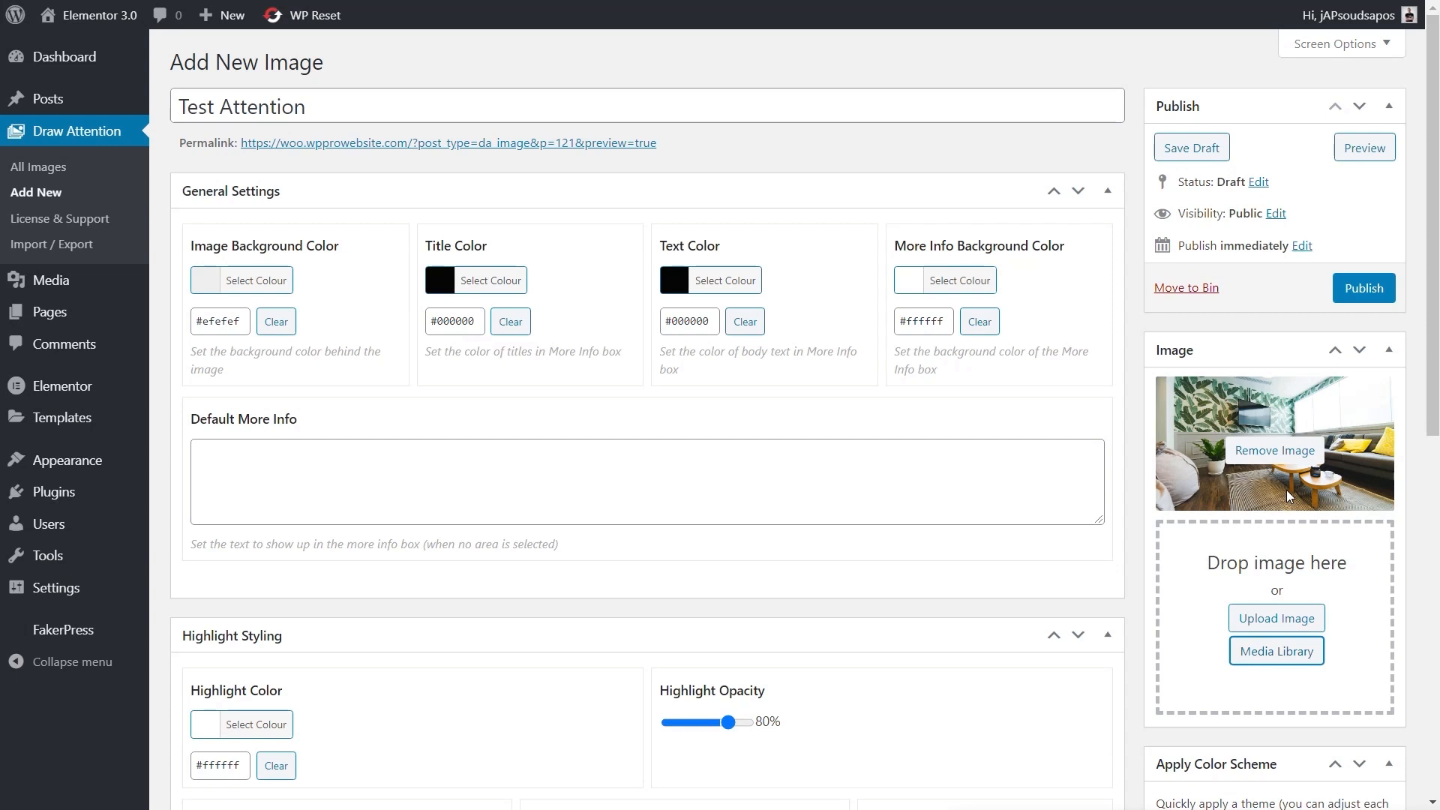
pyautogui.moveTo(1124, 612)
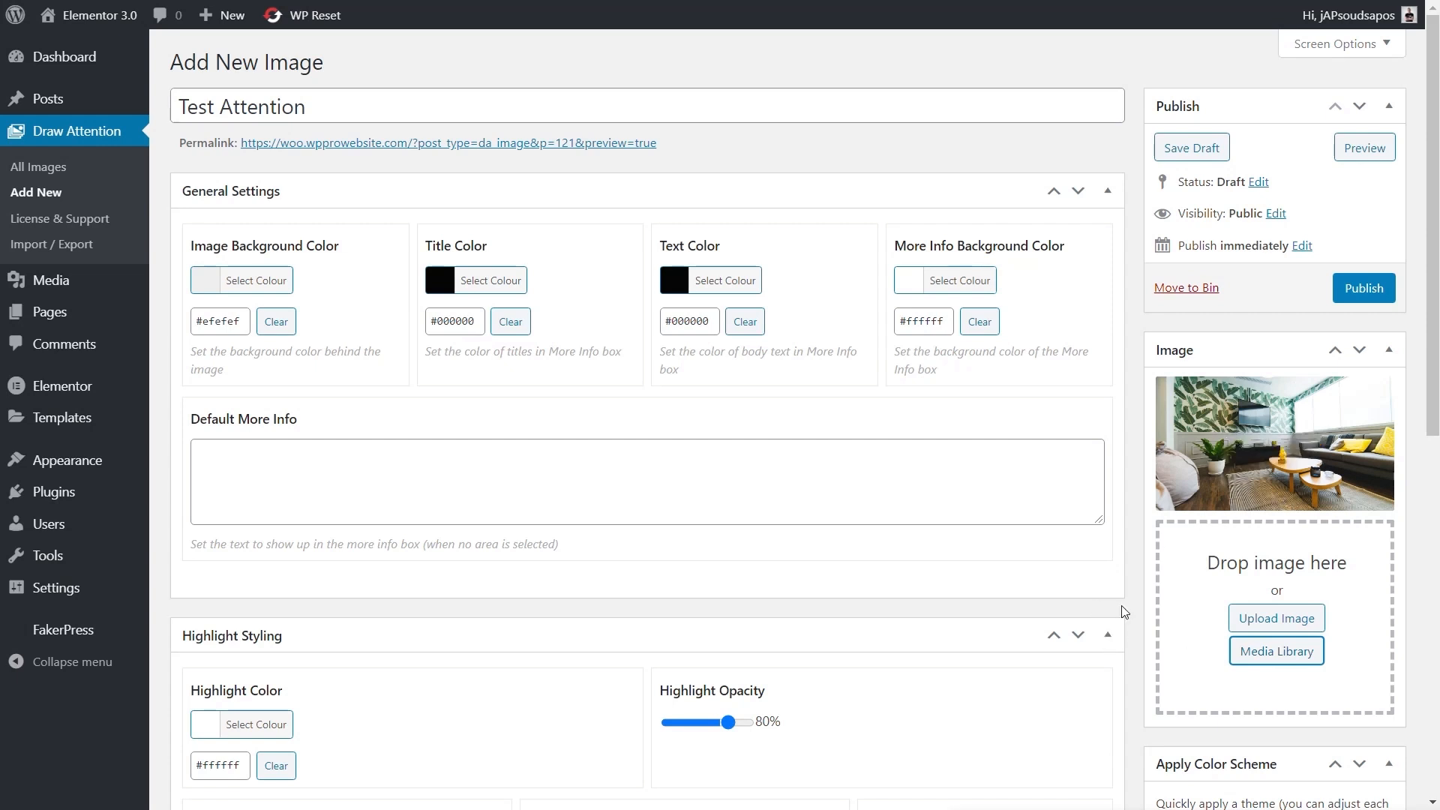
# Save Test Attention as a draft and scroll down to the Hotspot Areas section
pyautogui.scroll(-3)
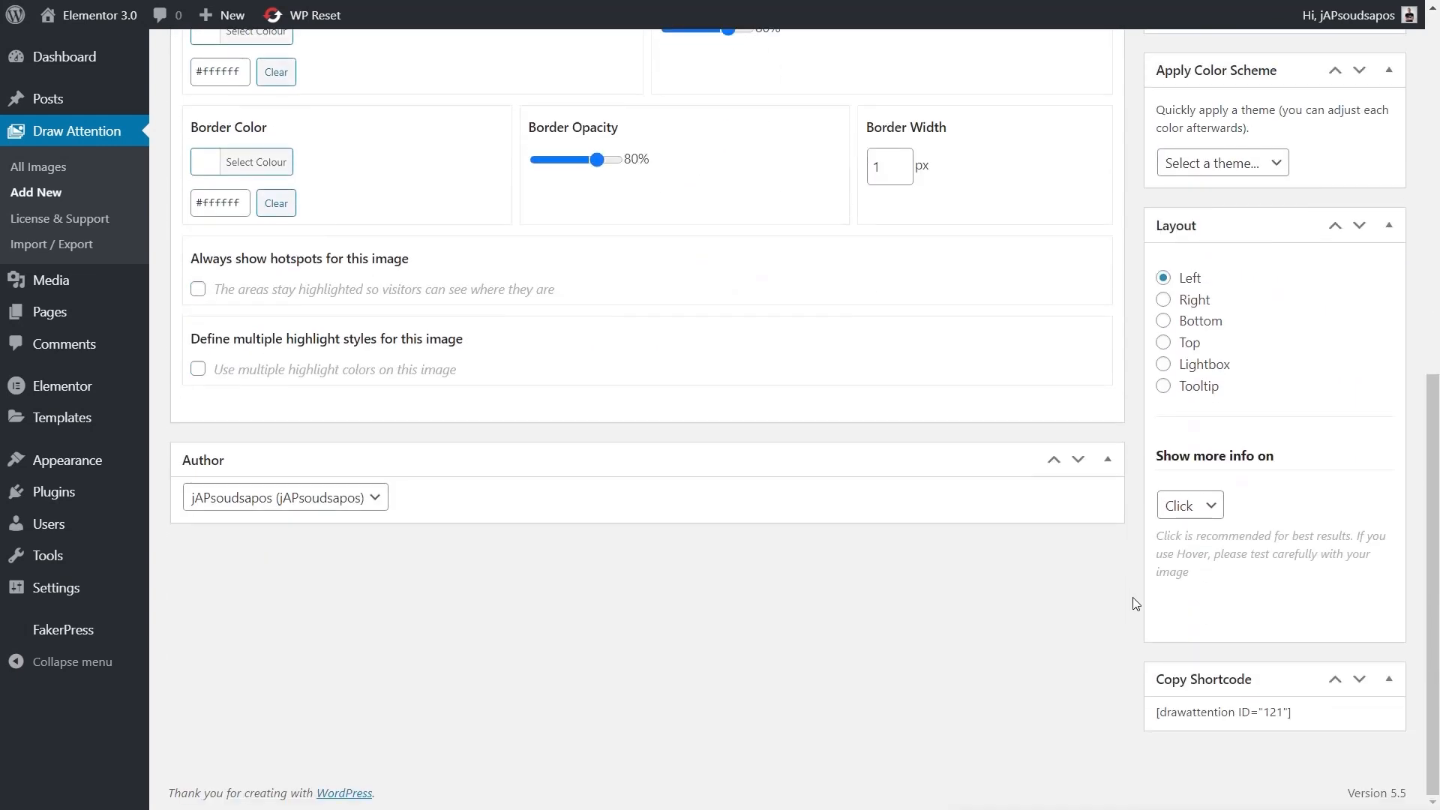
pyautogui.scroll(3)
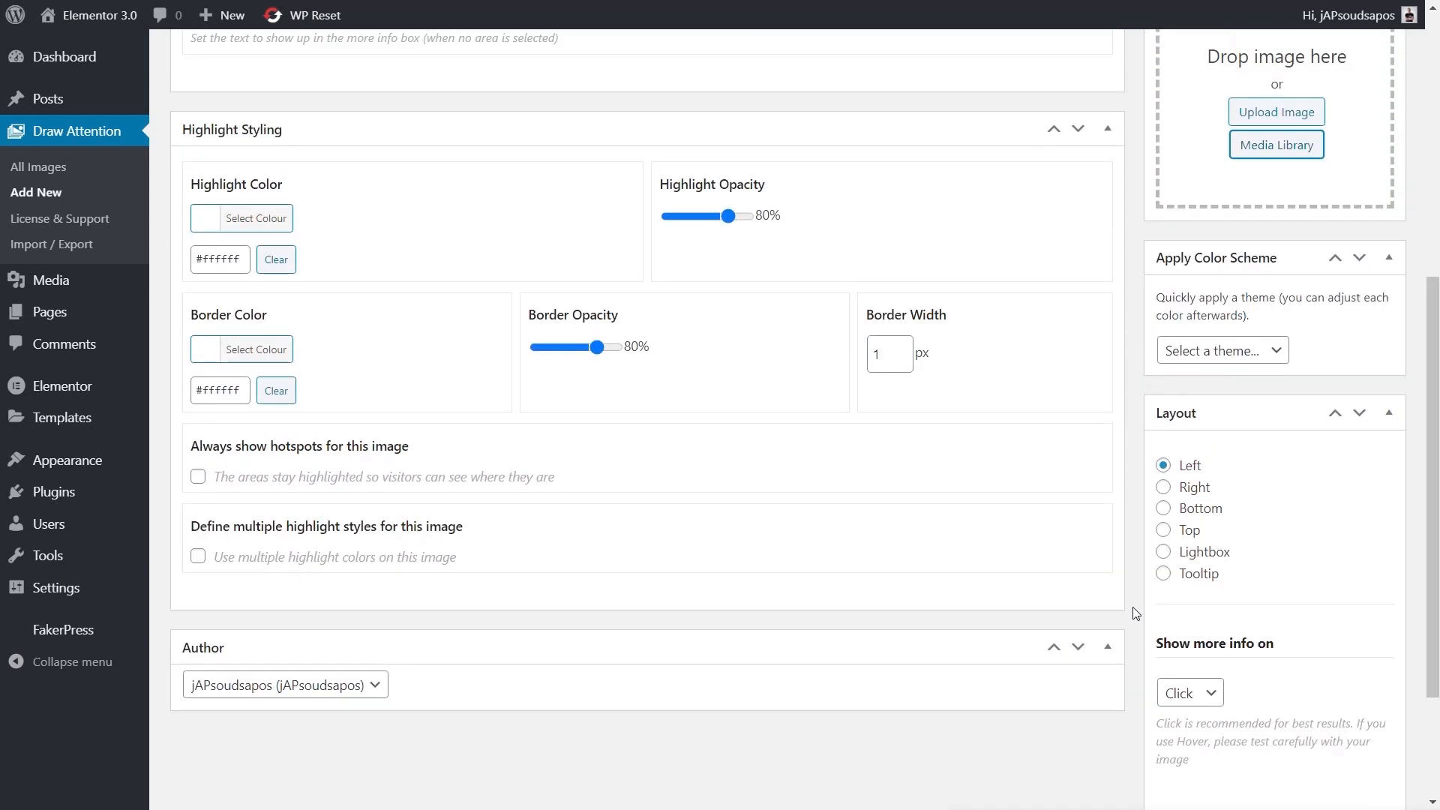
pyautogui.scroll(3)
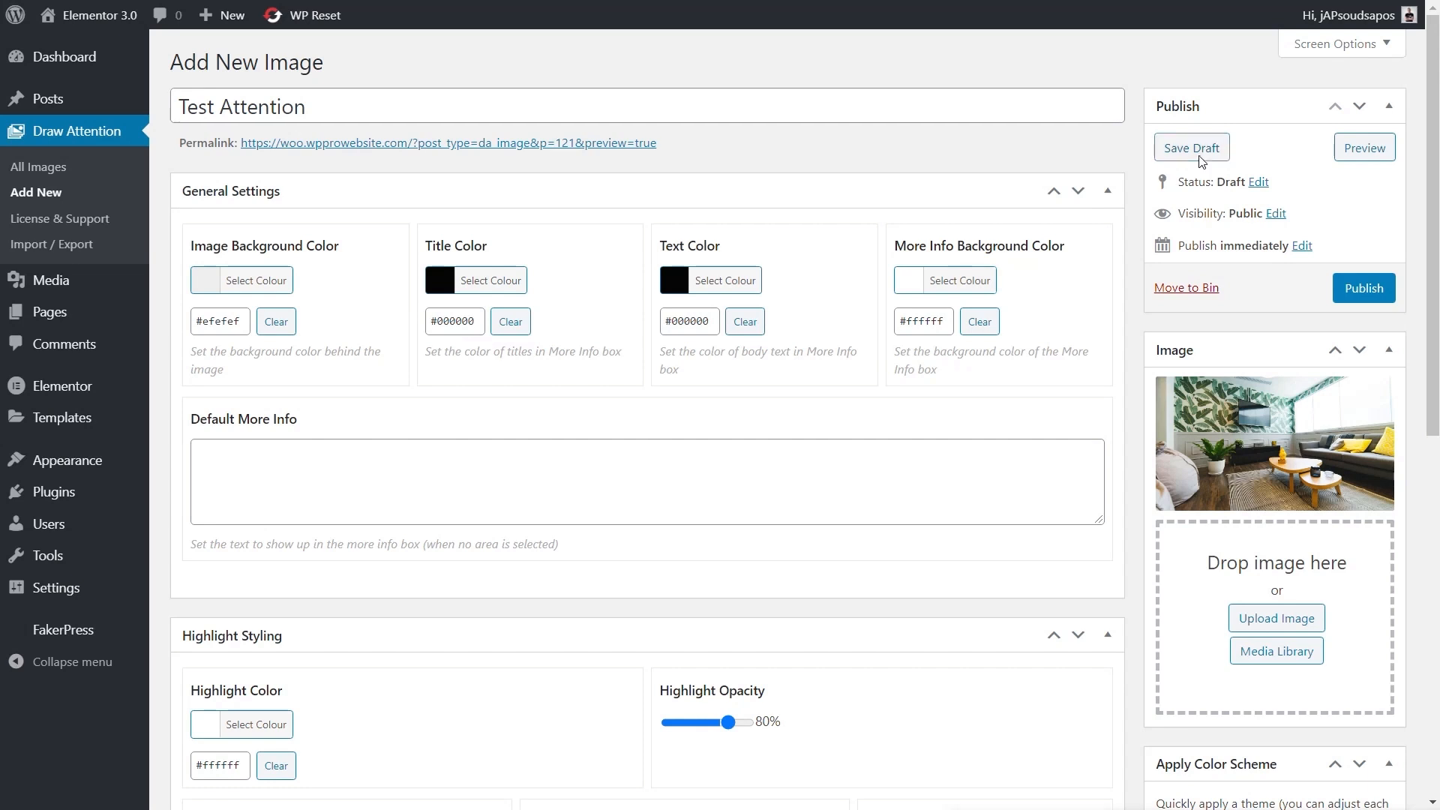
pyautogui.click(1190, 147)
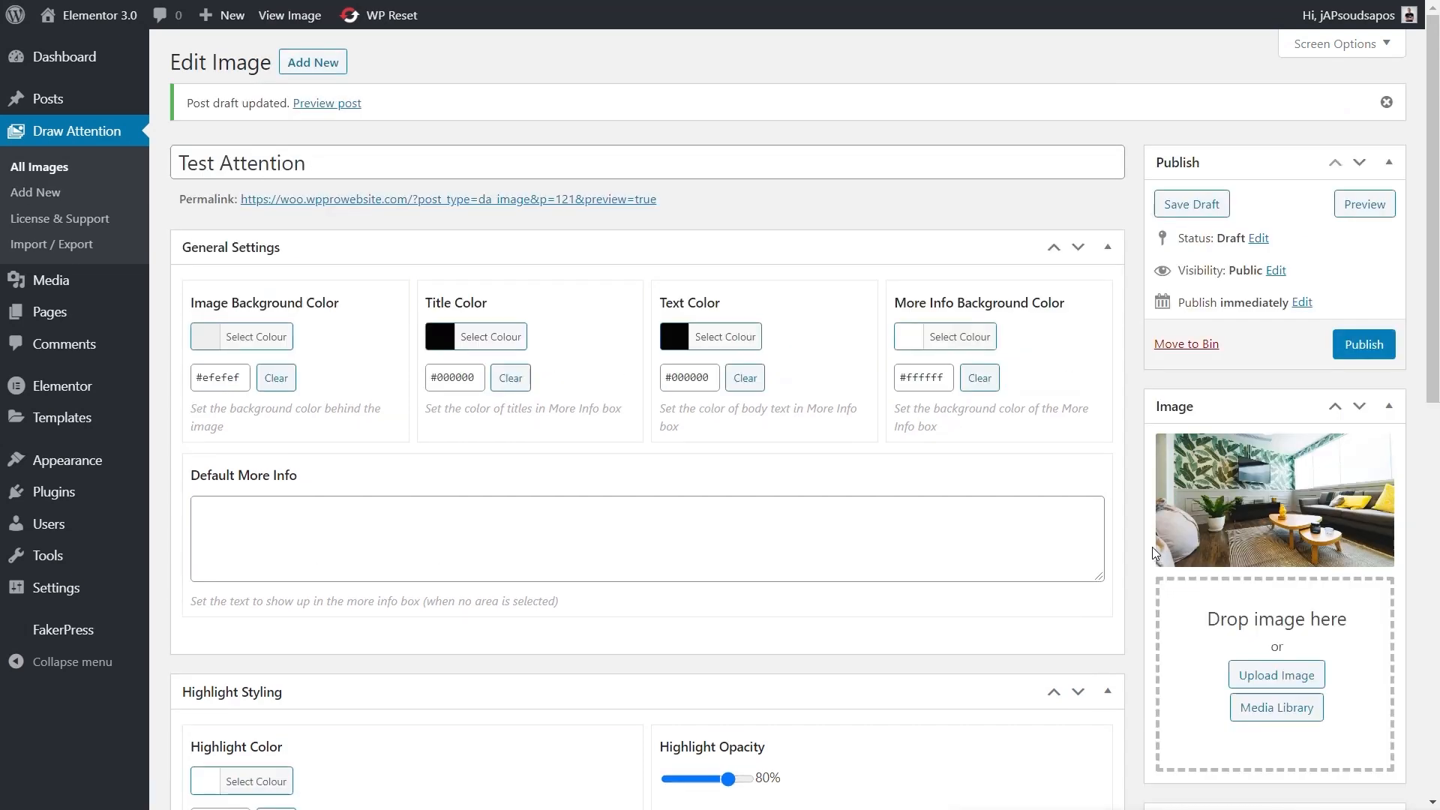
pyautogui.scroll(-3)
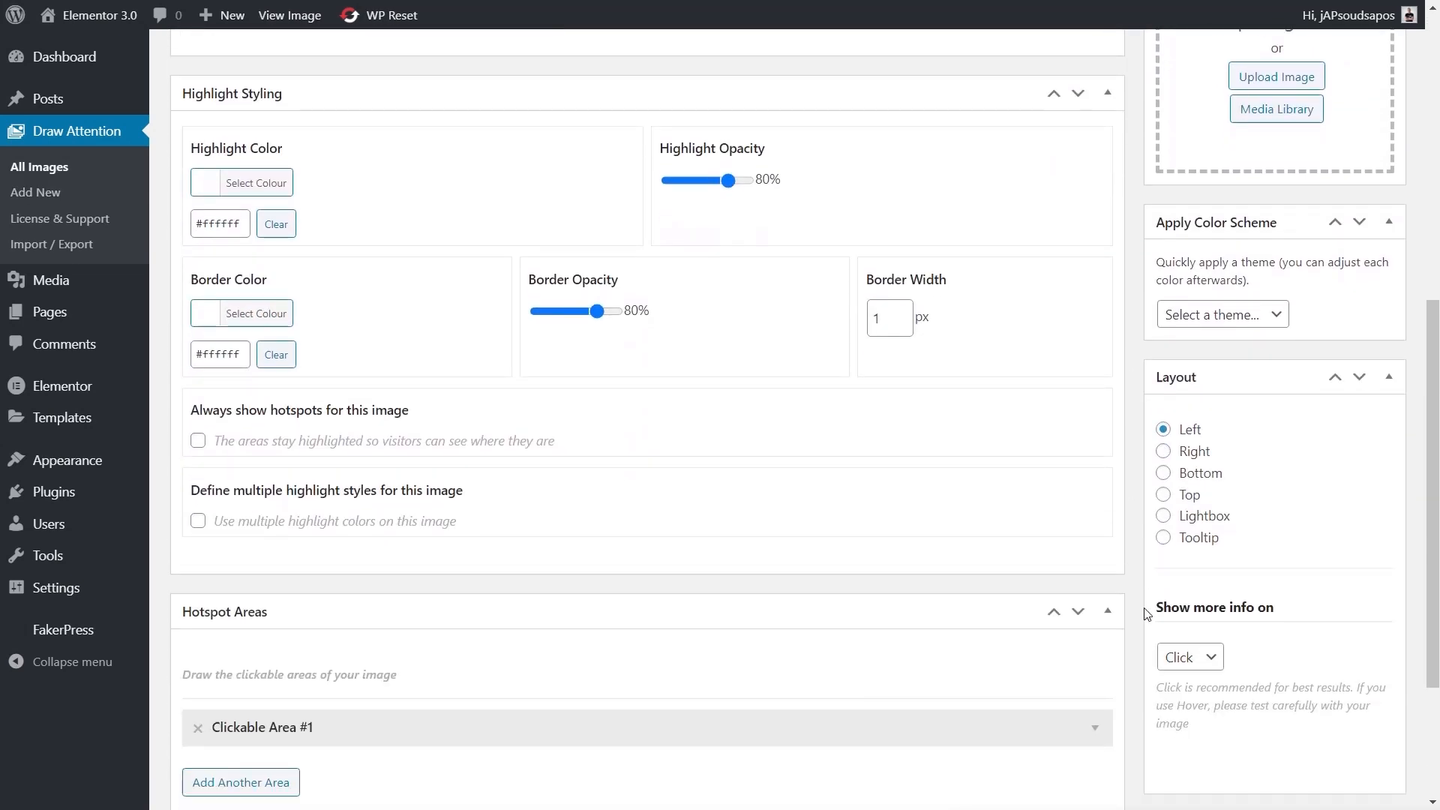
pyautogui.scroll(-3)
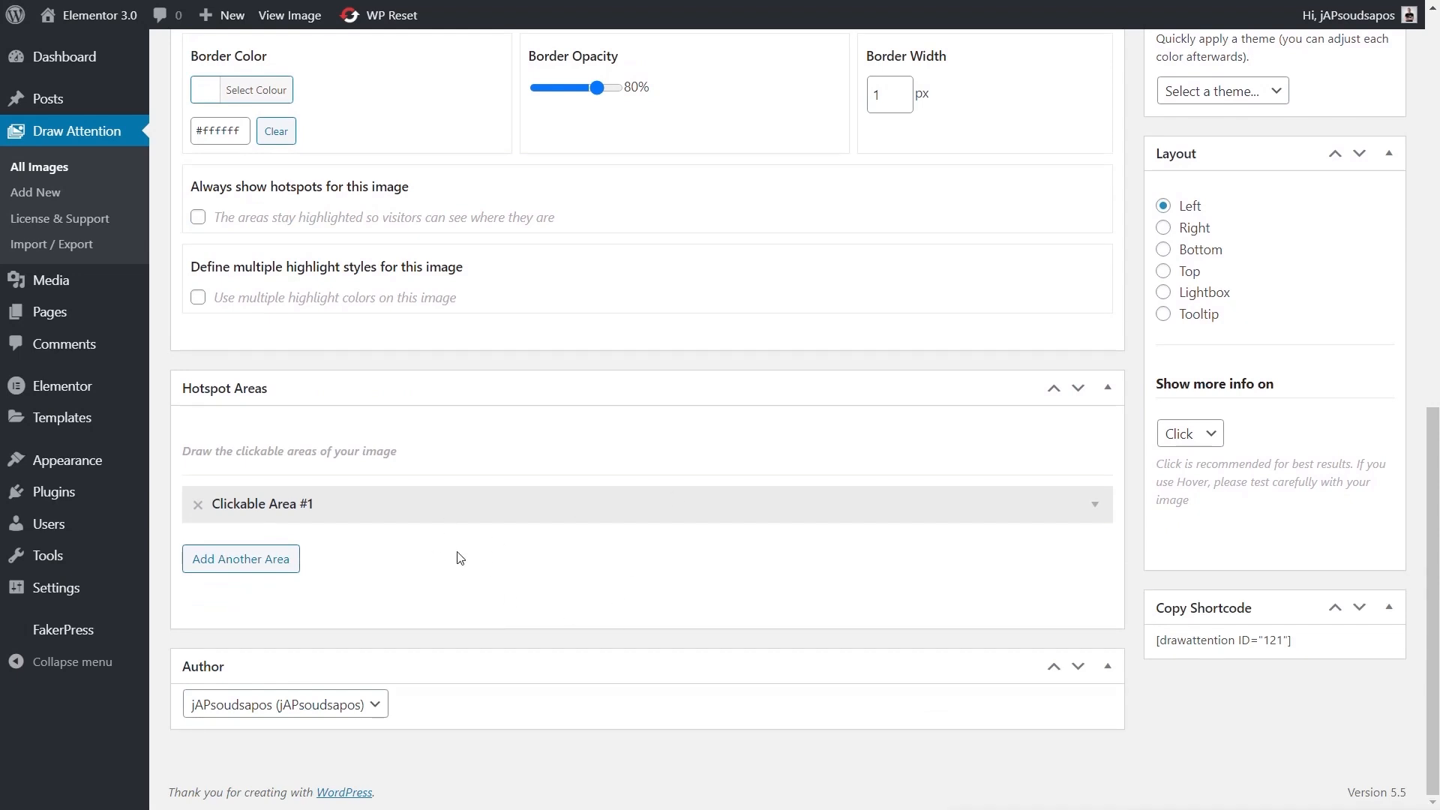
pyautogui.moveTo(218, 395)
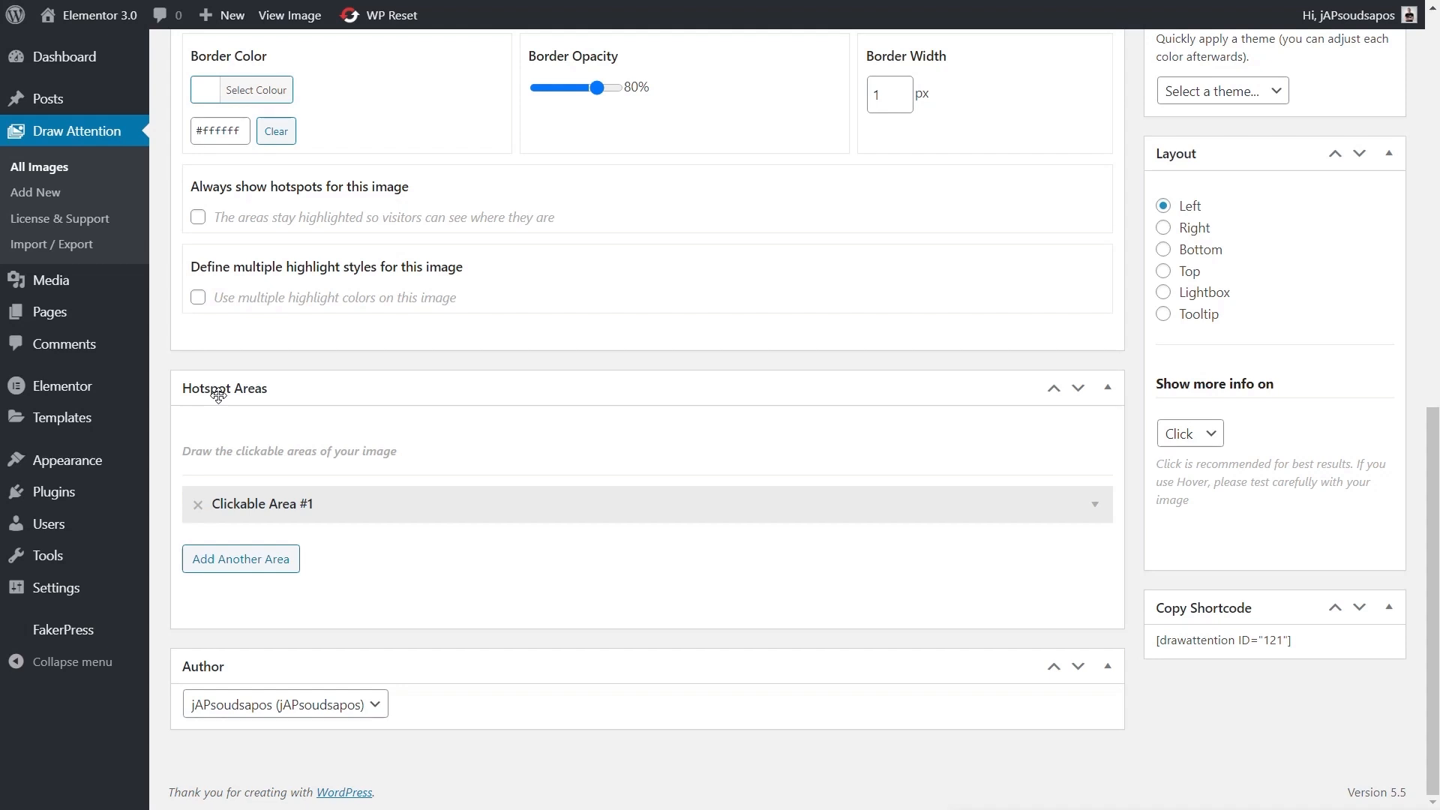
pyautogui.moveTo(238, 530)
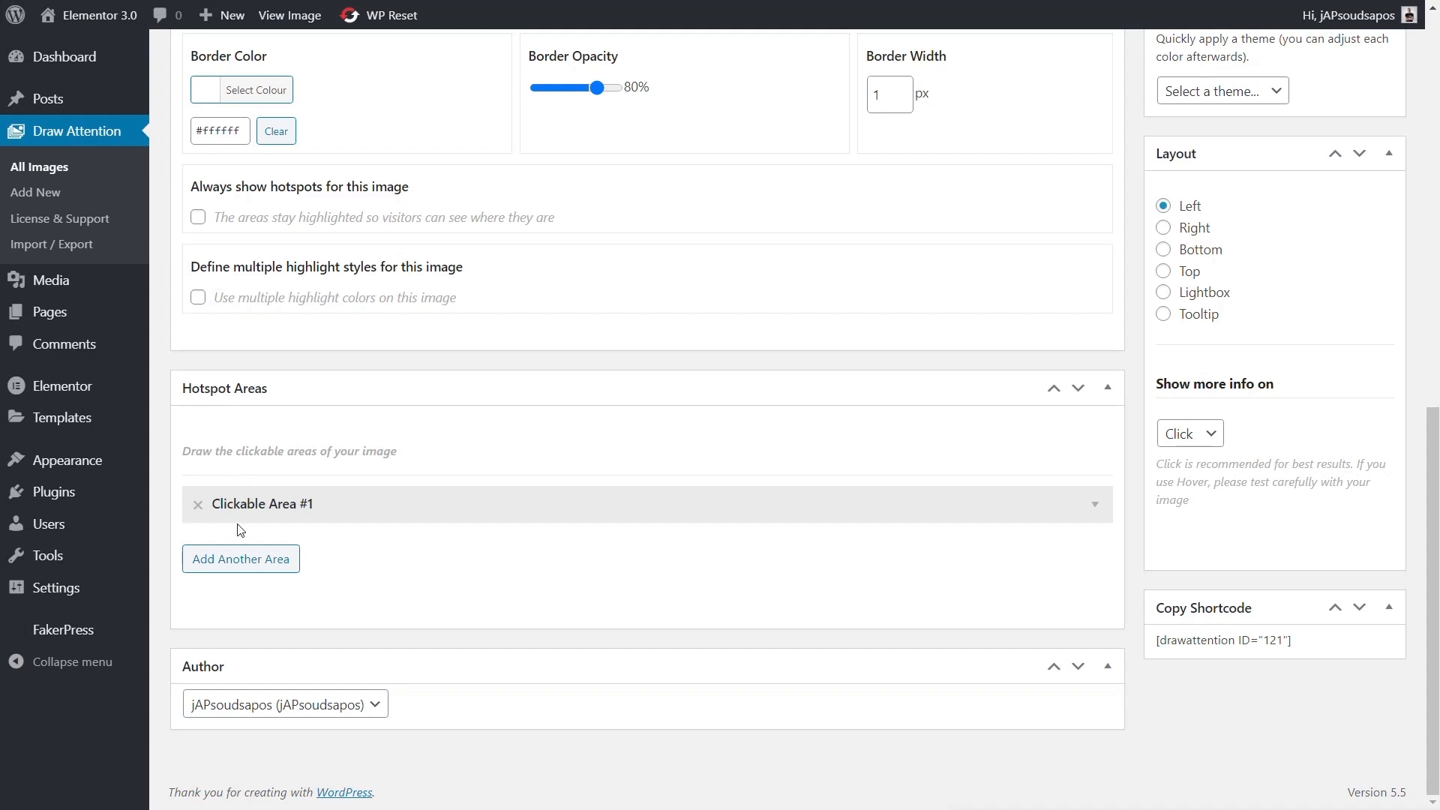
pyautogui.moveTo(1095, 508)
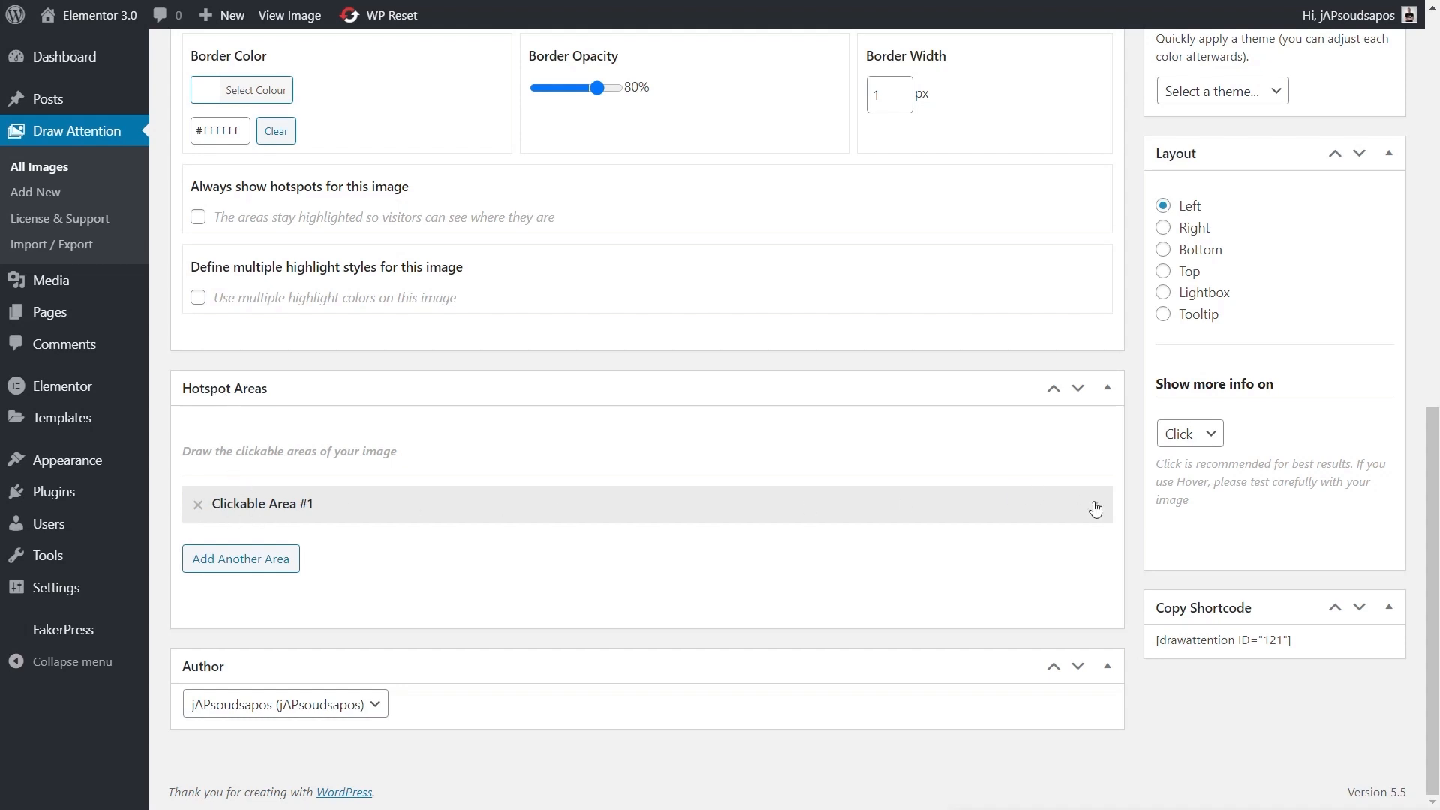
# Expand Clickable Area #1 and outline the wall-mounted TV on the photo
pyautogui.click(1095, 505)
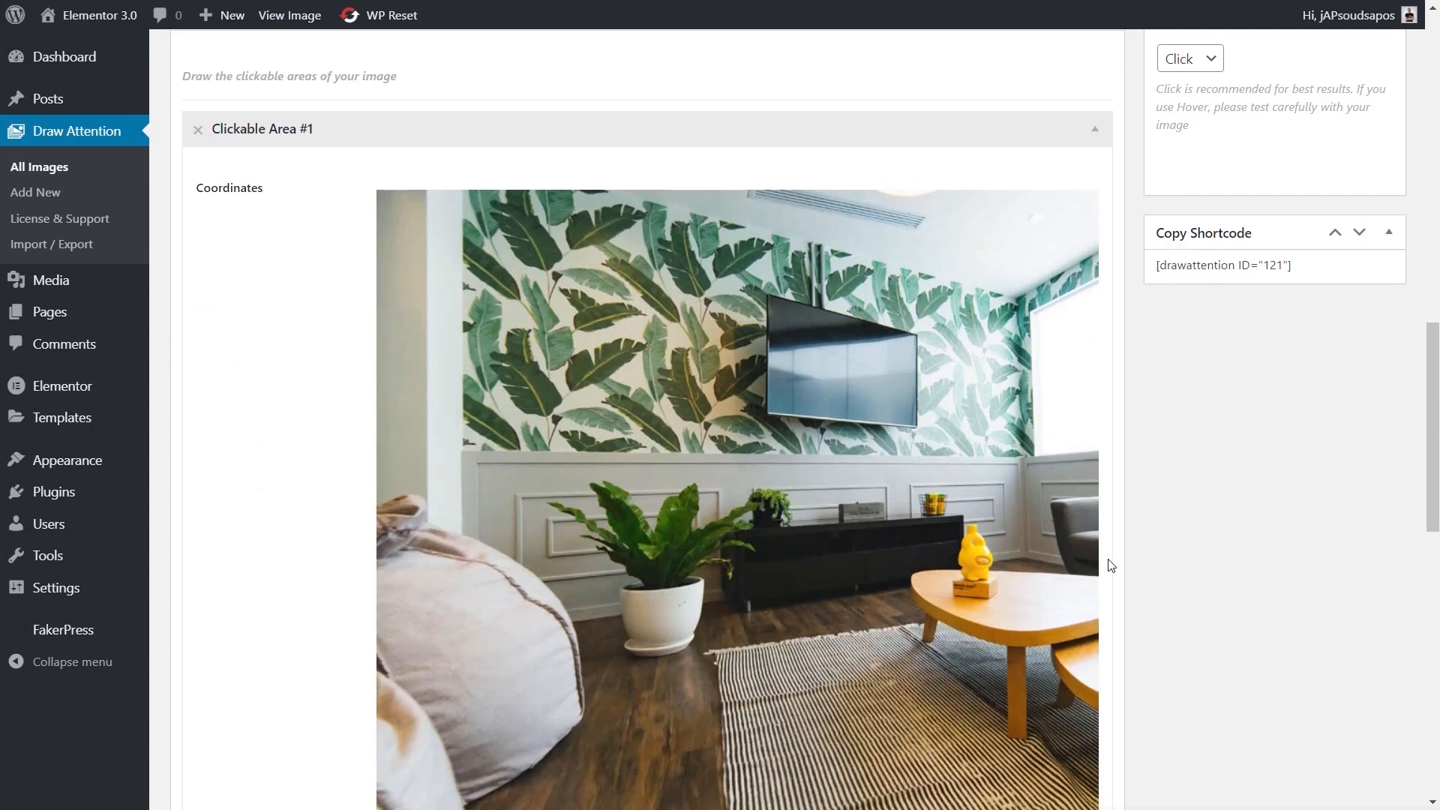
pyautogui.scroll(-3)
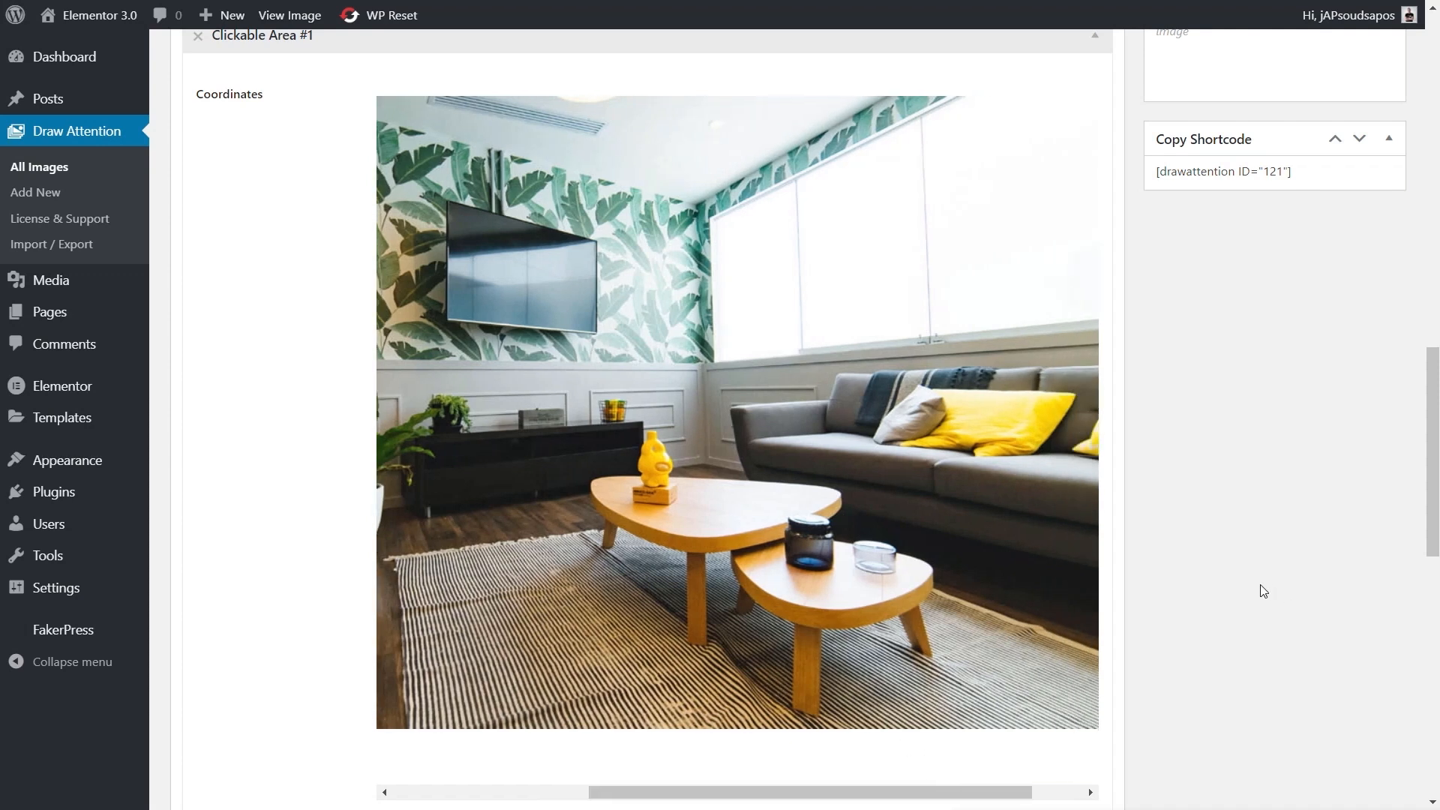
pyautogui.scroll(3)
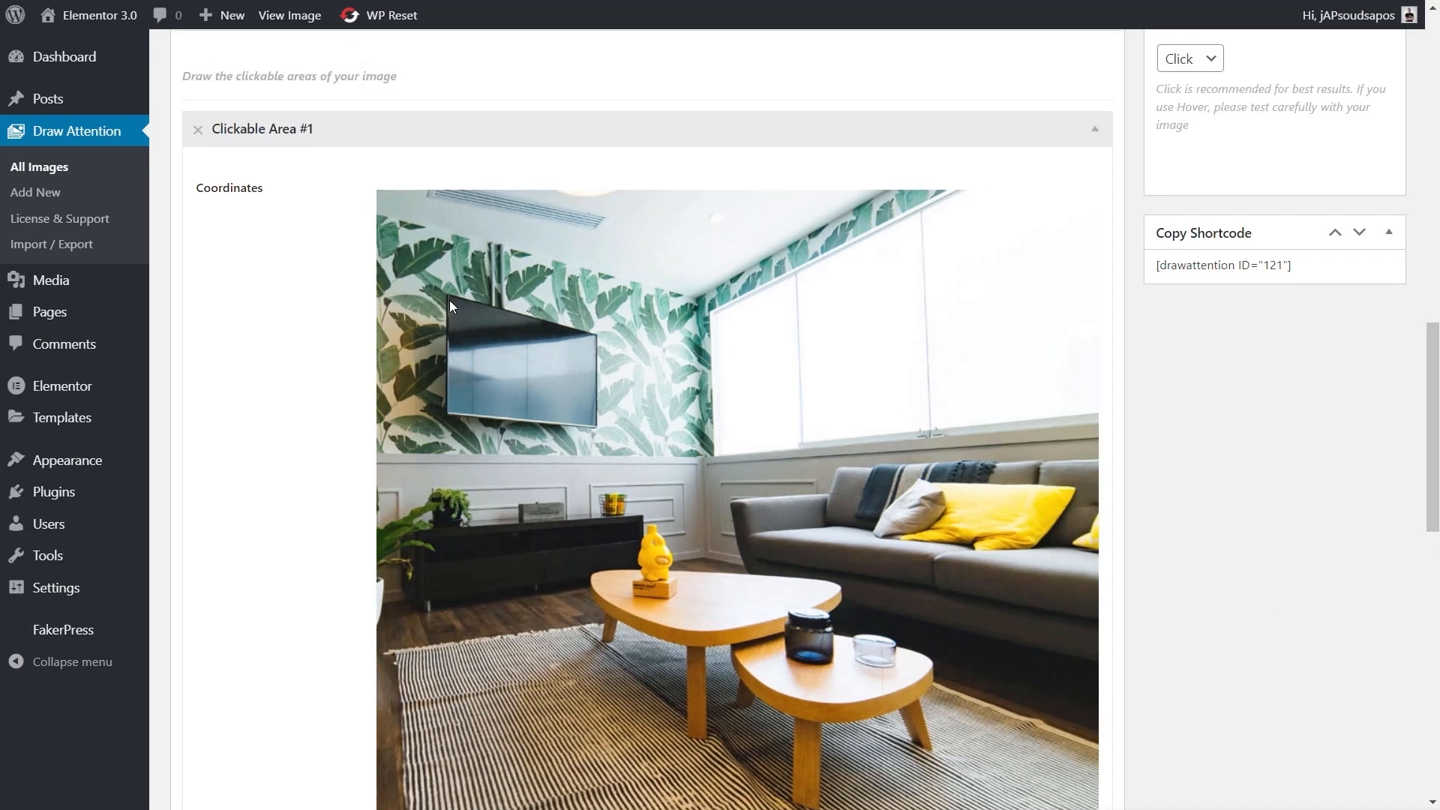
pyautogui.moveTo(557, 328)
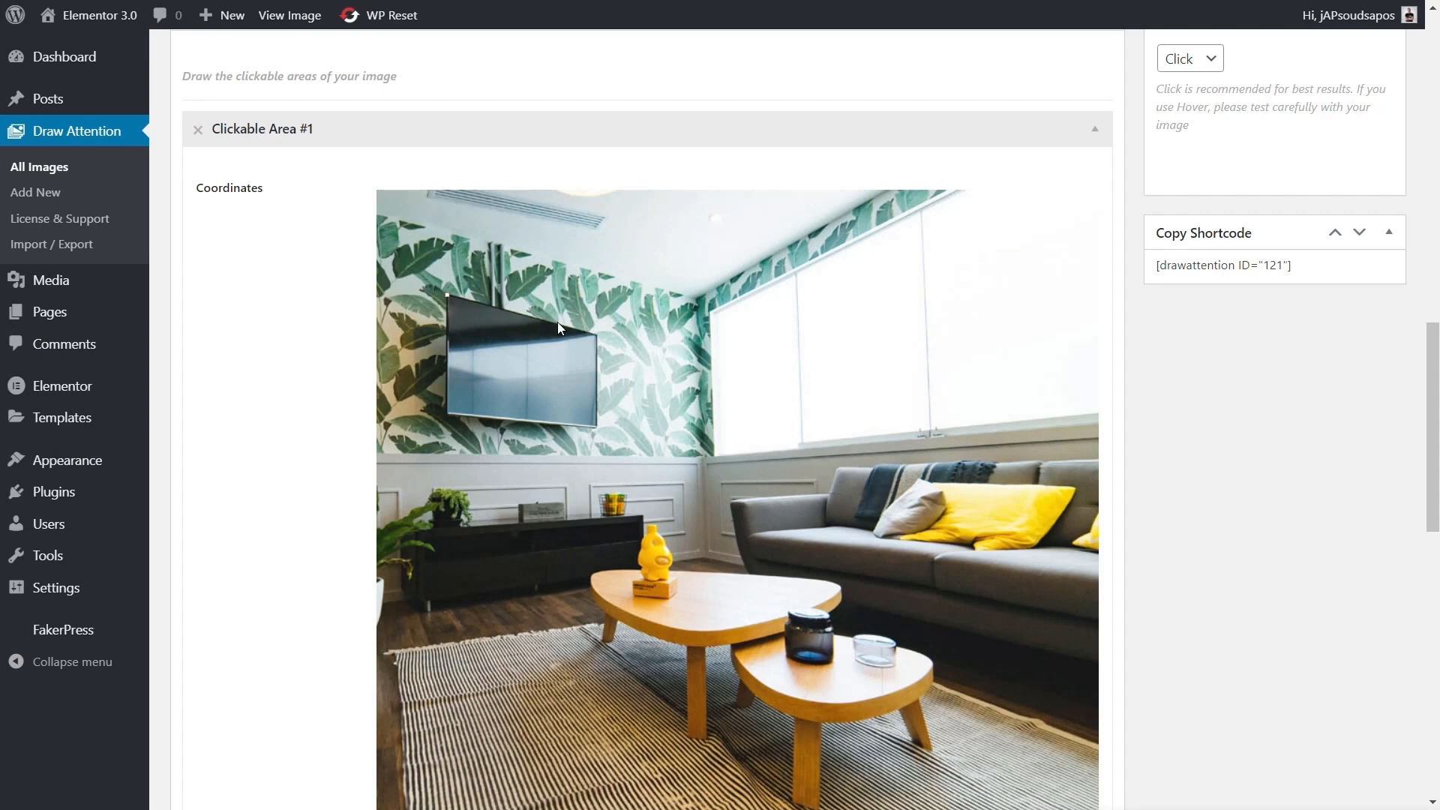
pyautogui.moveTo(597, 342)
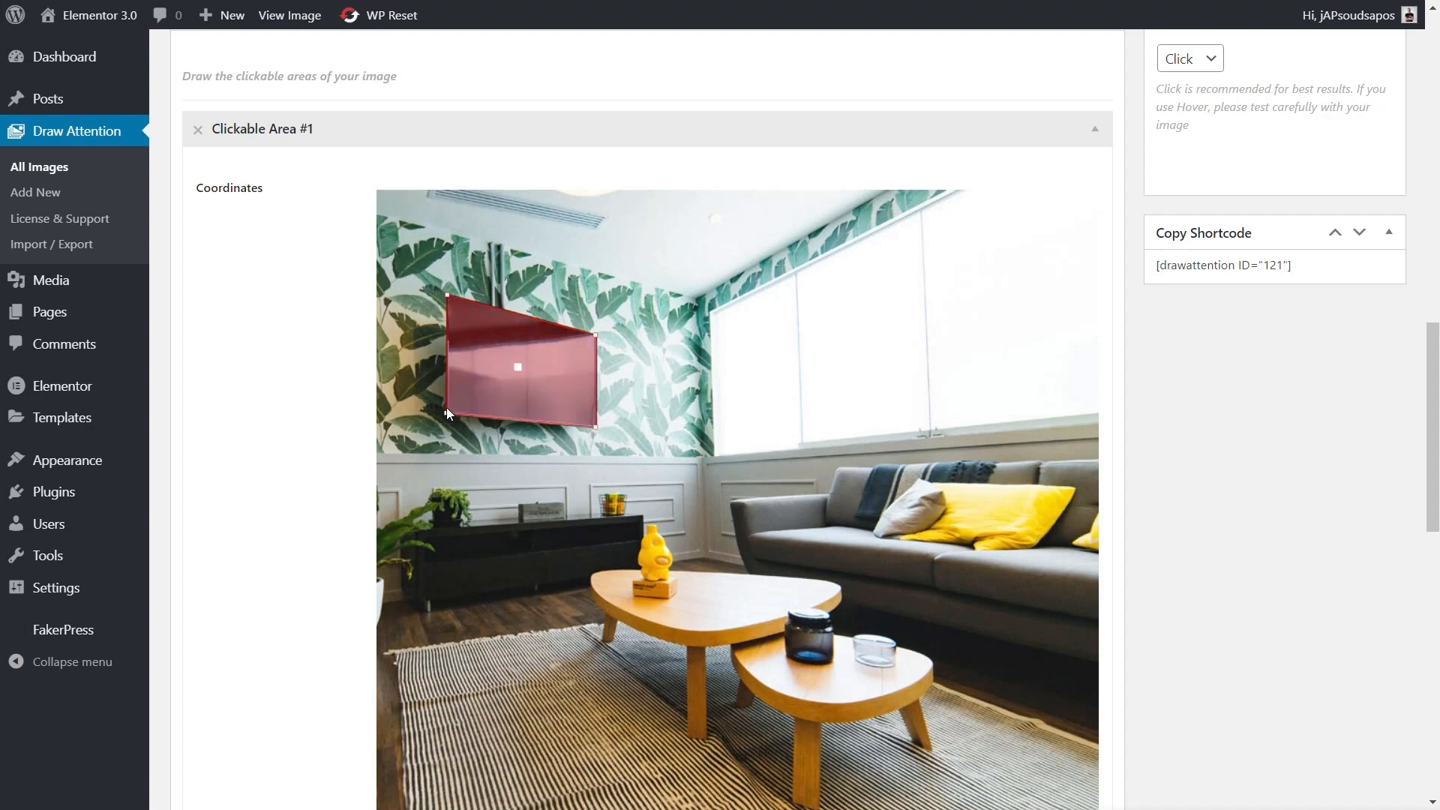
pyautogui.moveTo(479, 423)
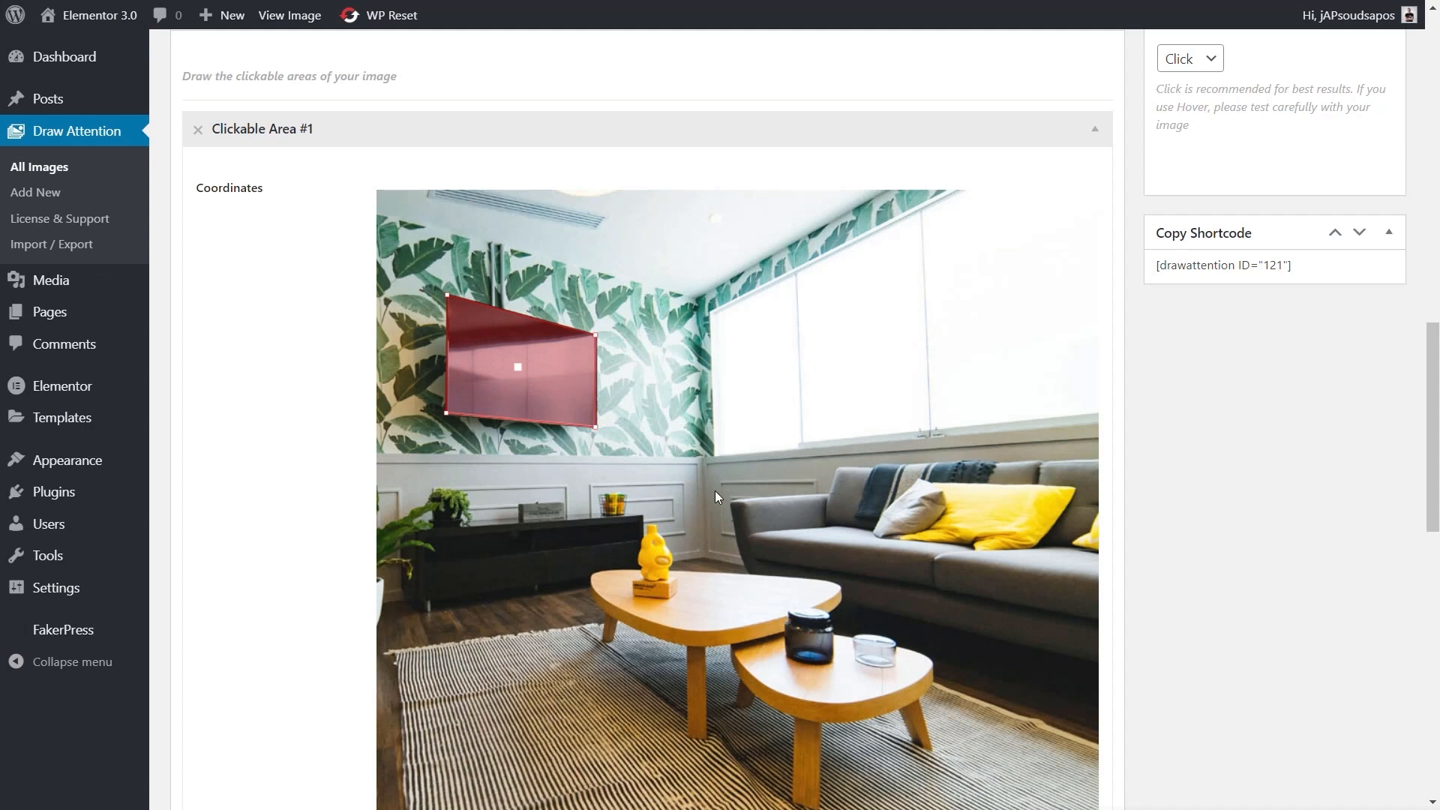
pyautogui.moveTo(1199, 577)
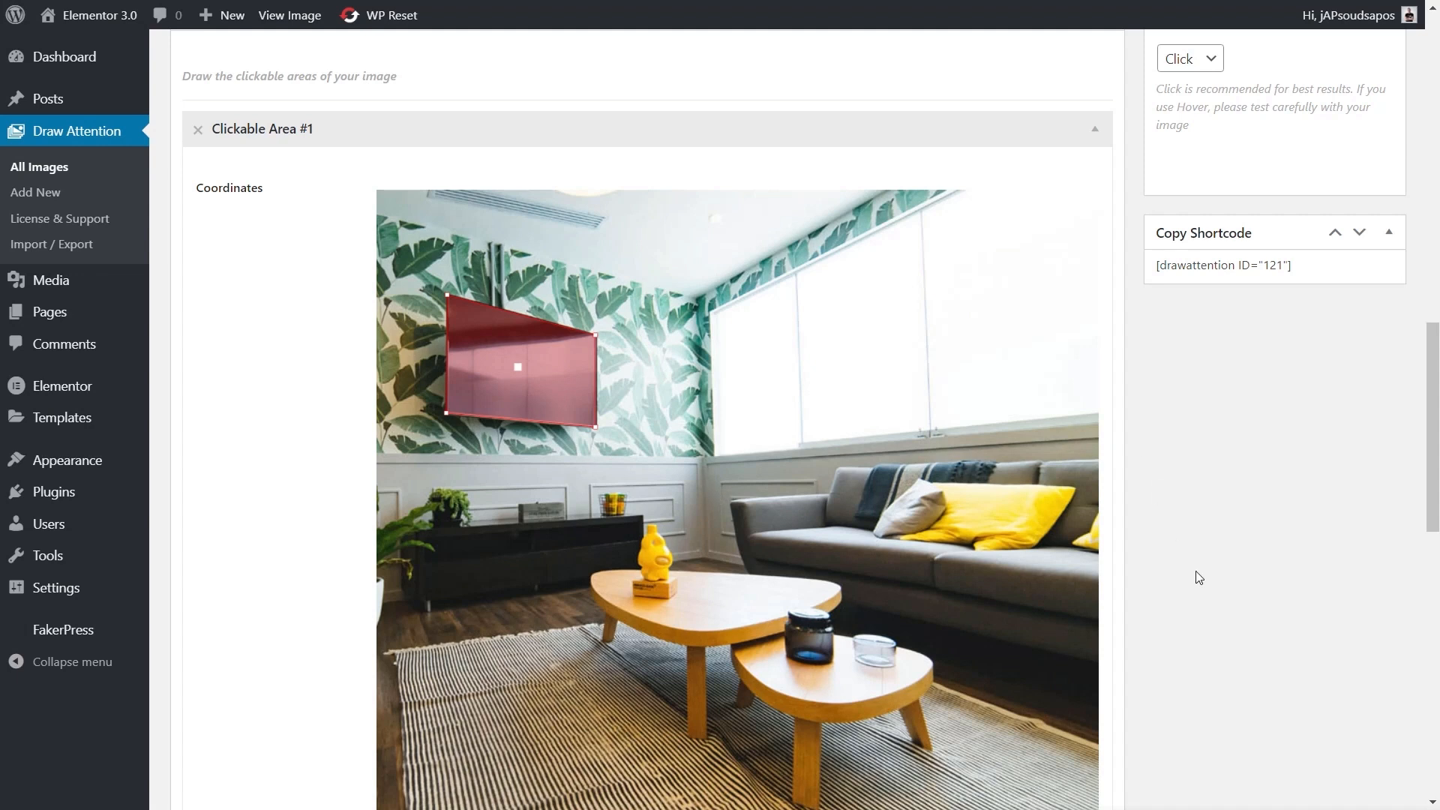
pyautogui.scroll(-3)
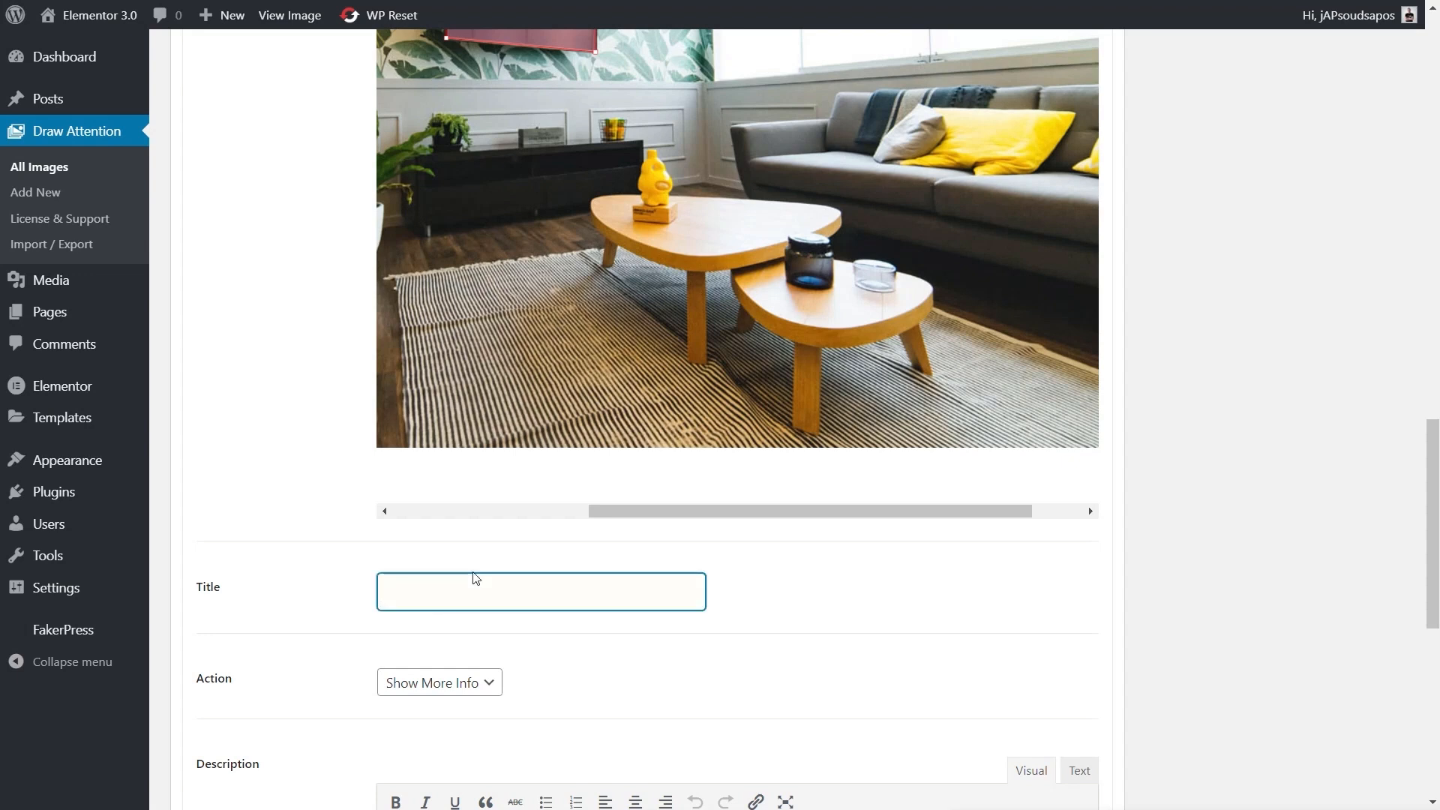
# Title the hotspot 'Panasonic DF4300', trying Go to URL before keeping Show More Info
pyautogui.write('panasonic DF')
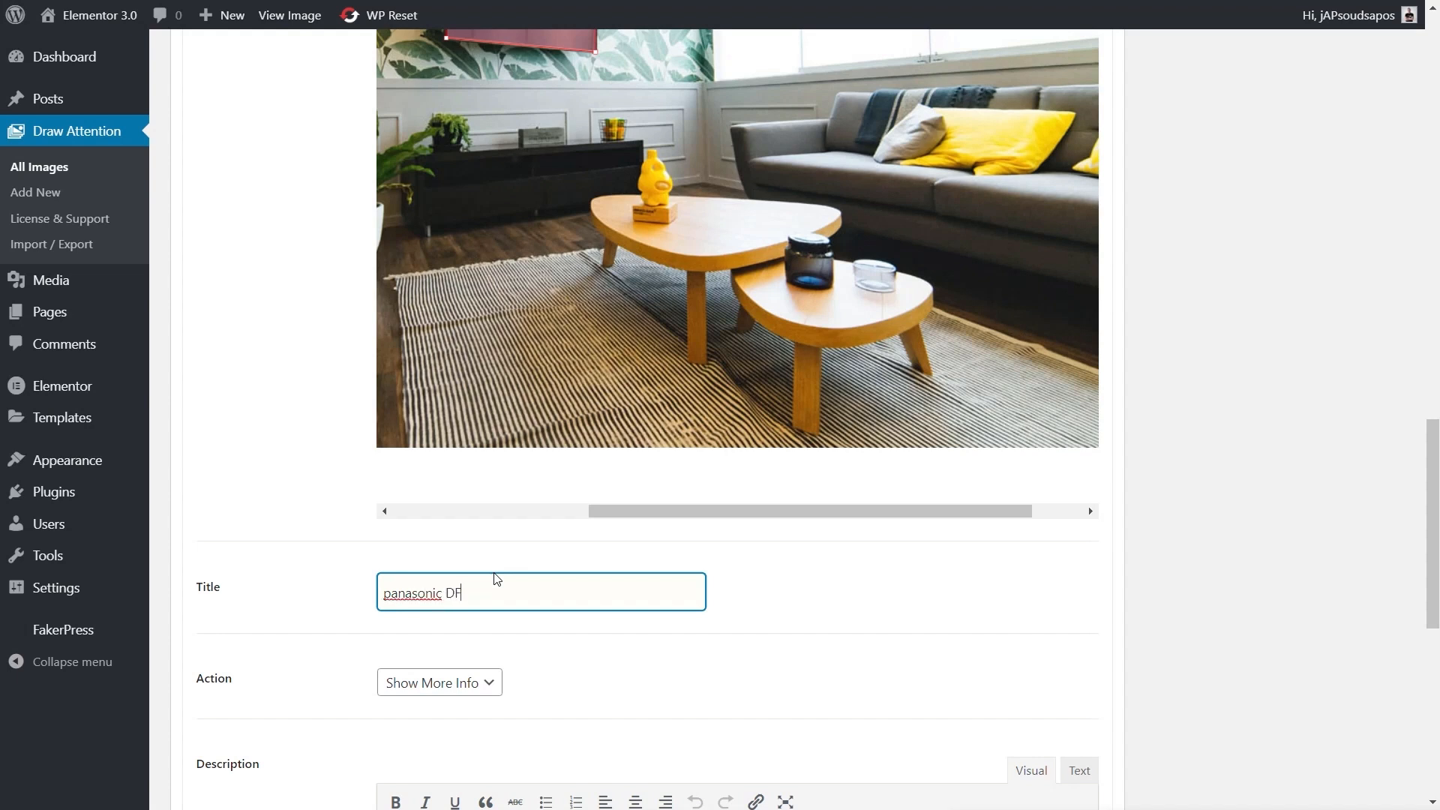
pyautogui.write('4300')
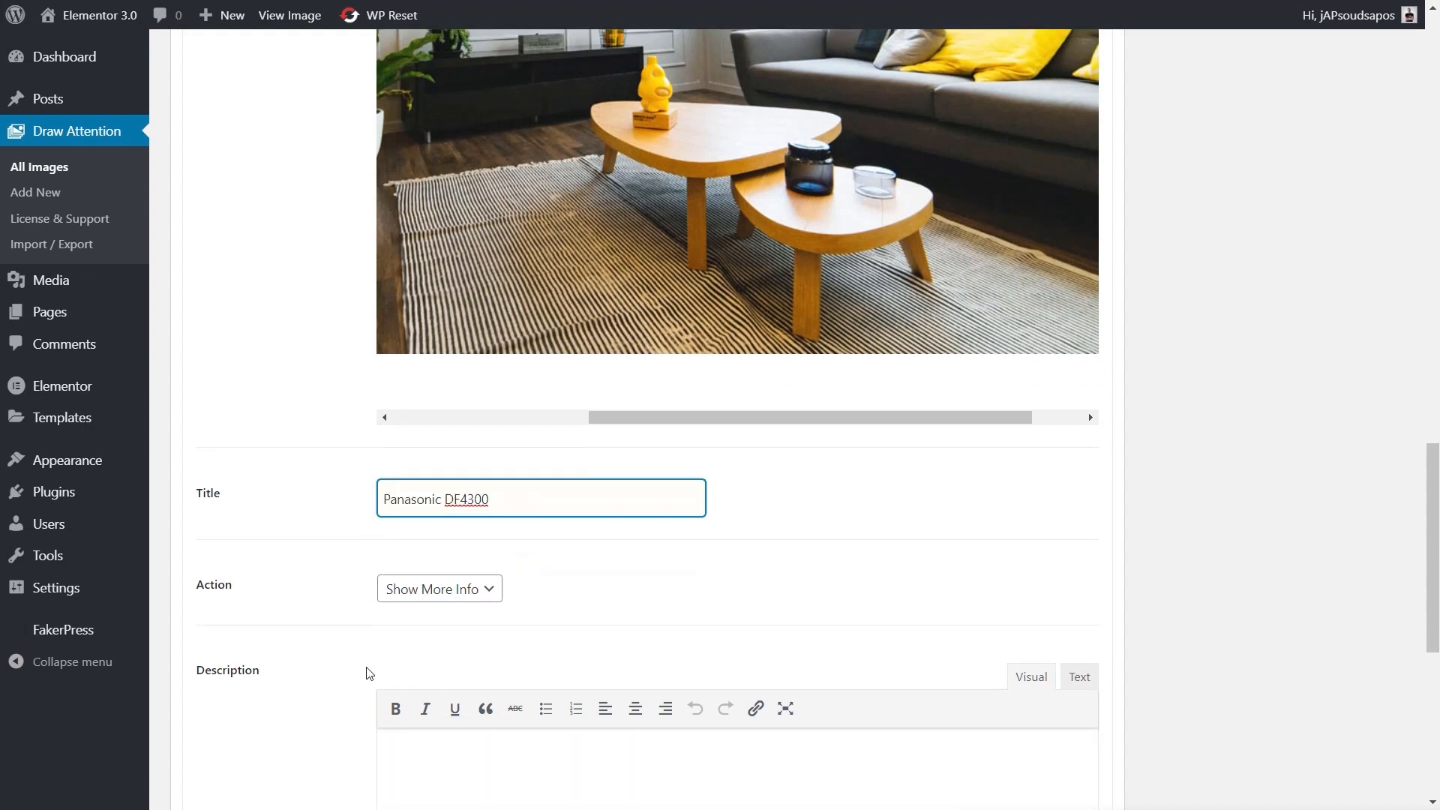
pyautogui.click(438, 589)
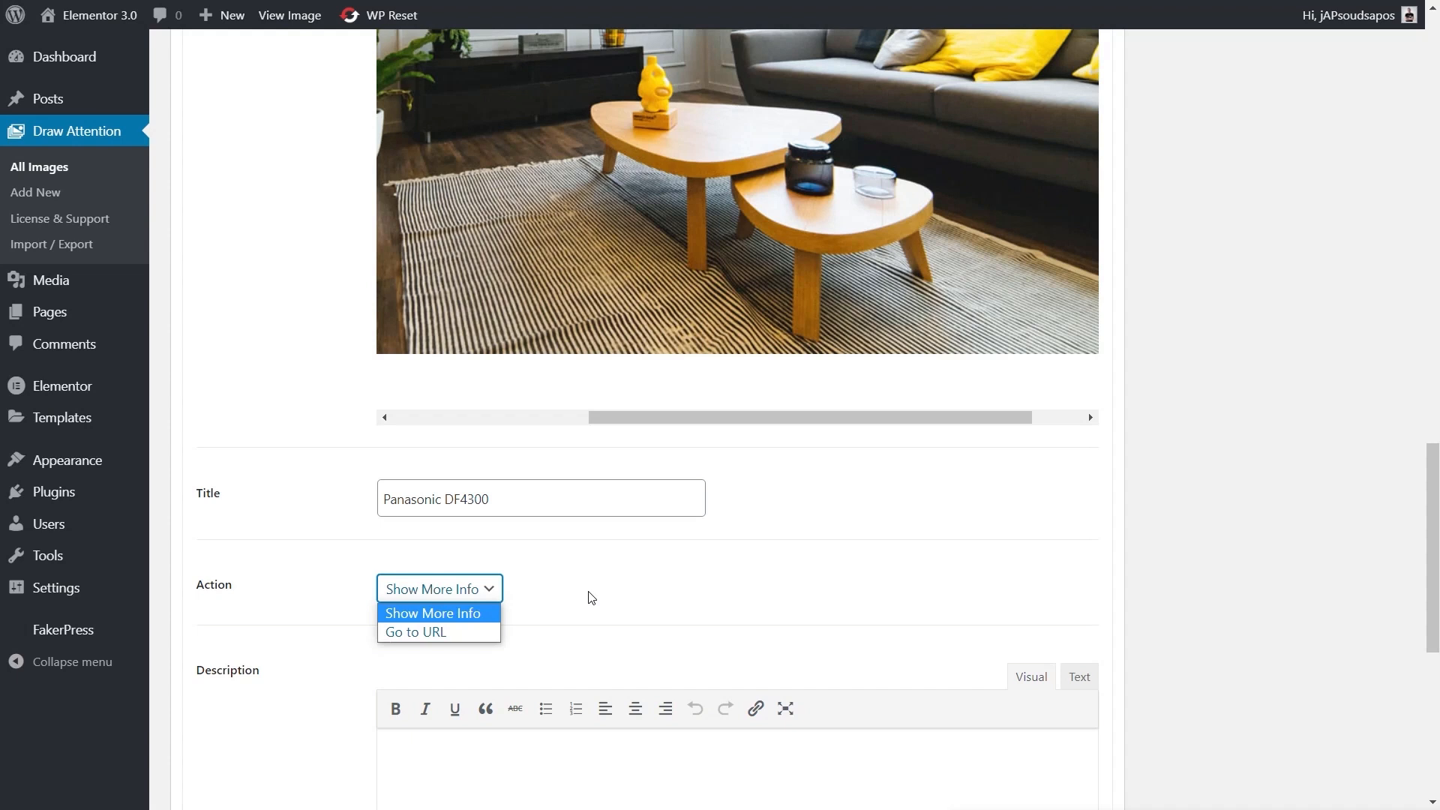
pyautogui.click(414, 632)
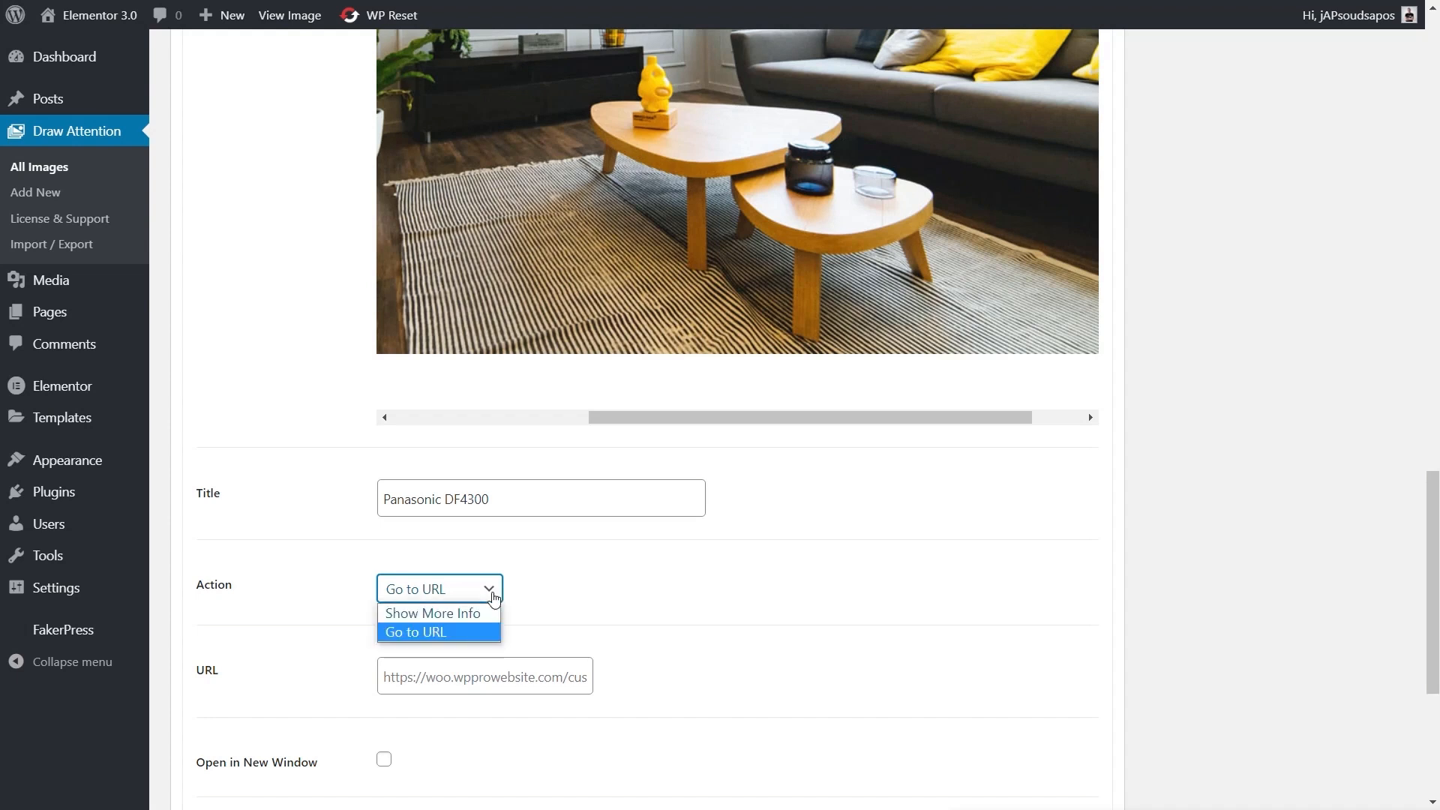
pyautogui.click(432, 613)
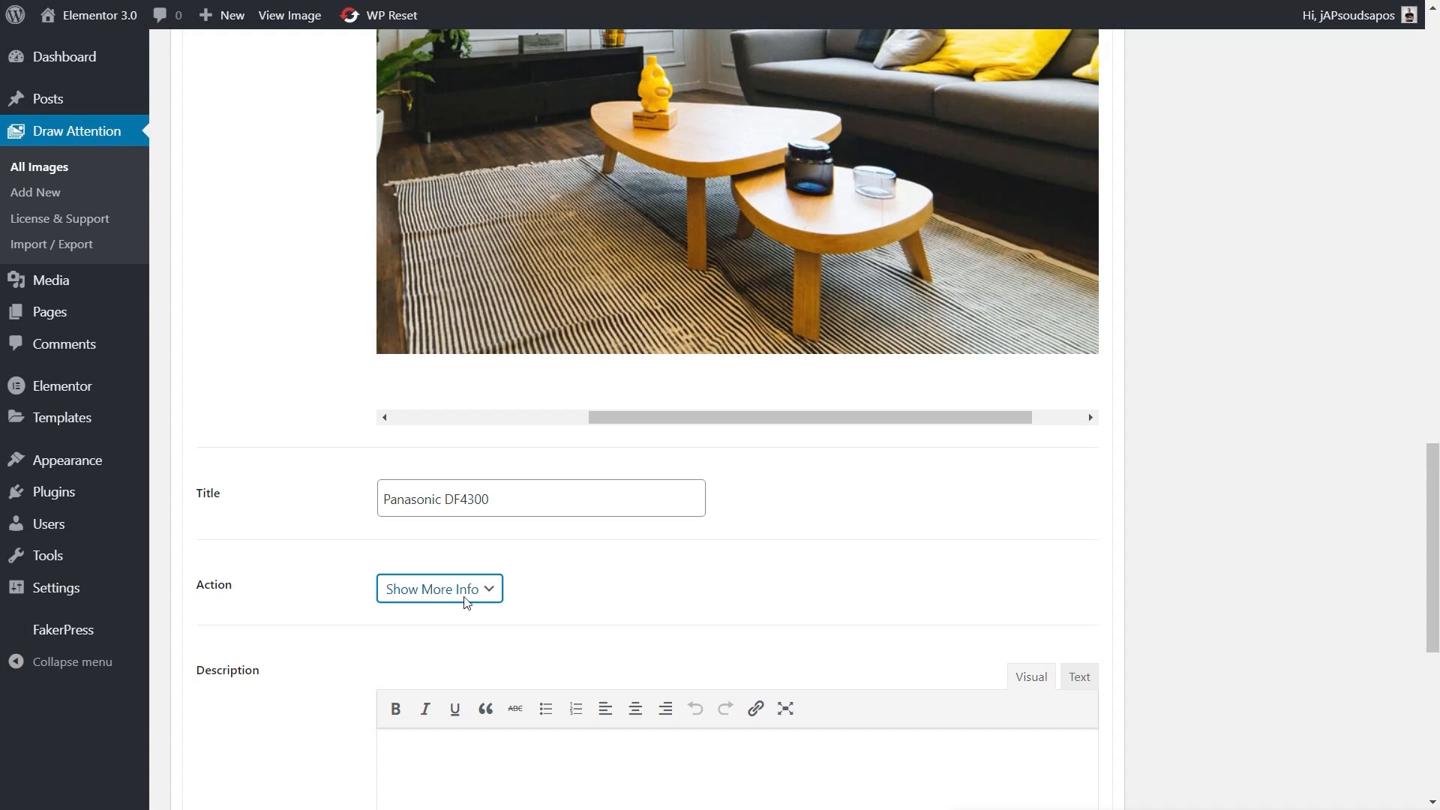
# Enter '48" LED Screen' in the TV hotspot's Description editor
pyautogui.scroll(-3)
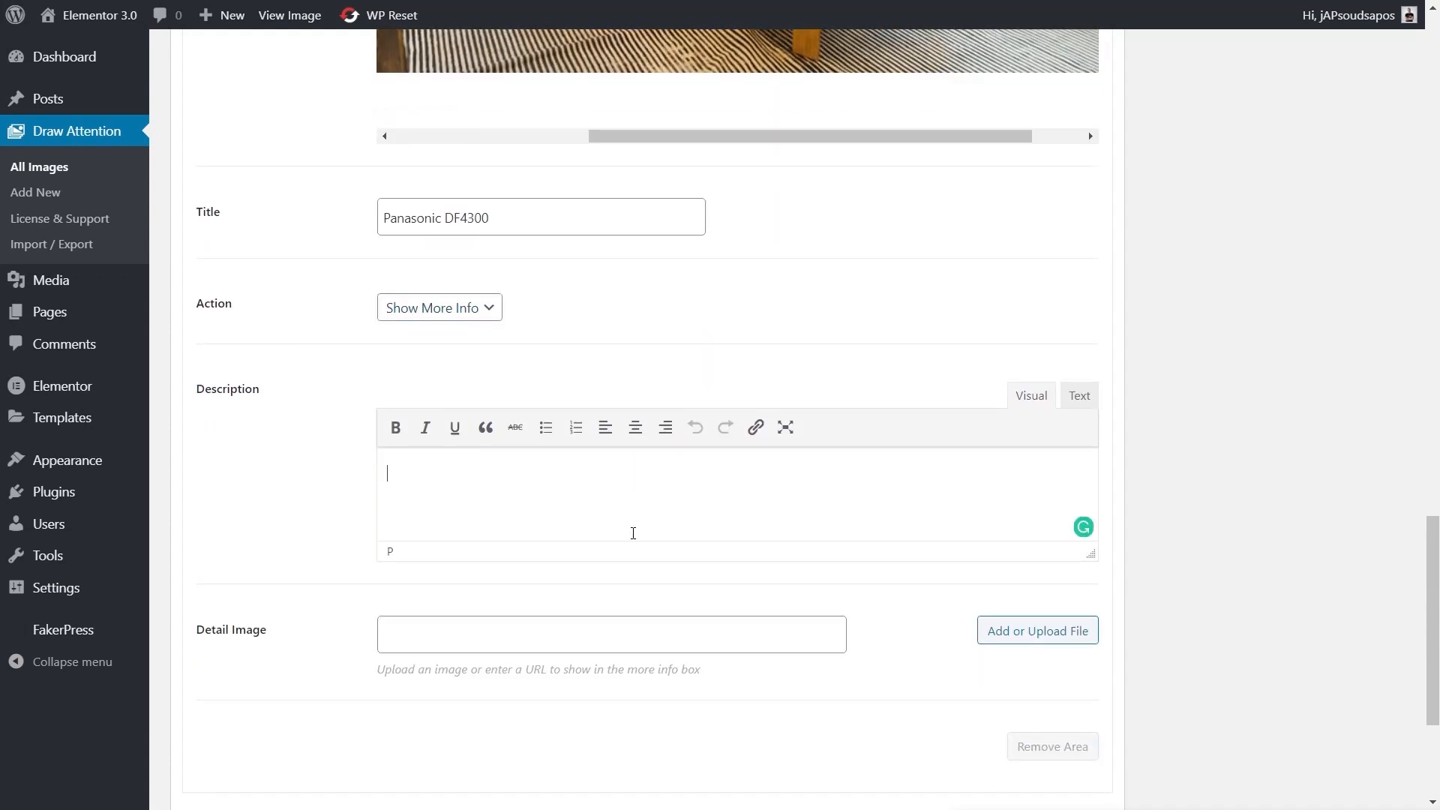
pyautogui.moveTo(716, 554)
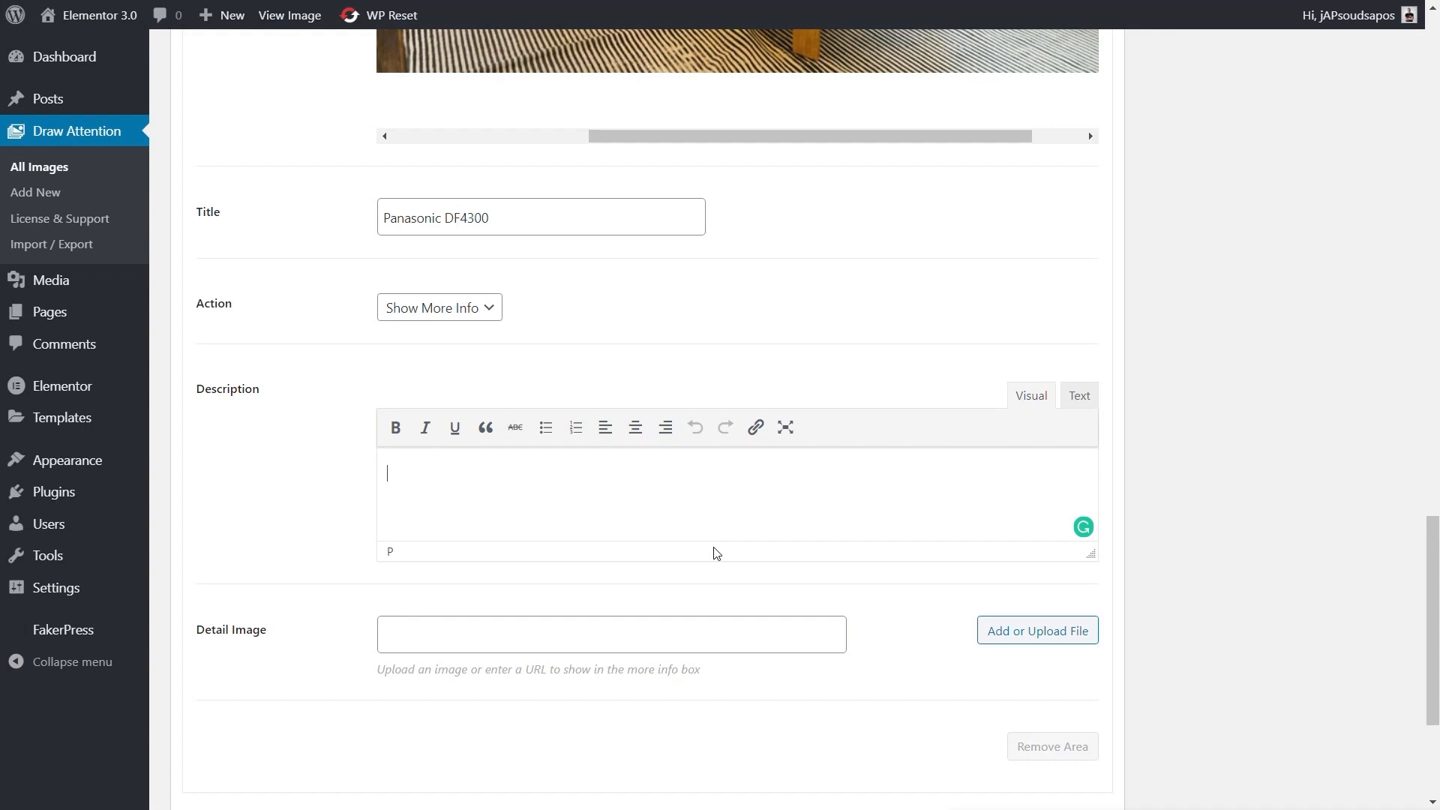
pyautogui.write('48')
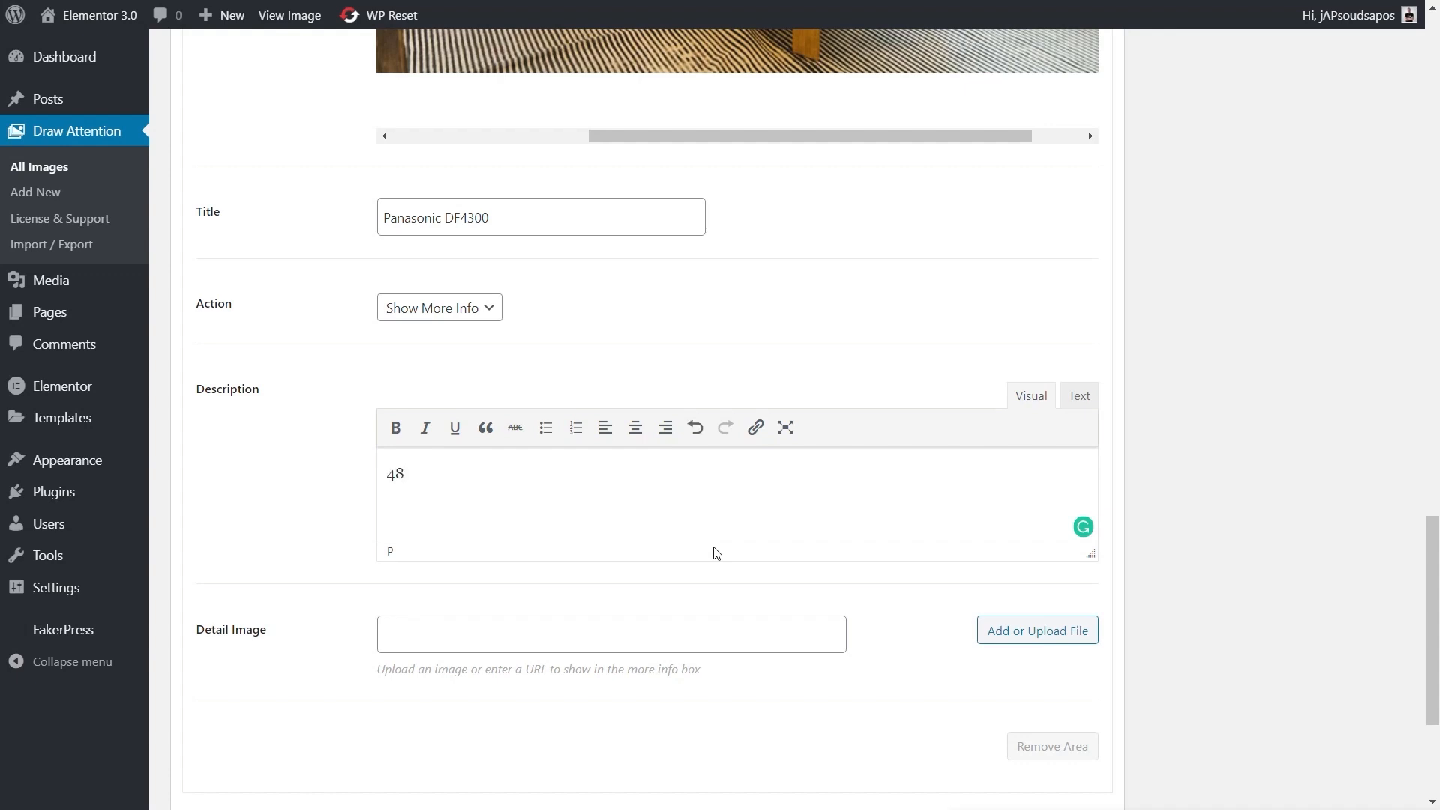
pyautogui.write('"')
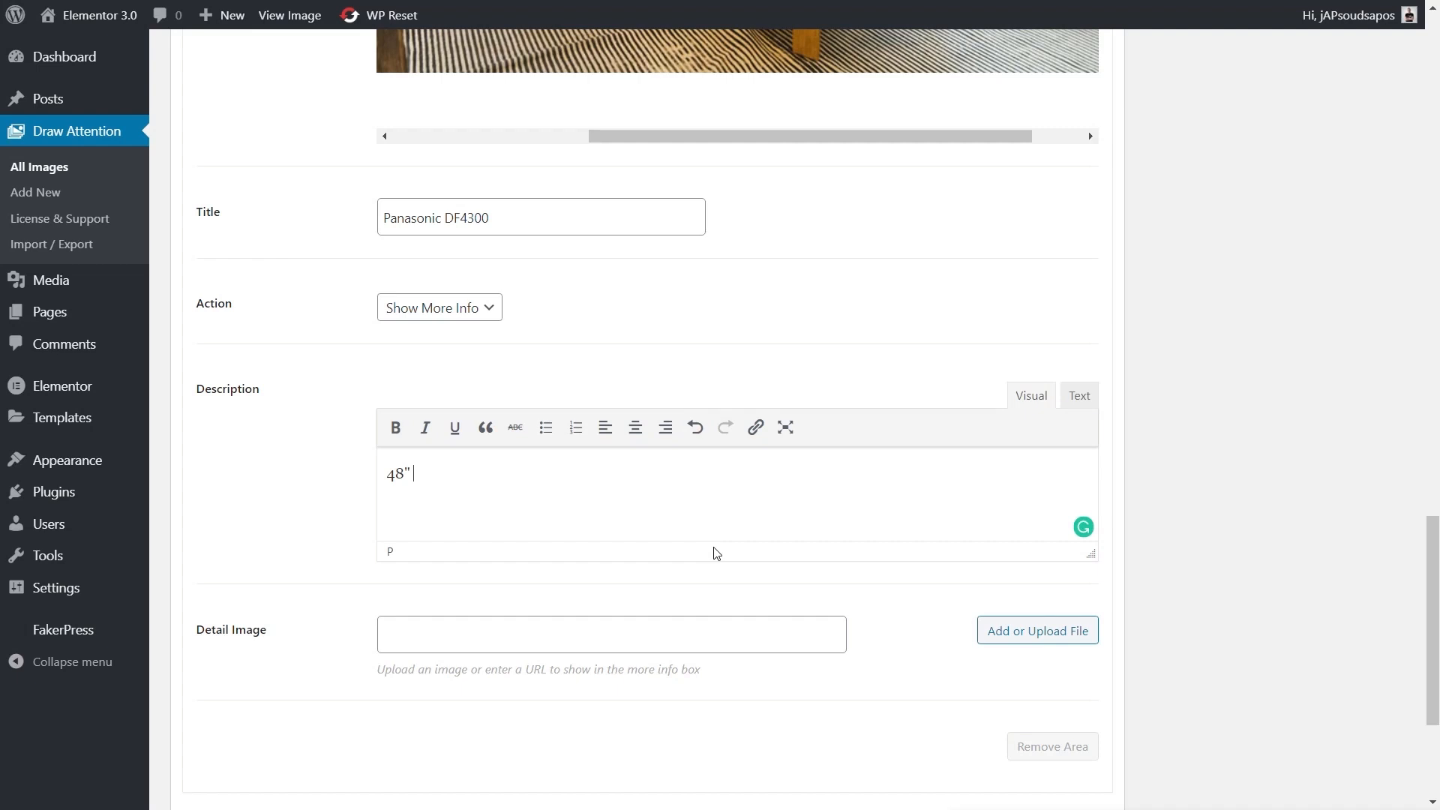
pyautogui.write('LED Sc')
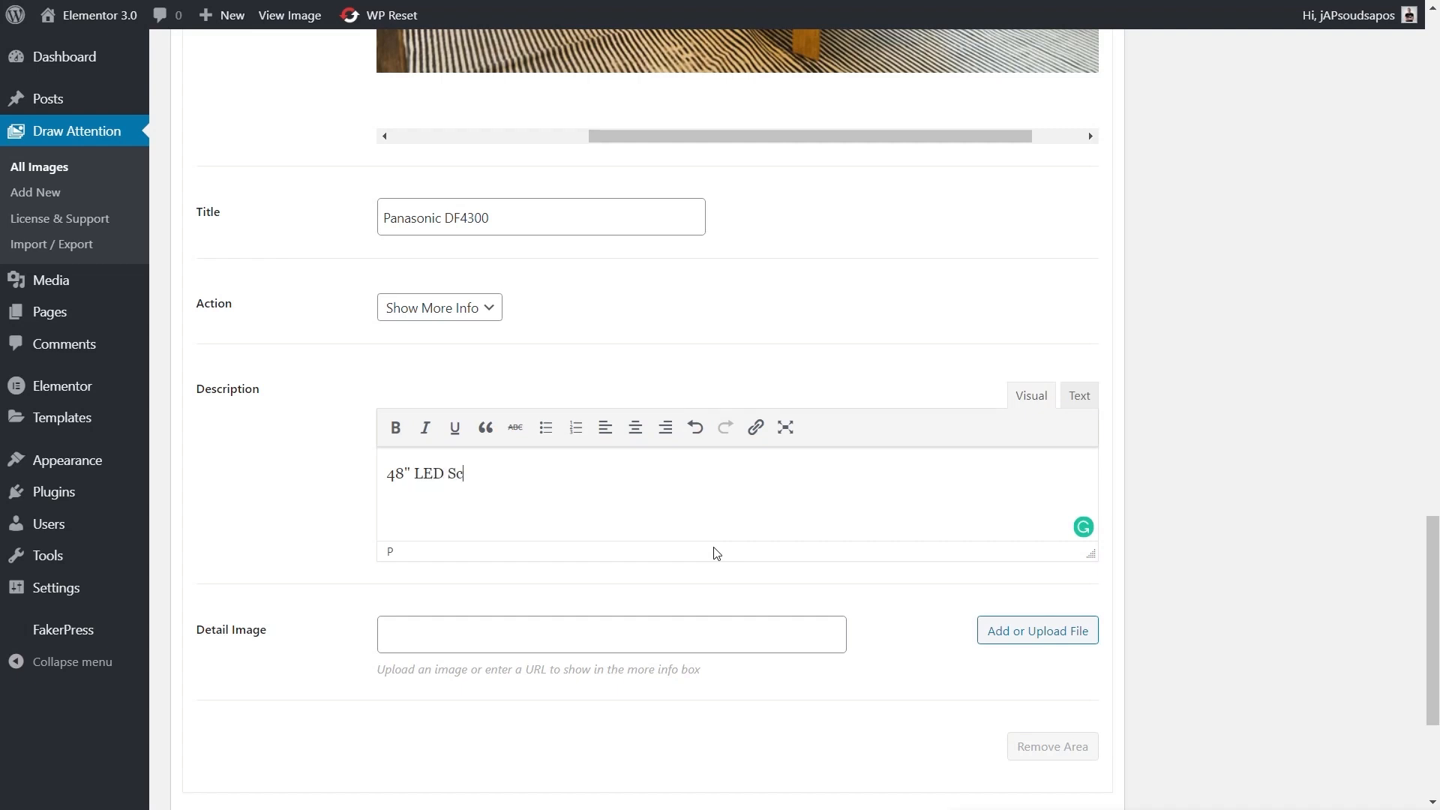
pyautogui.write('reen')
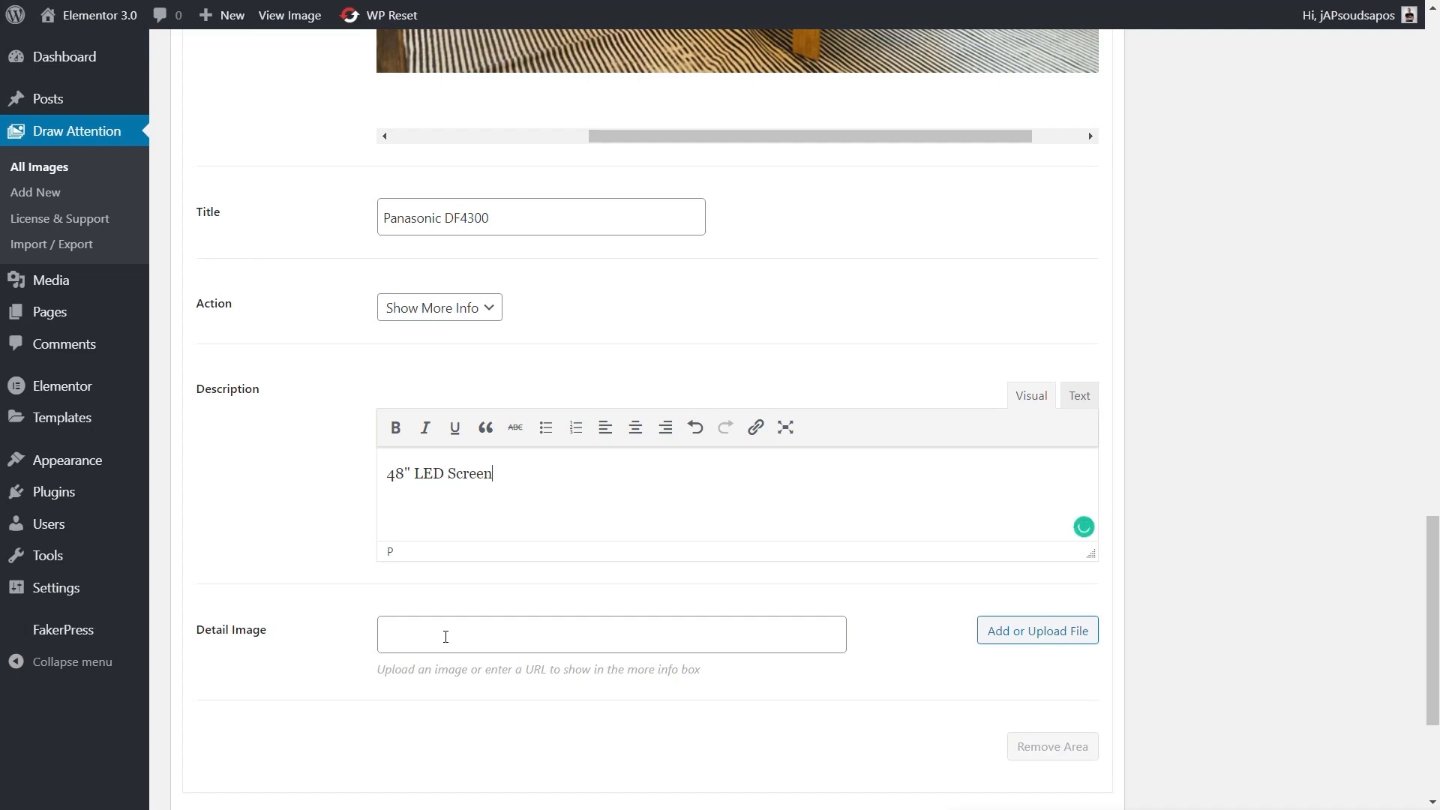
pyautogui.moveTo(543, 532)
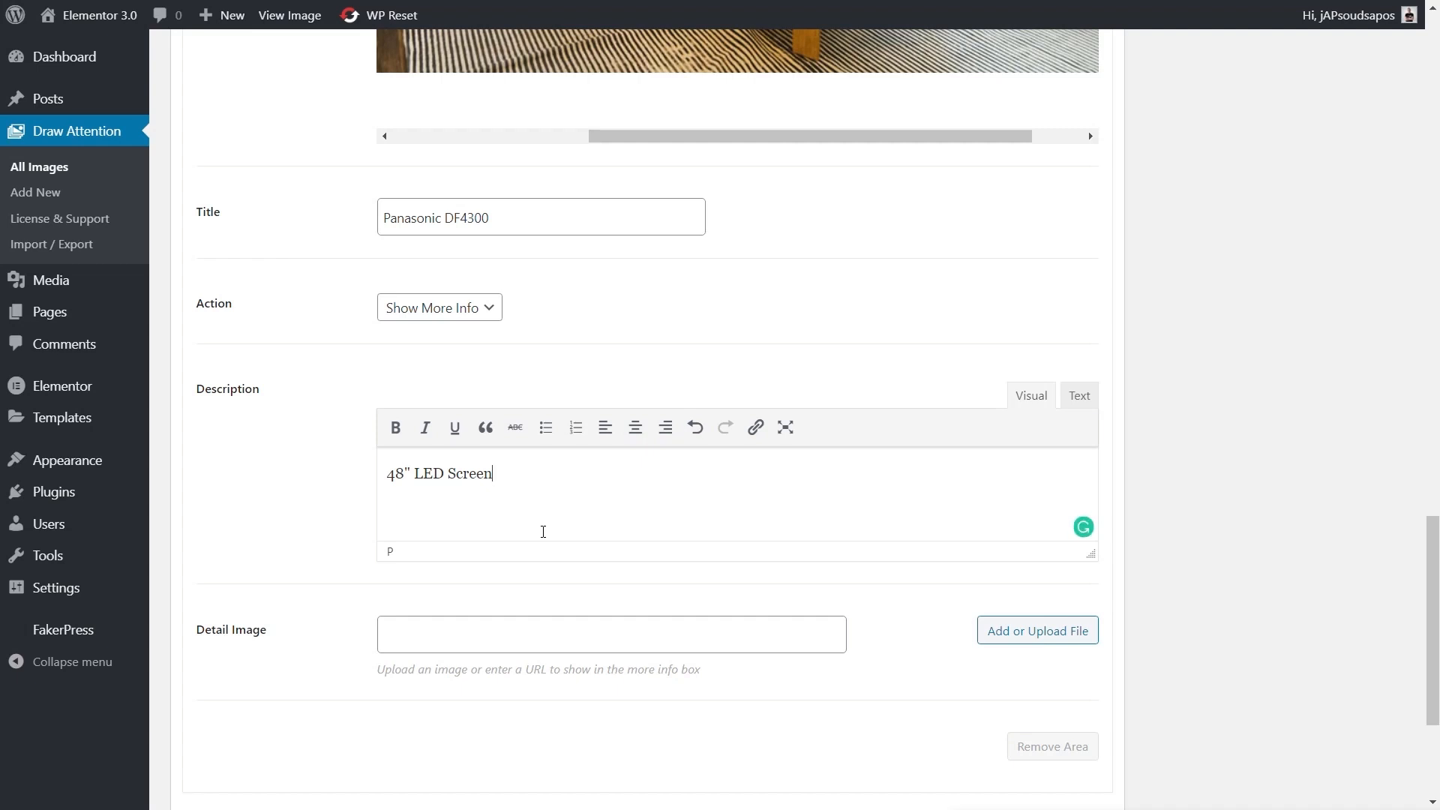
pyautogui.moveTo(536, 697)
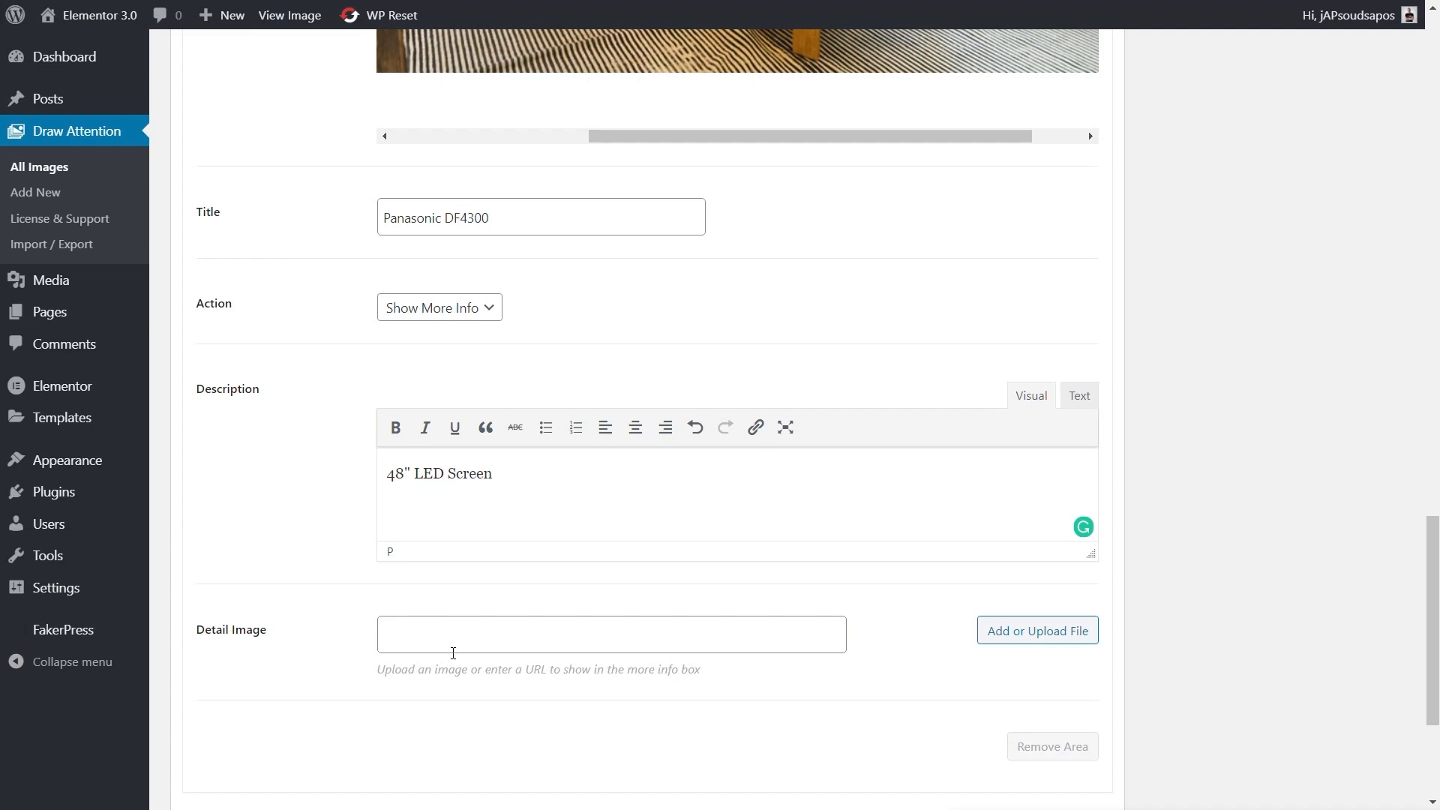
pyautogui.moveTo(1036, 630)
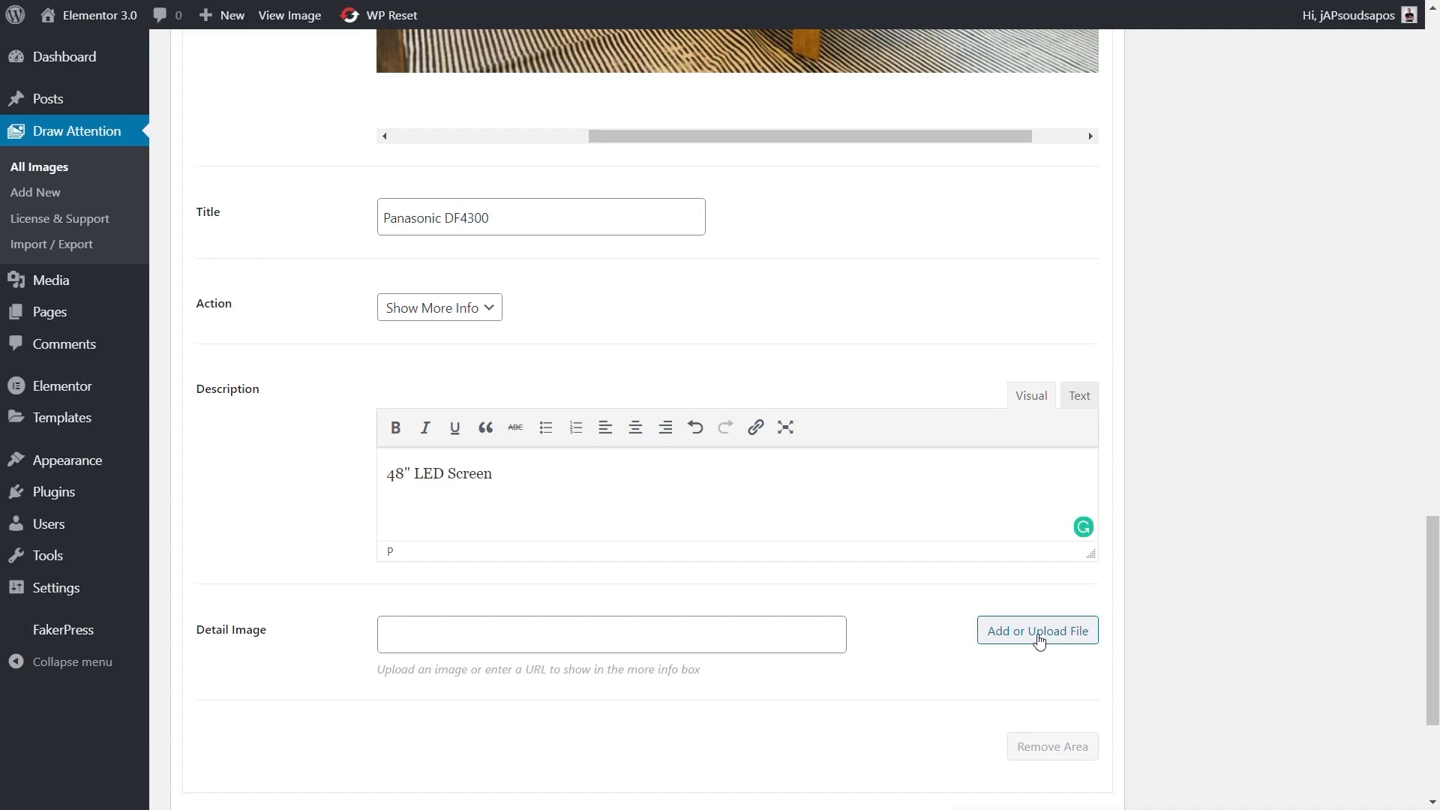
# Pick the 469 x 375 placeholder in the Media Library as the TV hotspot's detail image
pyautogui.click(1036, 630)
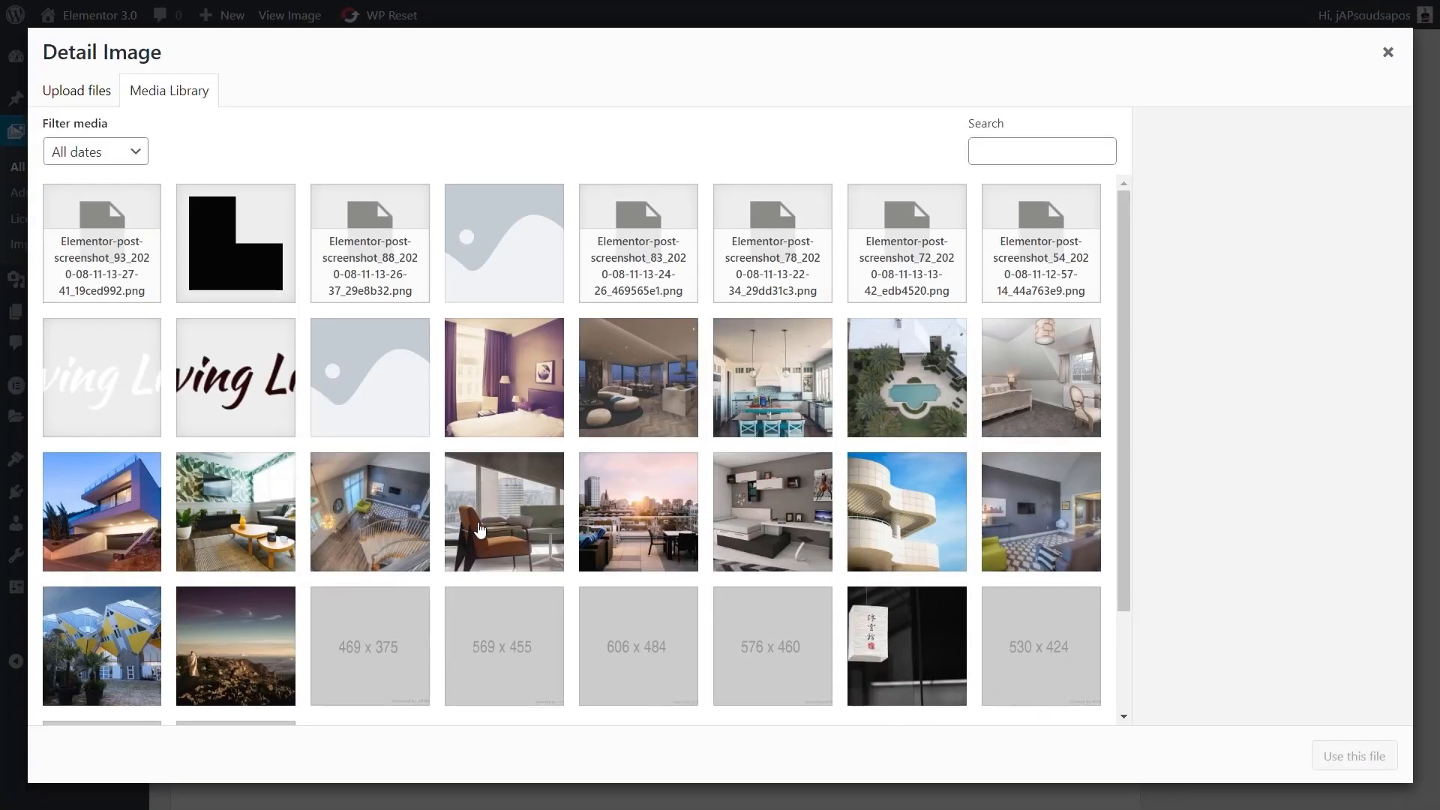
pyautogui.click(369, 645)
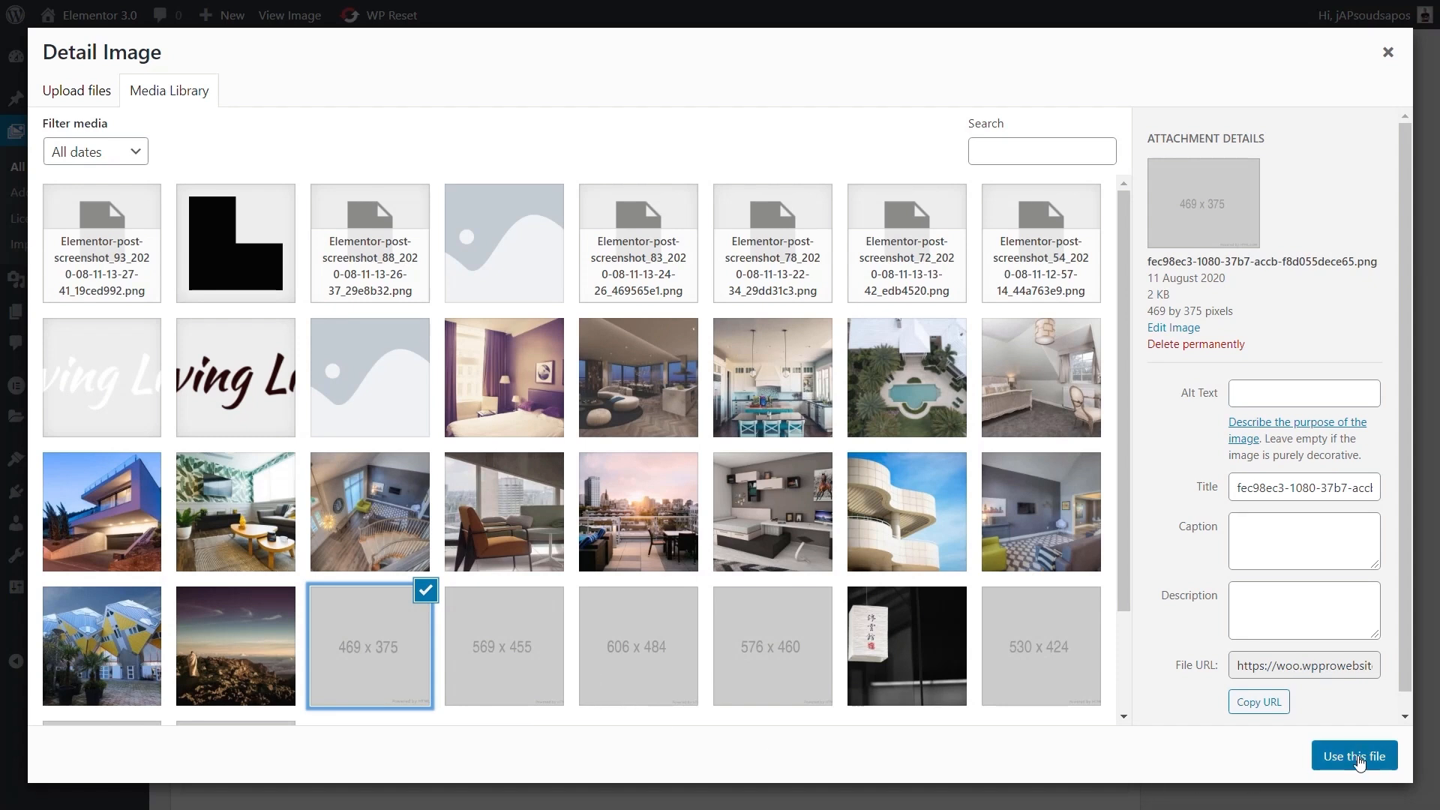
pyautogui.click(1351, 755)
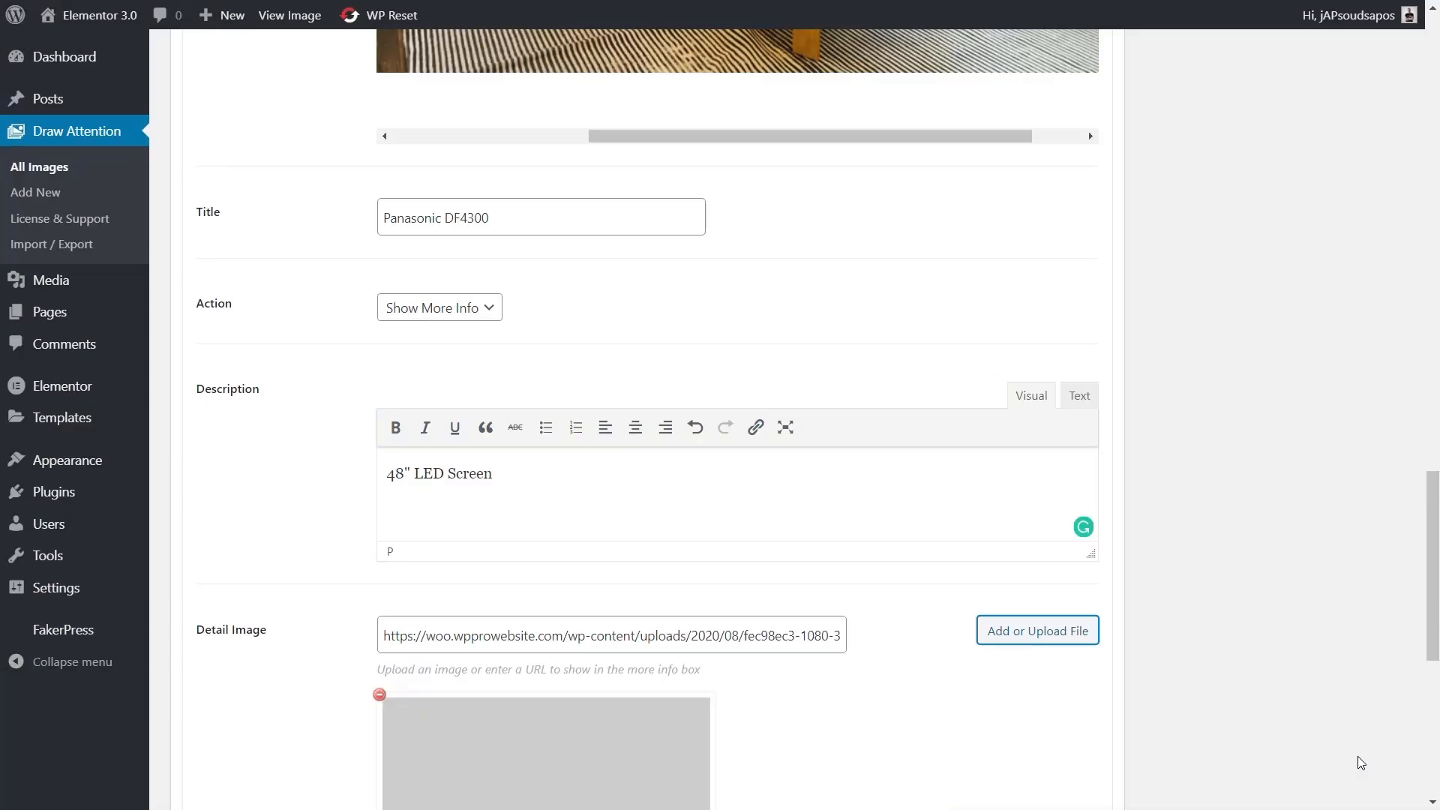
pyautogui.scroll(-3)
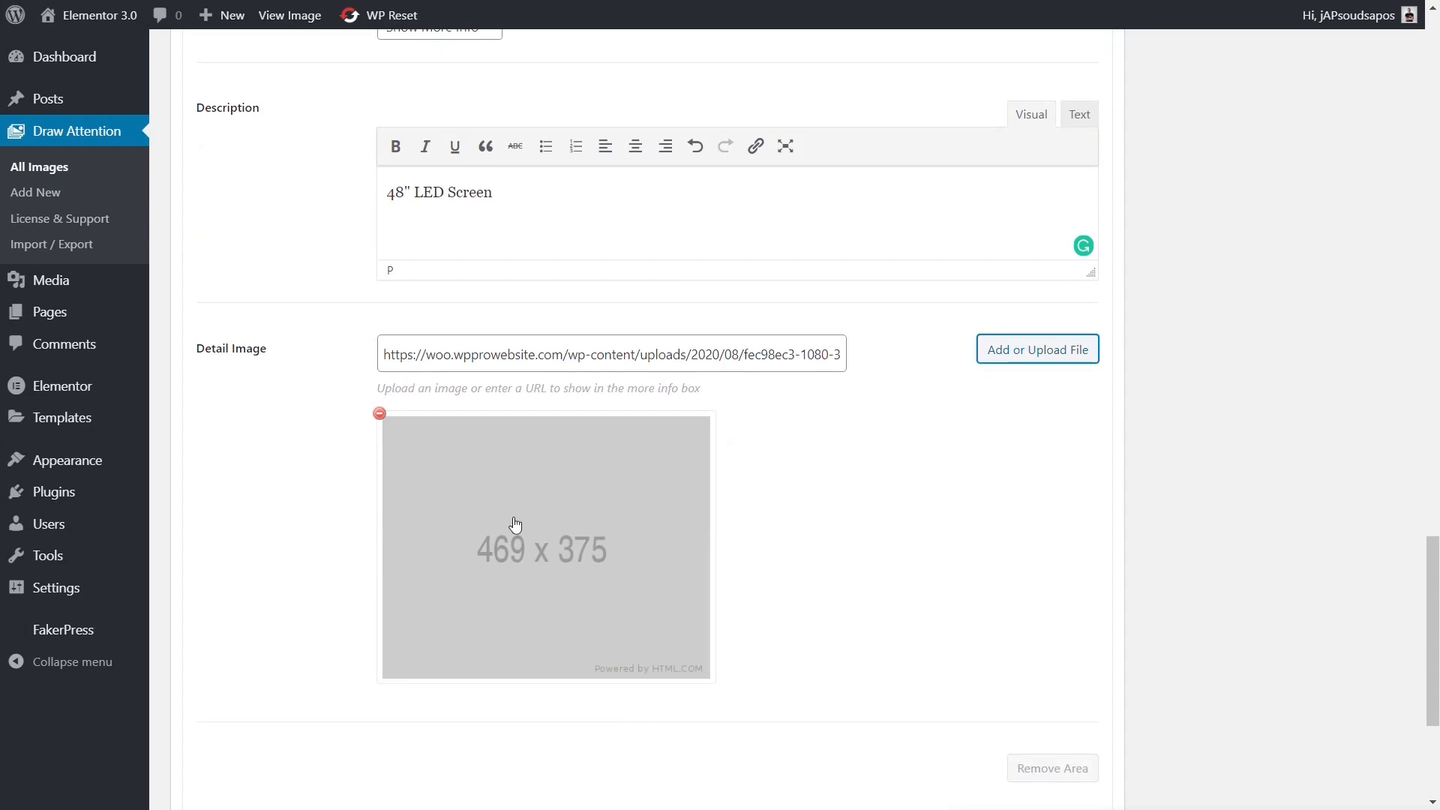
pyautogui.scroll(3)
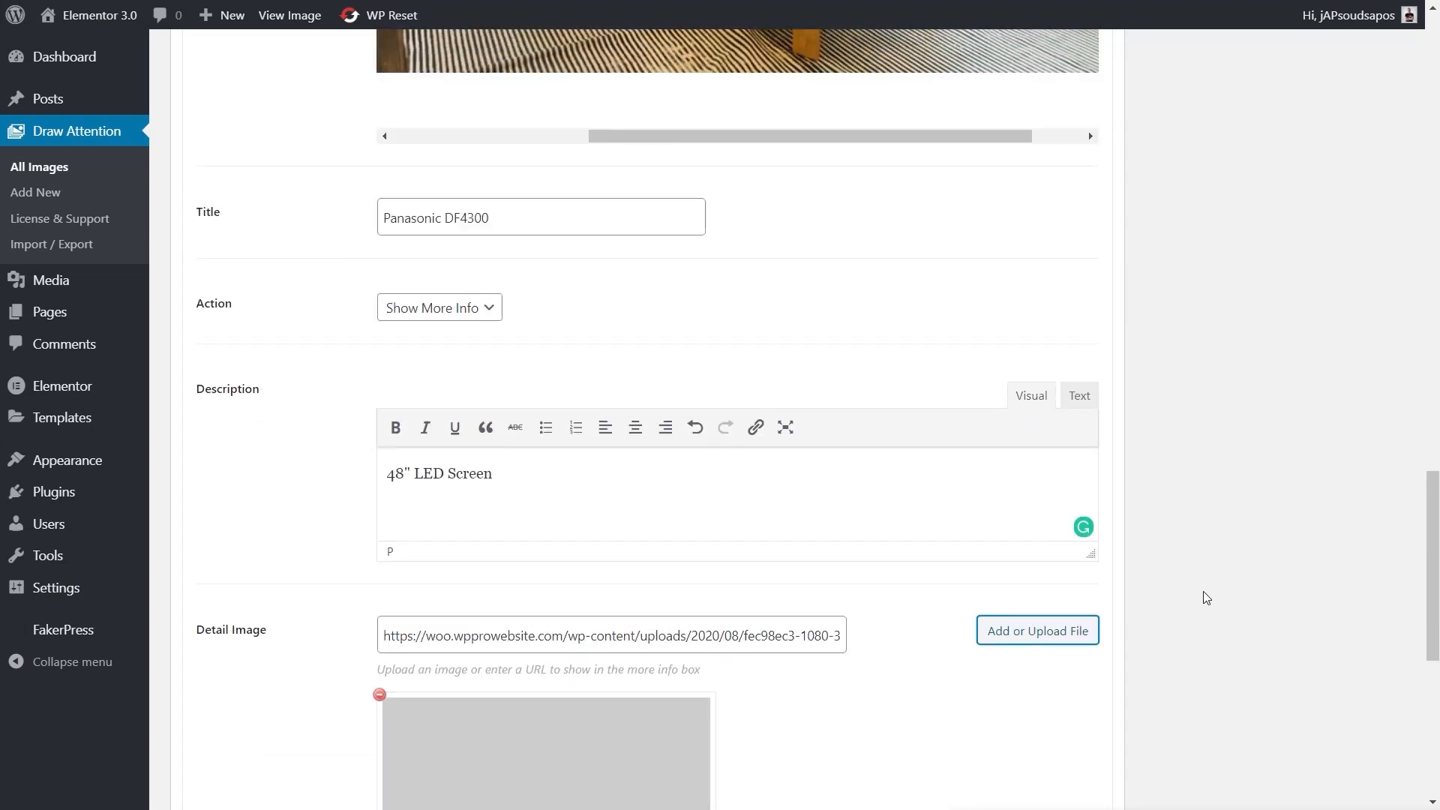
pyautogui.scroll(3)
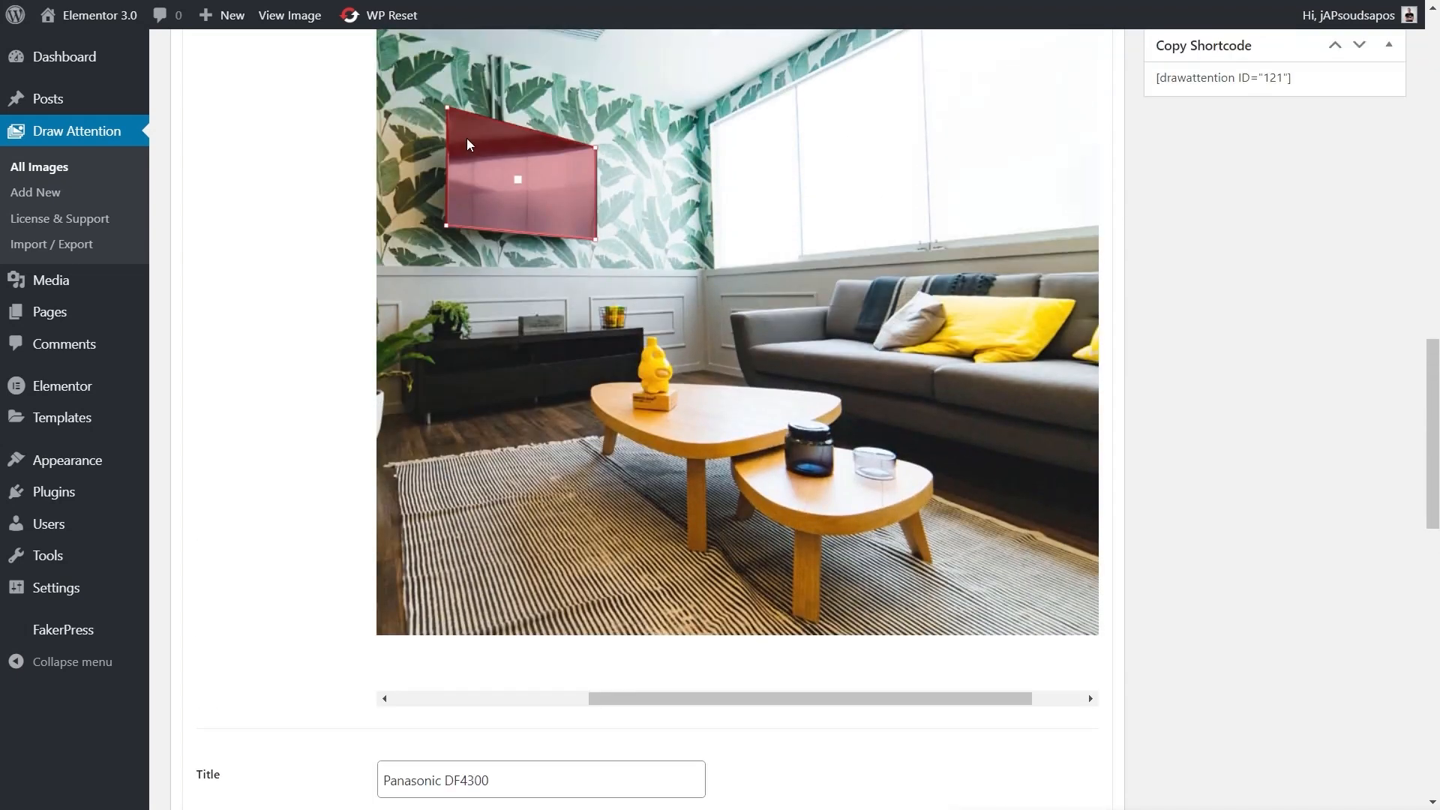
pyautogui.scroll(3)
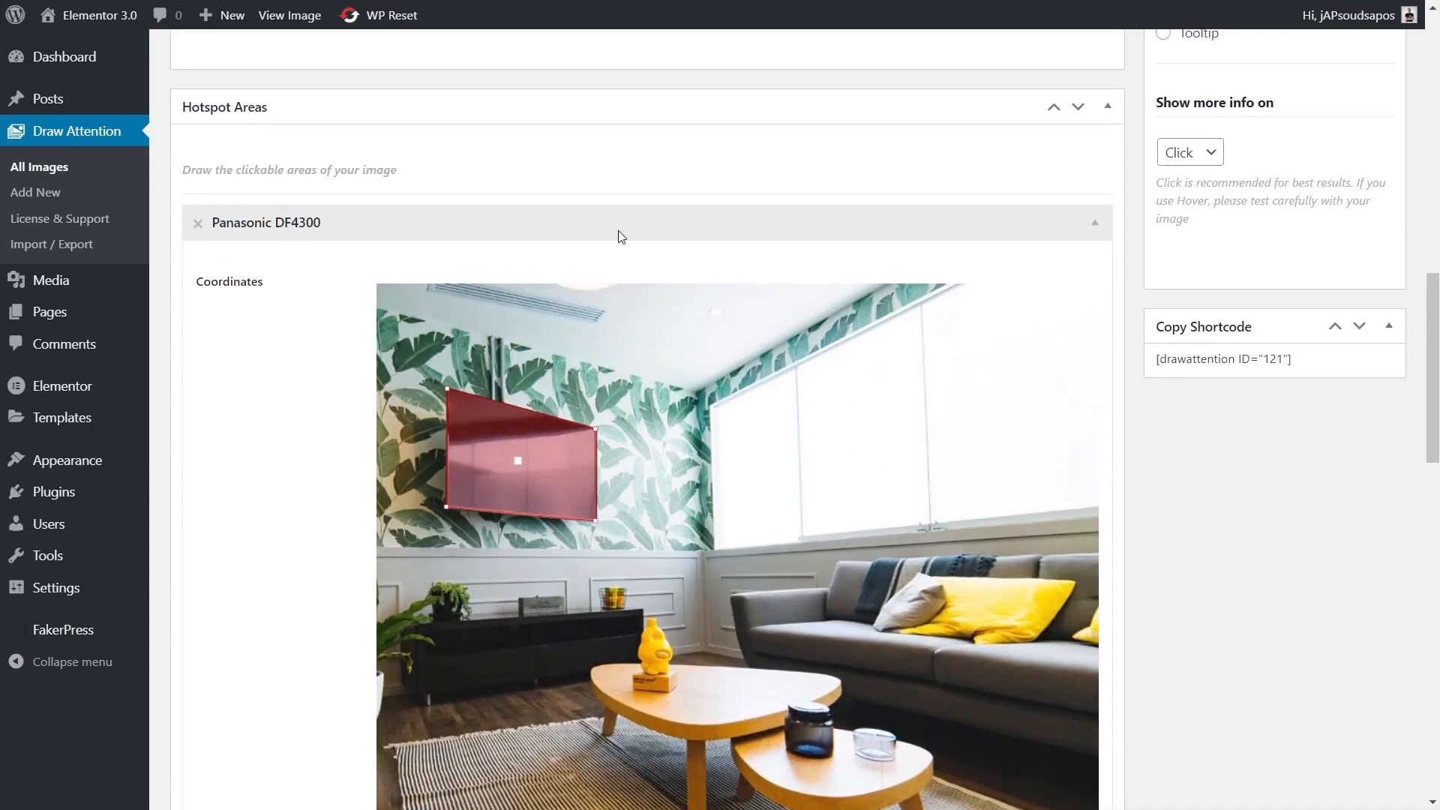
# Scroll to Clickable Area #2 to outline the black media console below the TV
pyautogui.scroll(-3)
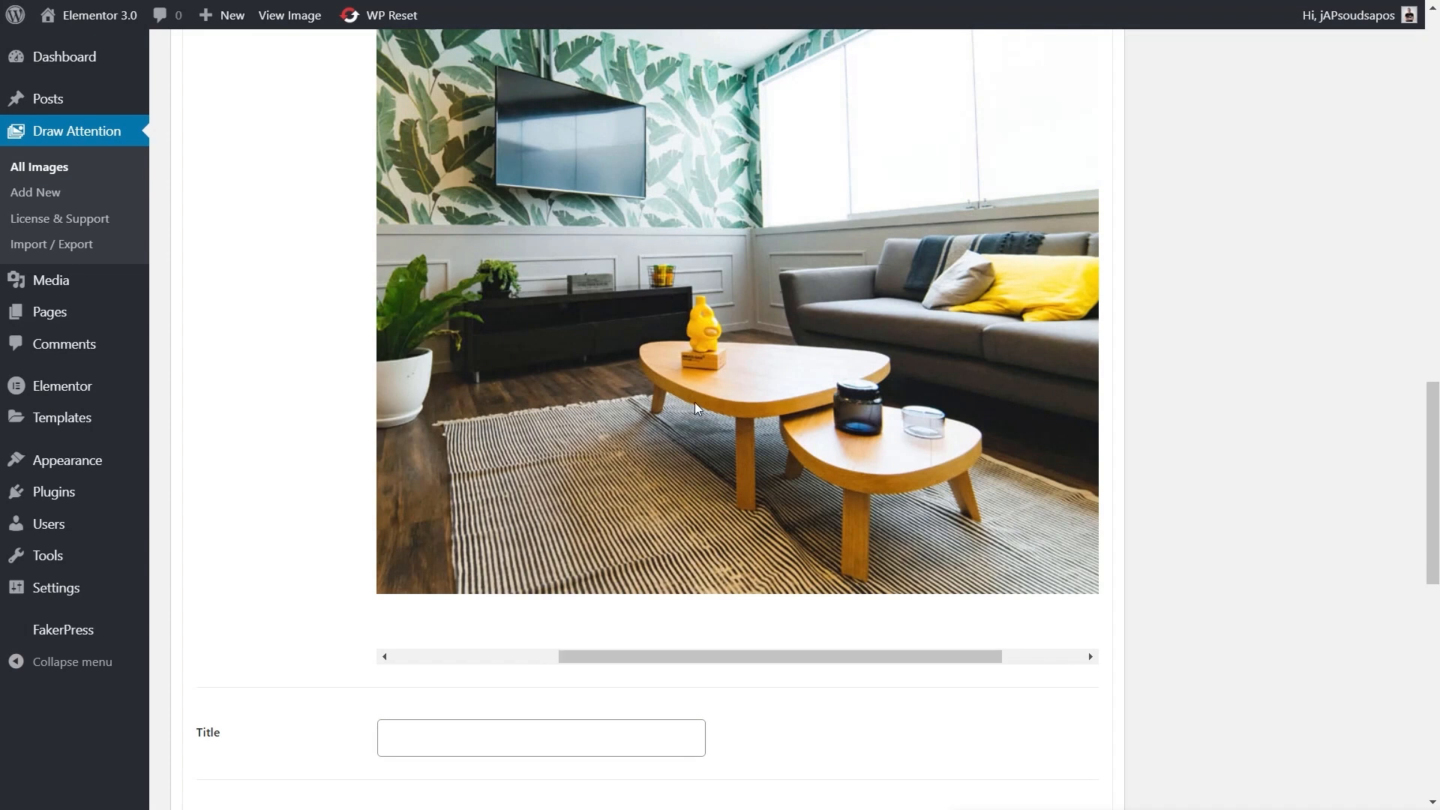
pyautogui.moveTo(458, 308)
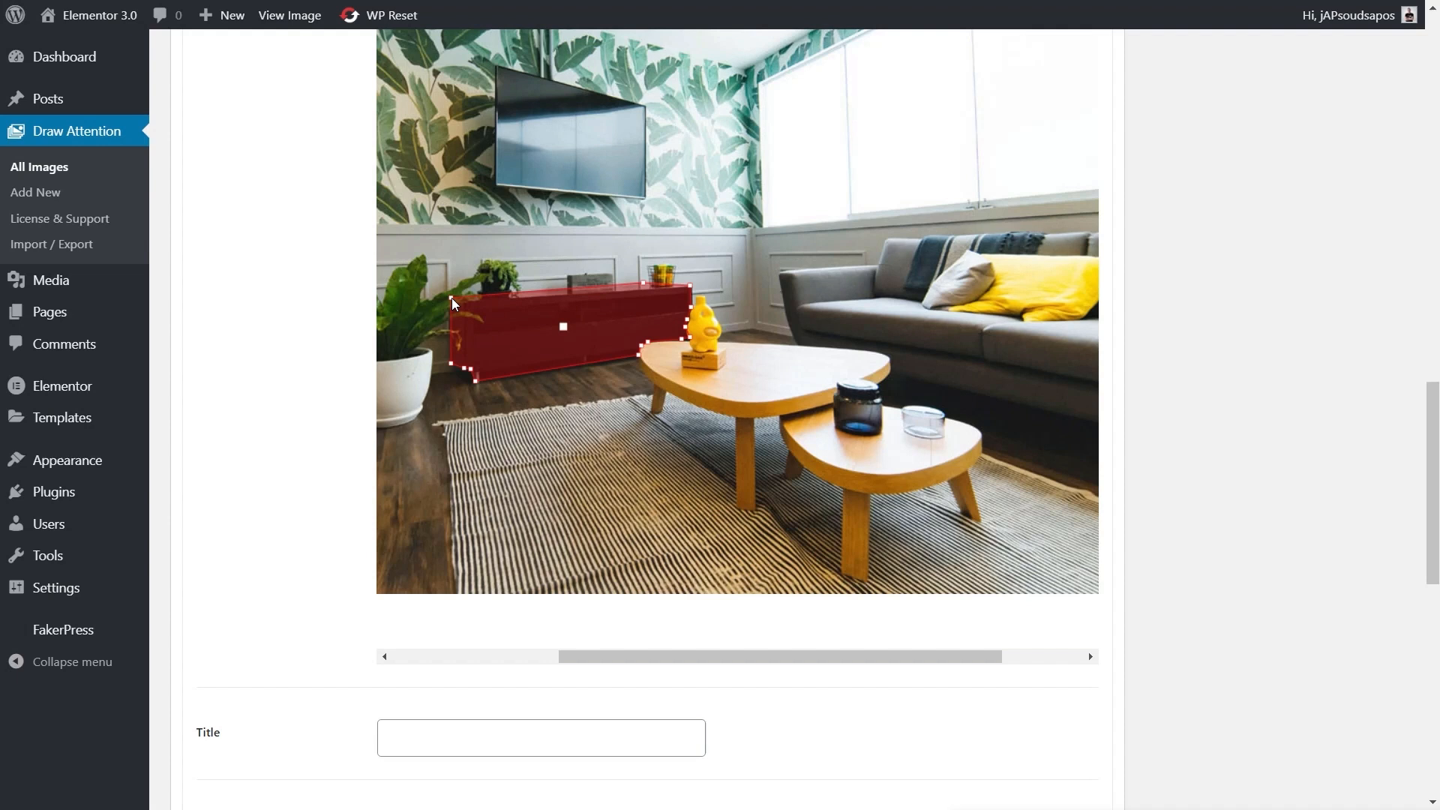
pyautogui.moveTo(809, 327)
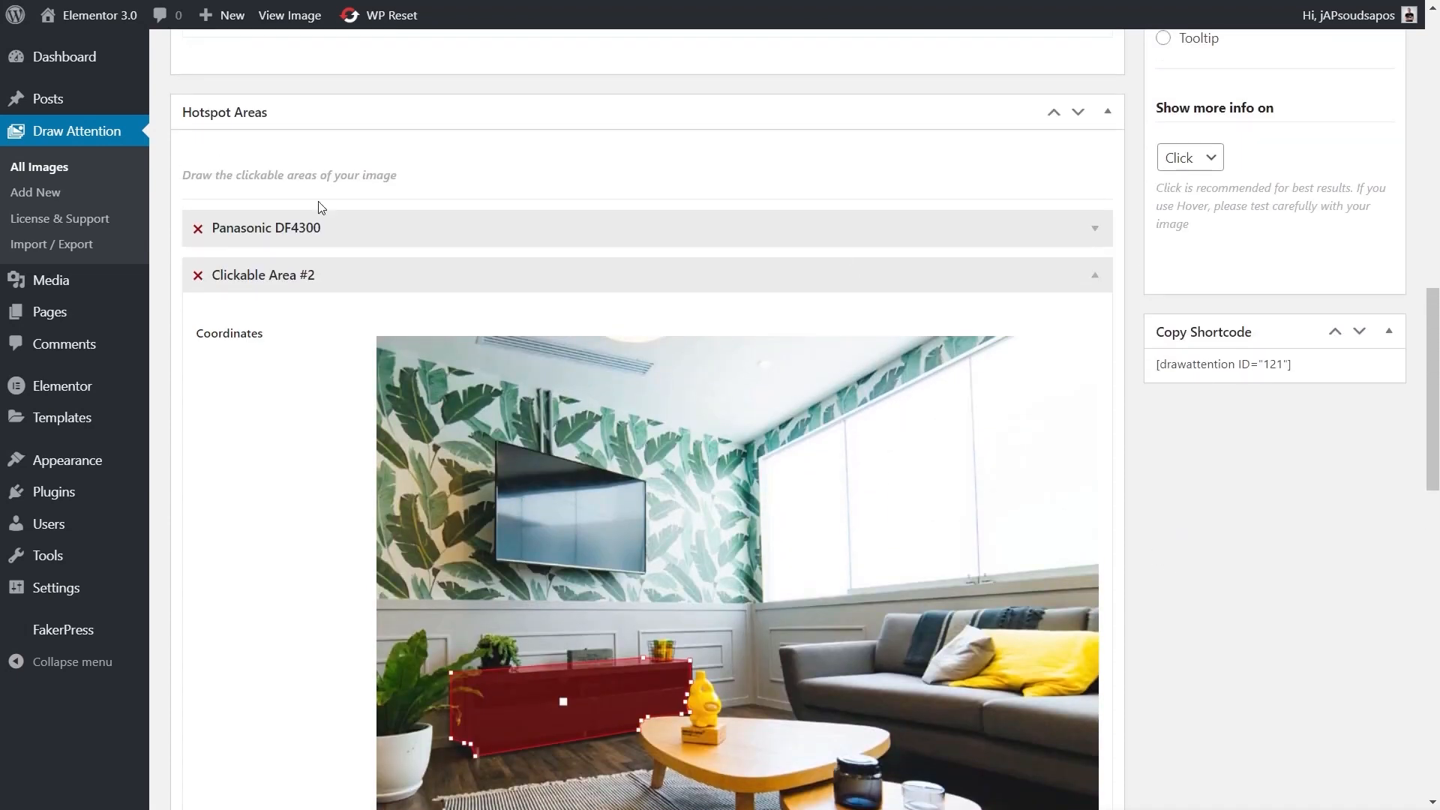
# Title the second hotspot 'TV Cabinet'
pyautogui.scroll(-3)
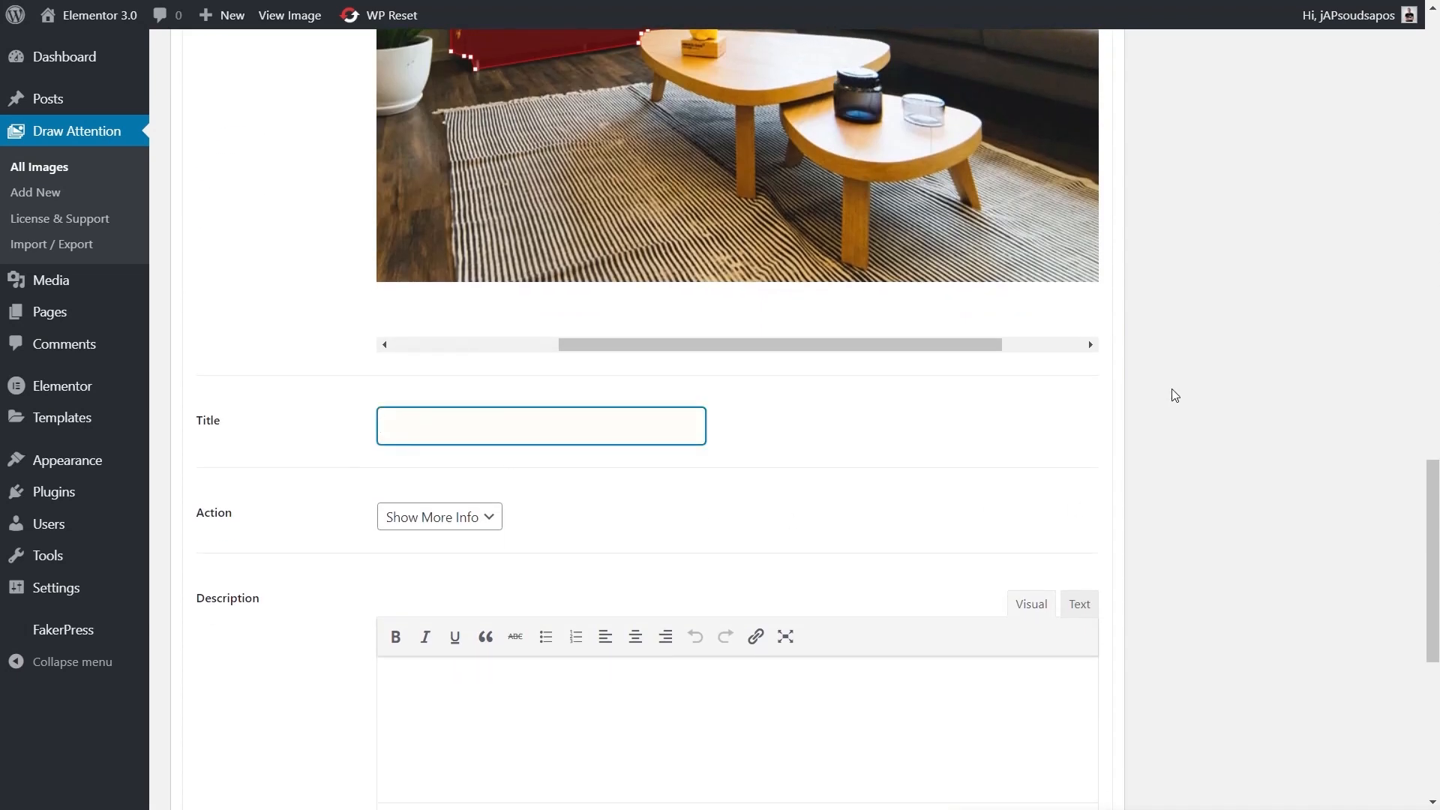
pyautogui.write('TV Cab')
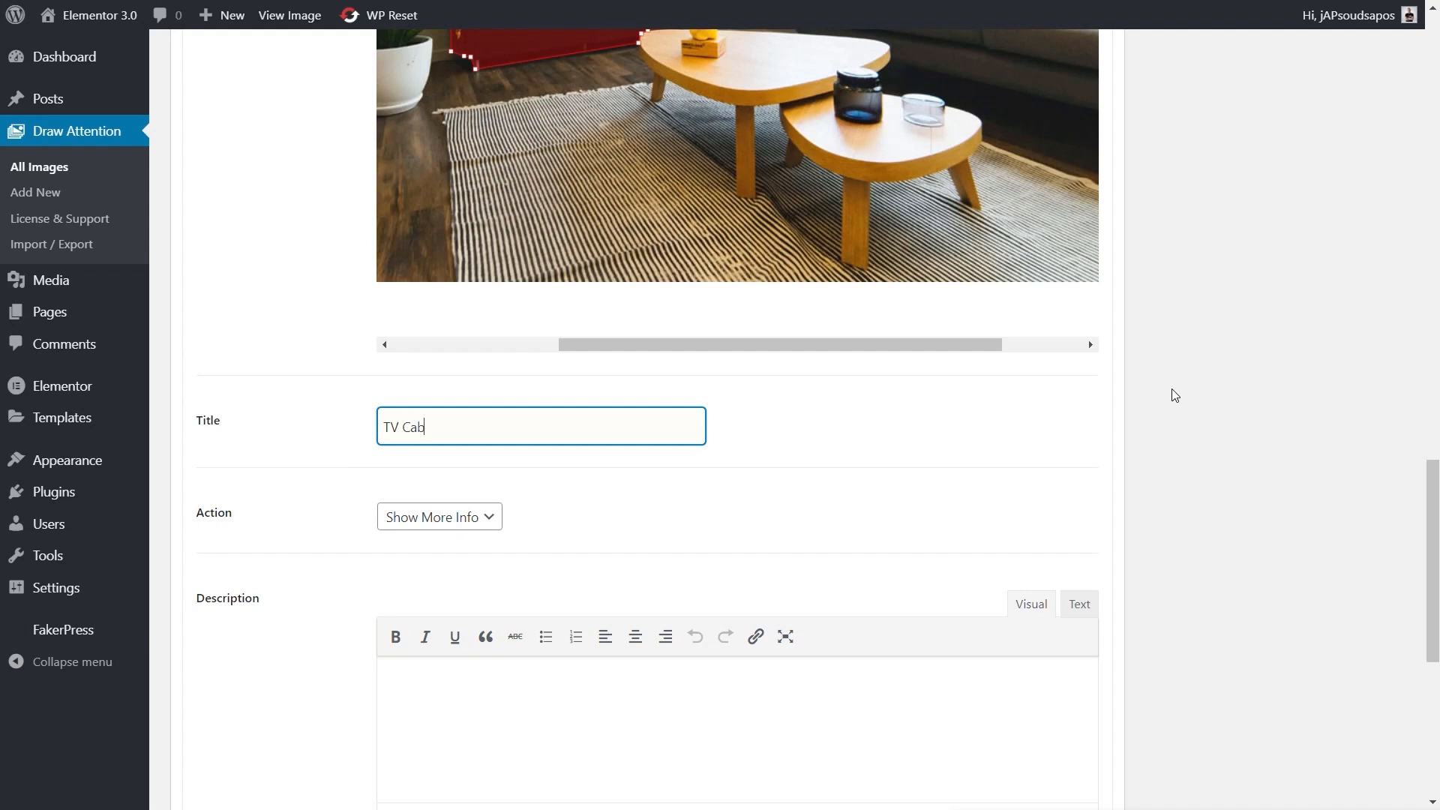
pyautogui.write('inet')
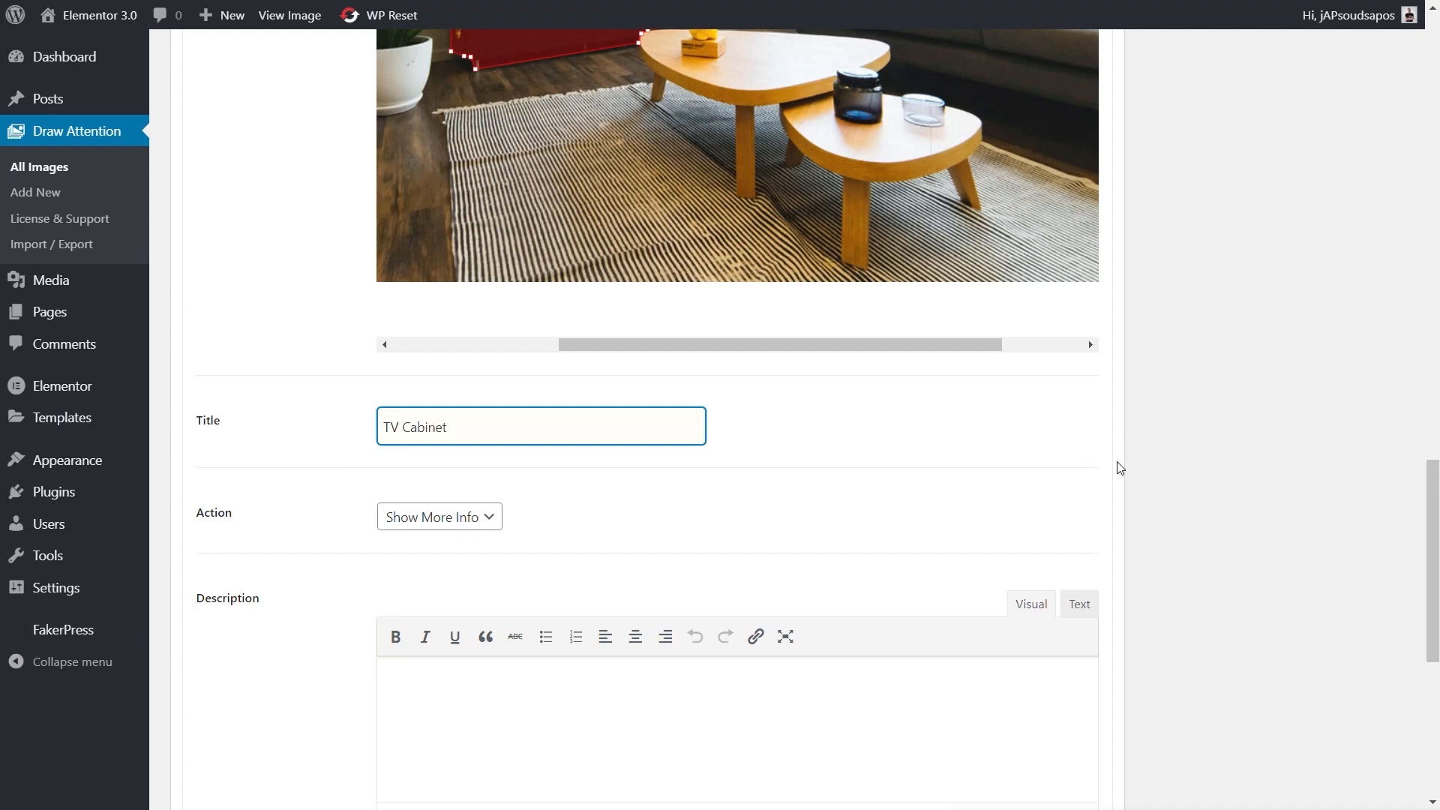
# Describe it as 'Black TV cabinet 2 meters.' and attach the 576x460 placeholder detail image
pyautogui.scroll(-3)
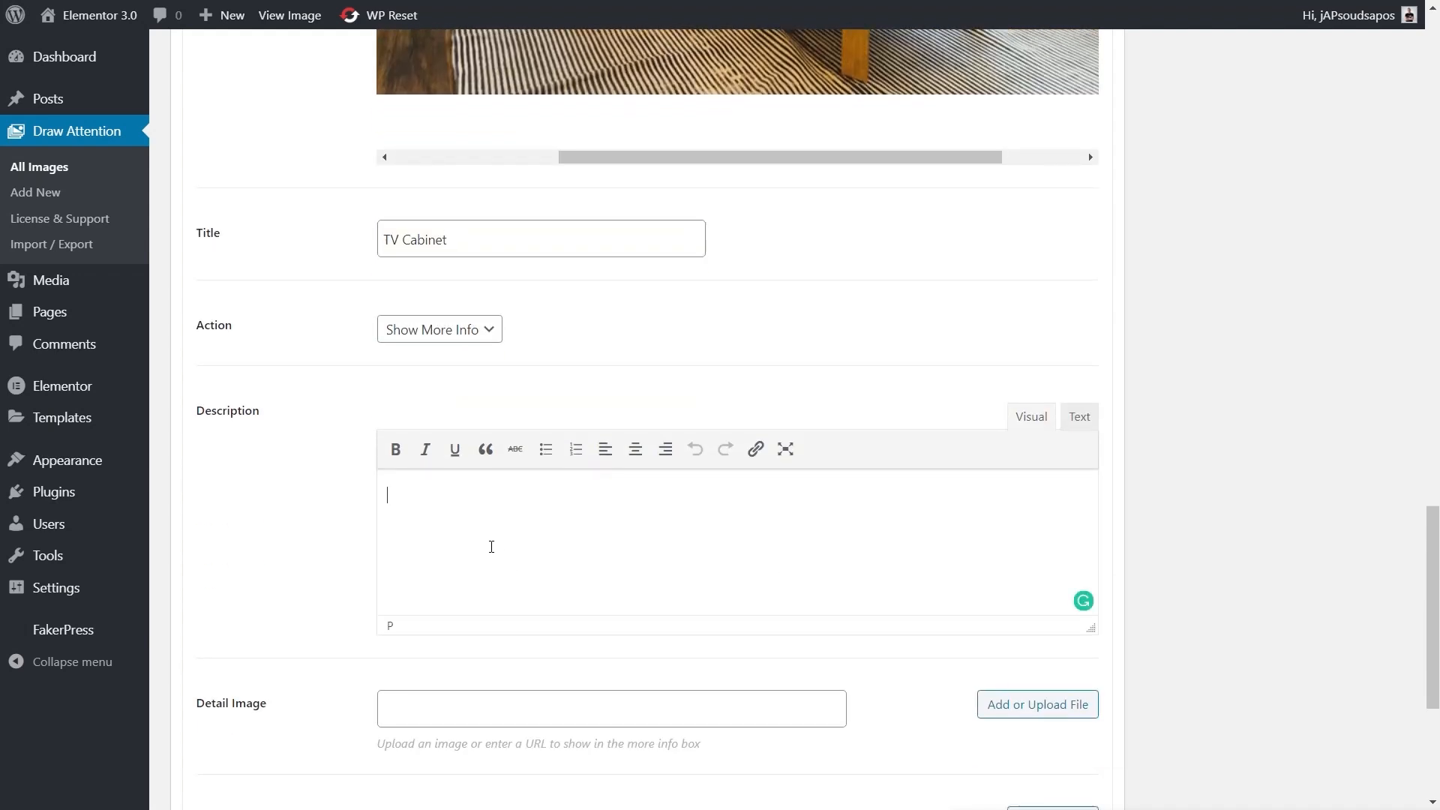
pyautogui.write('Black T')
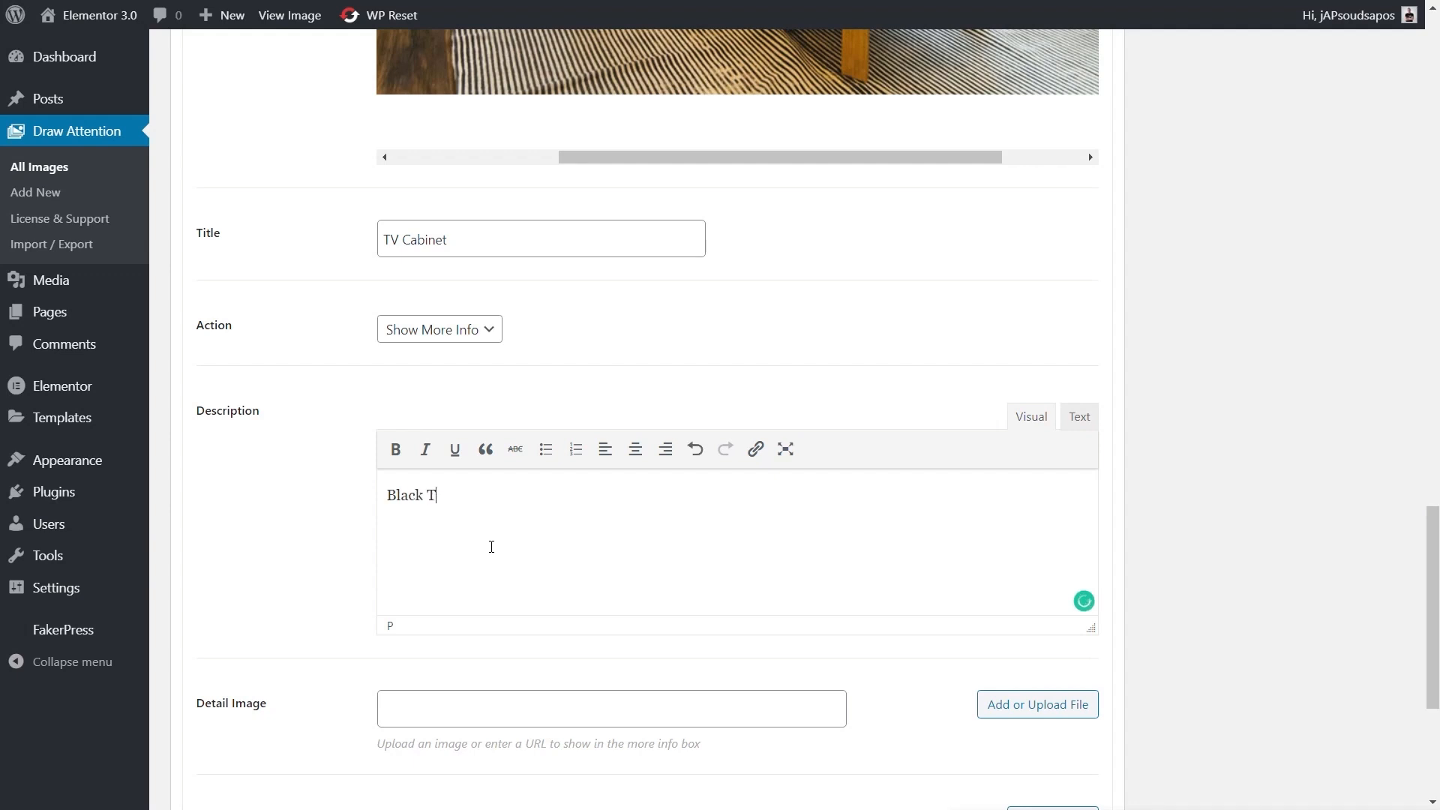
pyautogui.write('V cabinet')
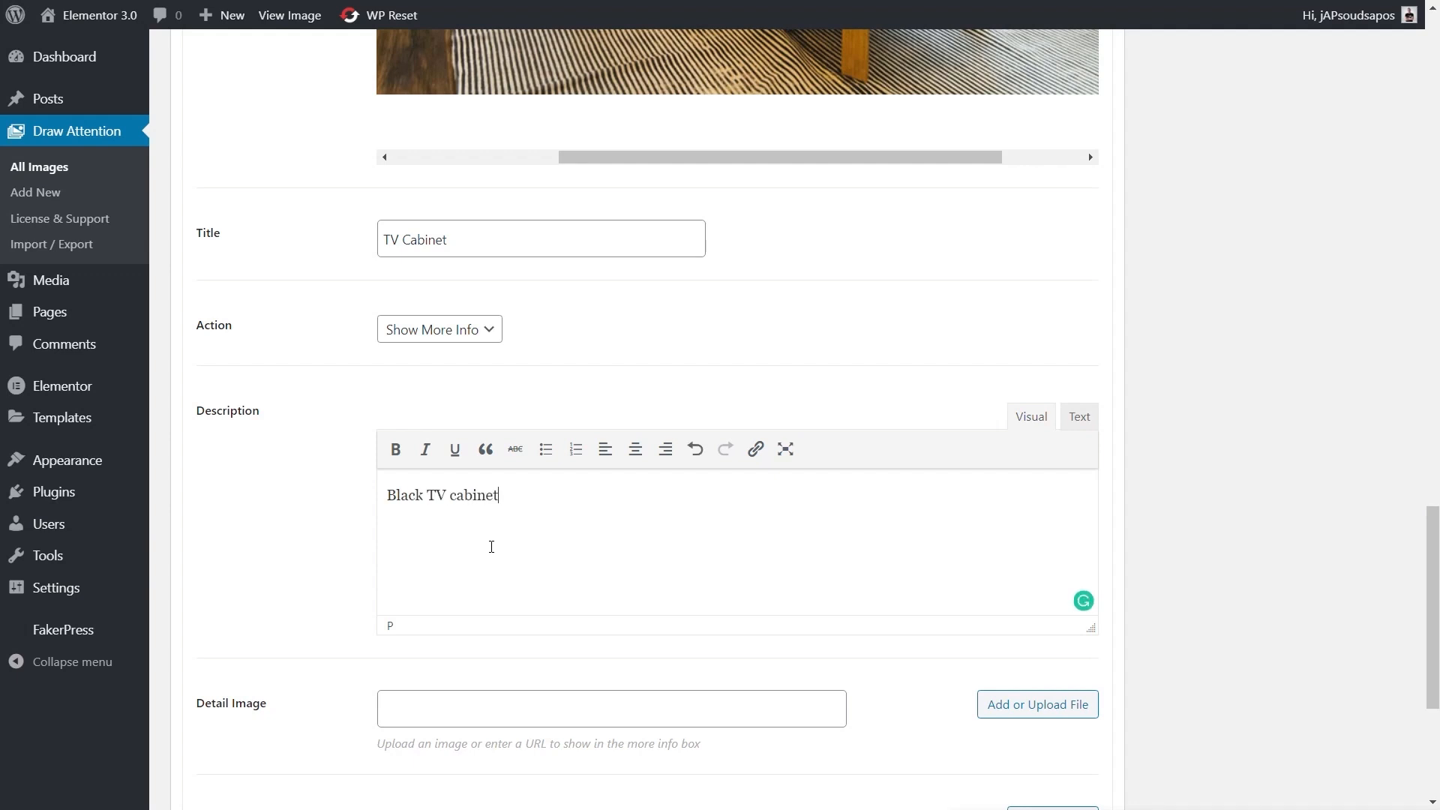
pyautogui.write('2meter')
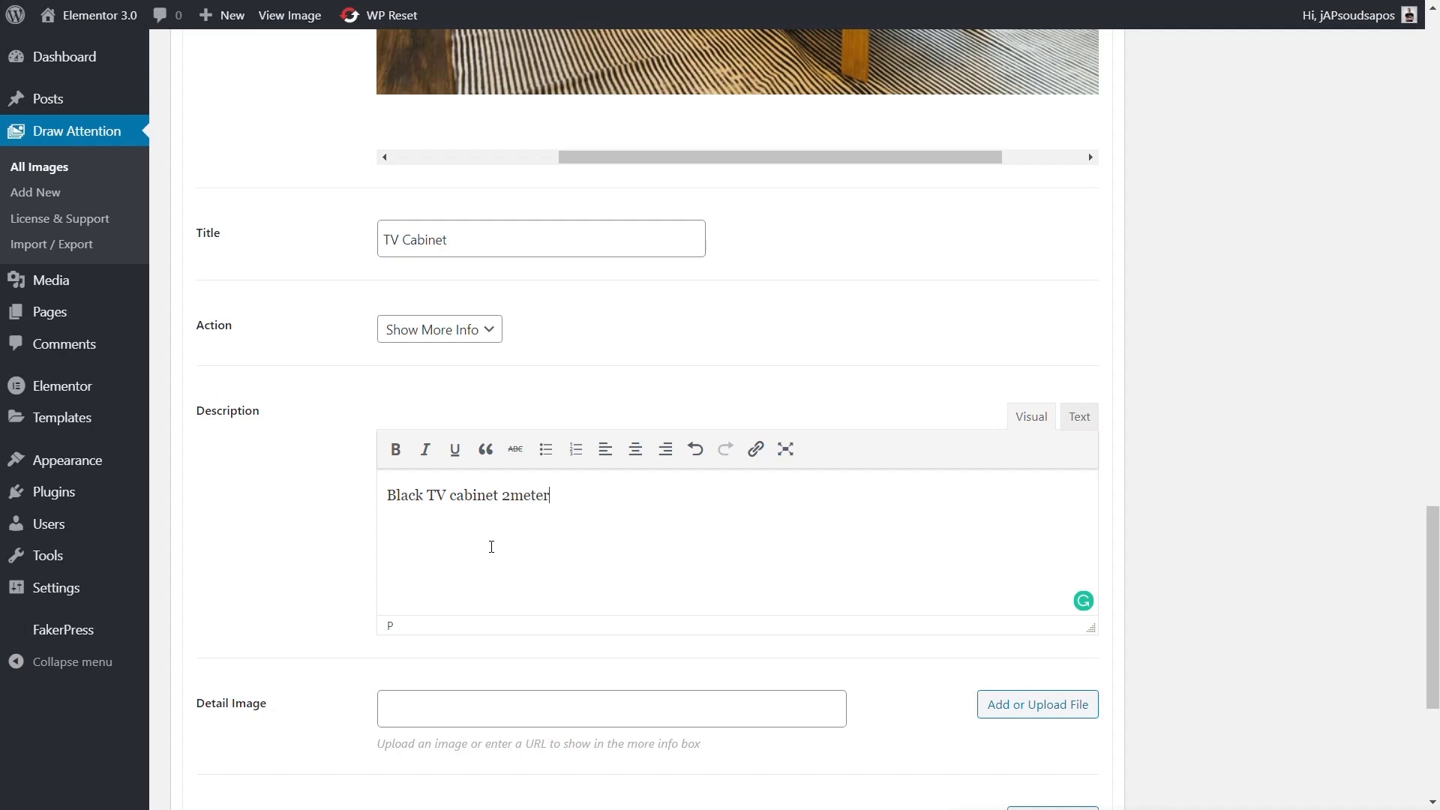
pyautogui.write('s')
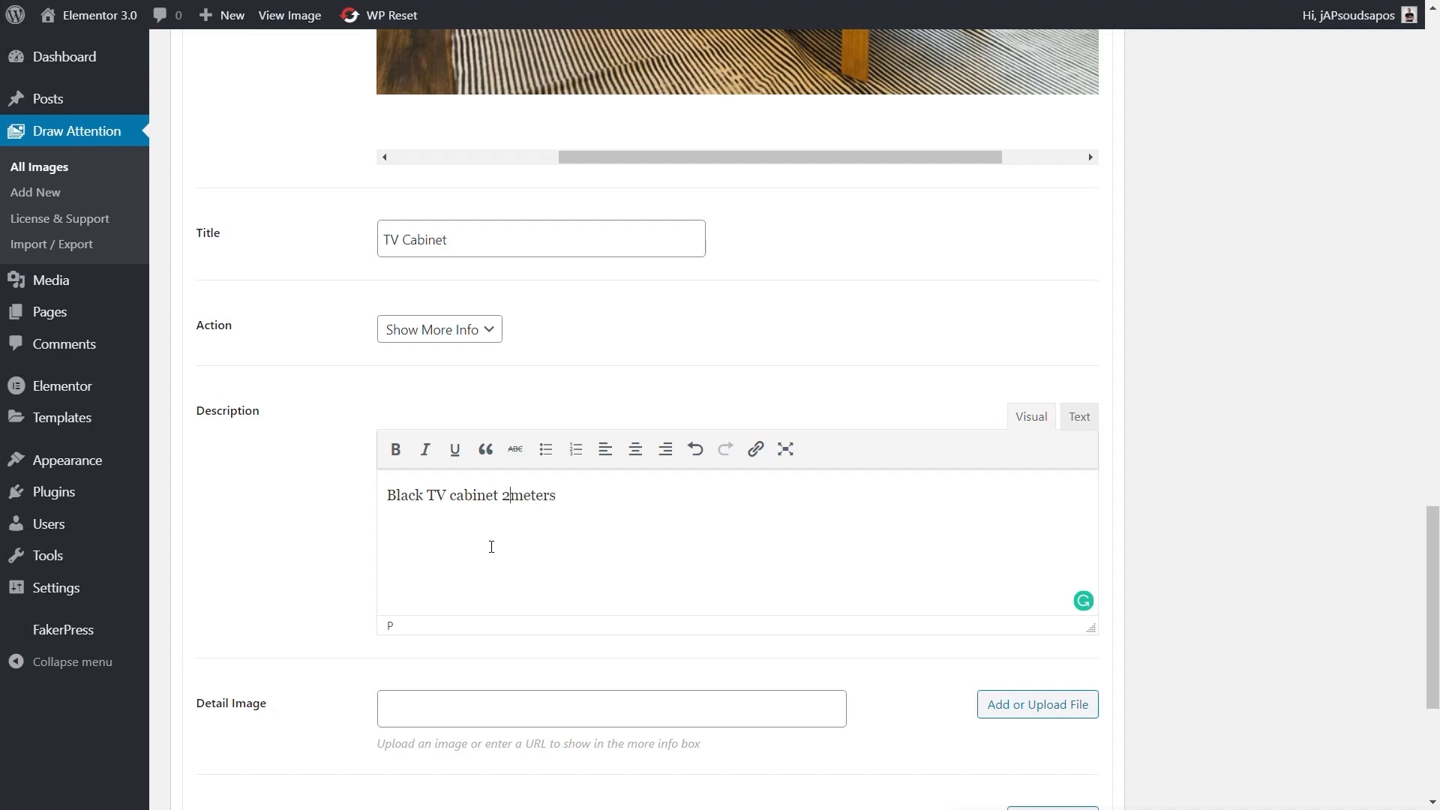
pyautogui.write('meters.')
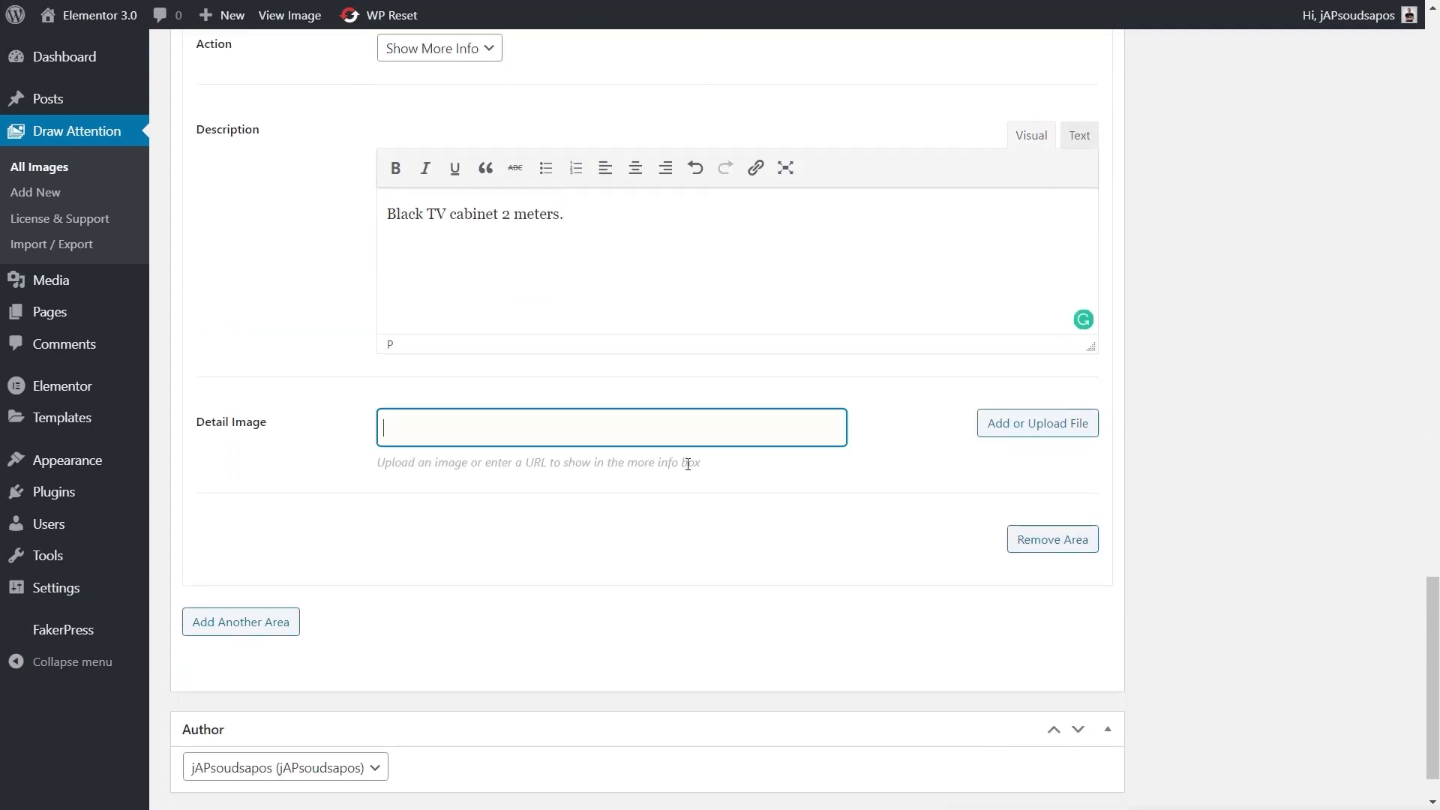
pyautogui.click(1035, 423)
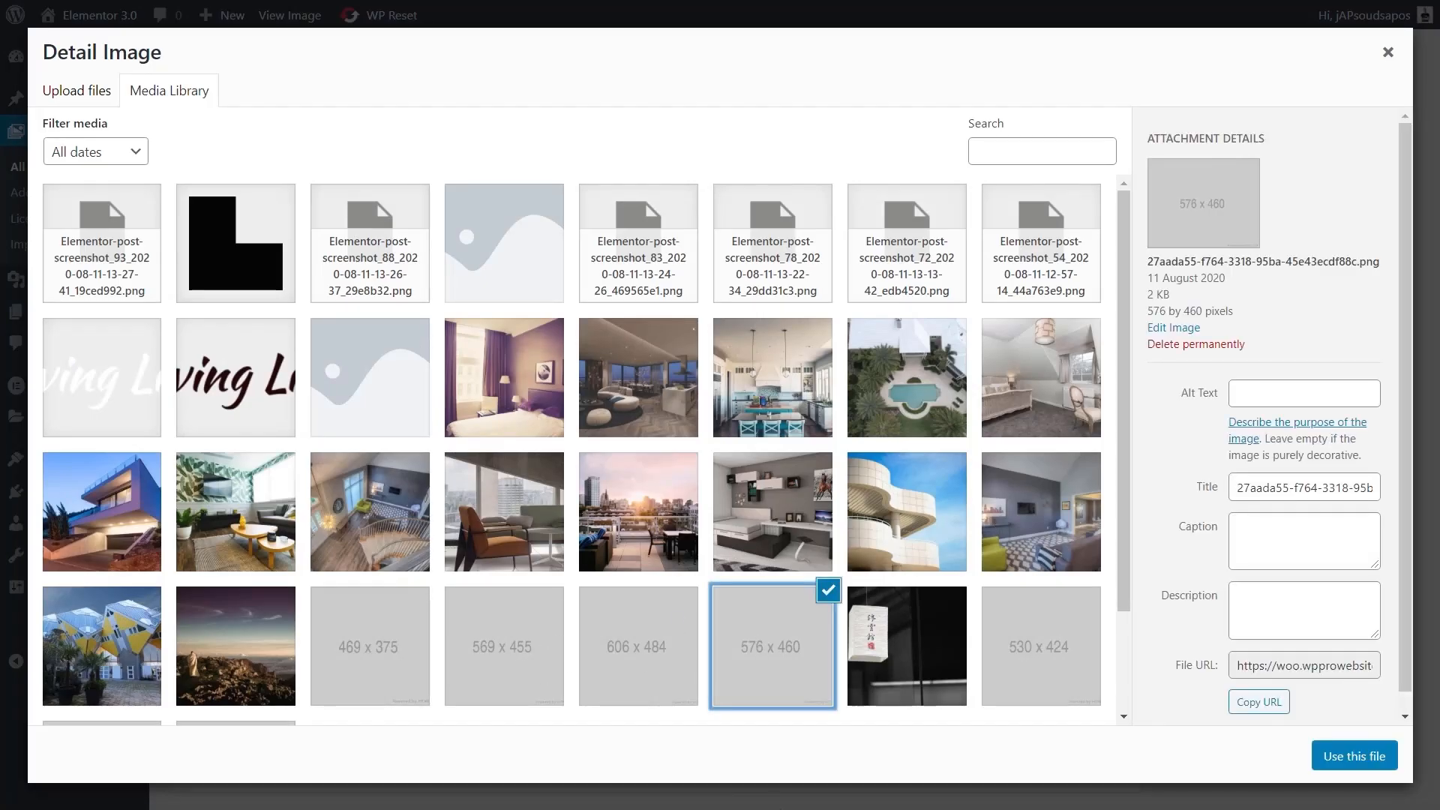
pyautogui.click(1353, 755)
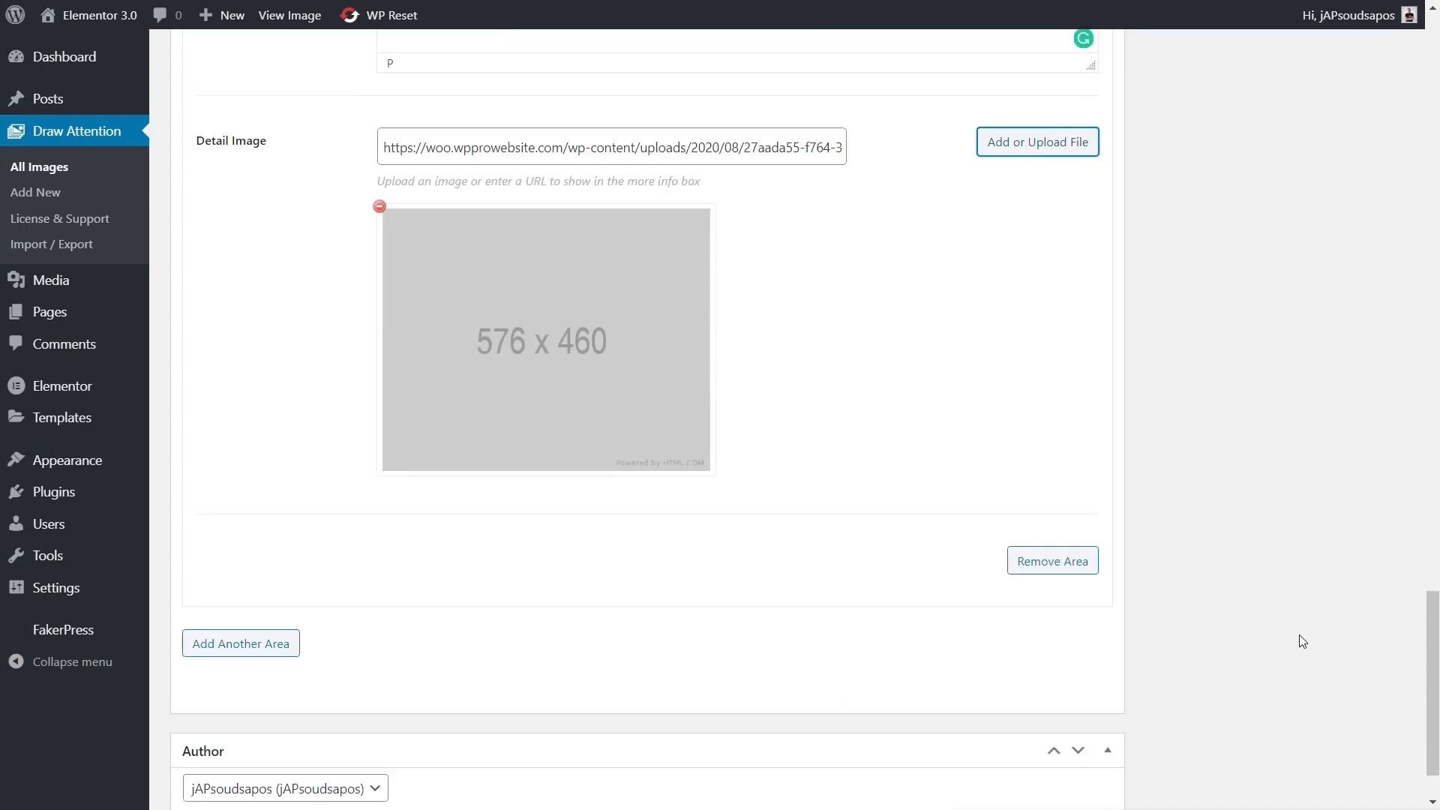
# Save the Test Attention draft holding the Panasonic DF4300 and TV Cabinet hotspots
pyautogui.scroll(3)
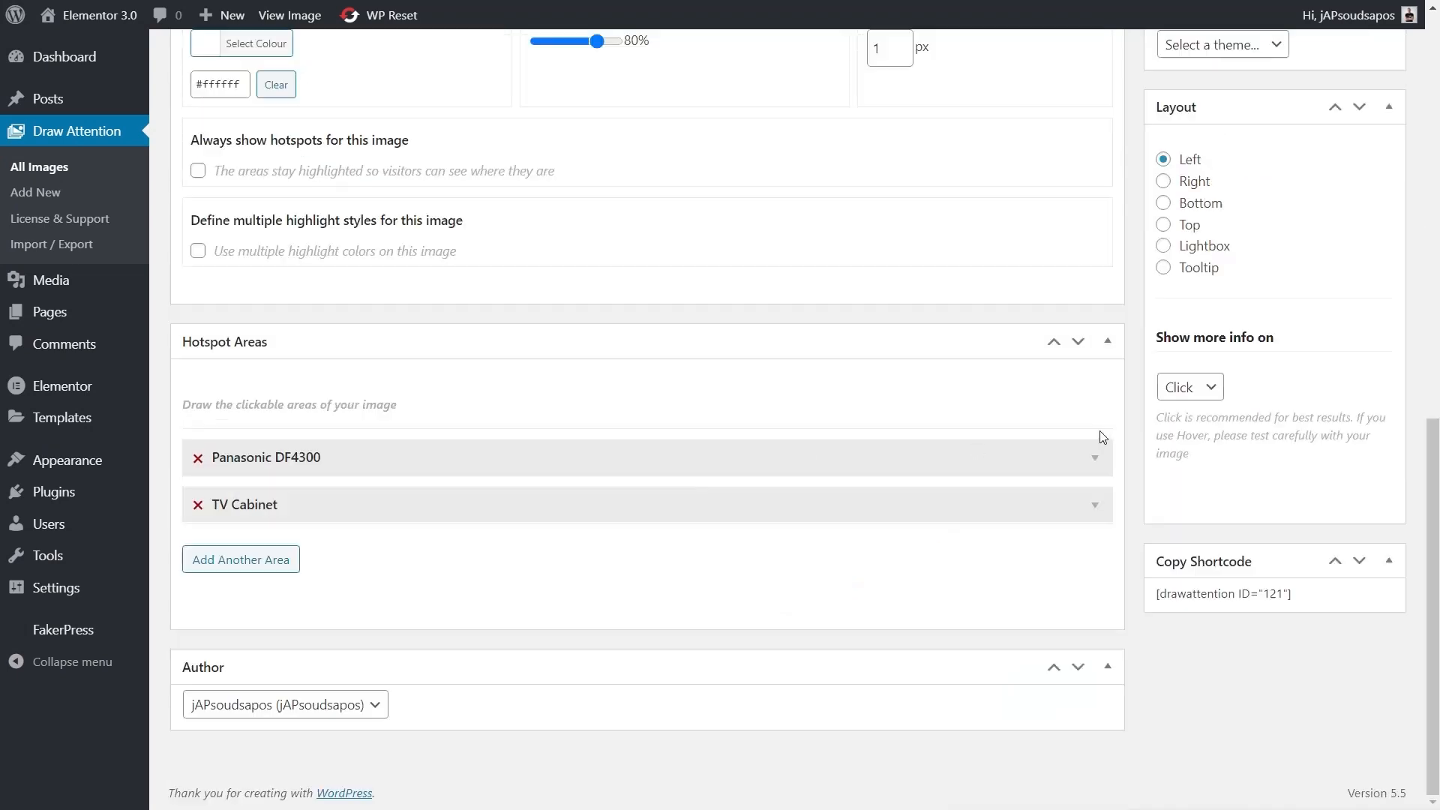
pyautogui.scroll(3)
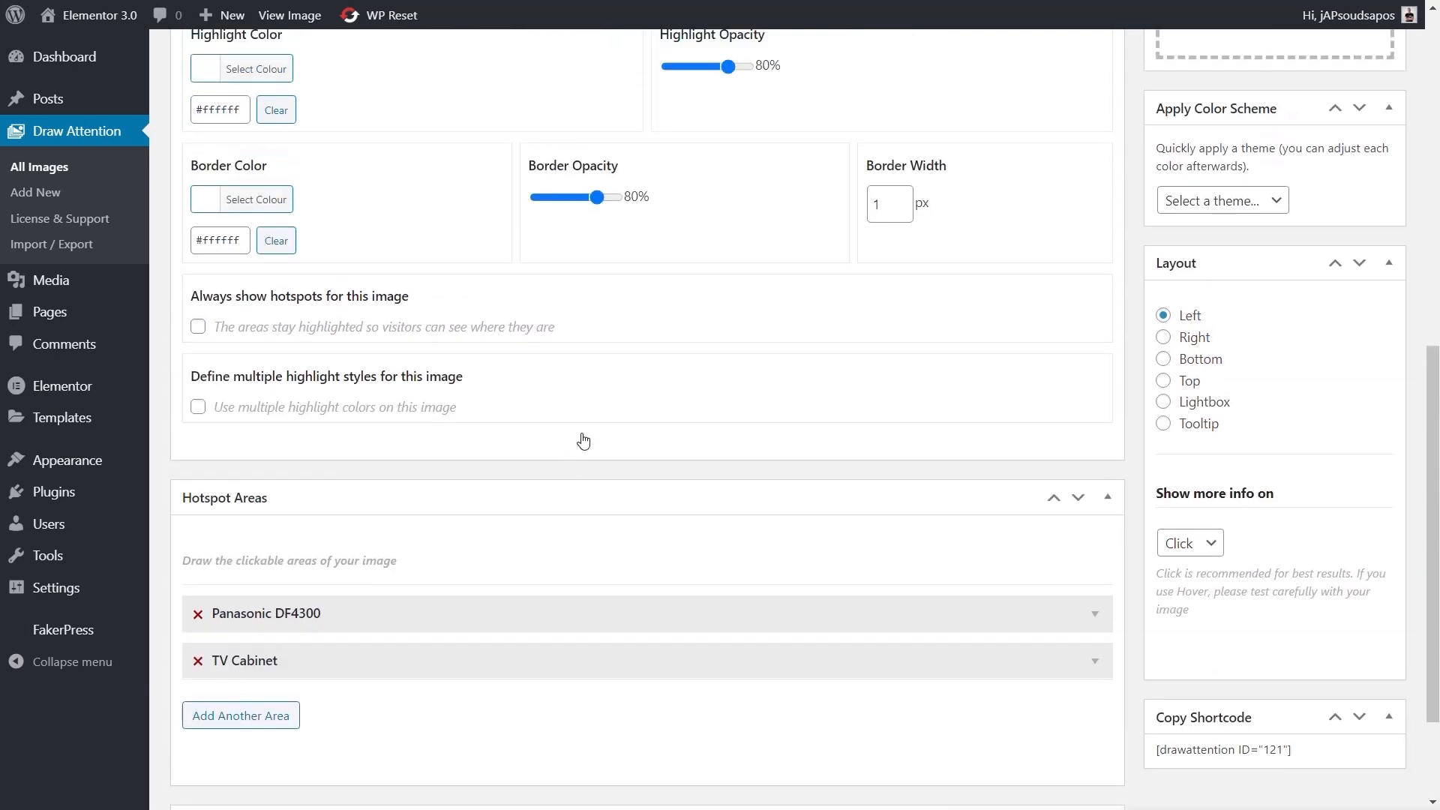
pyautogui.scroll(3)
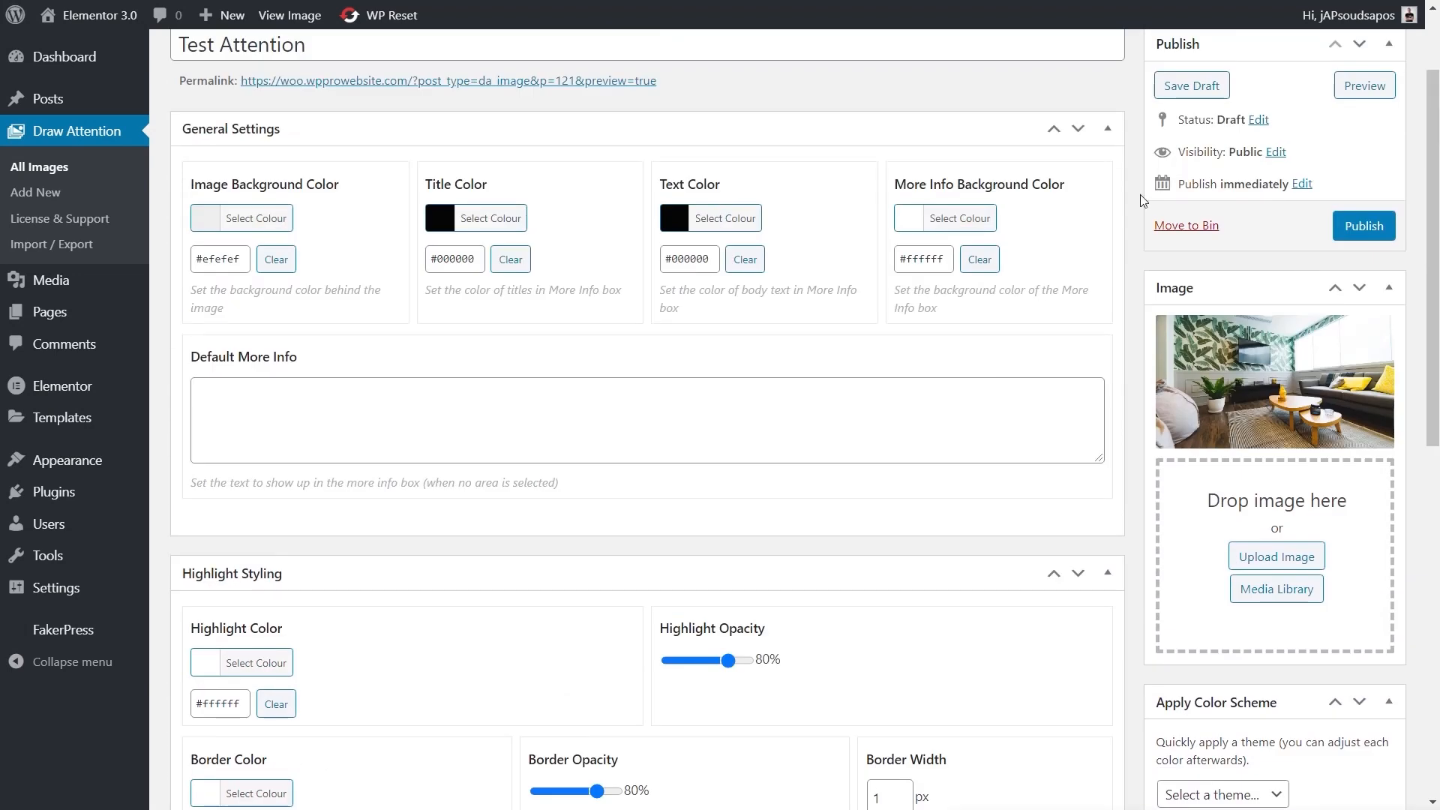
pyautogui.click(1191, 85)
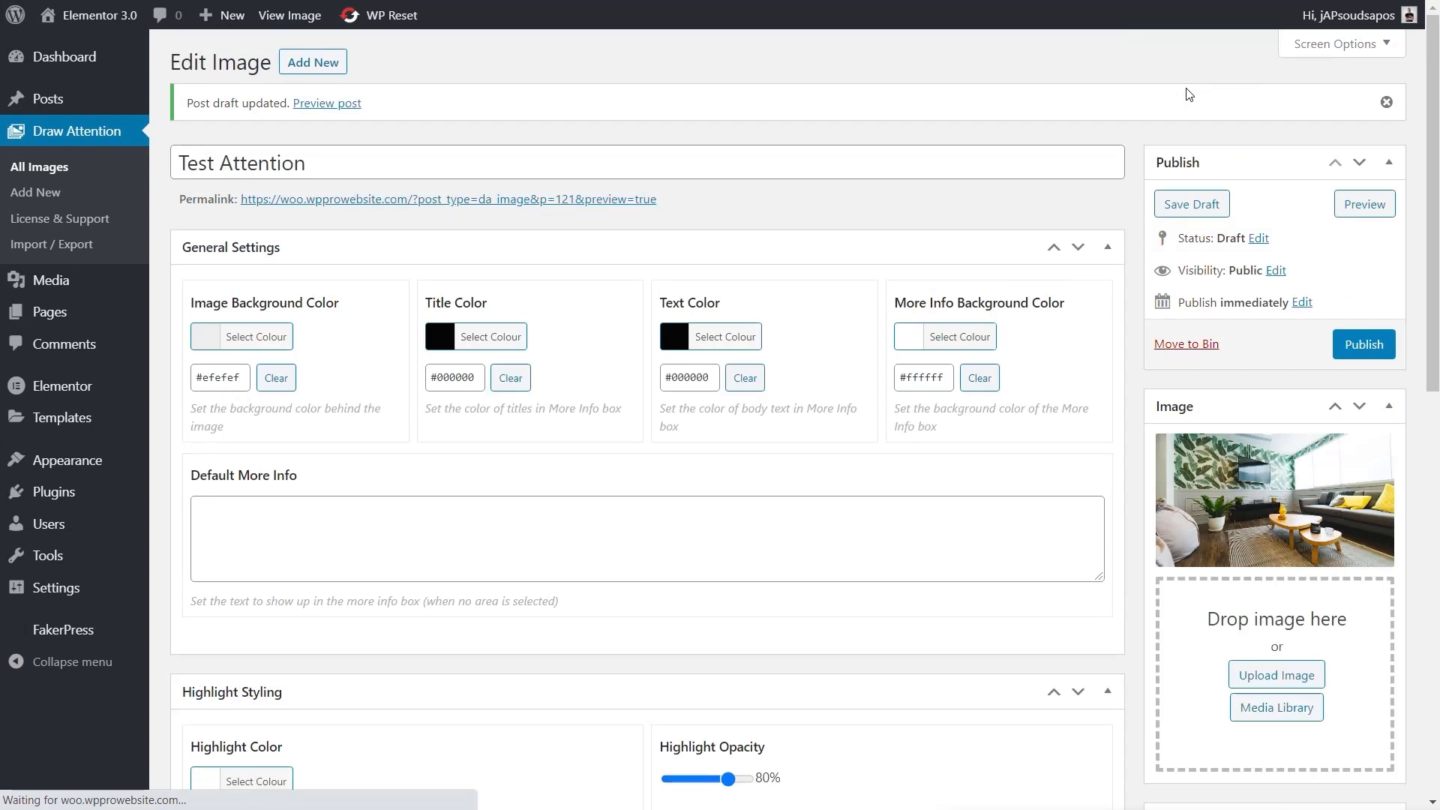
pyautogui.moveTo(543, 431)
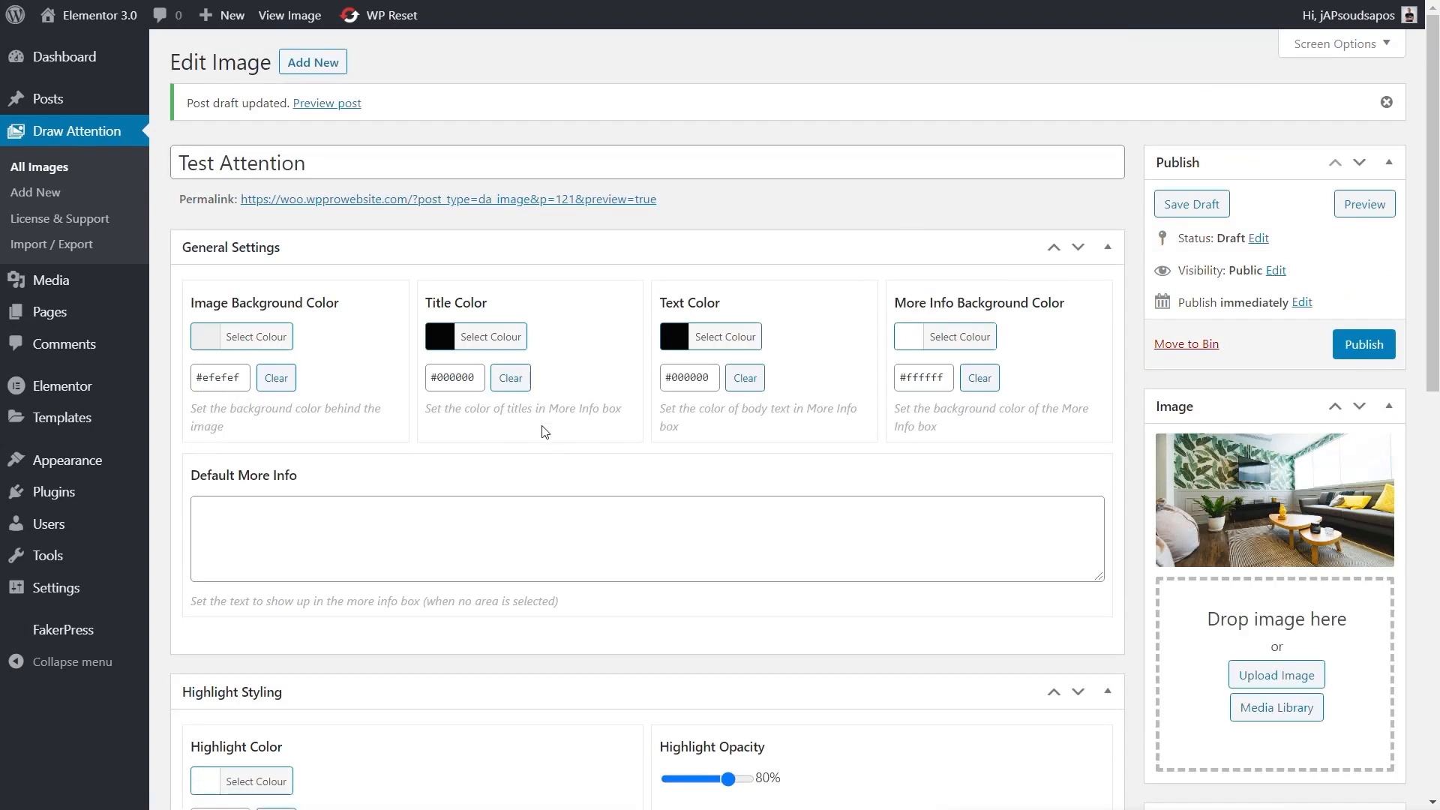
pyautogui.moveTo(761, 553)
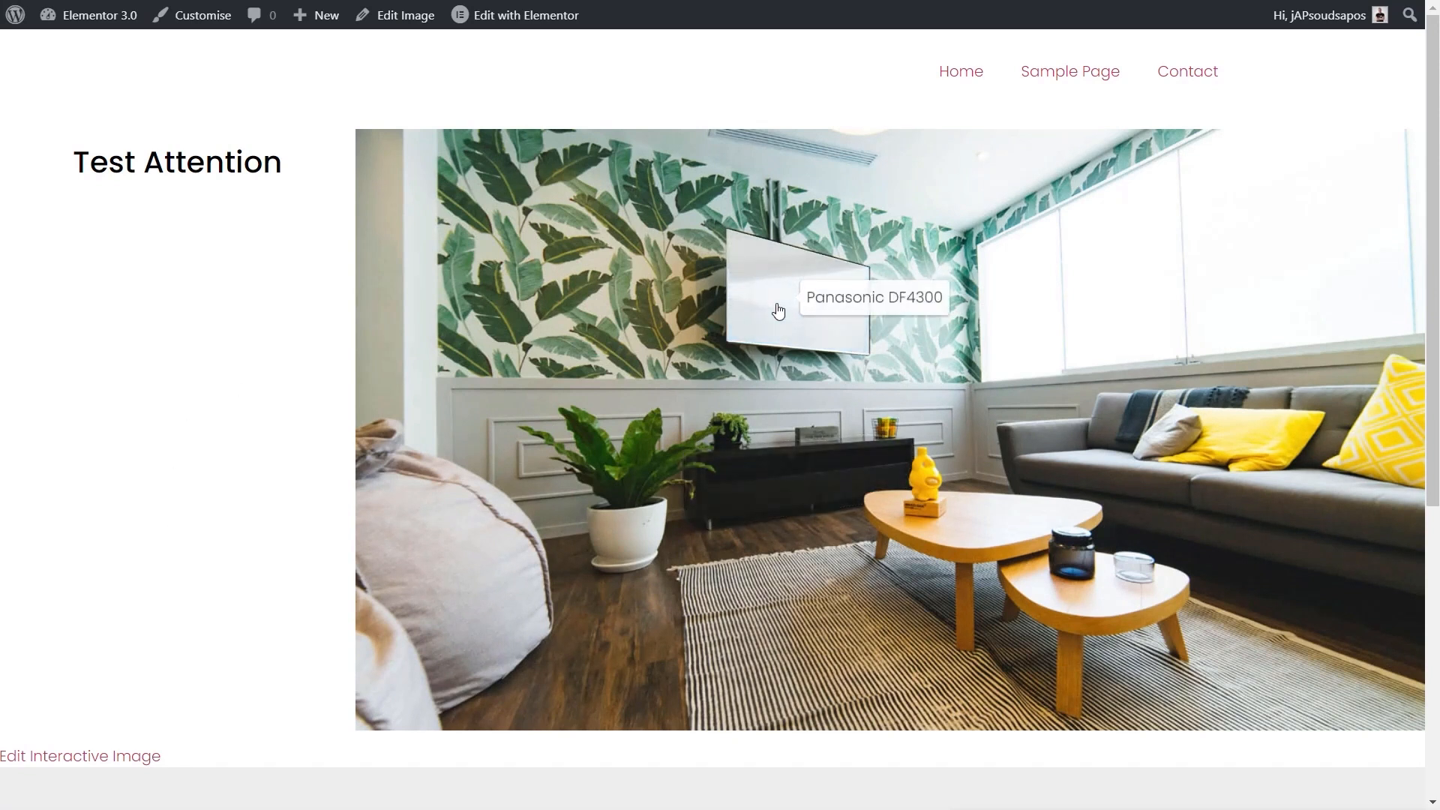
pyautogui.moveTo(806, 327)
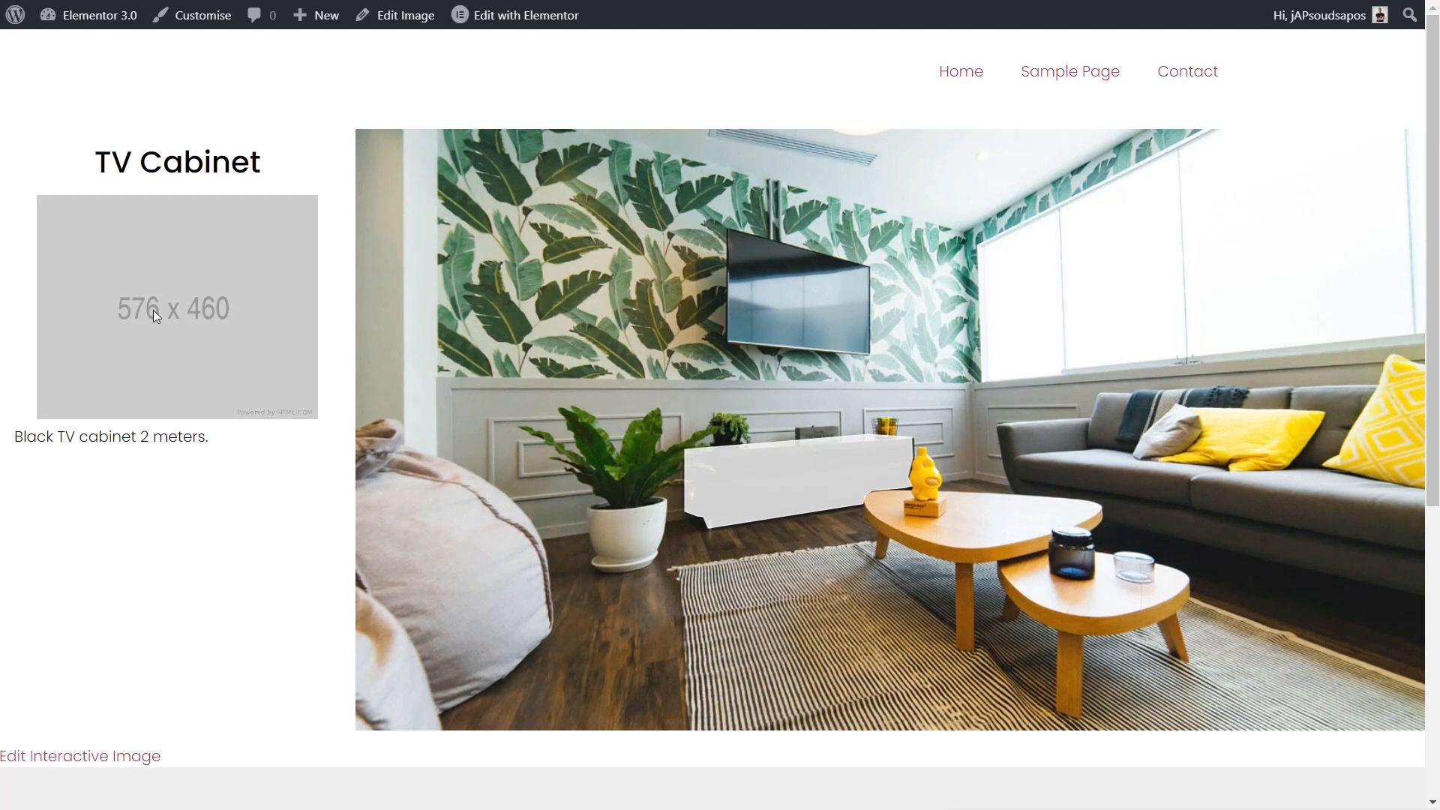
pyautogui.moveTo(763, 494)
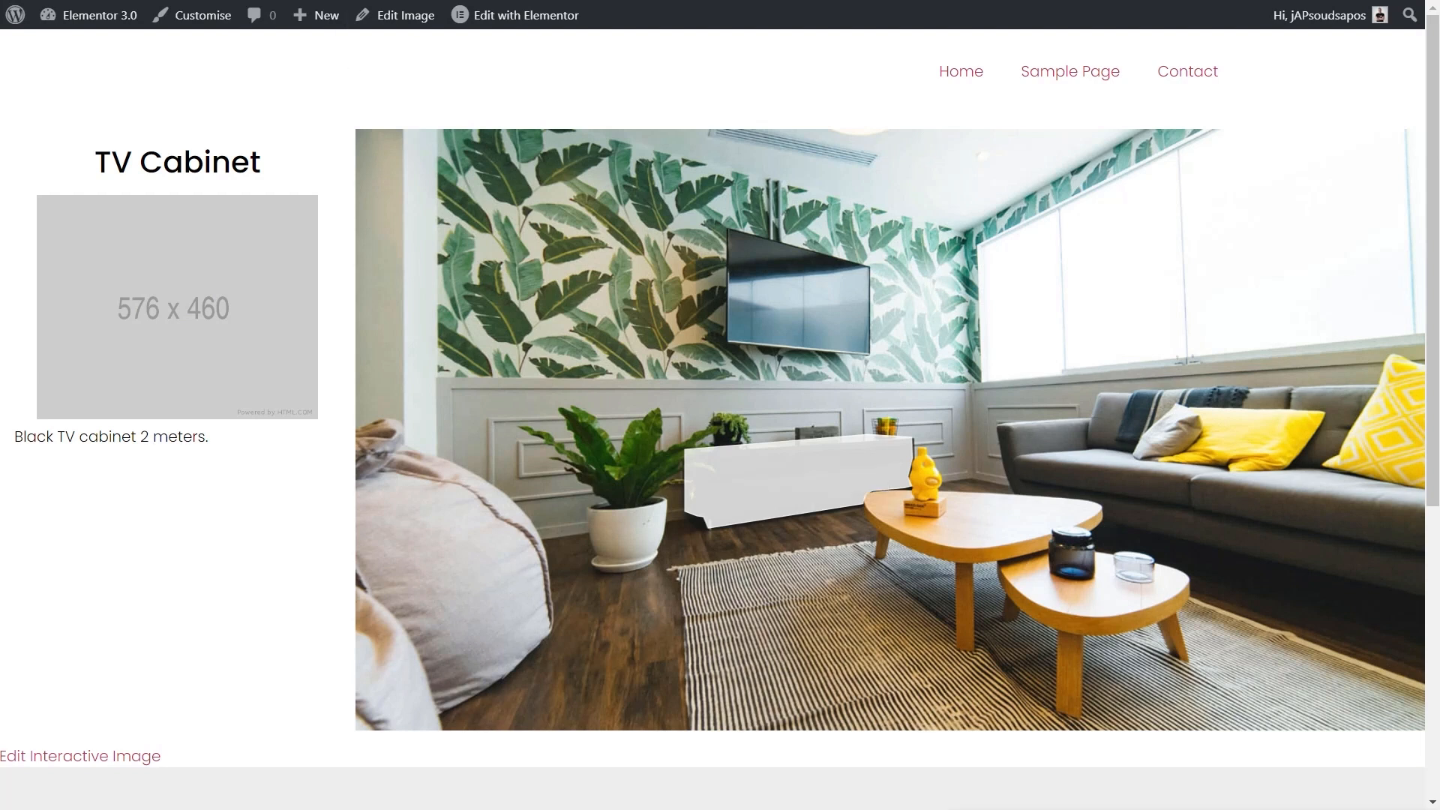
# Back in the editor, set the highlight colour to blue (#1e73be) at 35% opacity
pyautogui.click(80, 756)
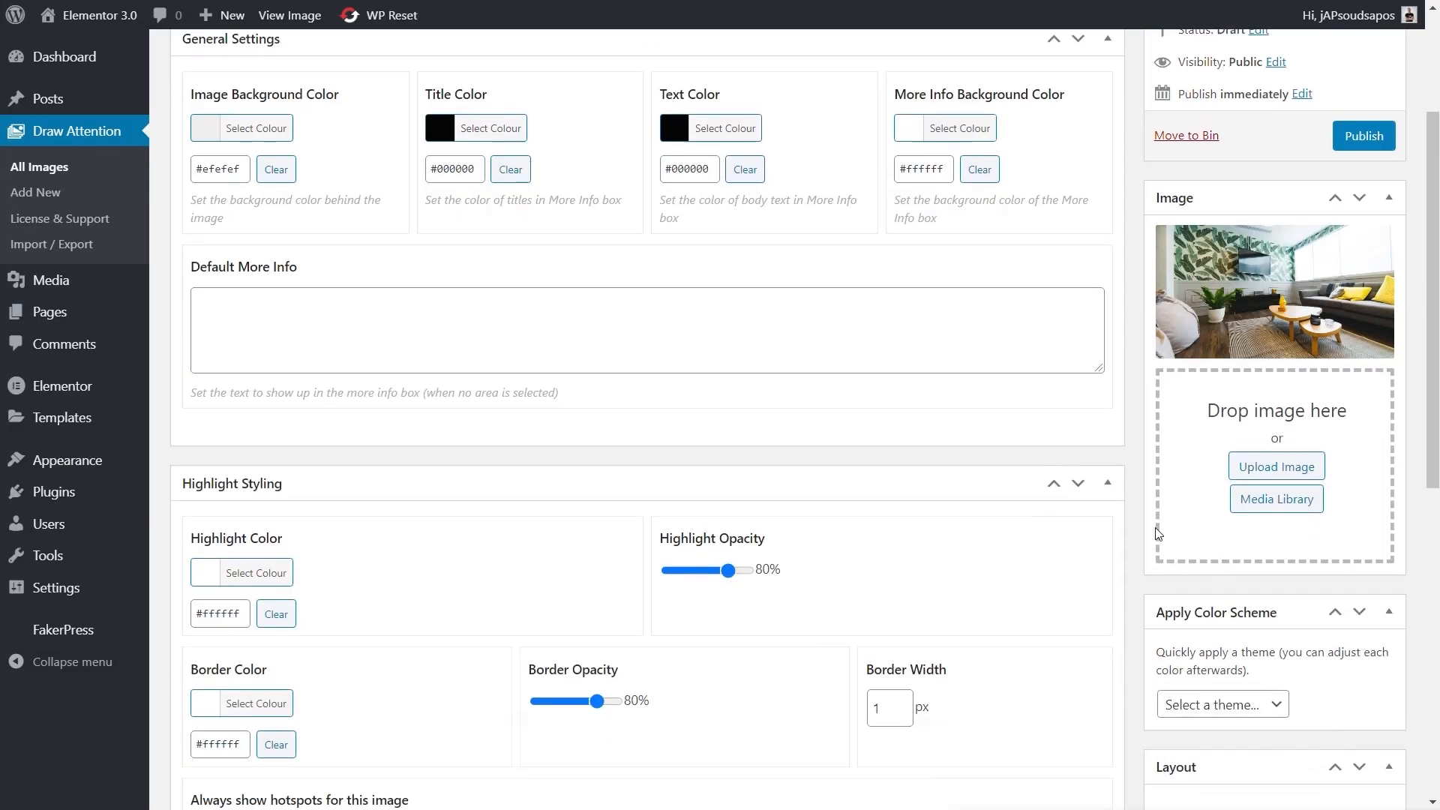
pyautogui.scroll(3)
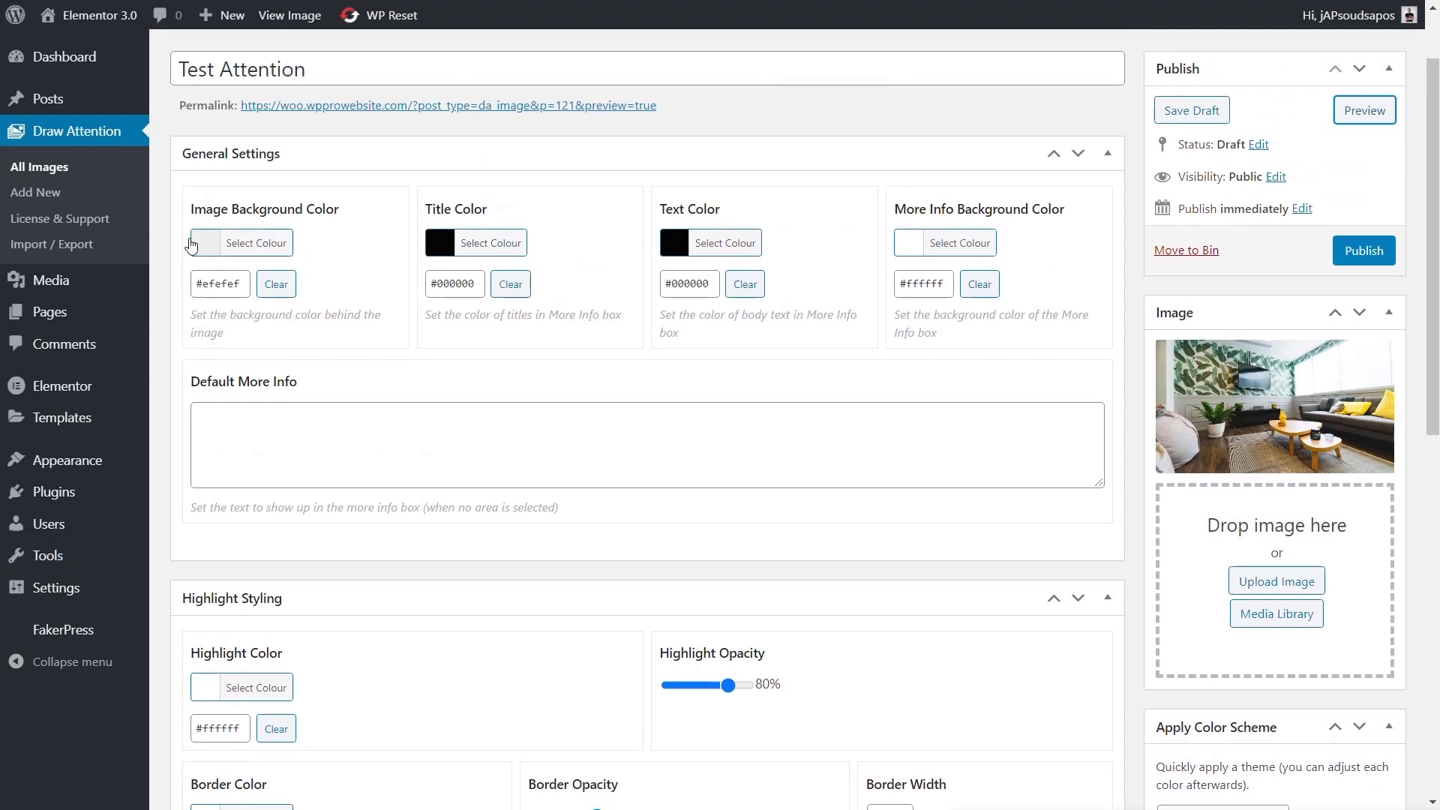
pyautogui.moveTo(475, 250)
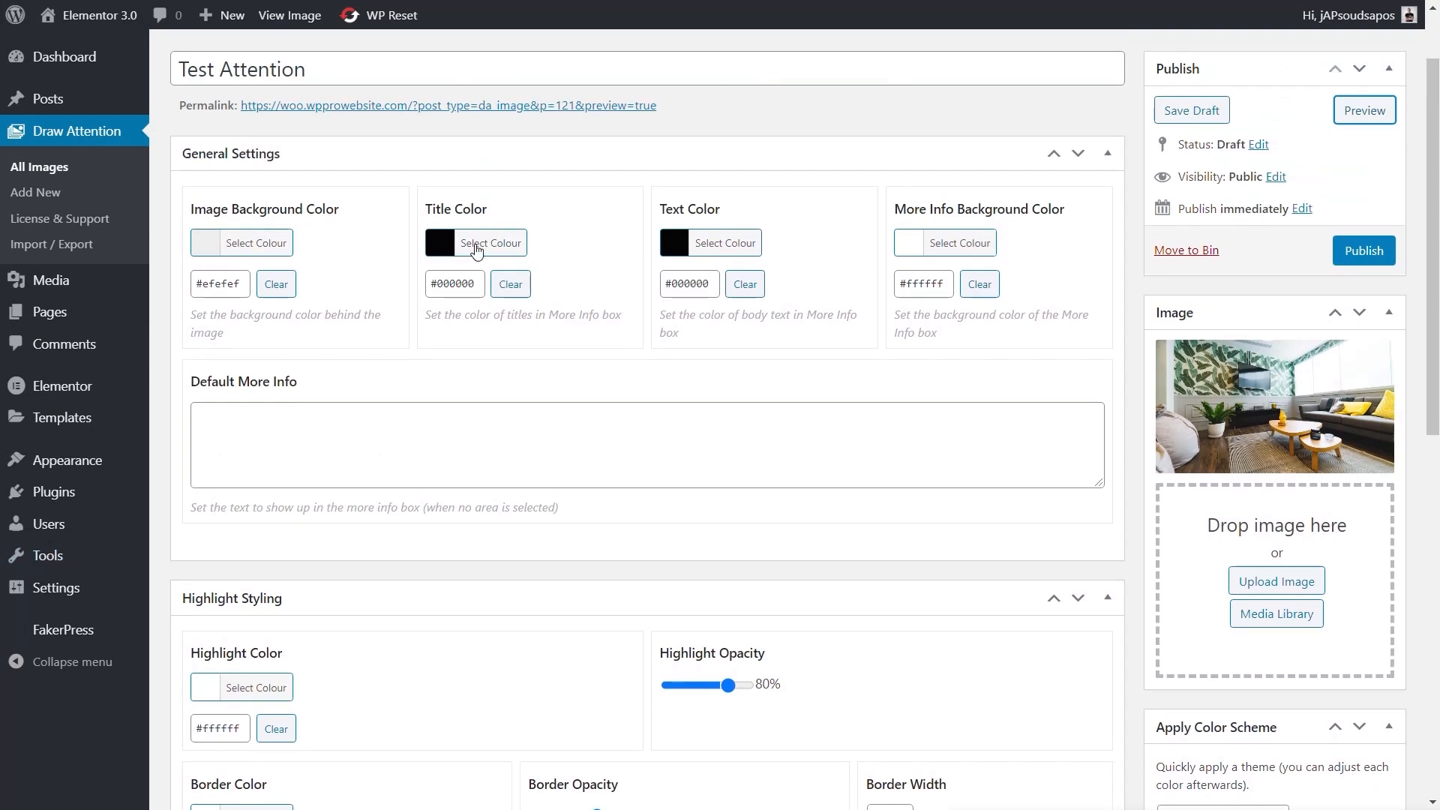
pyautogui.moveTo(604, 266)
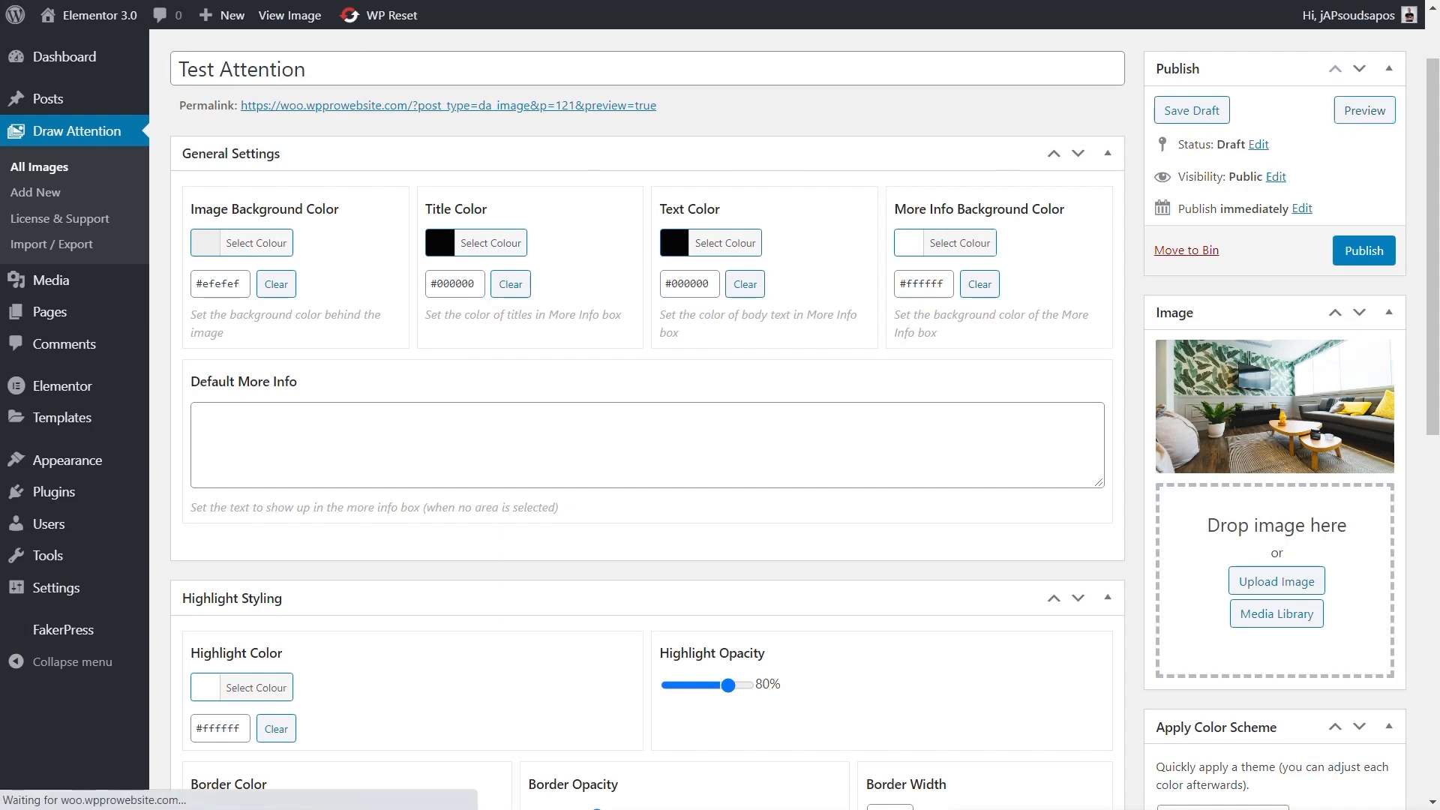
pyautogui.click(290, 15)
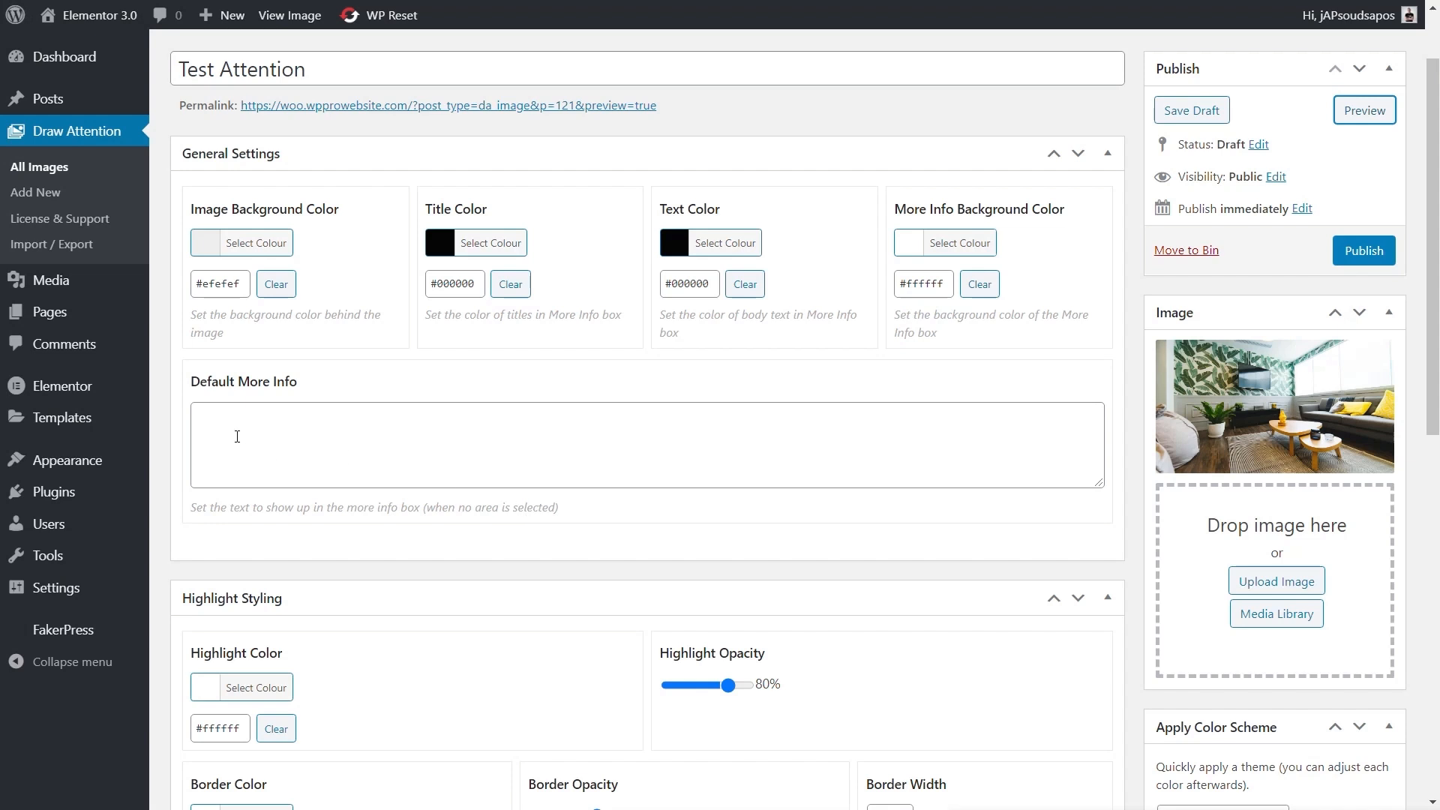
pyautogui.scroll(-3)
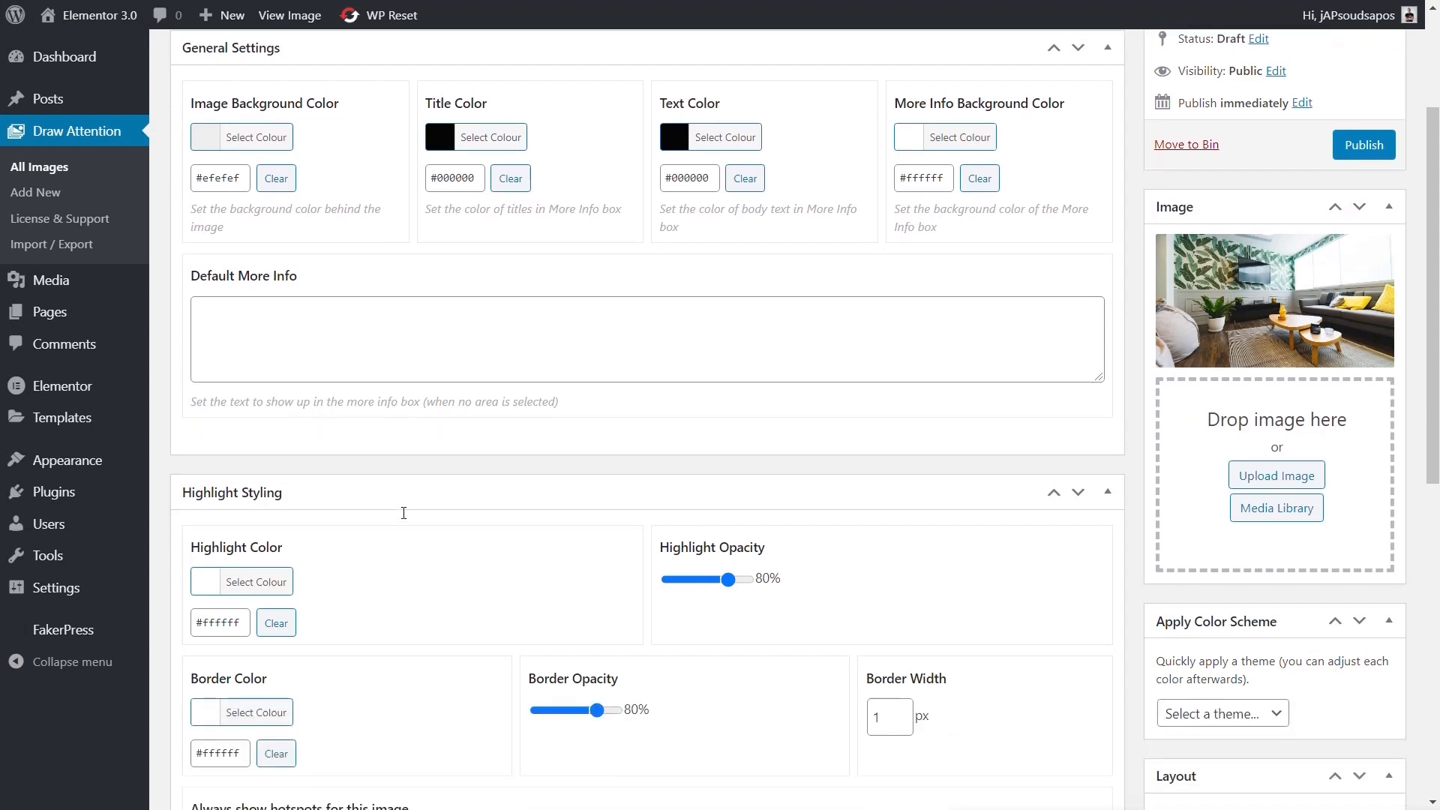
pyautogui.scroll(-3)
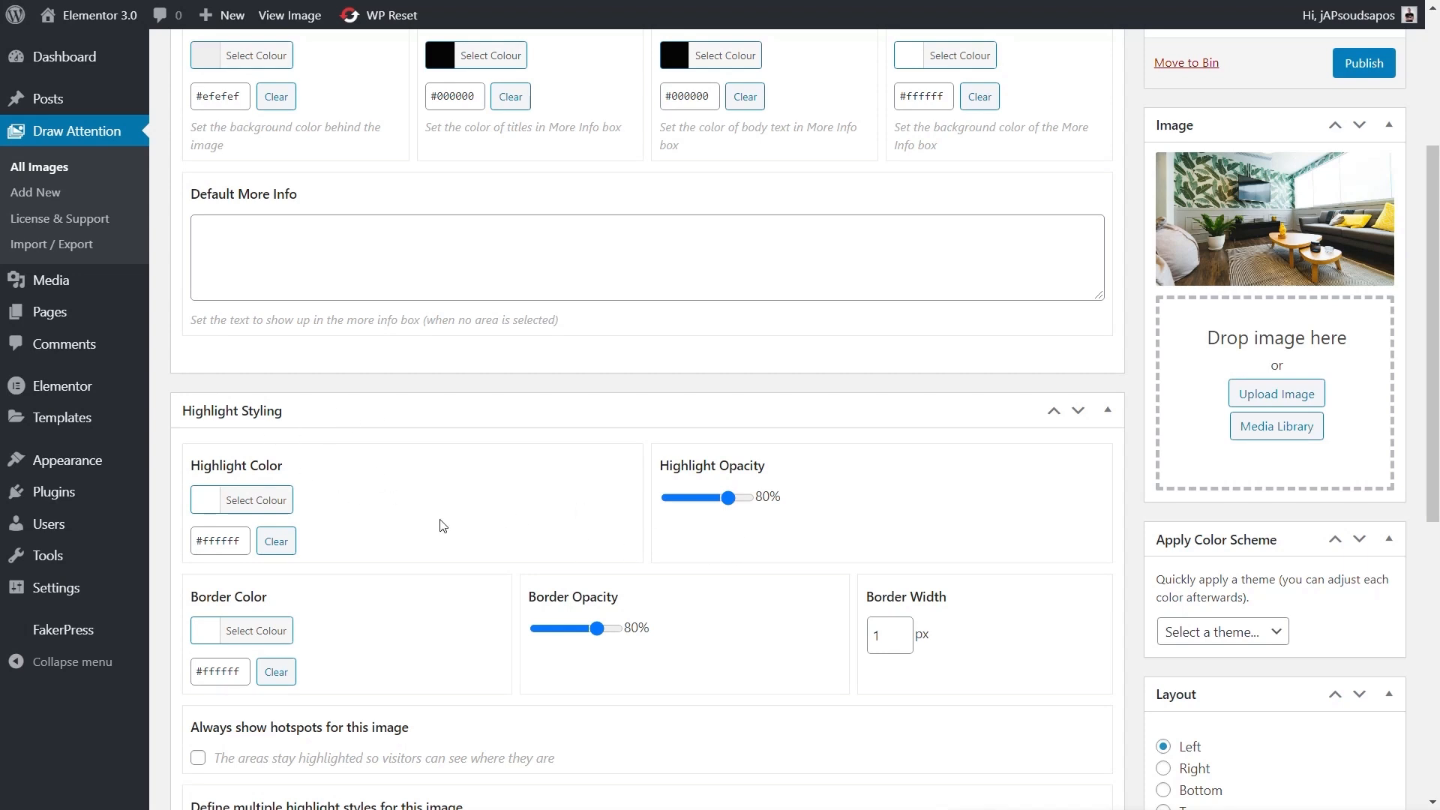
pyautogui.scroll(-3)
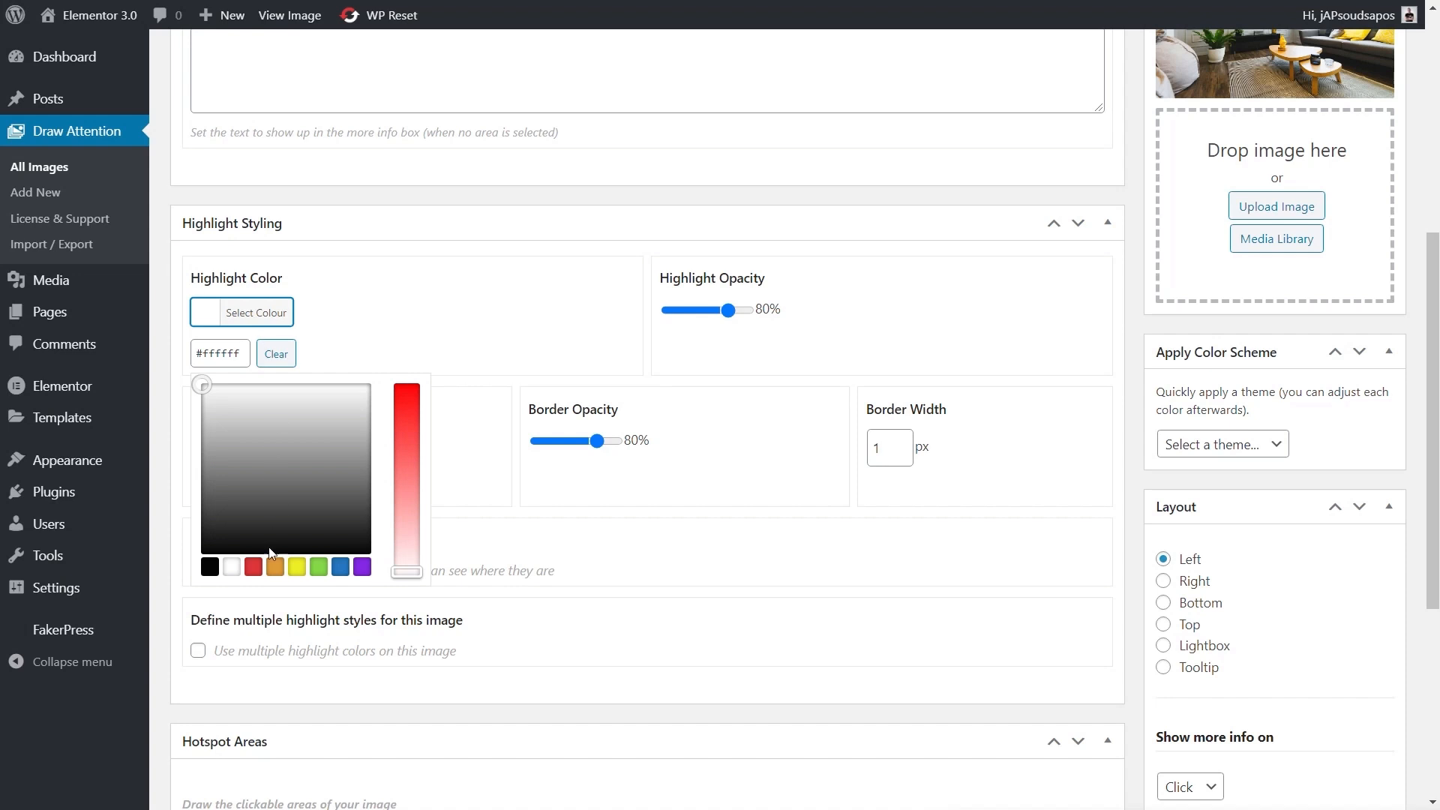
pyautogui.click(339, 567)
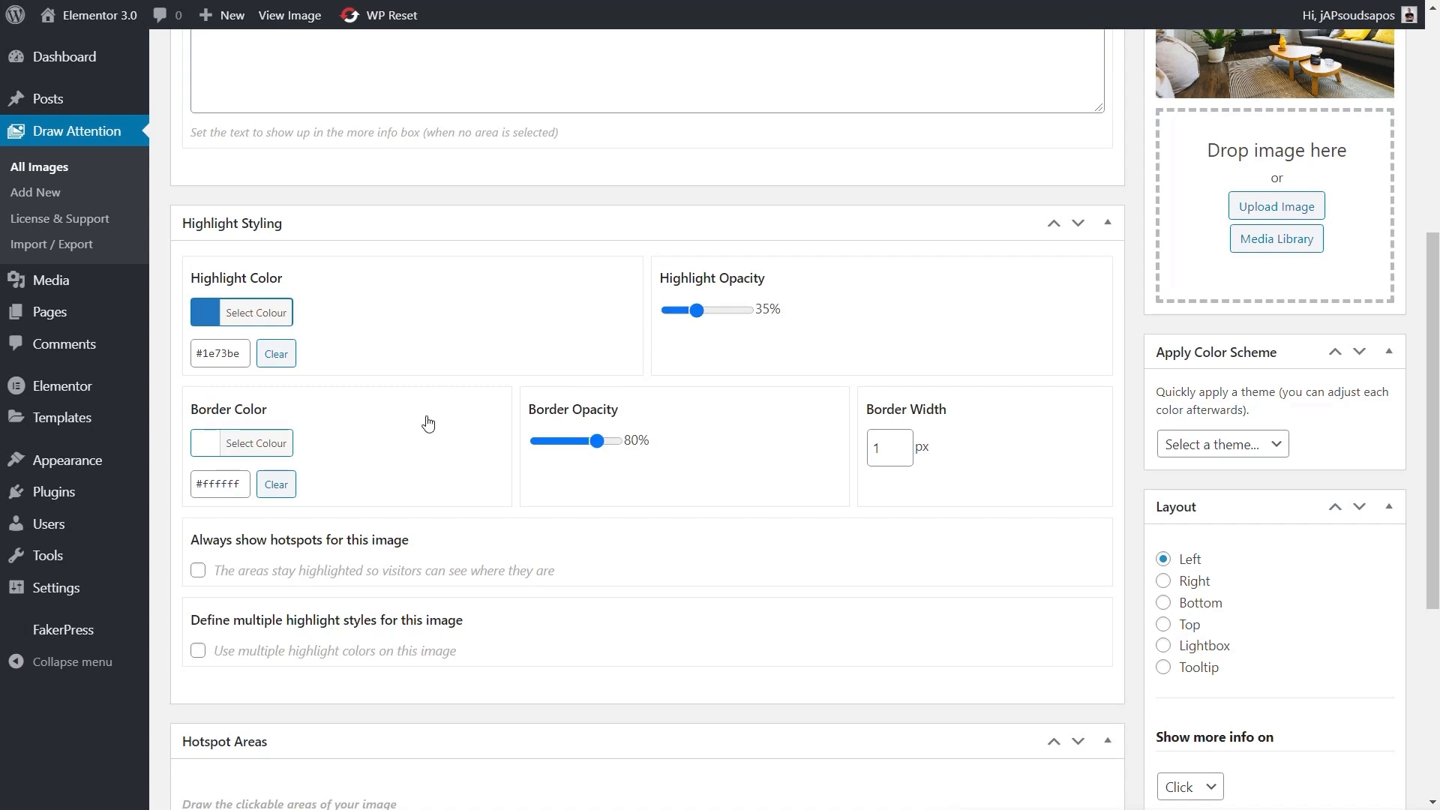
pyautogui.moveTo(622, 468)
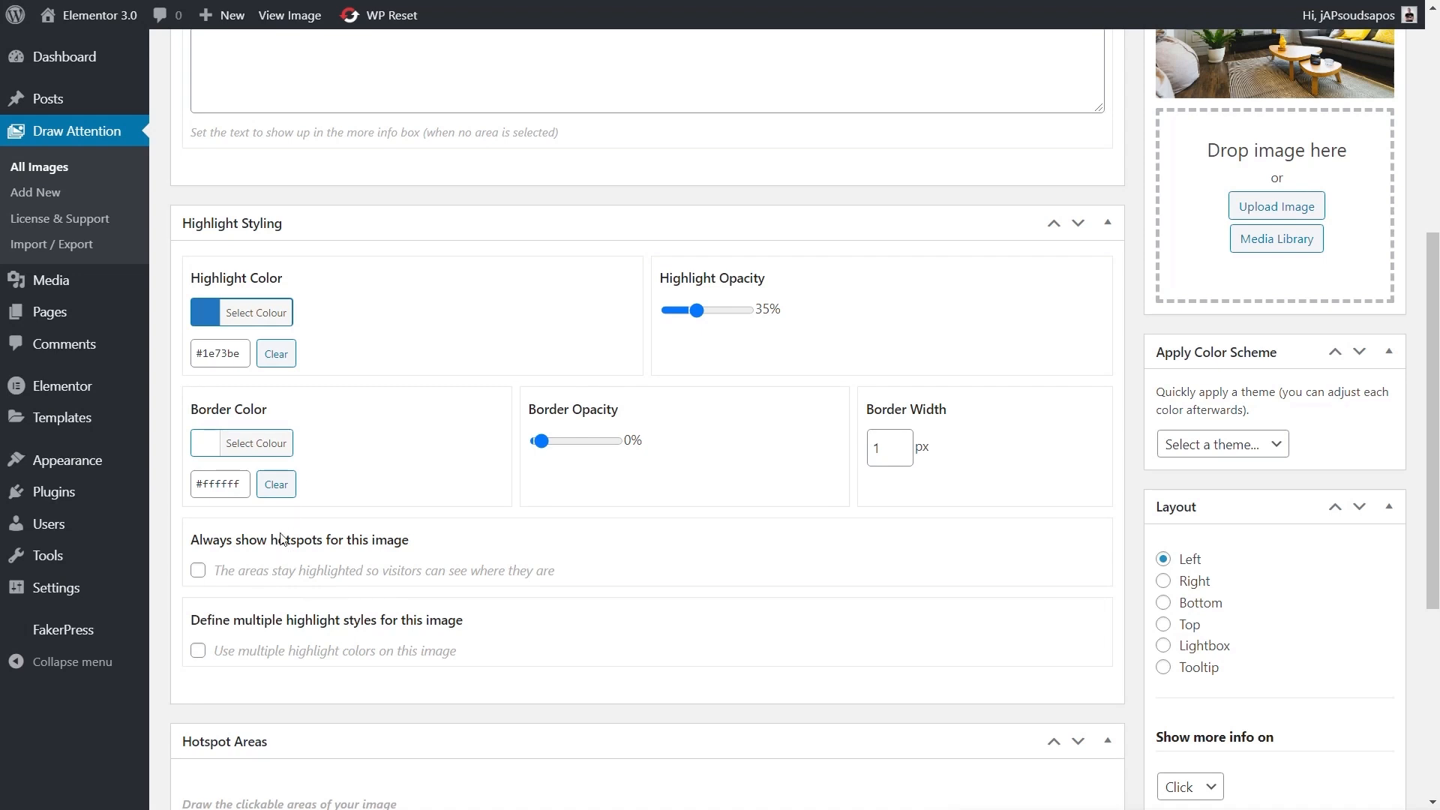
pyautogui.moveTo(241, 639)
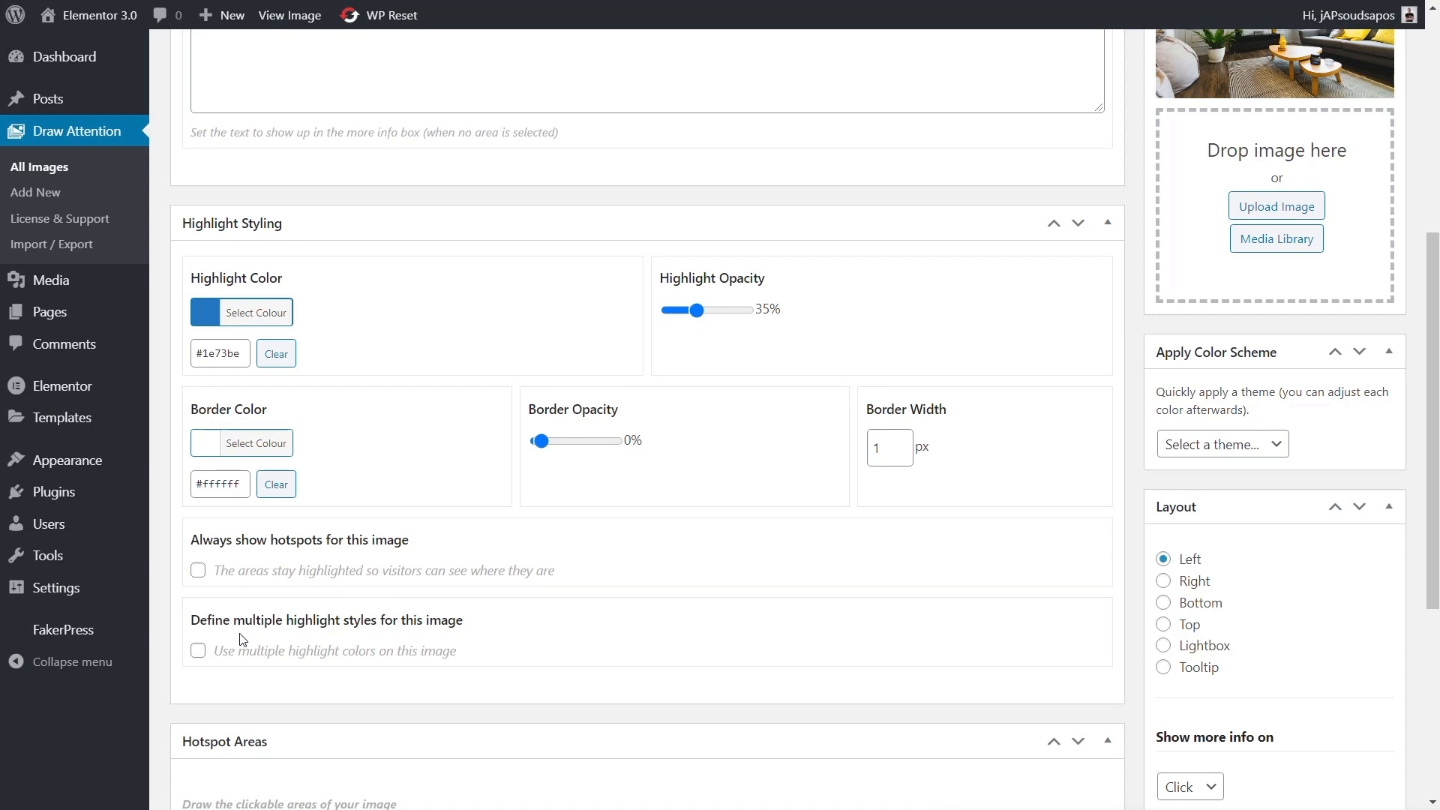
# Enable 'Use multiple highlight colors on this image' and collapse the Style #1 settings
pyautogui.click(198, 650)
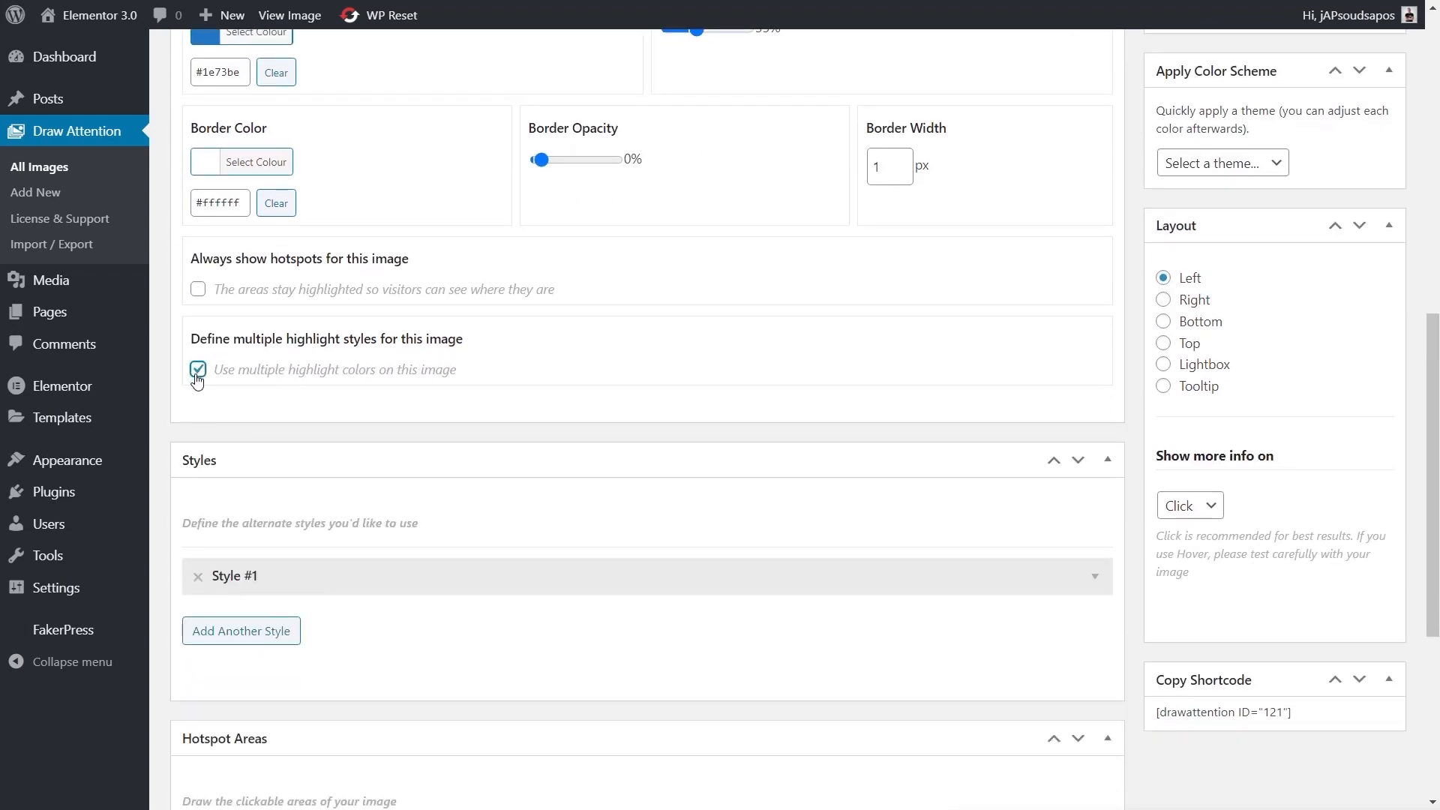
pyautogui.scroll(-3)
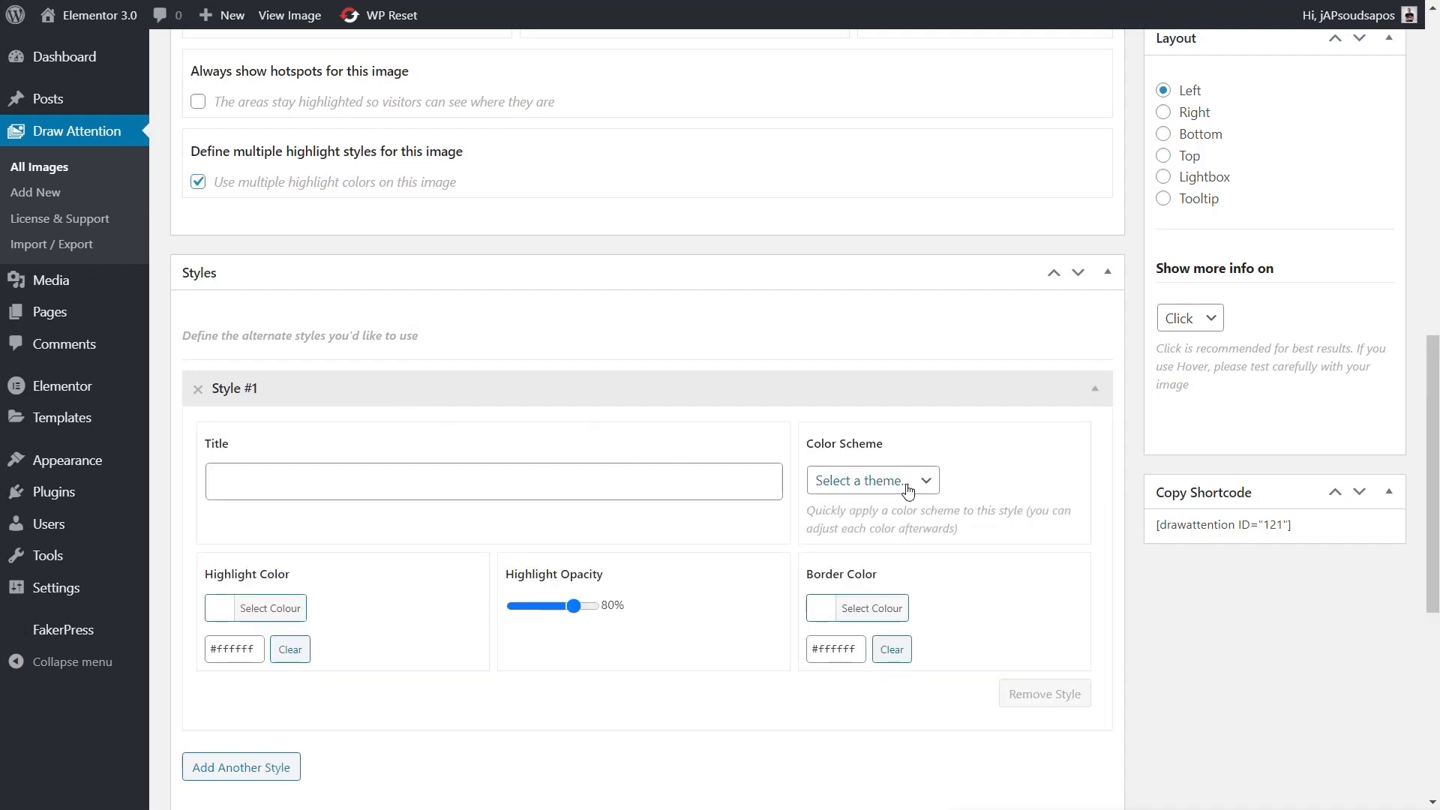
pyautogui.click(871, 480)
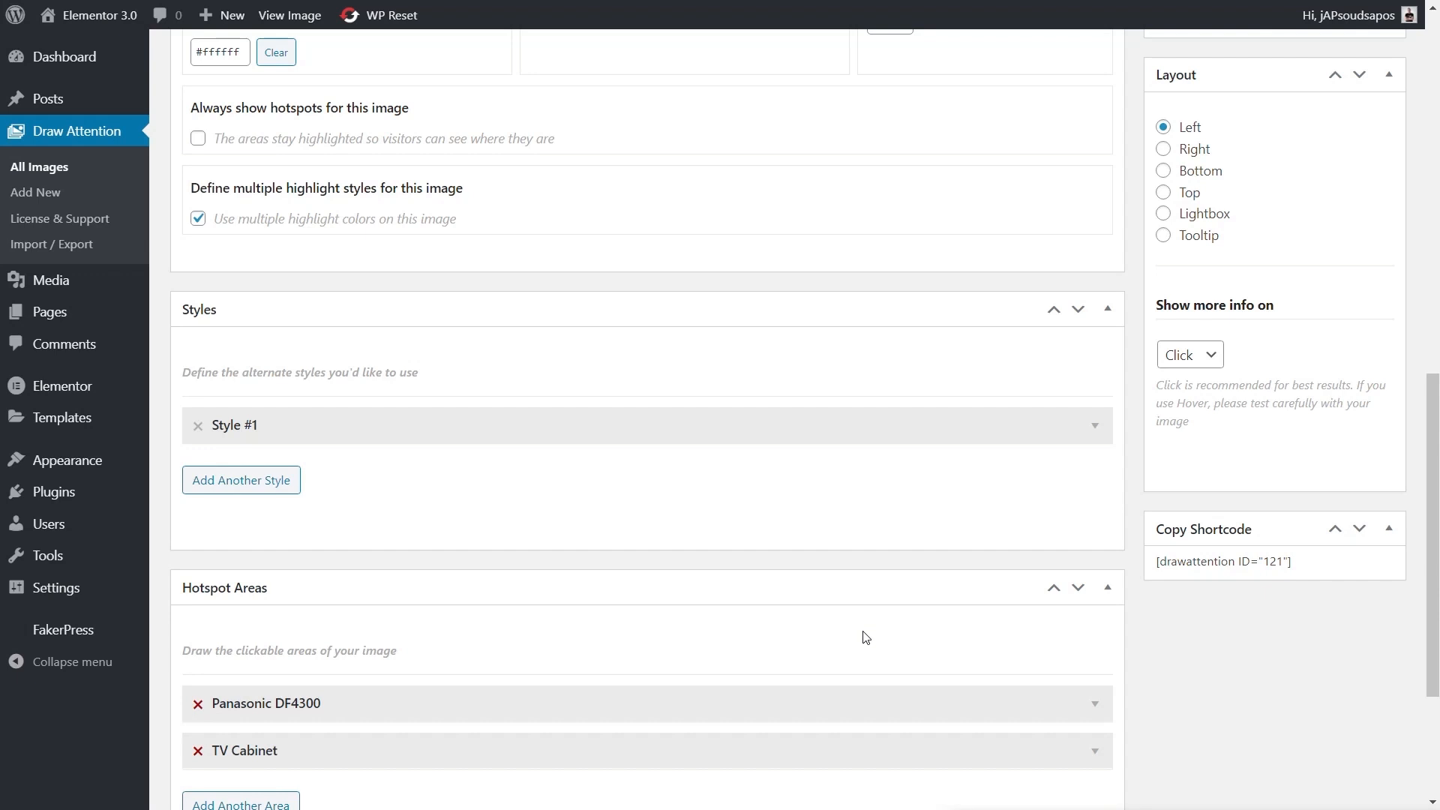
pyautogui.moveTo(996, 642)
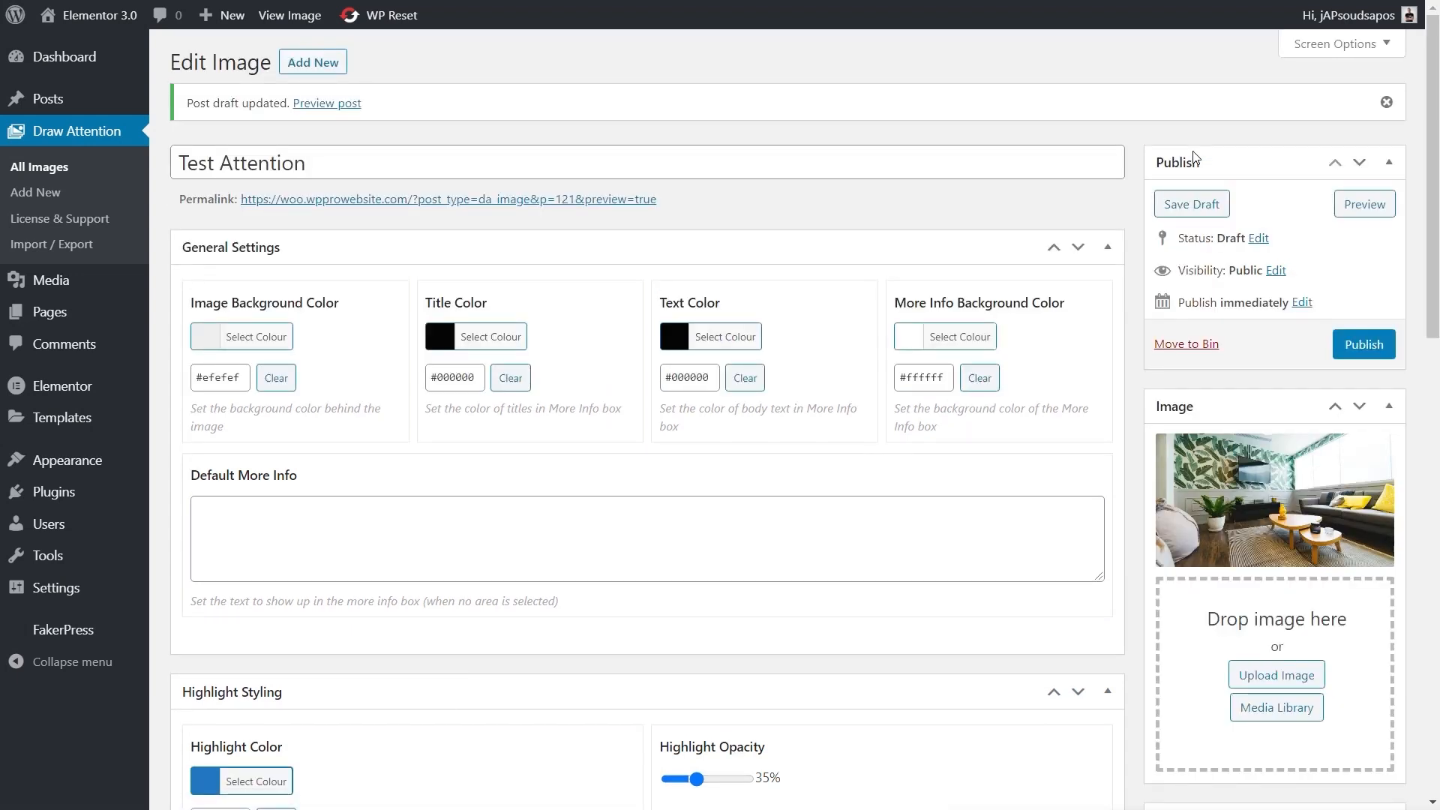
# Scroll to Hotspot Areas to view the Panasonic DF4300 hotspot, still styled Default
pyautogui.scroll(-3)
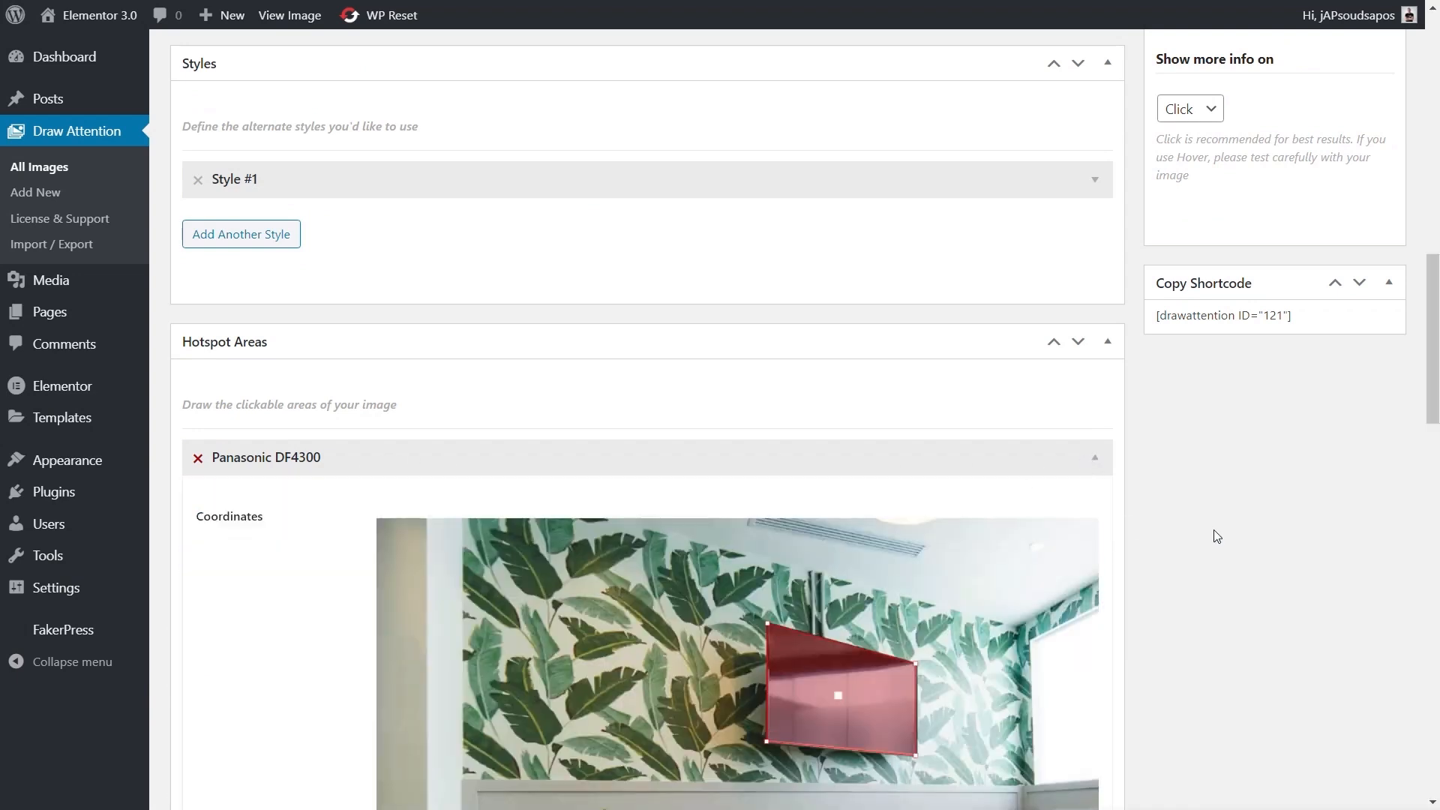
pyautogui.scroll(-3)
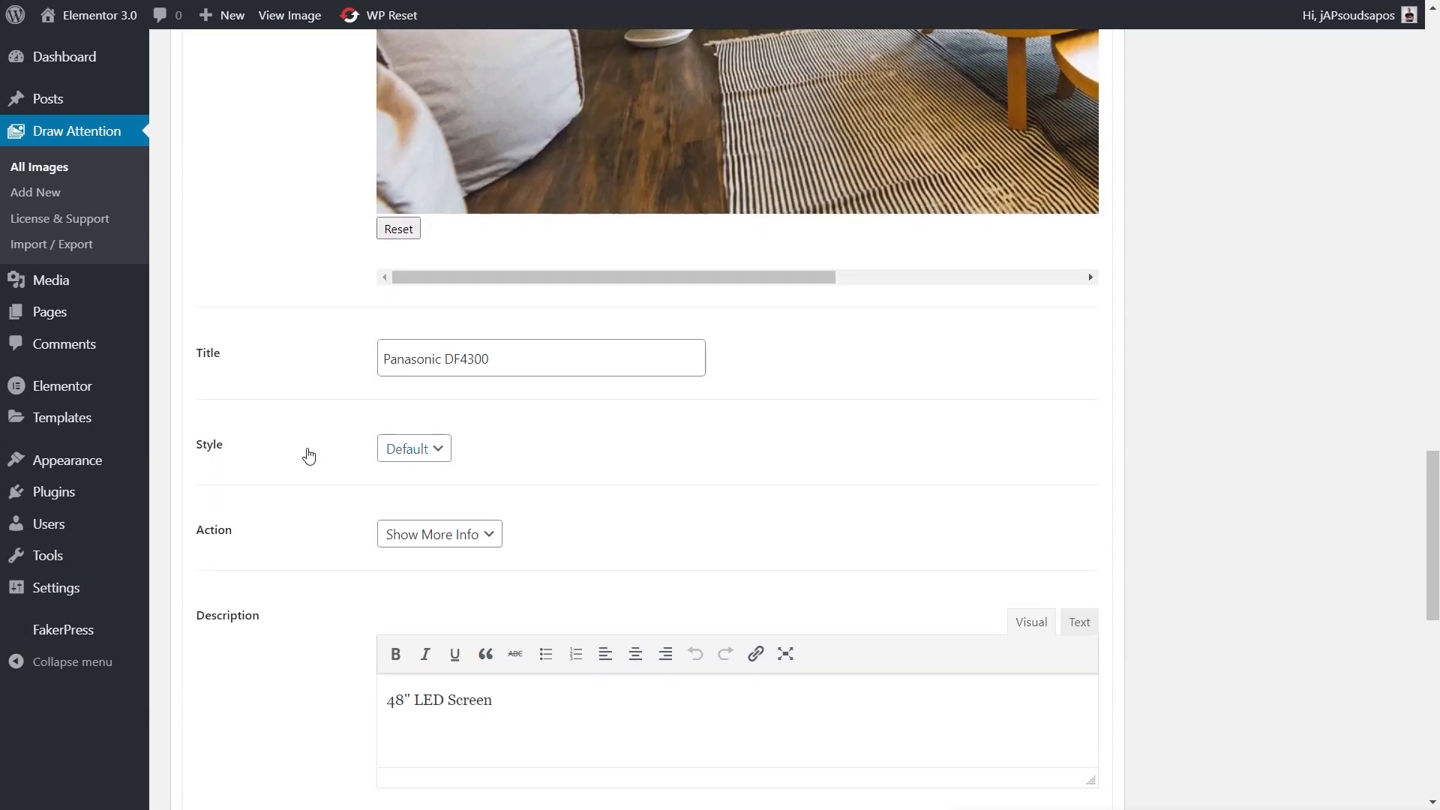
pyautogui.moveTo(1214, 432)
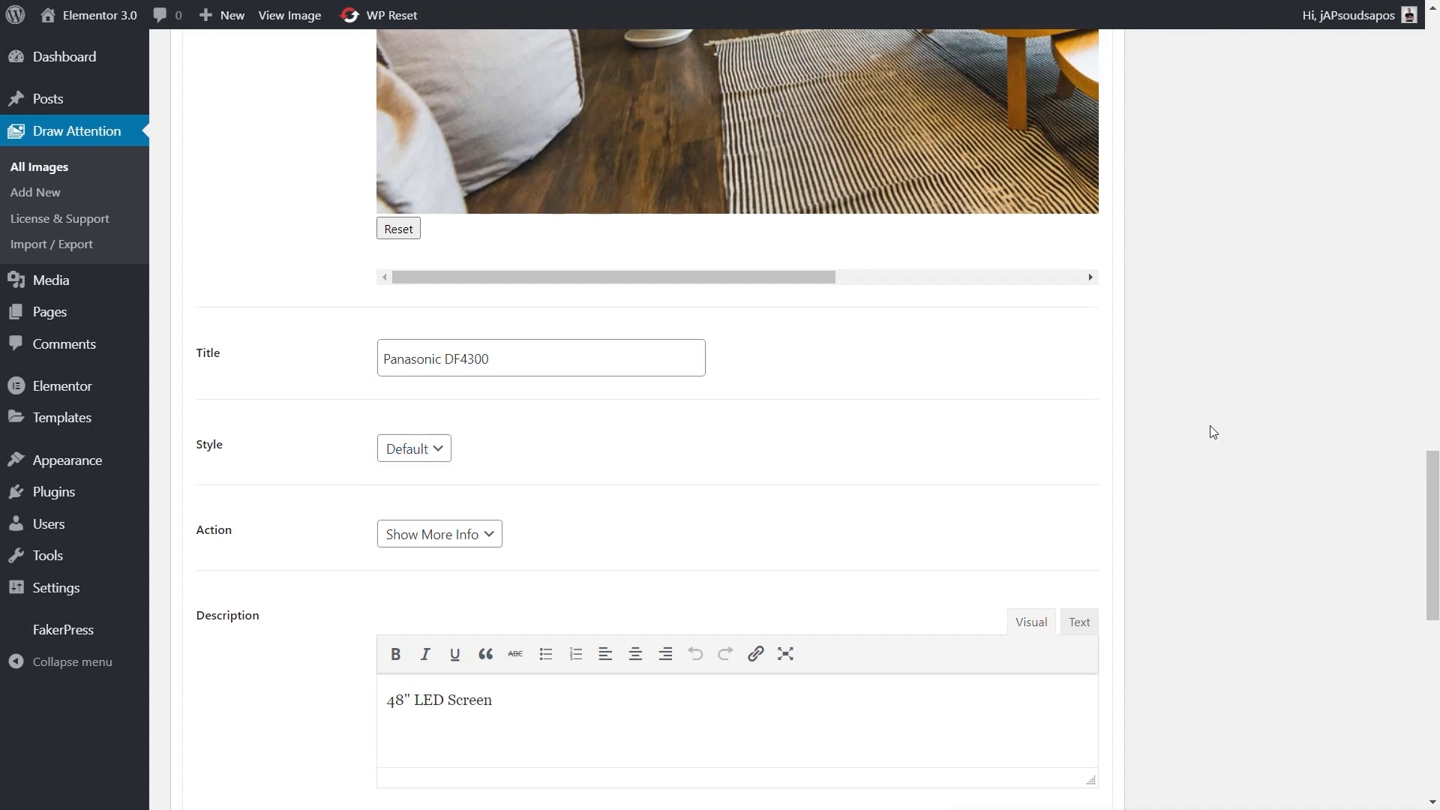
# Title Style #1 'Red Hover' with red highlight #ff0505 at 25% opacity
pyautogui.scroll(-3)
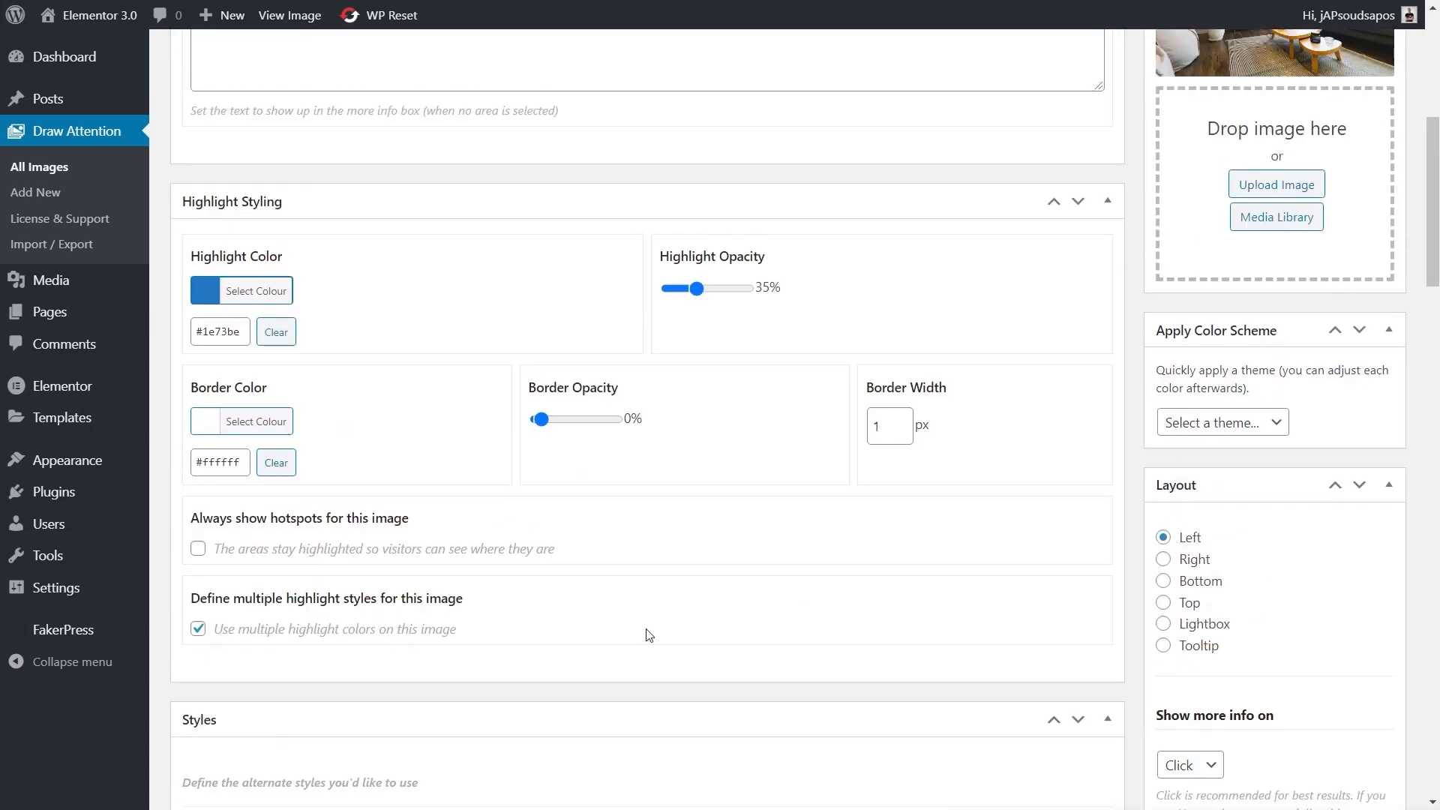
pyautogui.scroll(-3)
pyautogui.write('B')
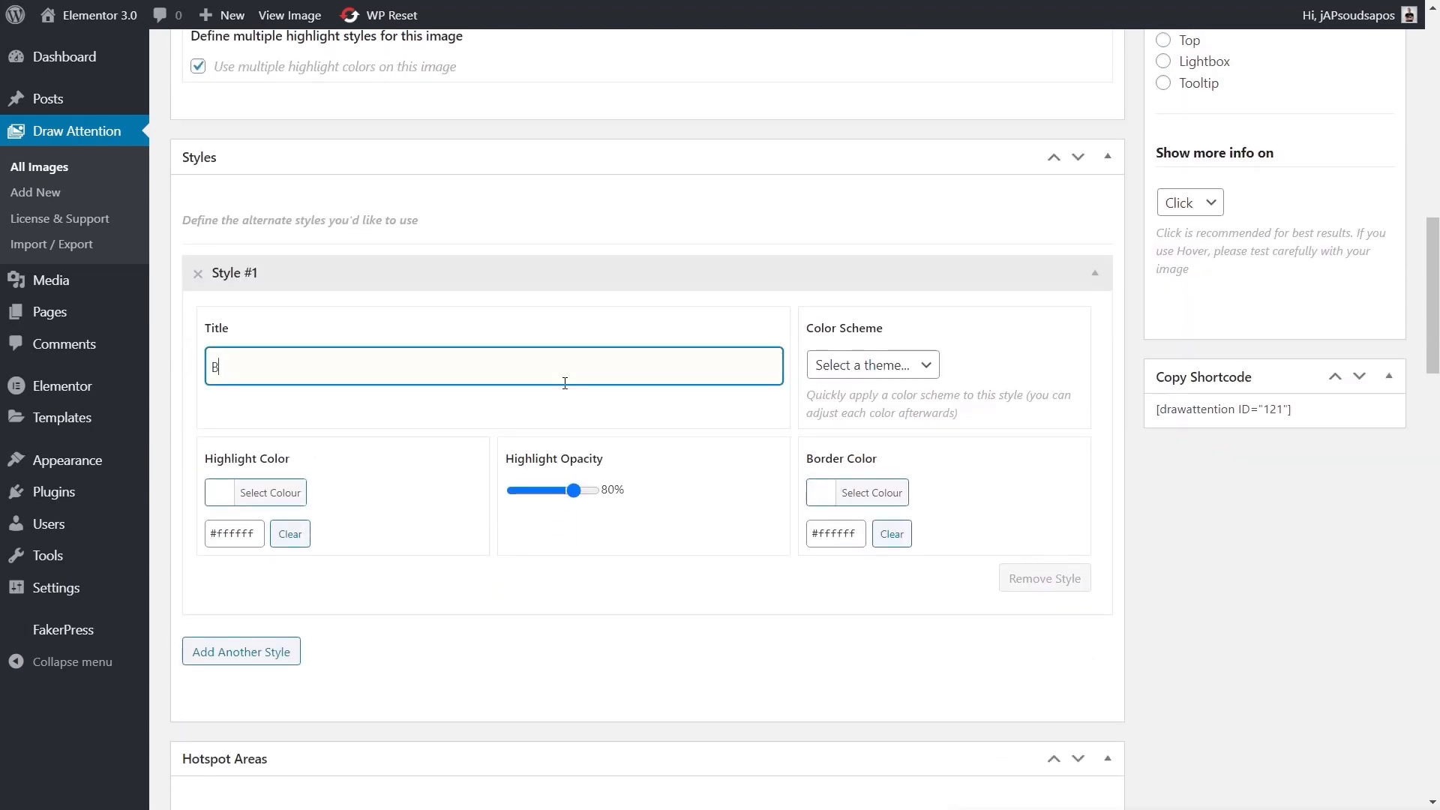
pyautogui.press('Backspace')
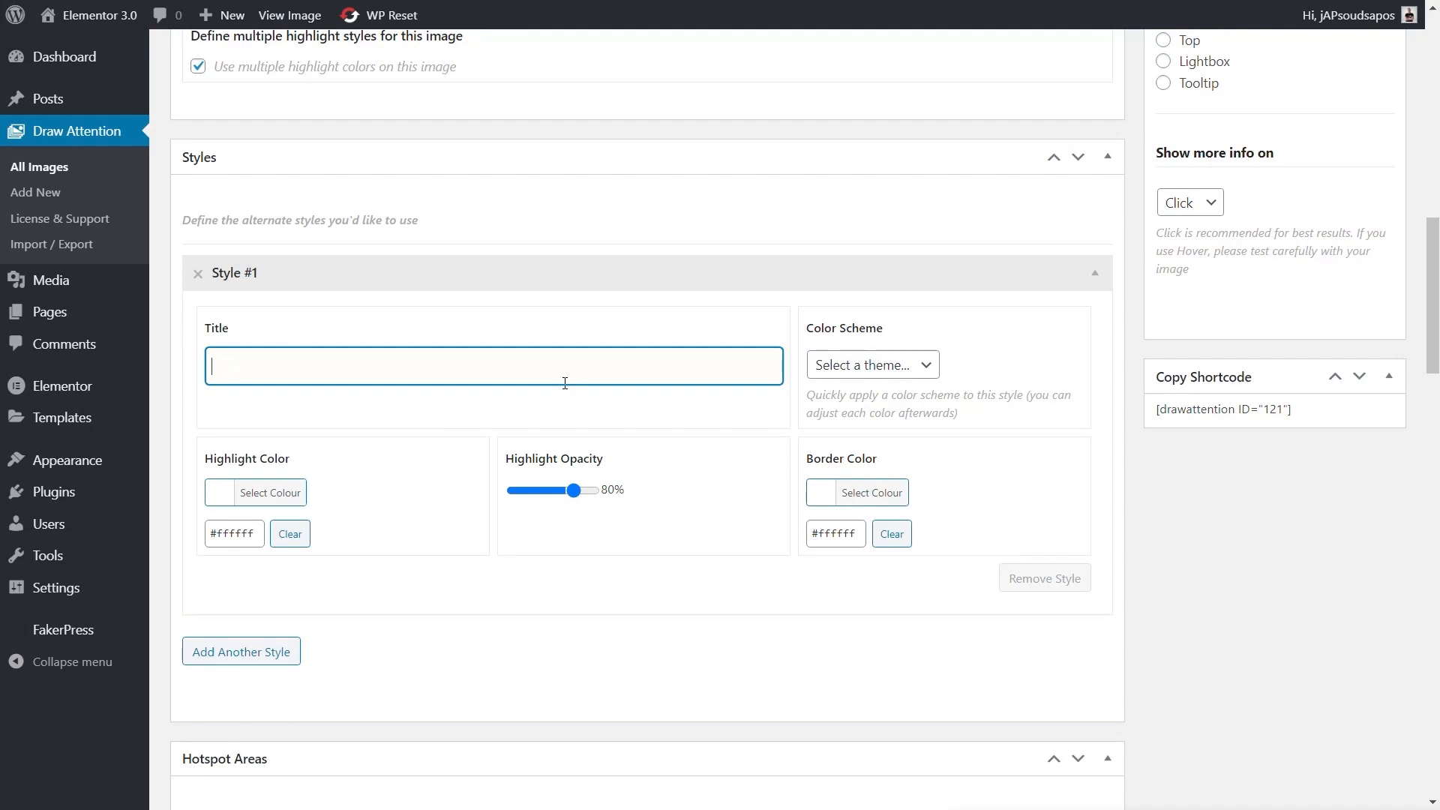
pyautogui.write('Red HOver')
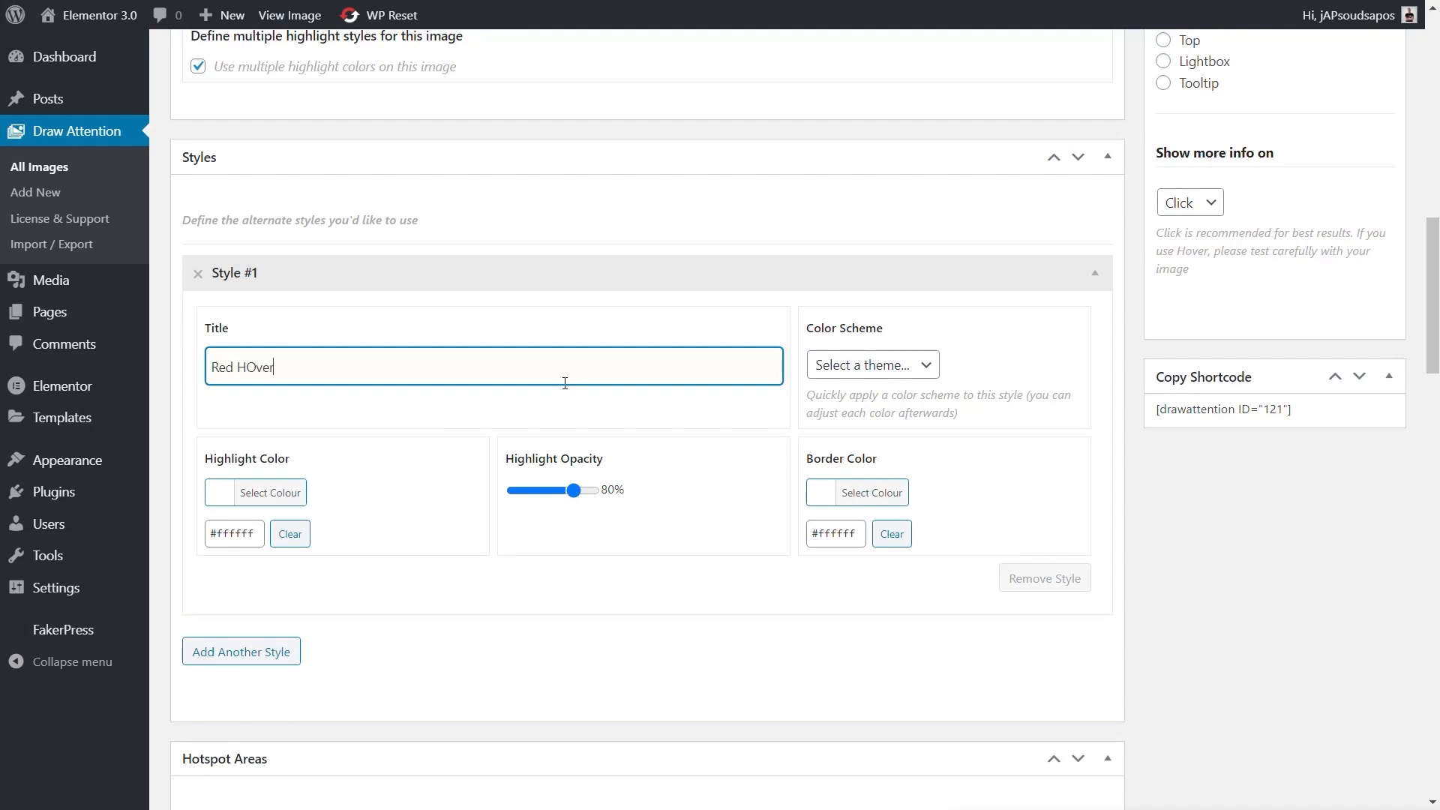
pyautogui.write('Red Hover')
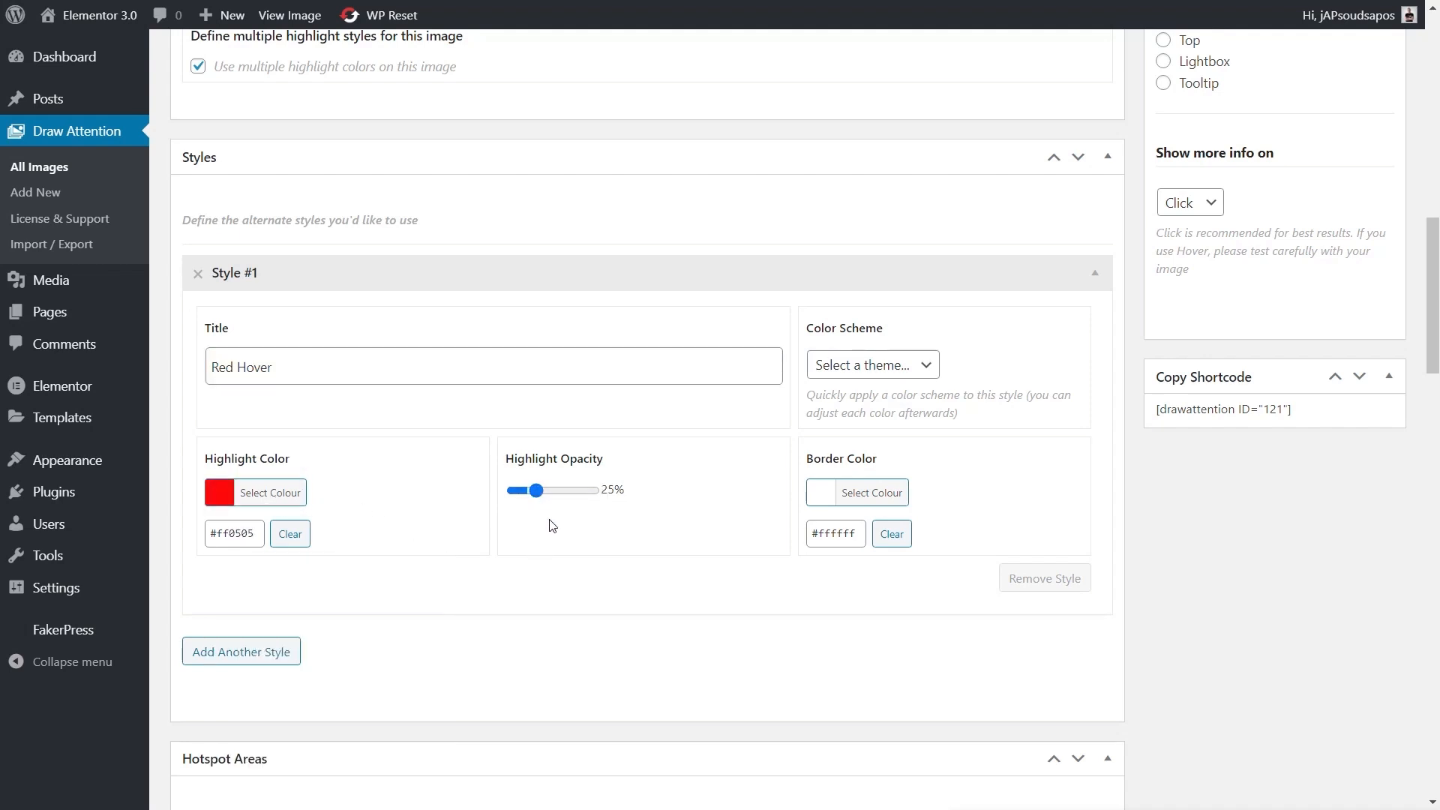
pyautogui.moveTo(593, 520)
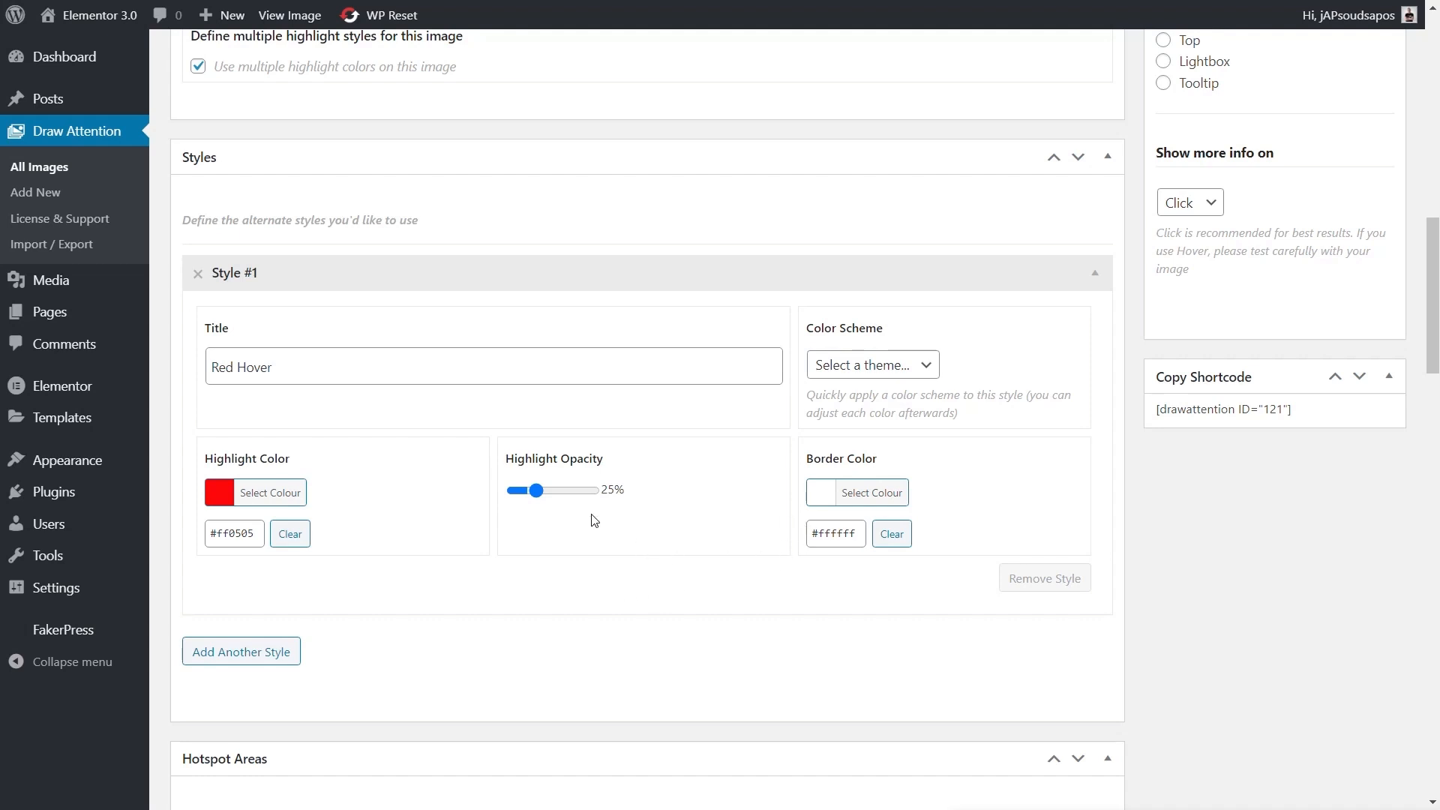
pyautogui.moveTo(882, 492)
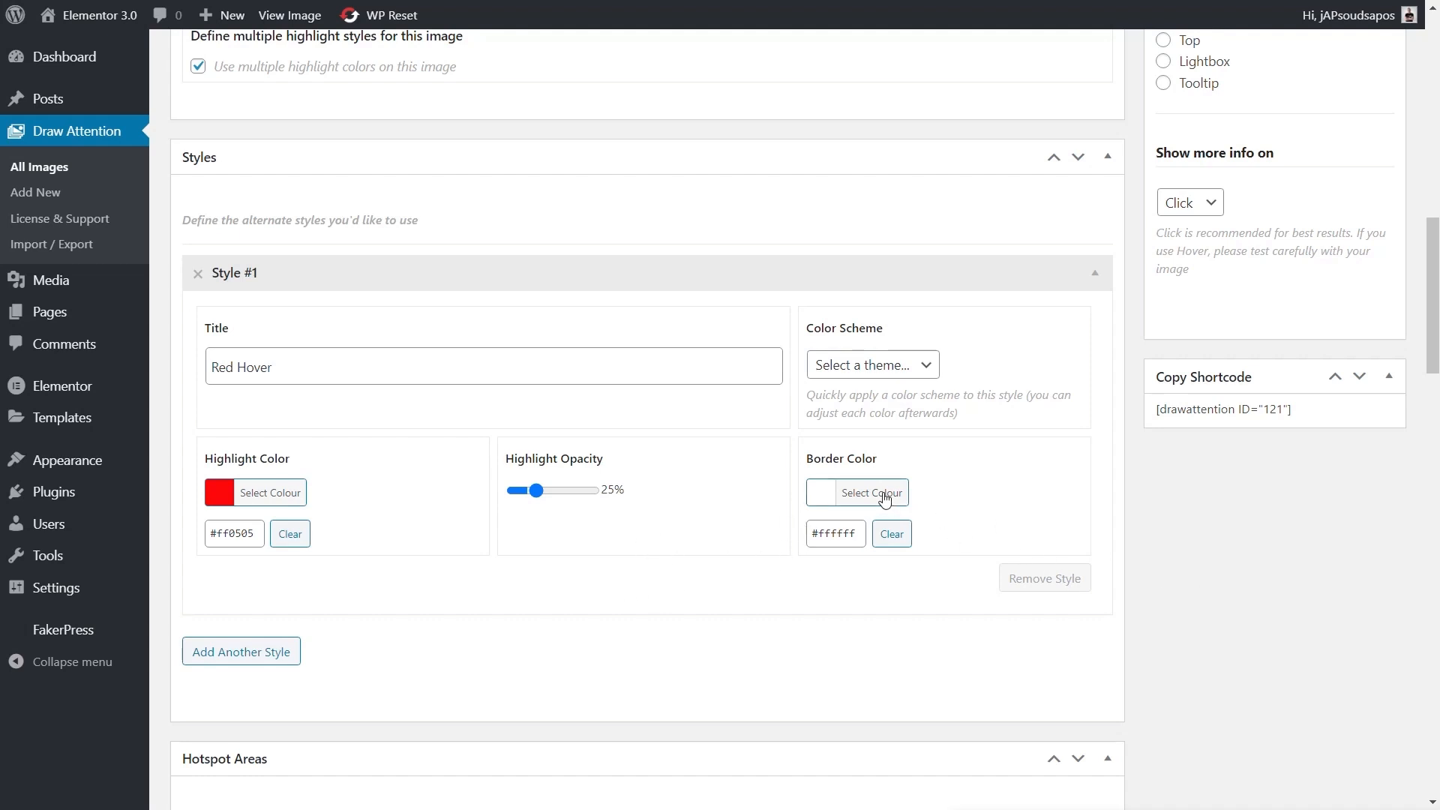
pyautogui.scroll(3)
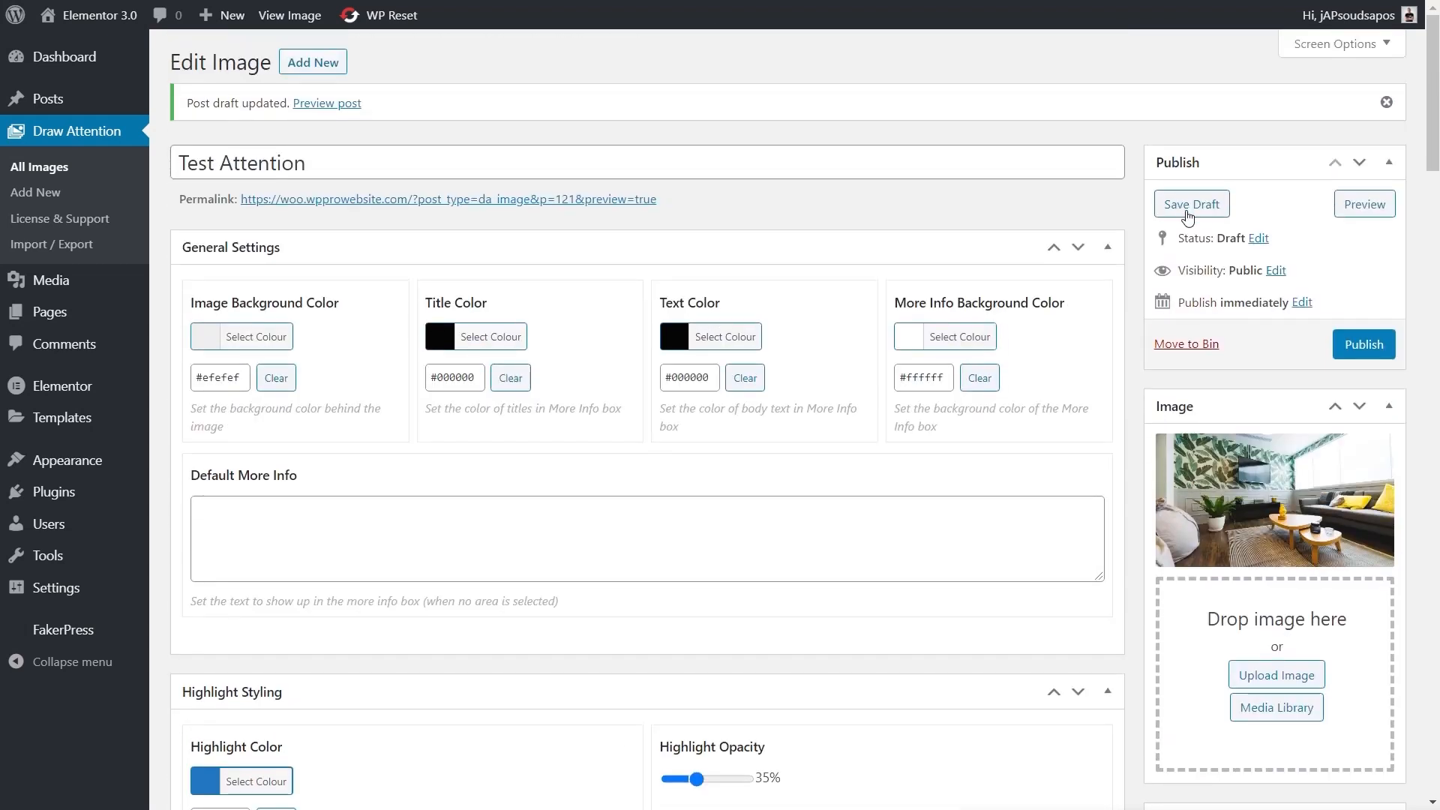
# Assign the Red Hover style to the Panasonic DF4300 hotspot and save the draft
pyautogui.scroll(-3)
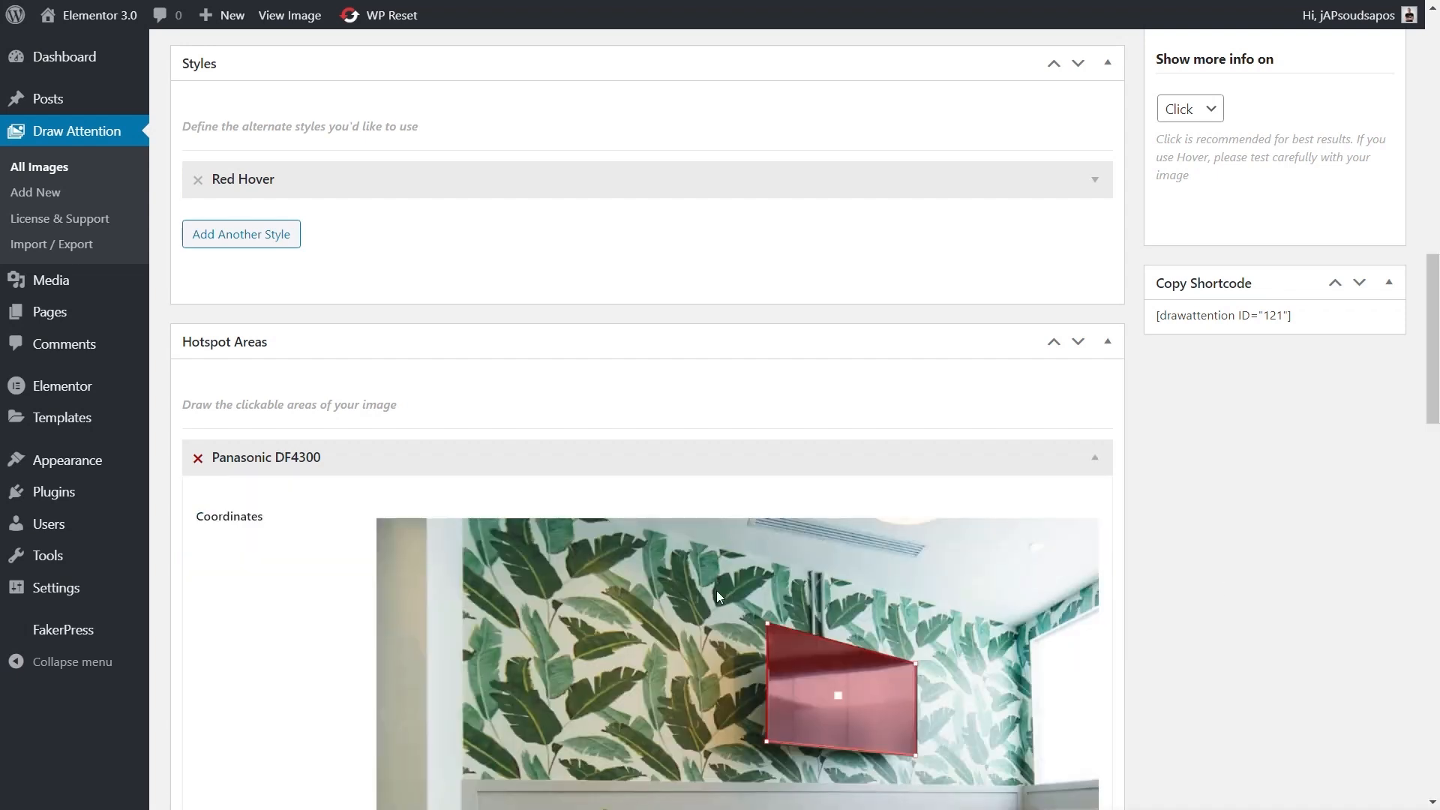
pyautogui.scroll(-3)
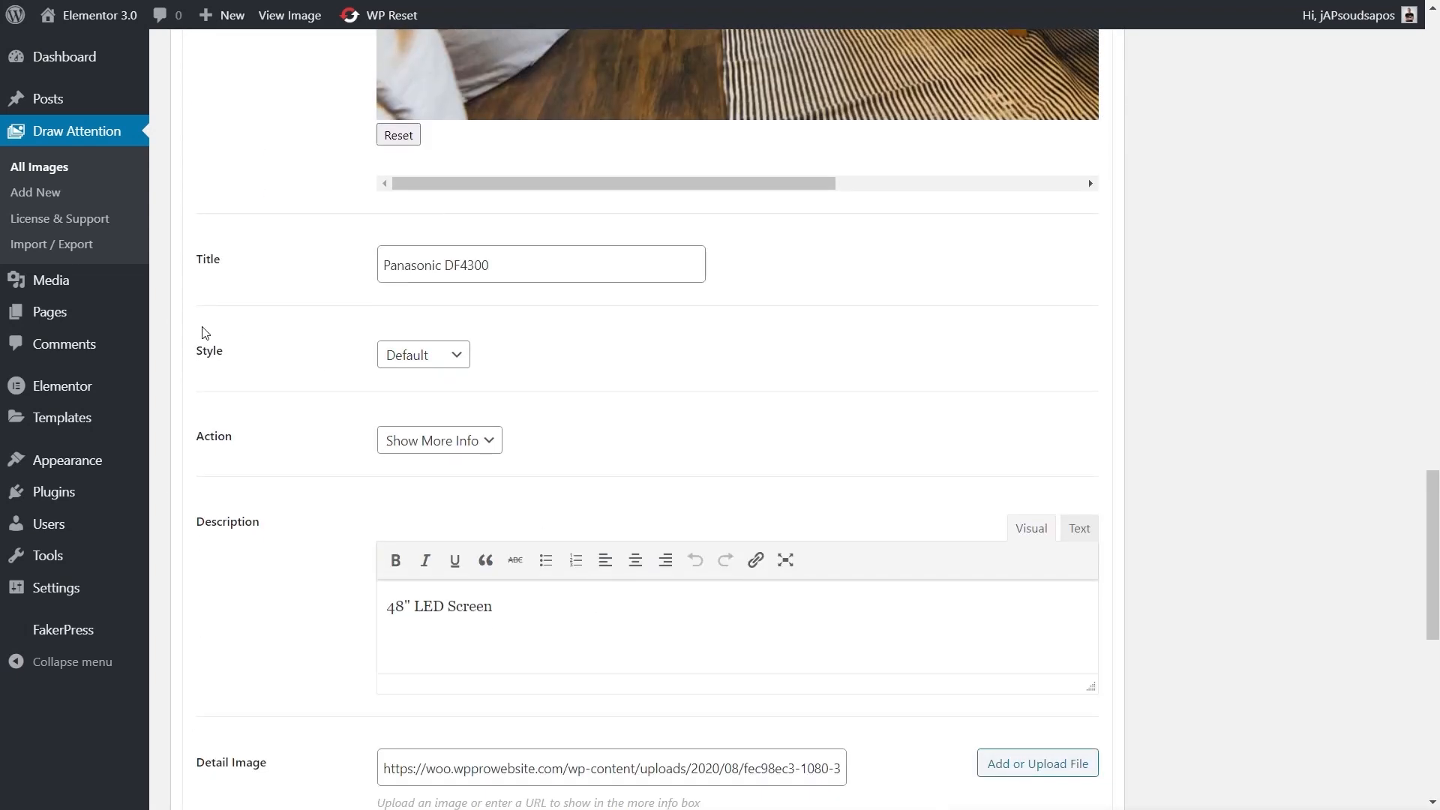
pyautogui.click(422, 355)
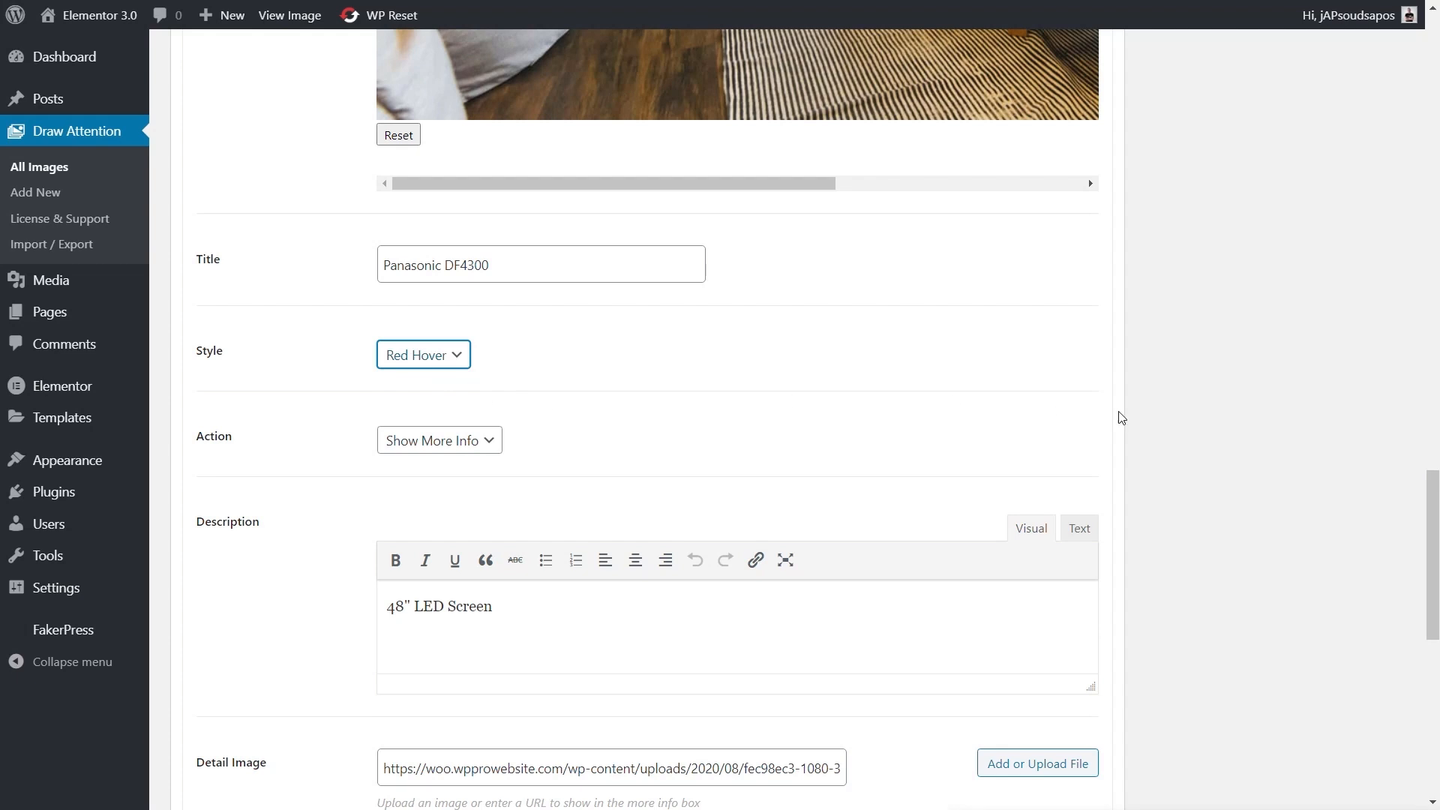
pyautogui.scroll(3)
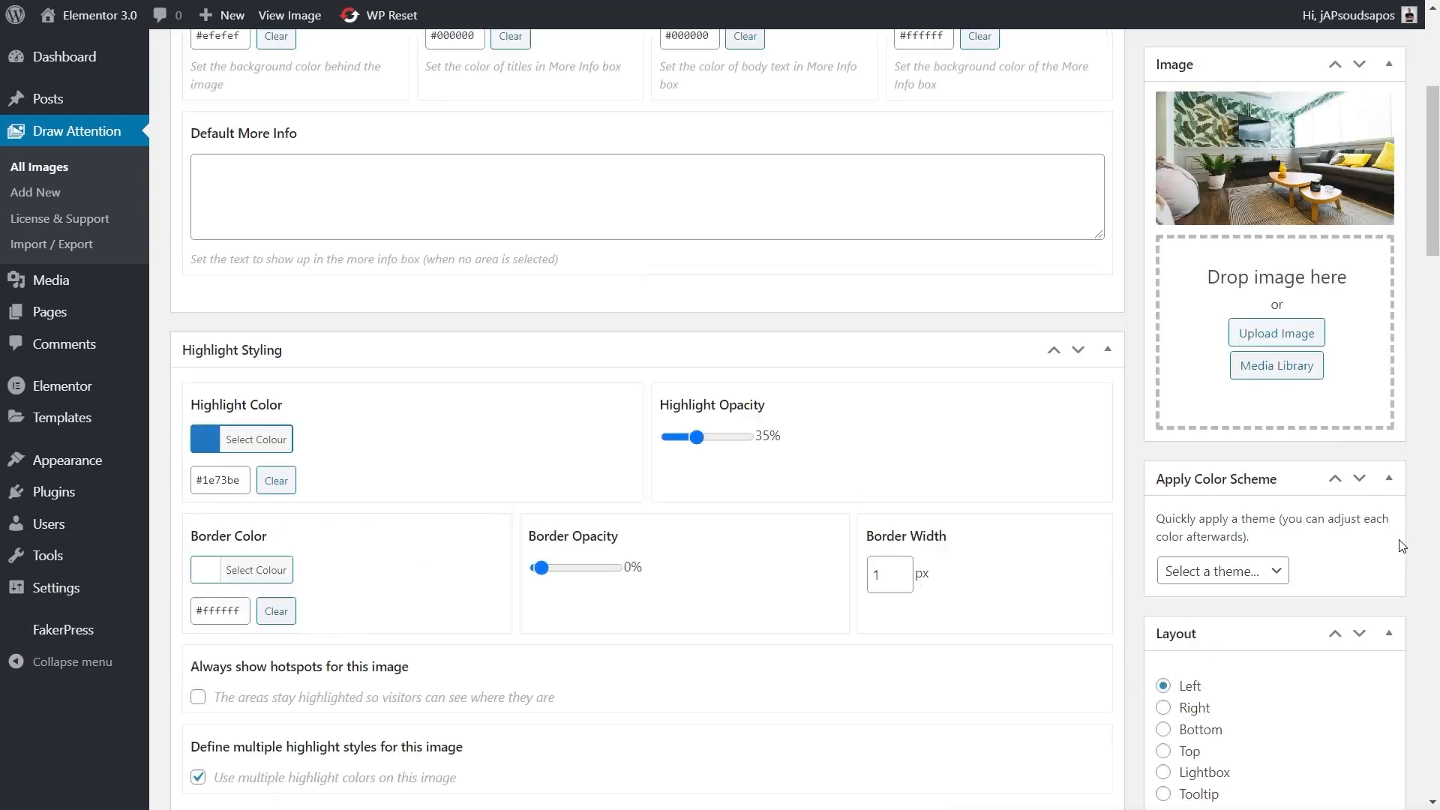
pyautogui.scroll(3)
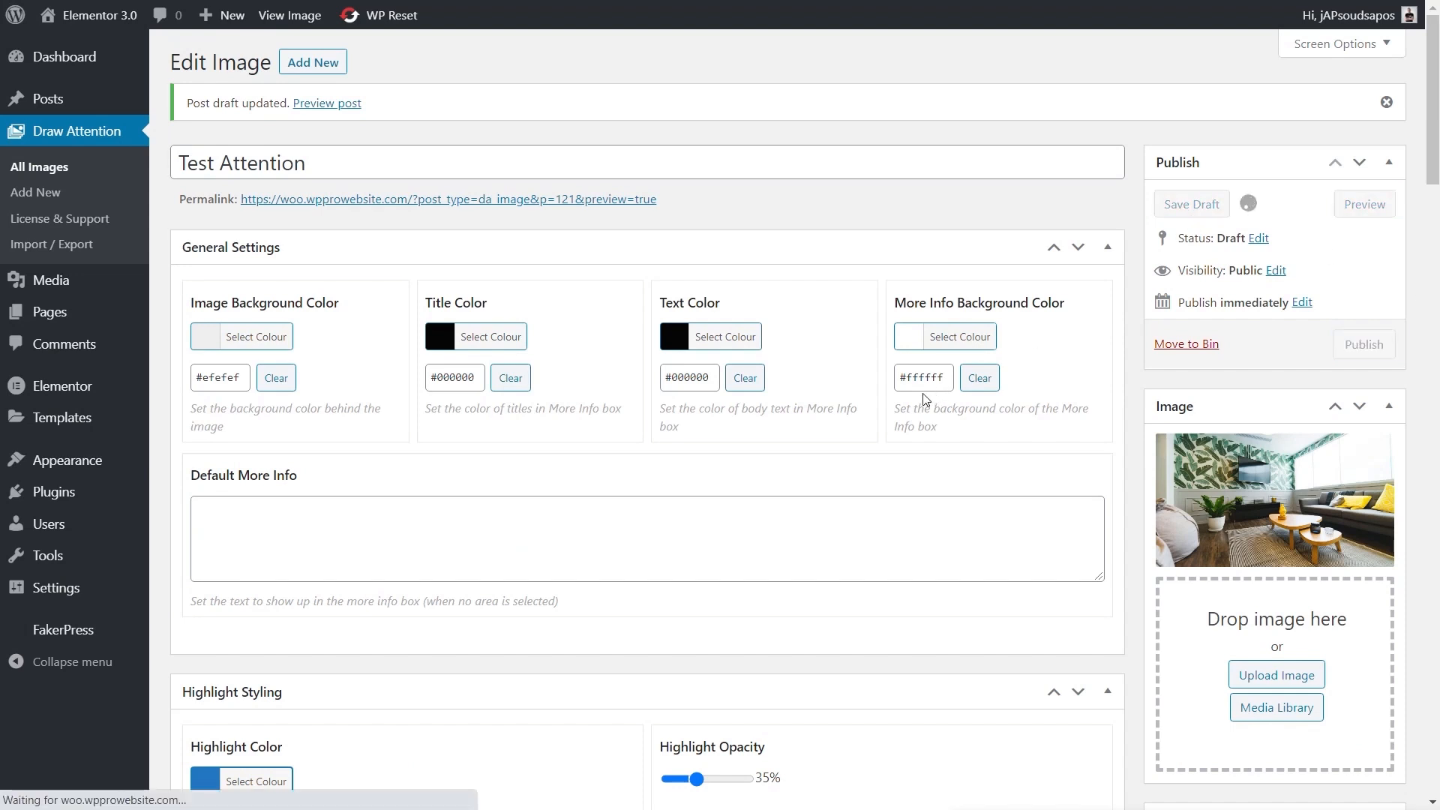
pyautogui.click(326, 103)
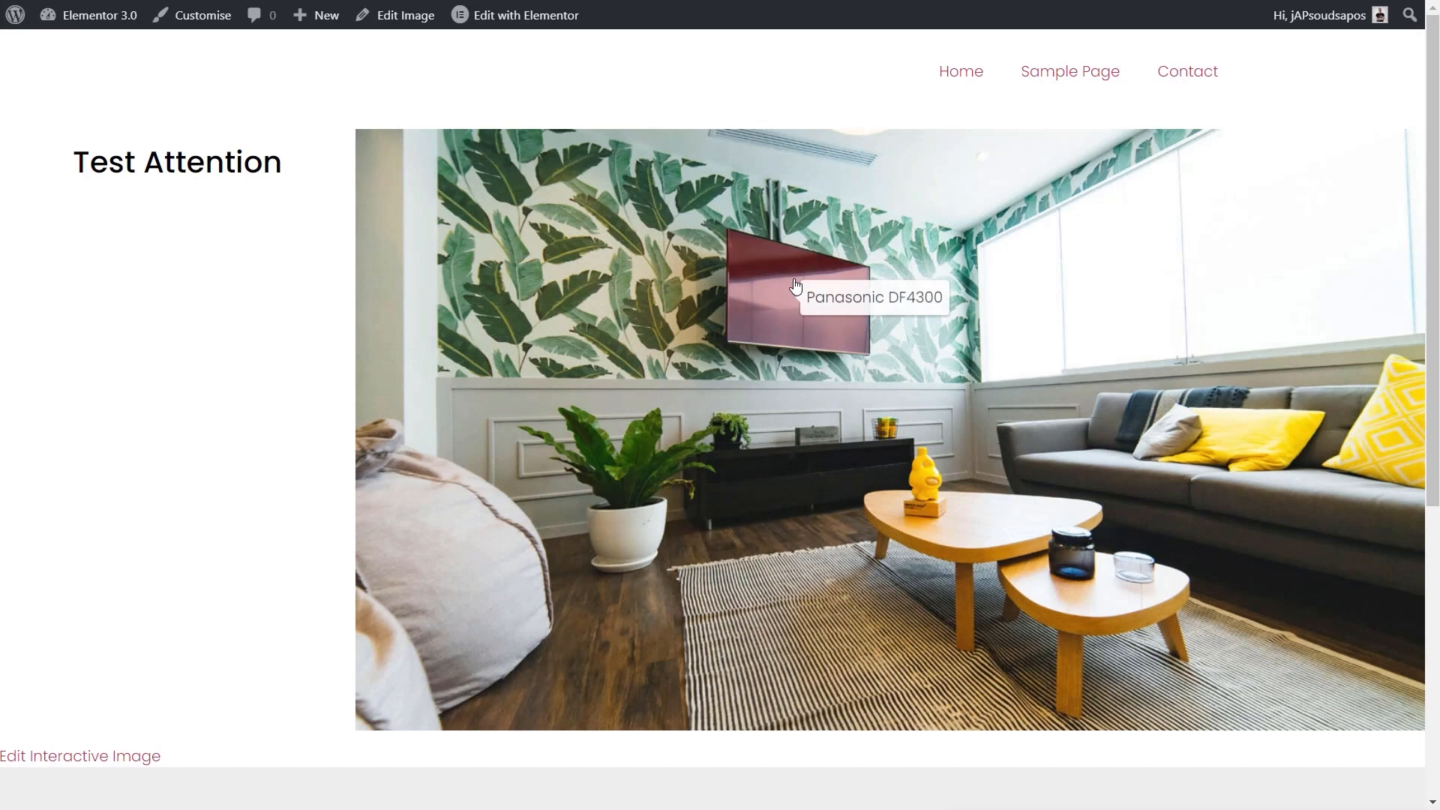
pyautogui.moveTo(411, 470)
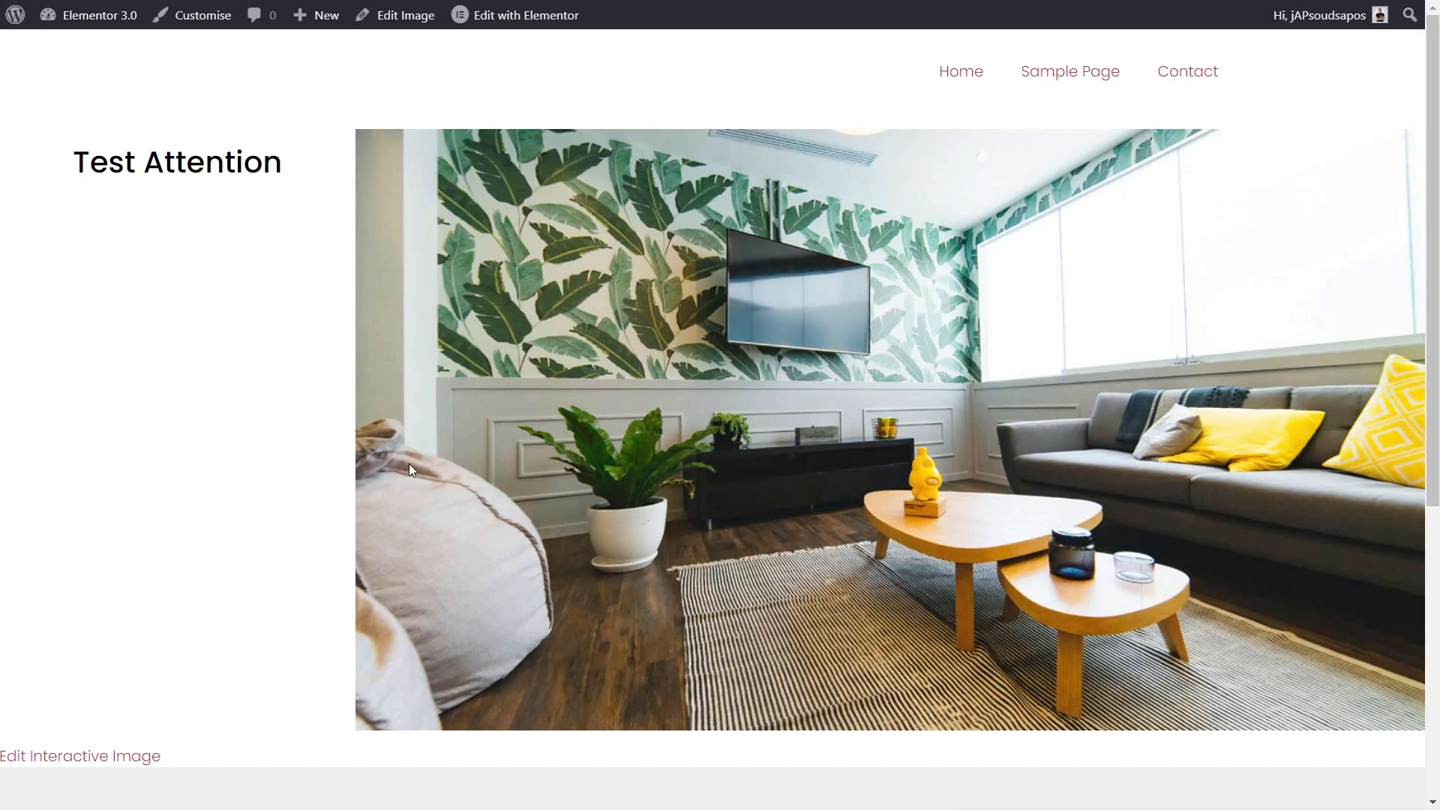
pyautogui.moveTo(314, 260)
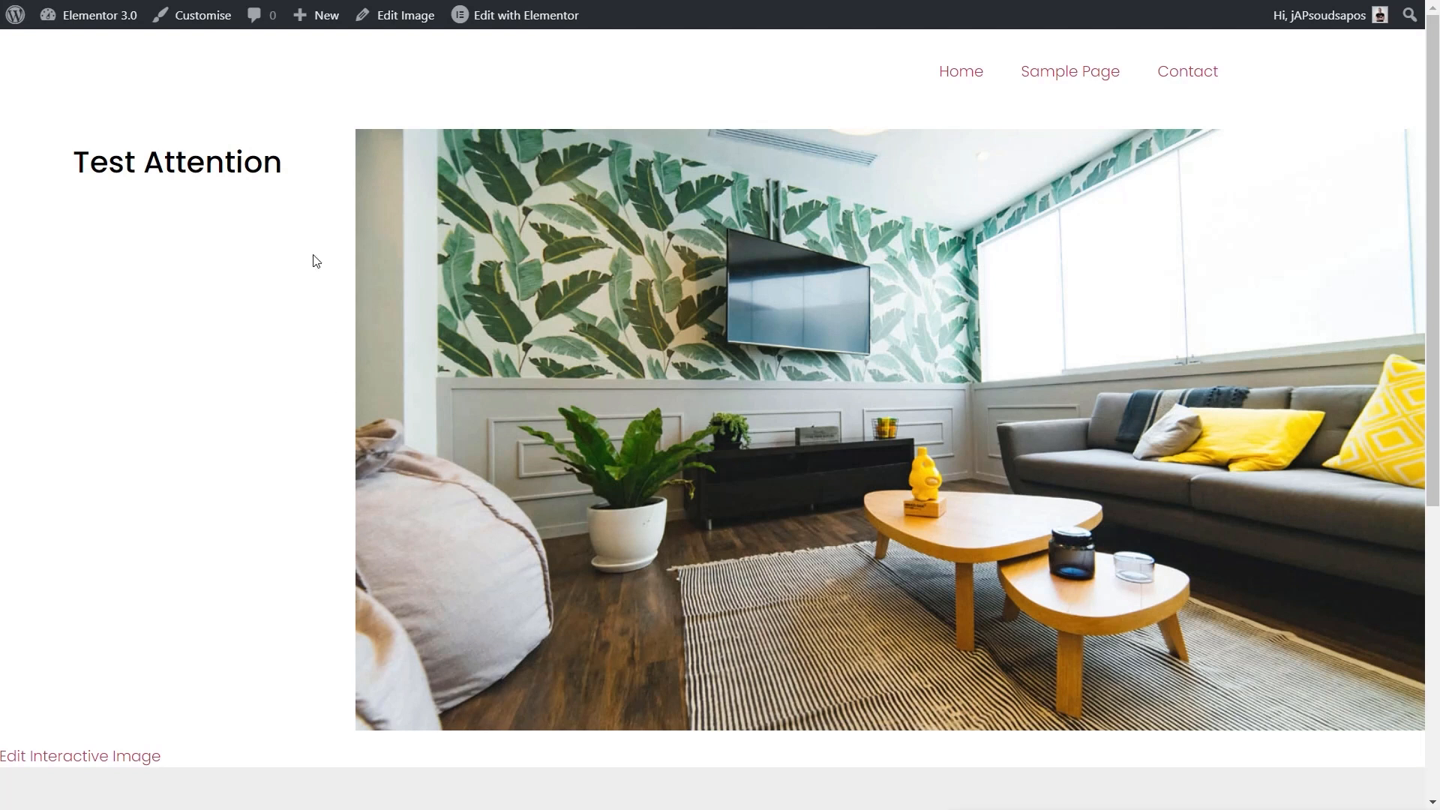
pyautogui.click(797, 280)
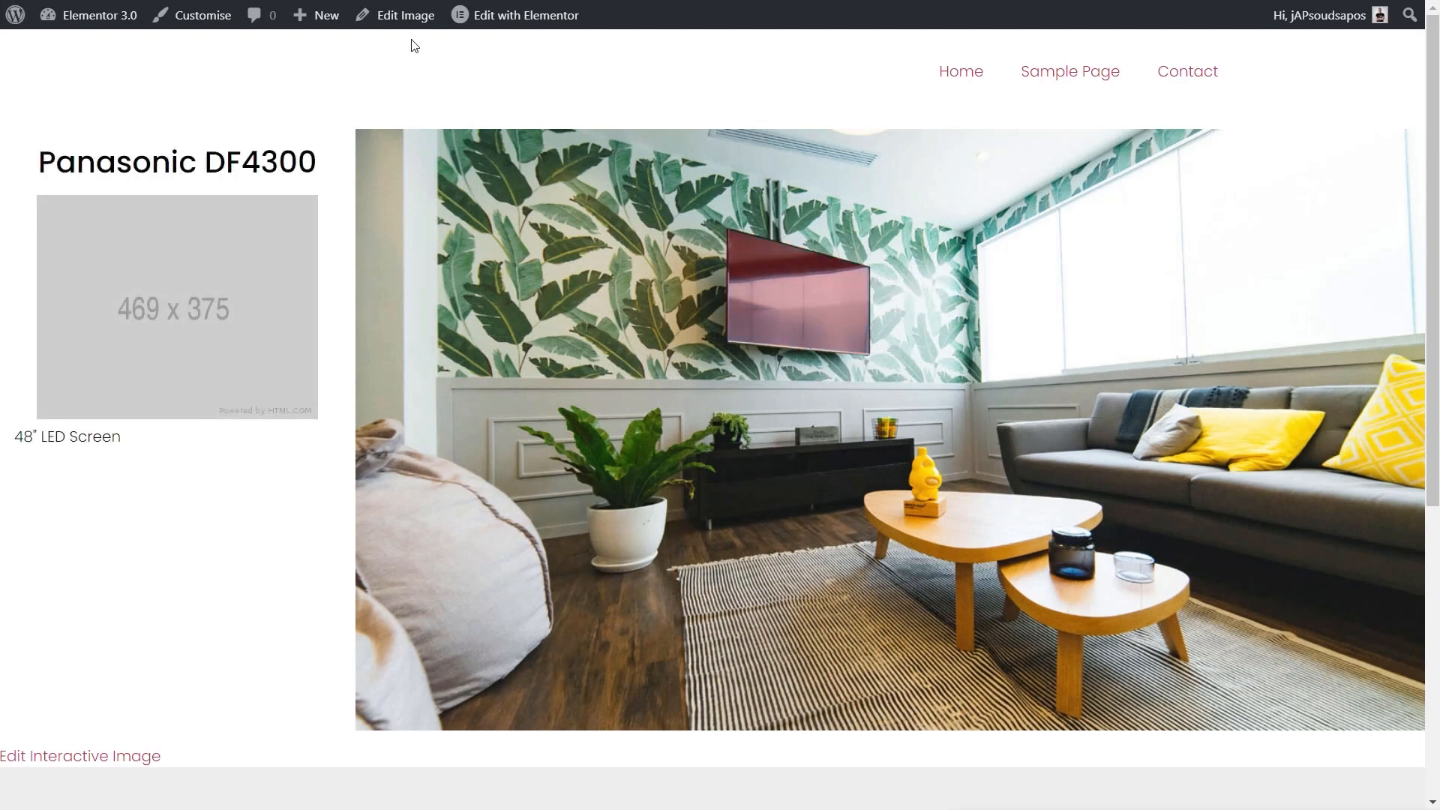
pyautogui.click(405, 15)
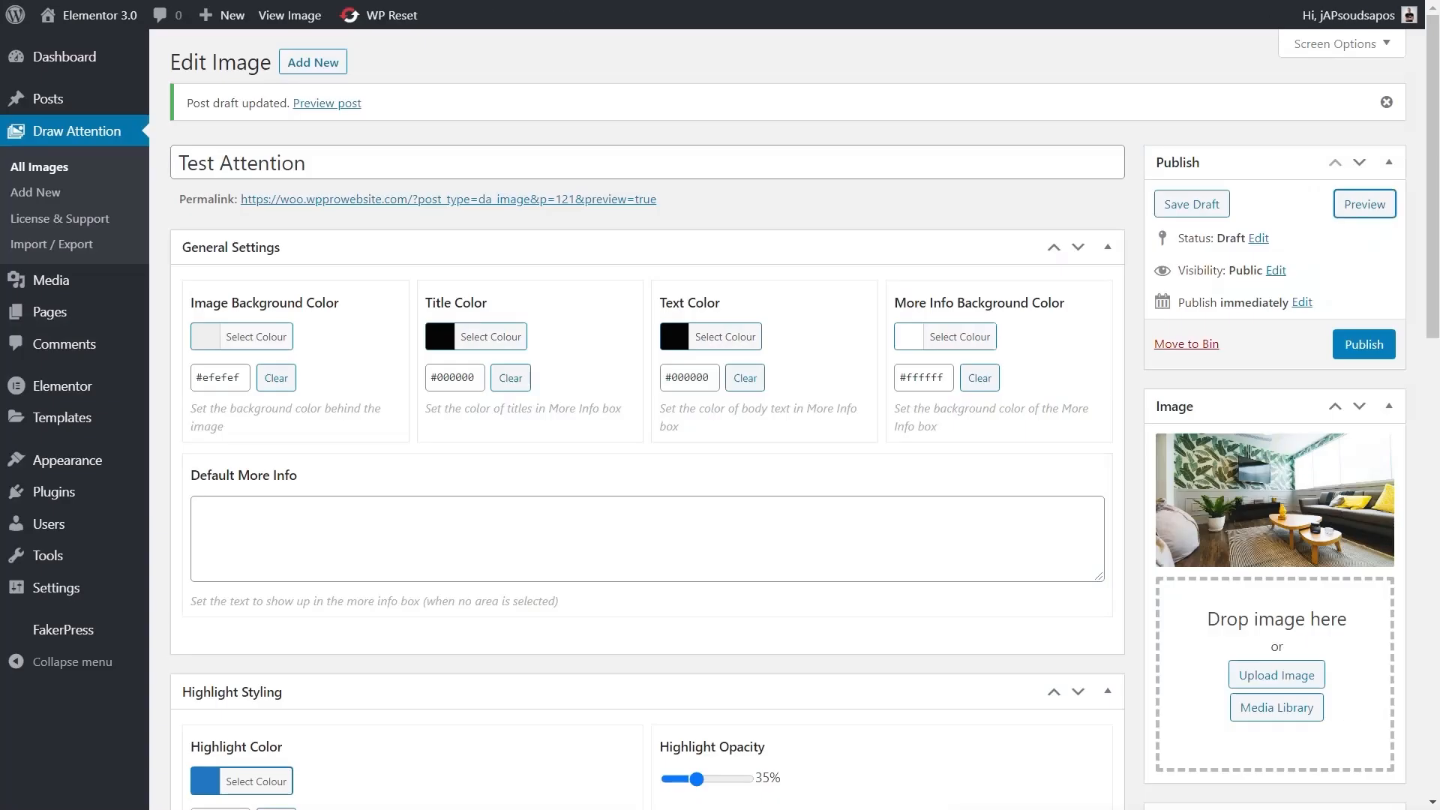
# Preview the draft Test Attention image with the Right layout, then return to its settings
pyautogui.scroll(-3)
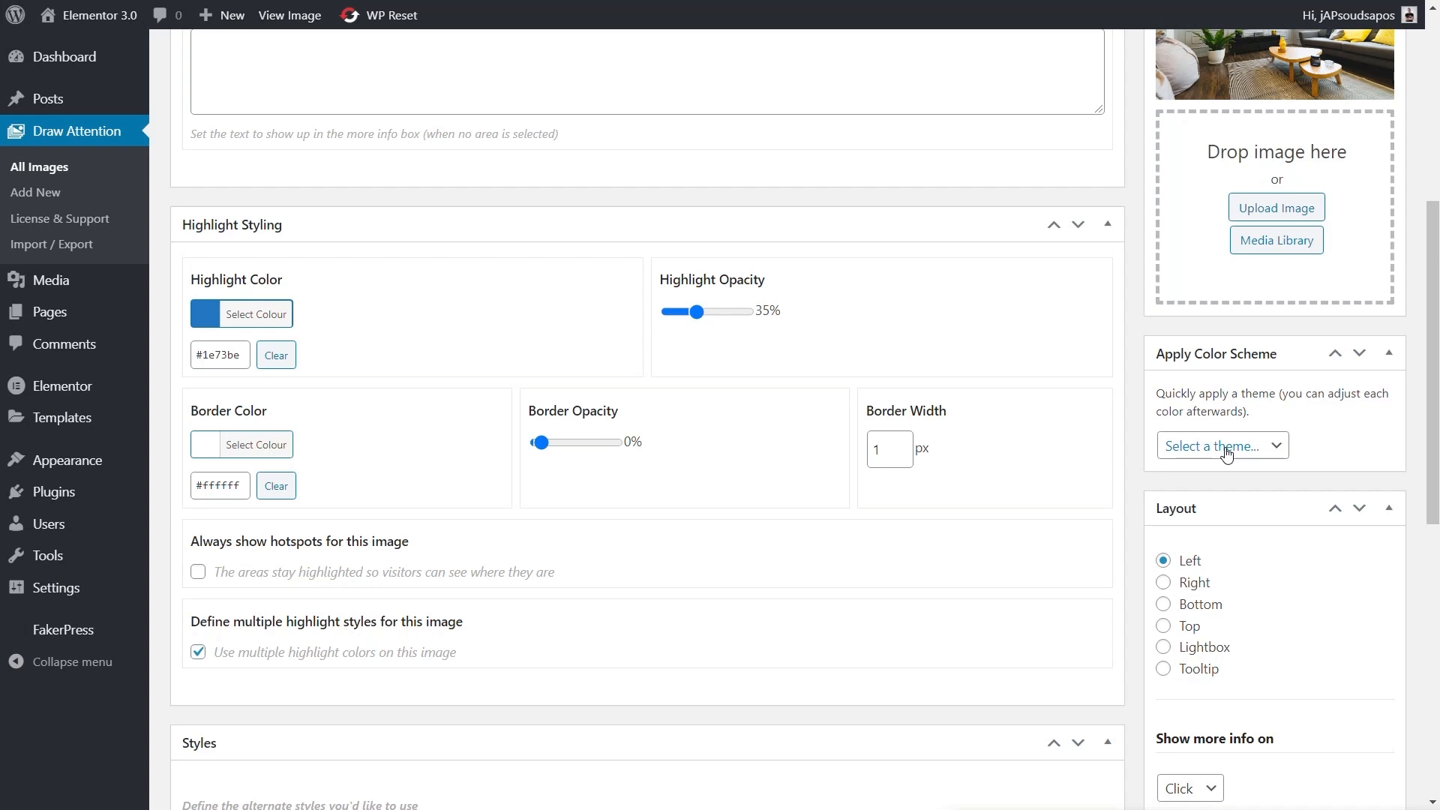
pyautogui.moveTo(516, 439)
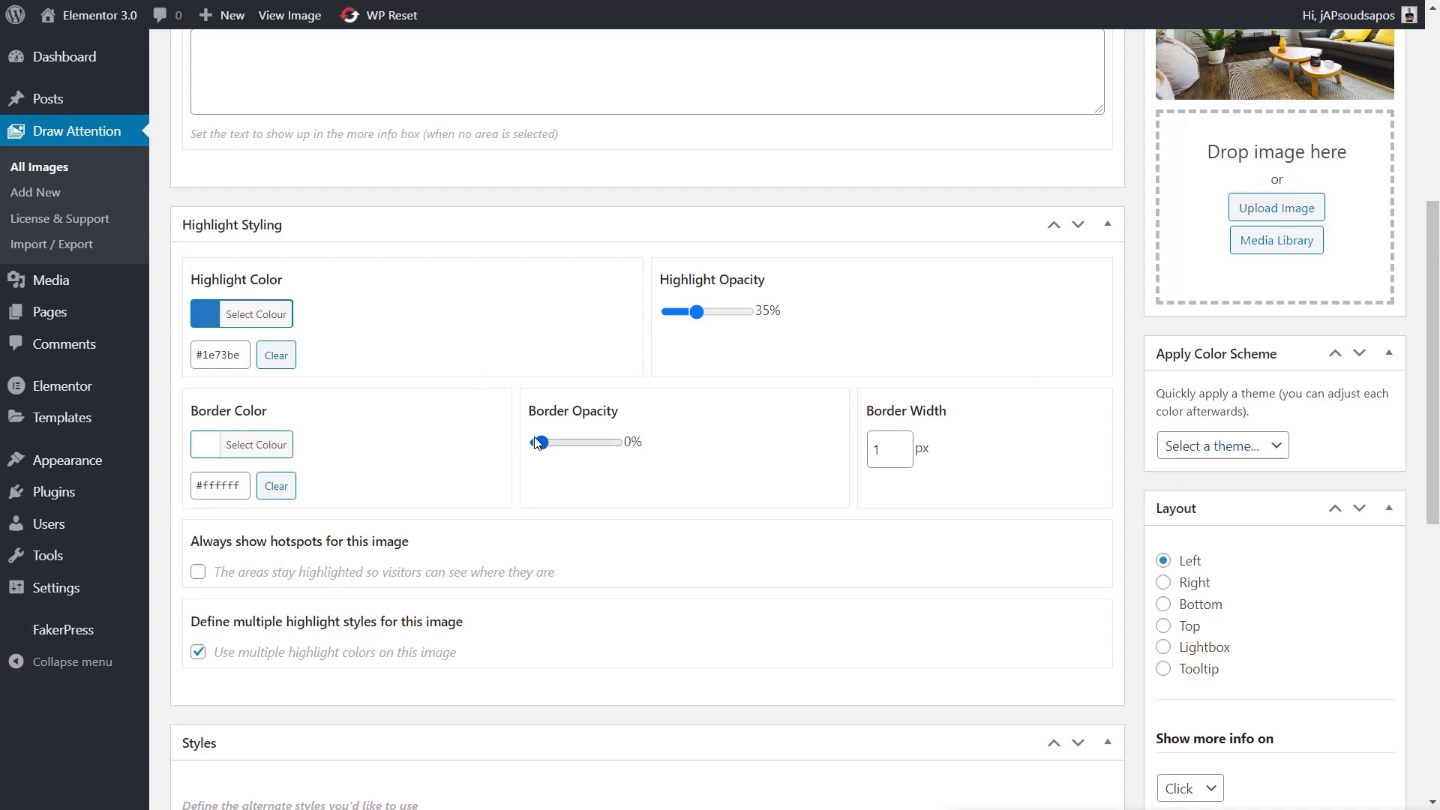
pyautogui.scroll(-3)
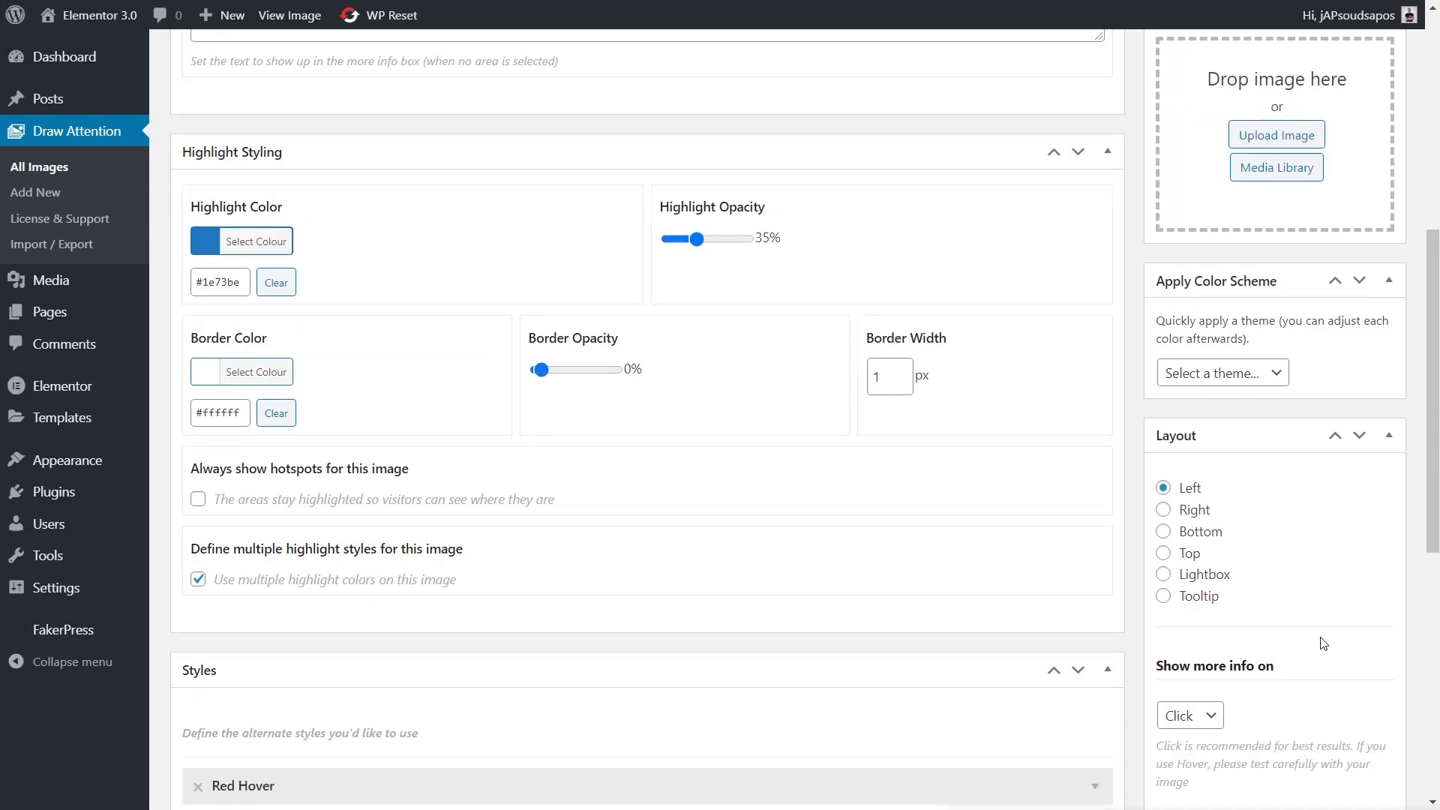
pyautogui.scroll(-3)
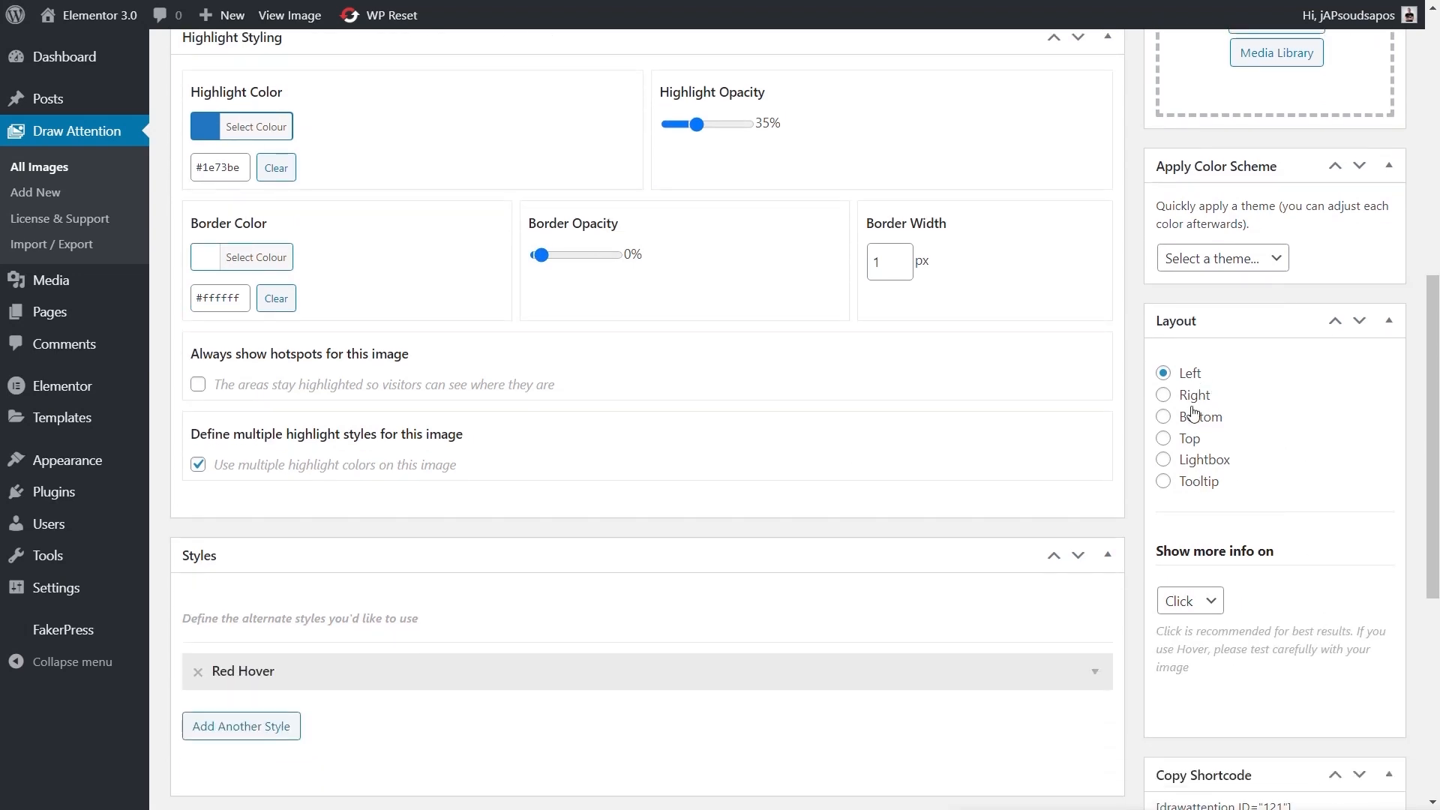
pyautogui.moveTo(540, 148)
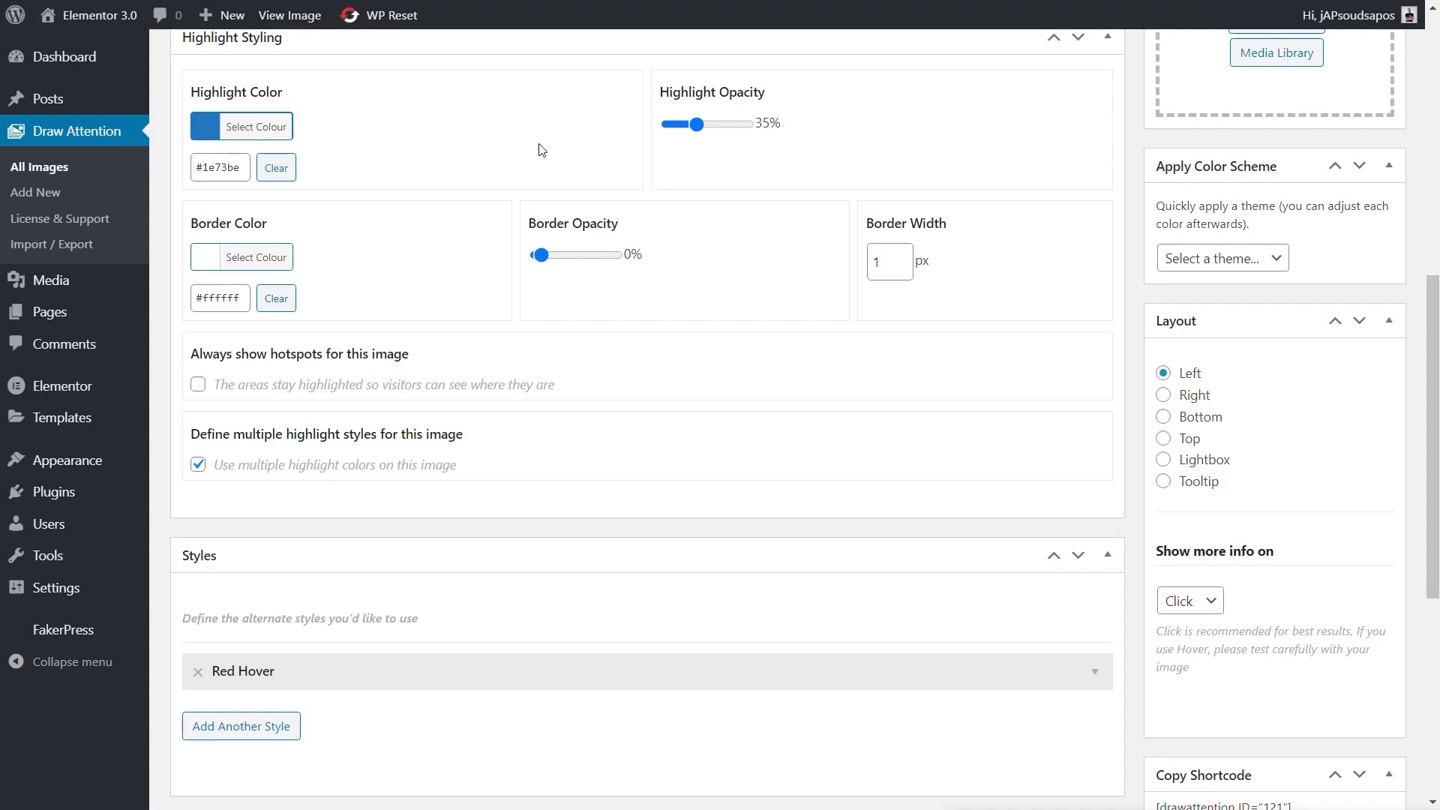
pyautogui.click(290, 15)
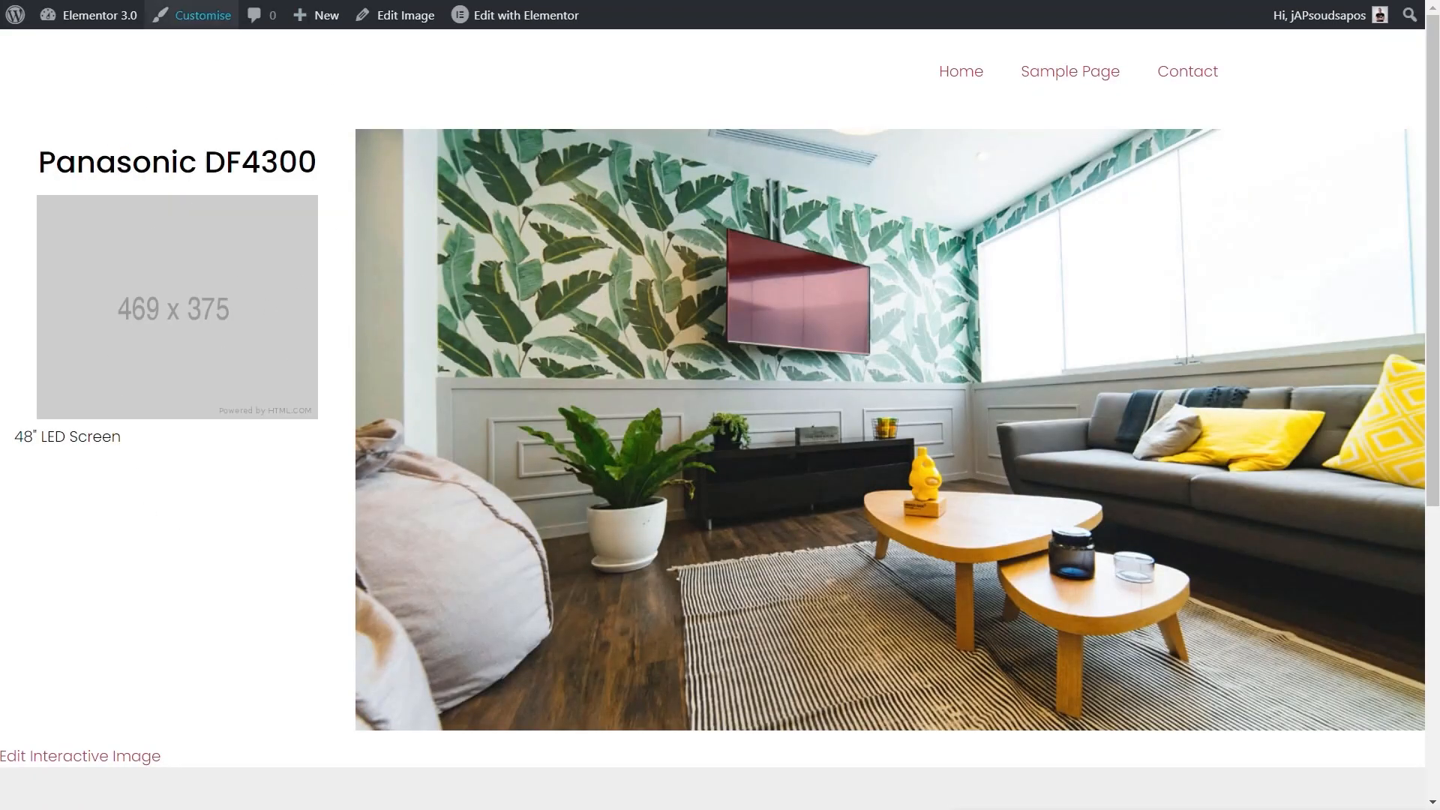
pyautogui.click(80, 756)
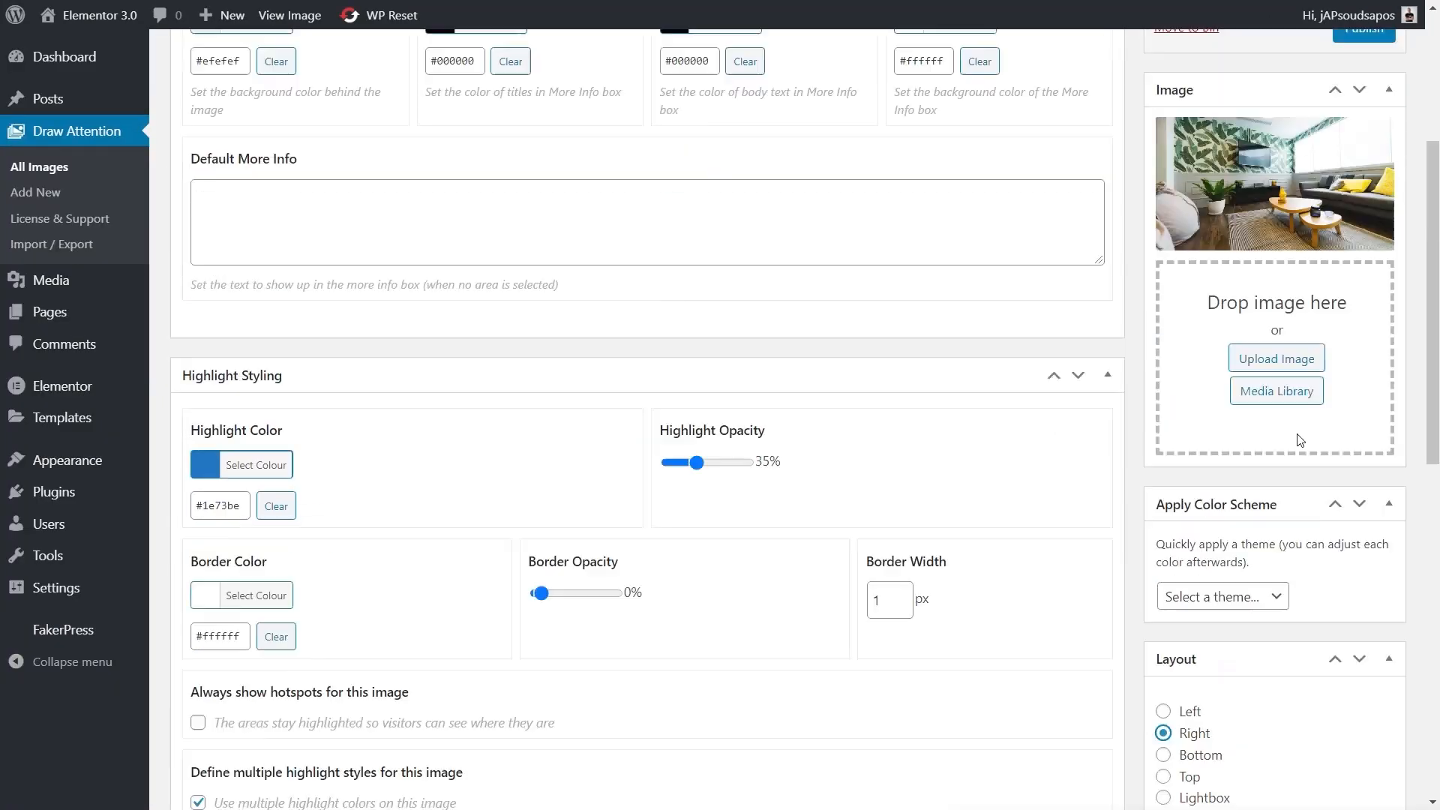
pyautogui.scroll(3)
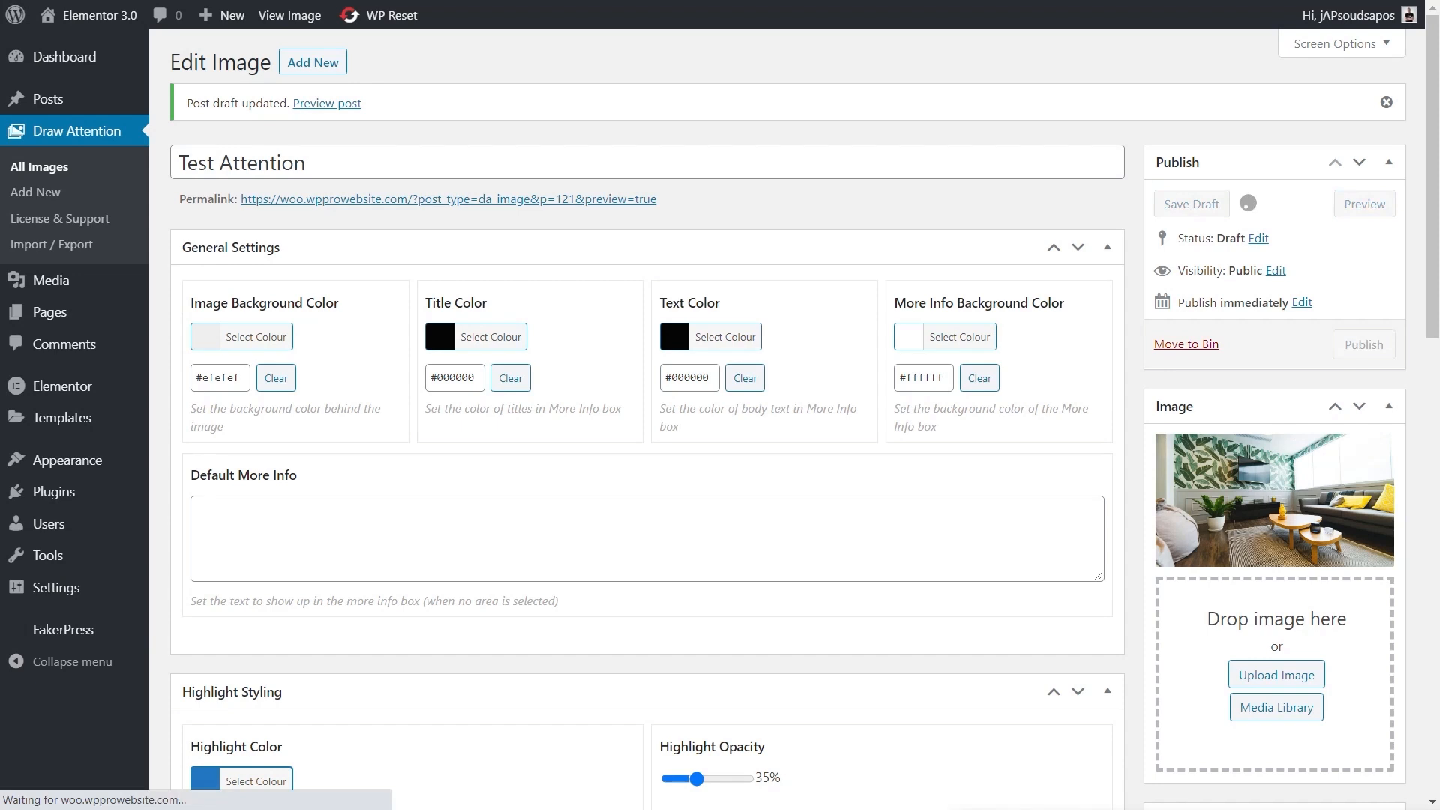
pyautogui.click(326, 103)
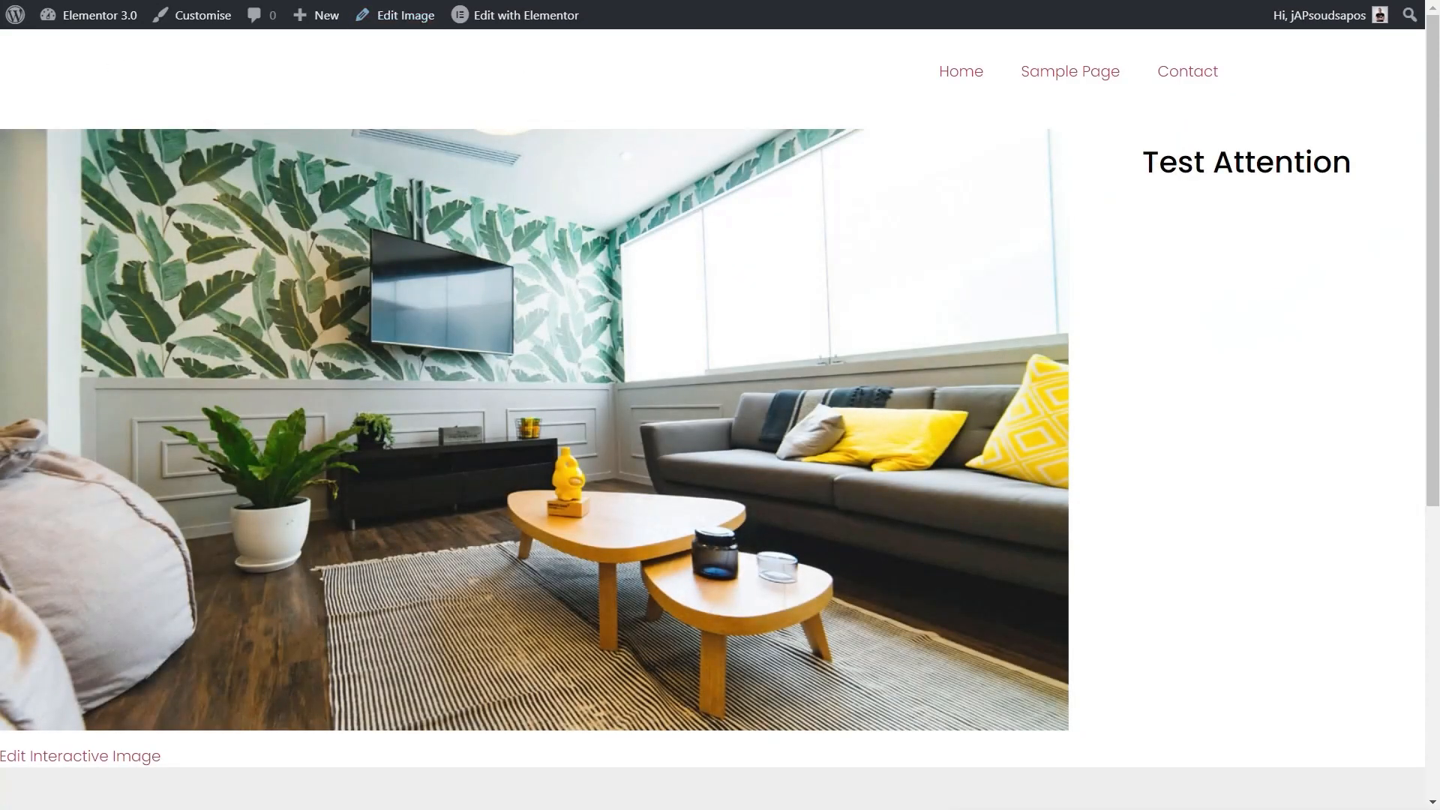
pyautogui.click(80, 756)
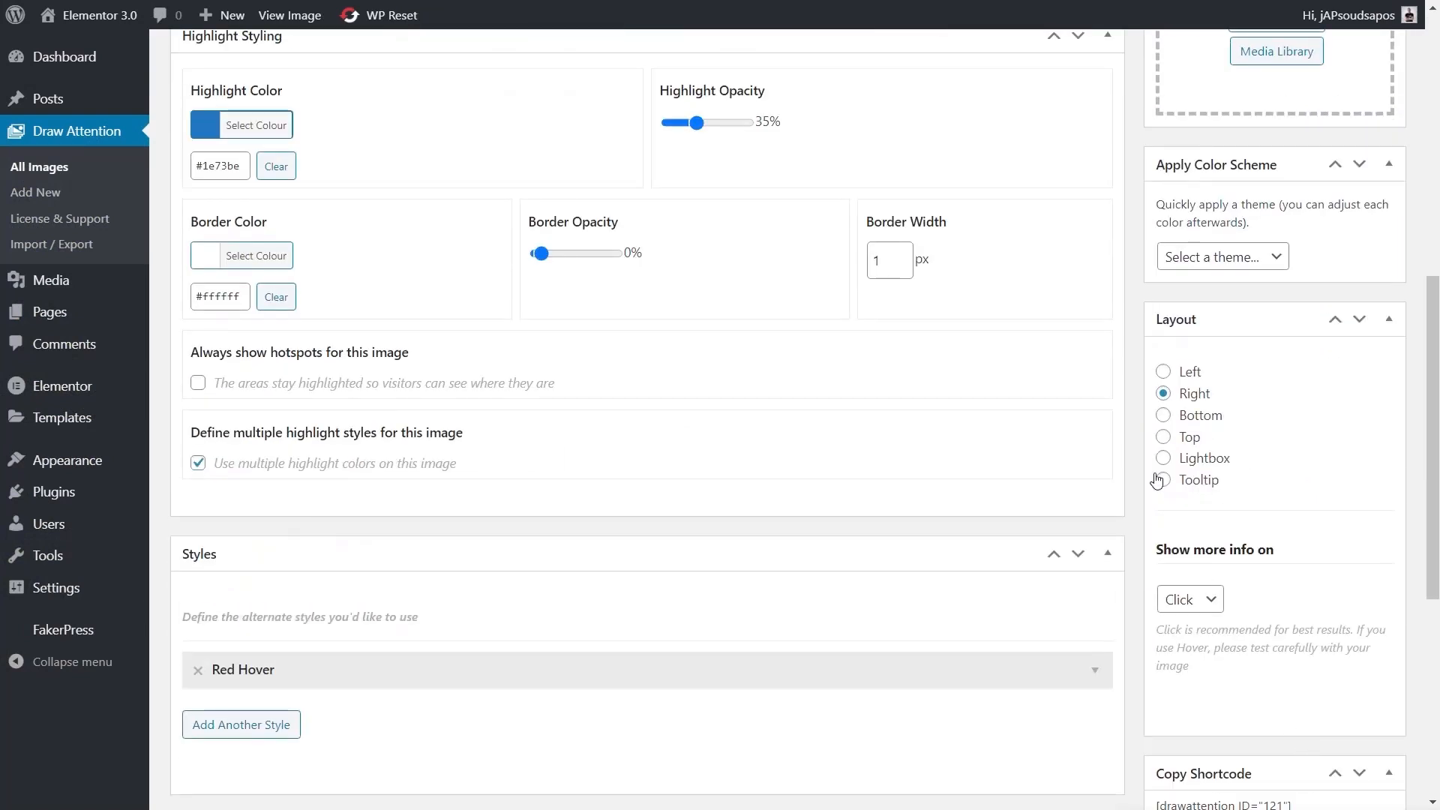
pyautogui.moveTo(1228, 479)
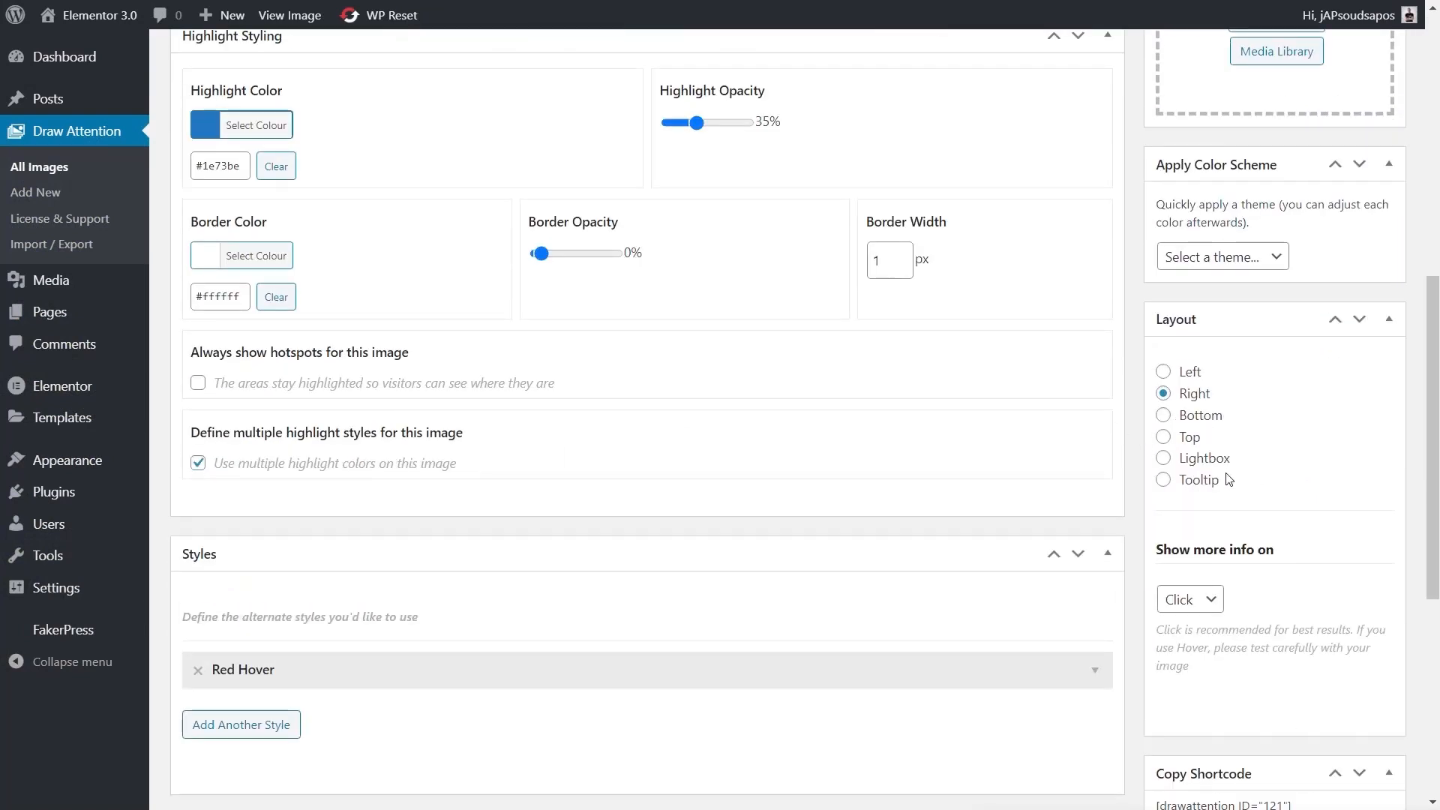
pyautogui.moveTo(1207, 480)
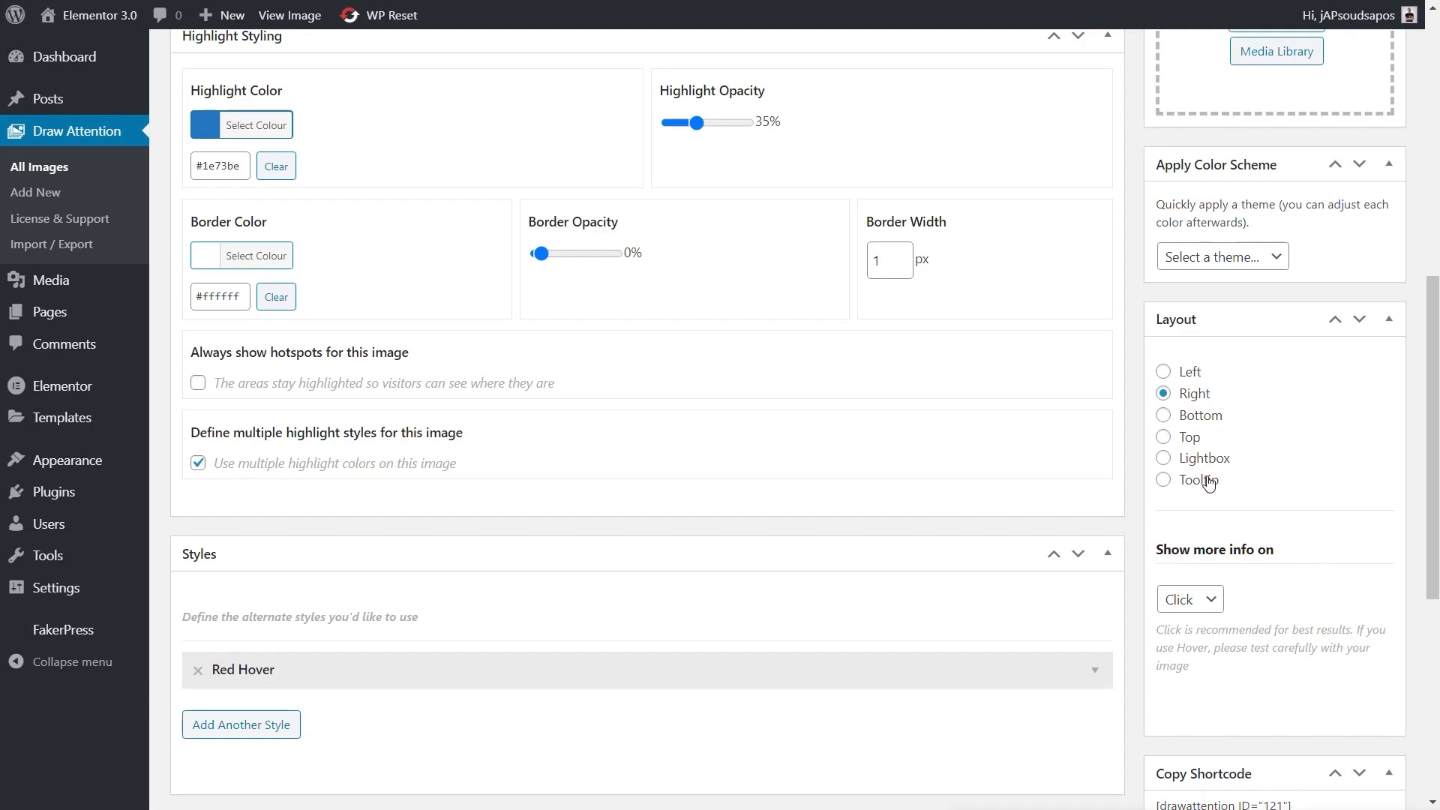
# Switch Test Attention to the Lightbox layout and preview it
pyautogui.click(1163, 457)
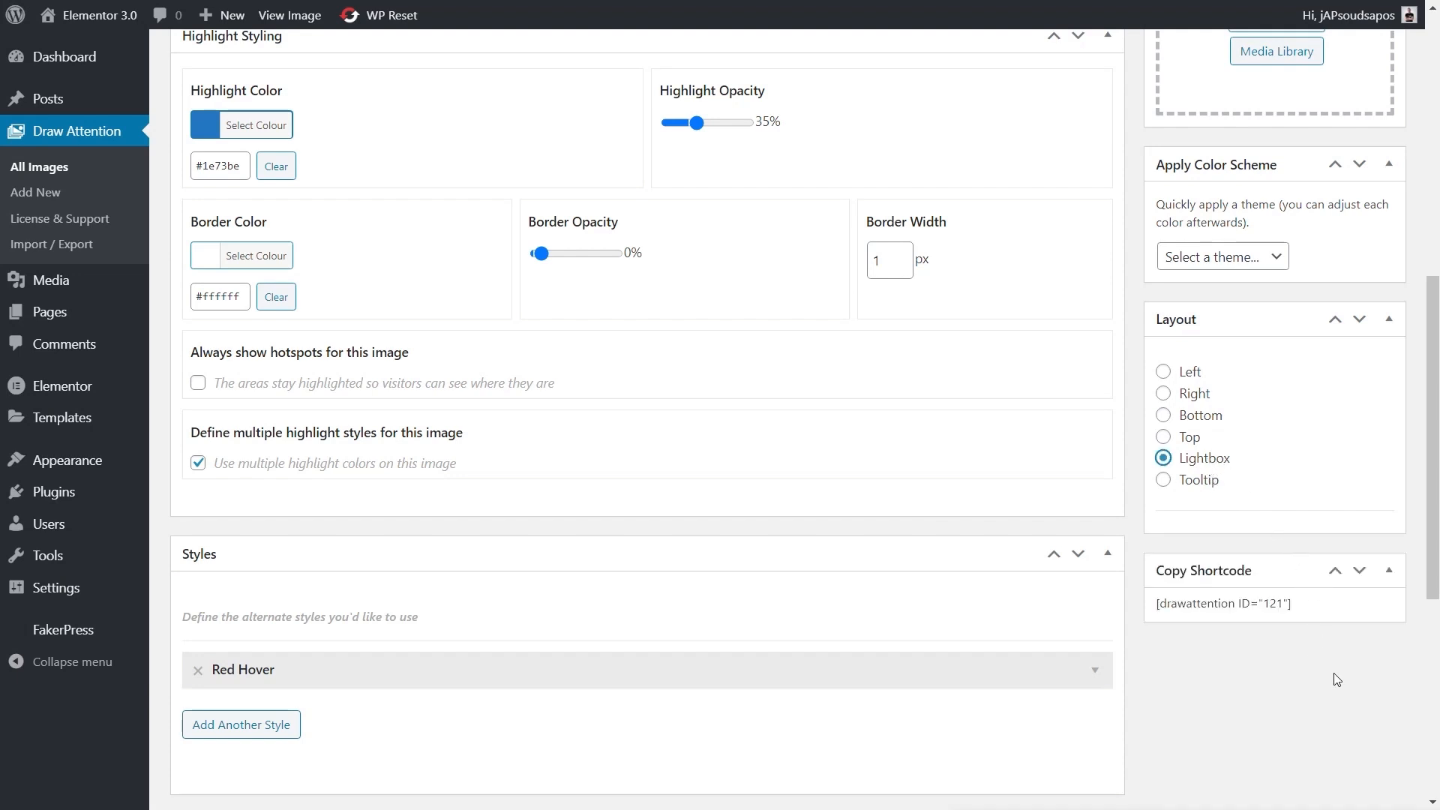
pyautogui.moveTo(1325, 653)
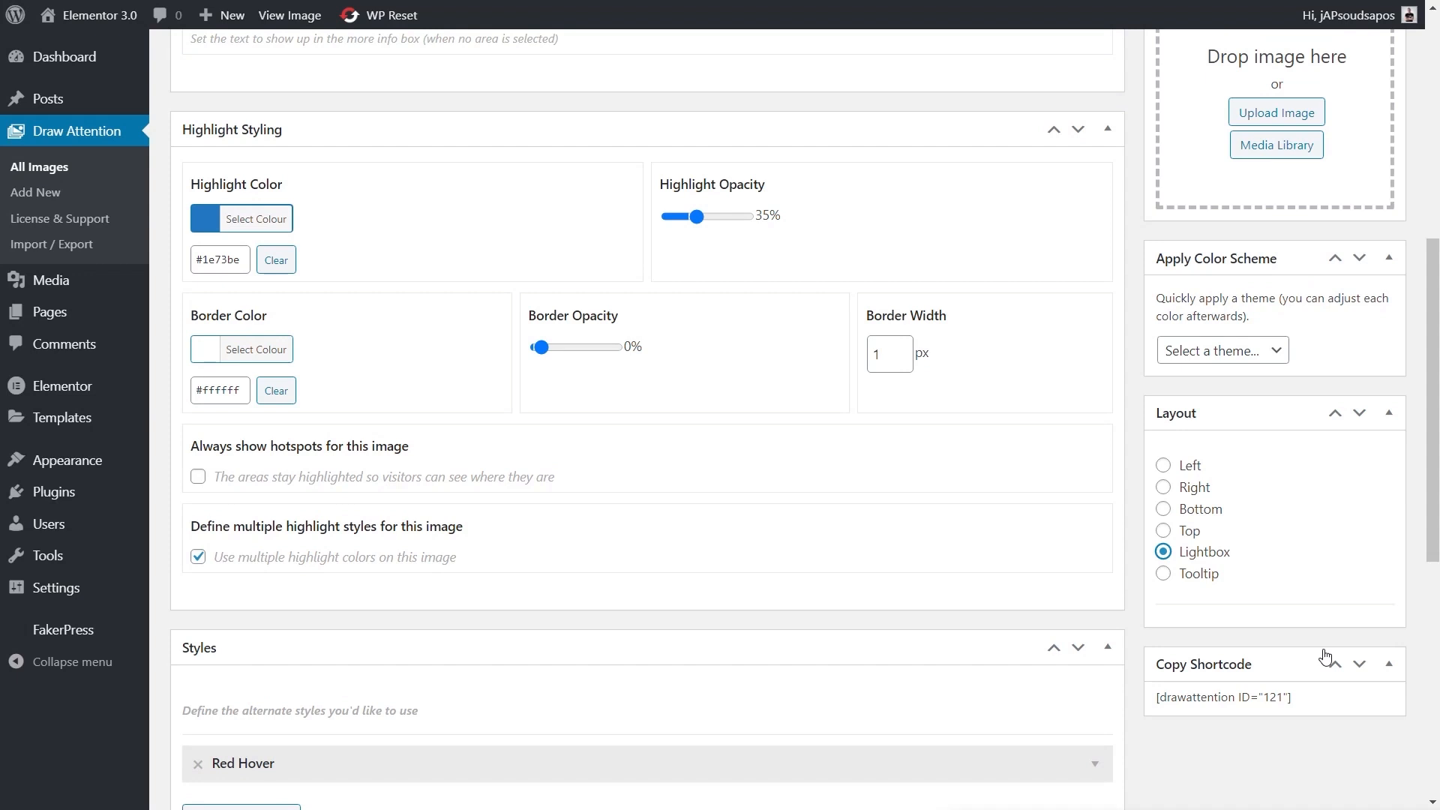
pyautogui.click(1190, 204)
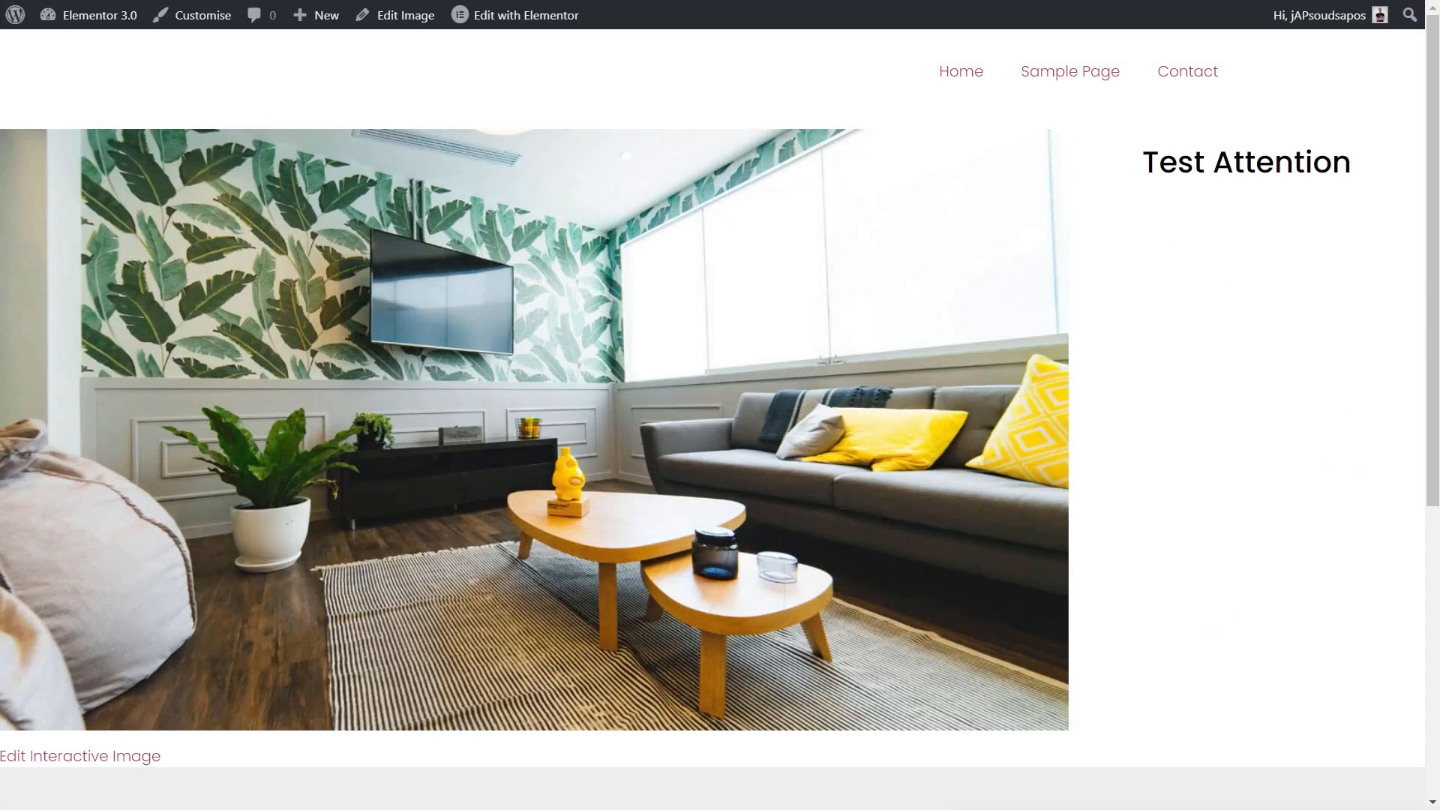
# Open the TV hotspot's Panasonic DF4300 lightbox in the preview, then close it
pyautogui.scroll(-3)
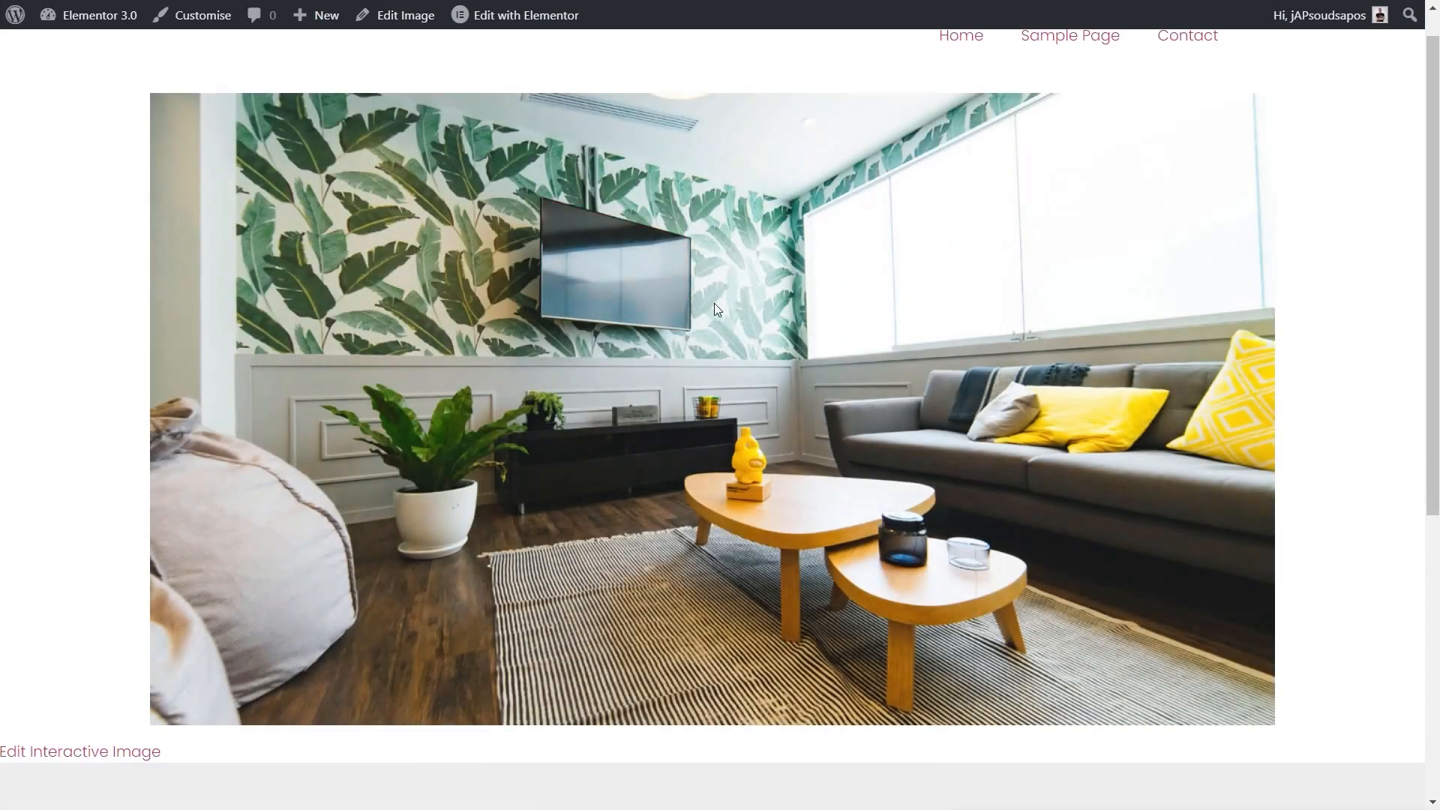
pyautogui.click(613, 266)
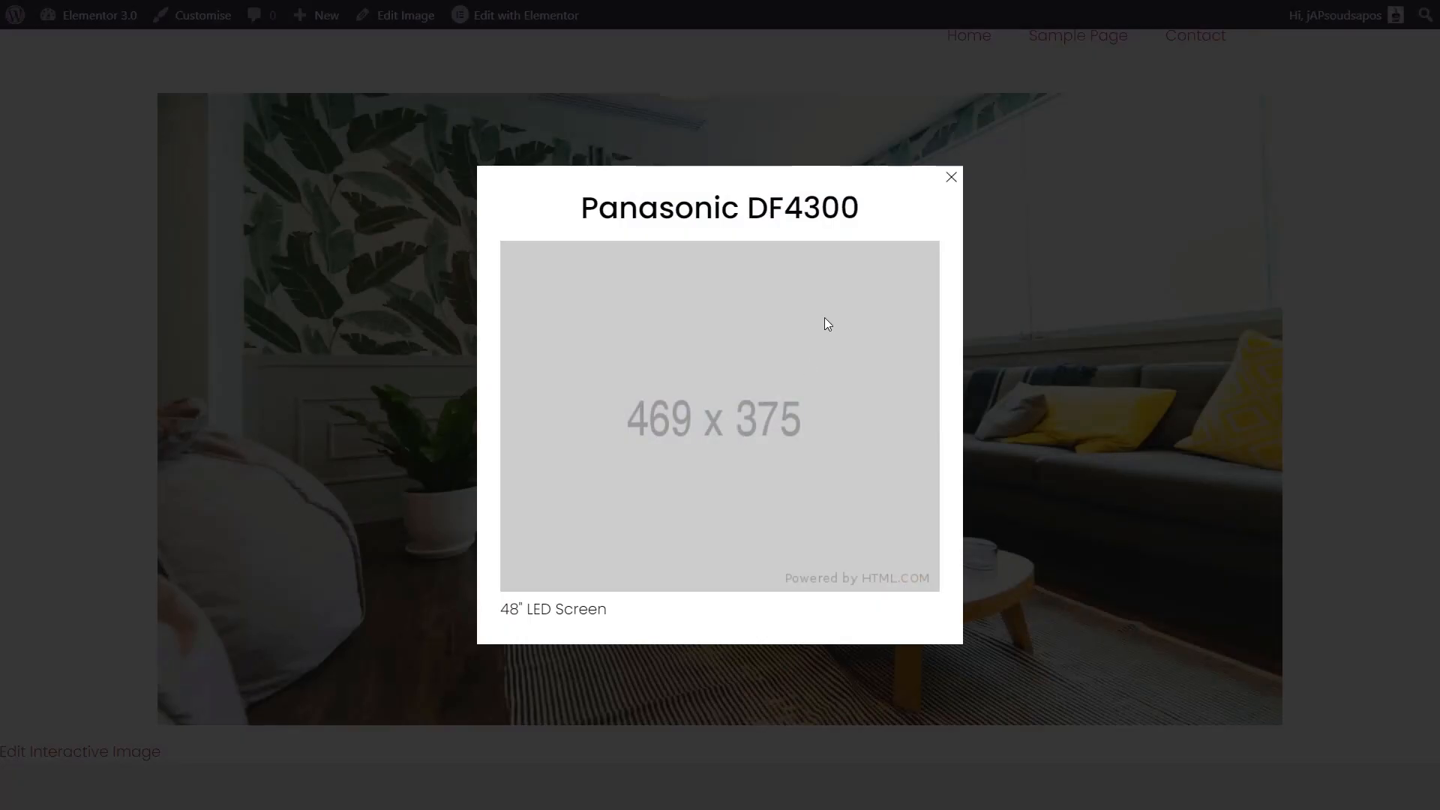
pyautogui.moveTo(683, 478)
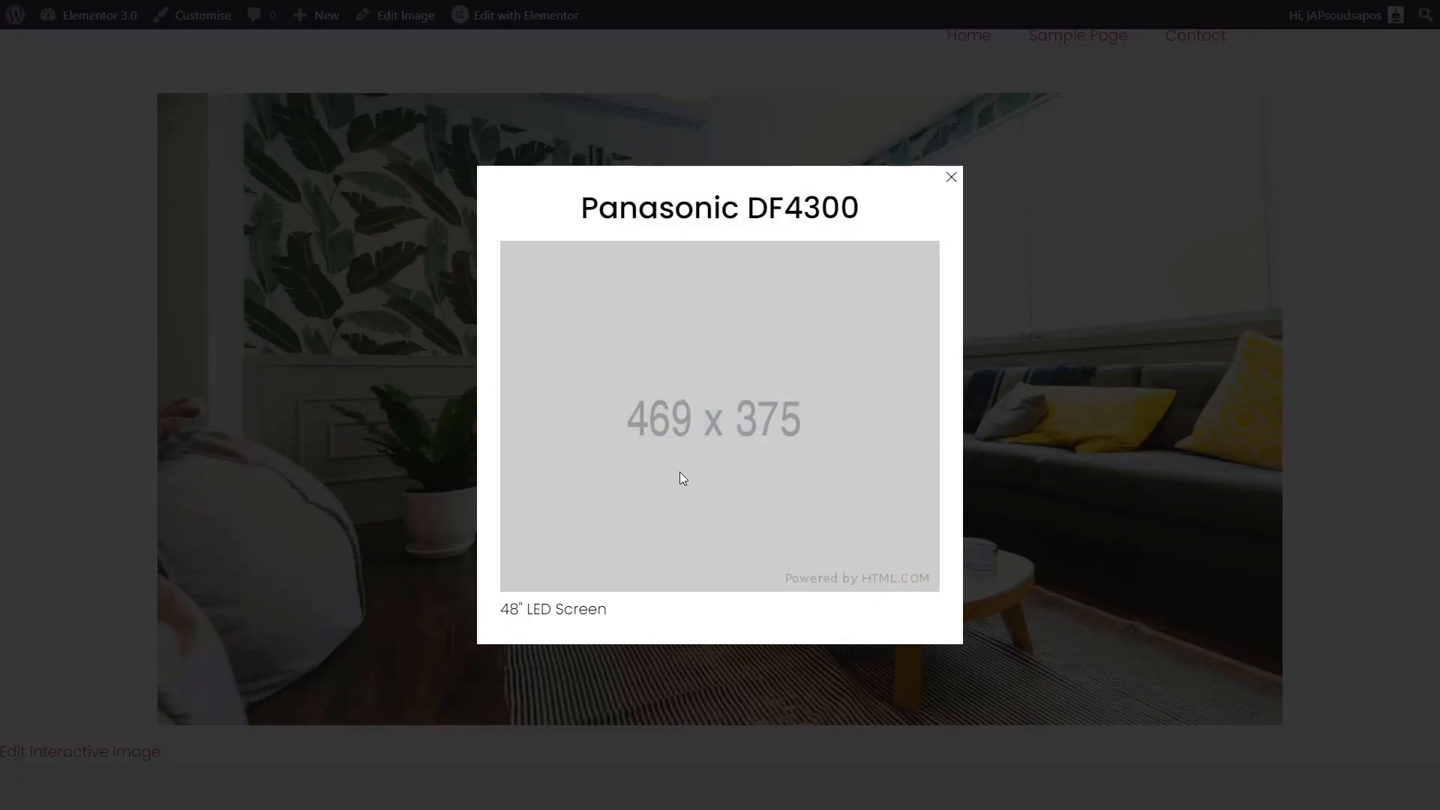
pyautogui.click(952, 176)
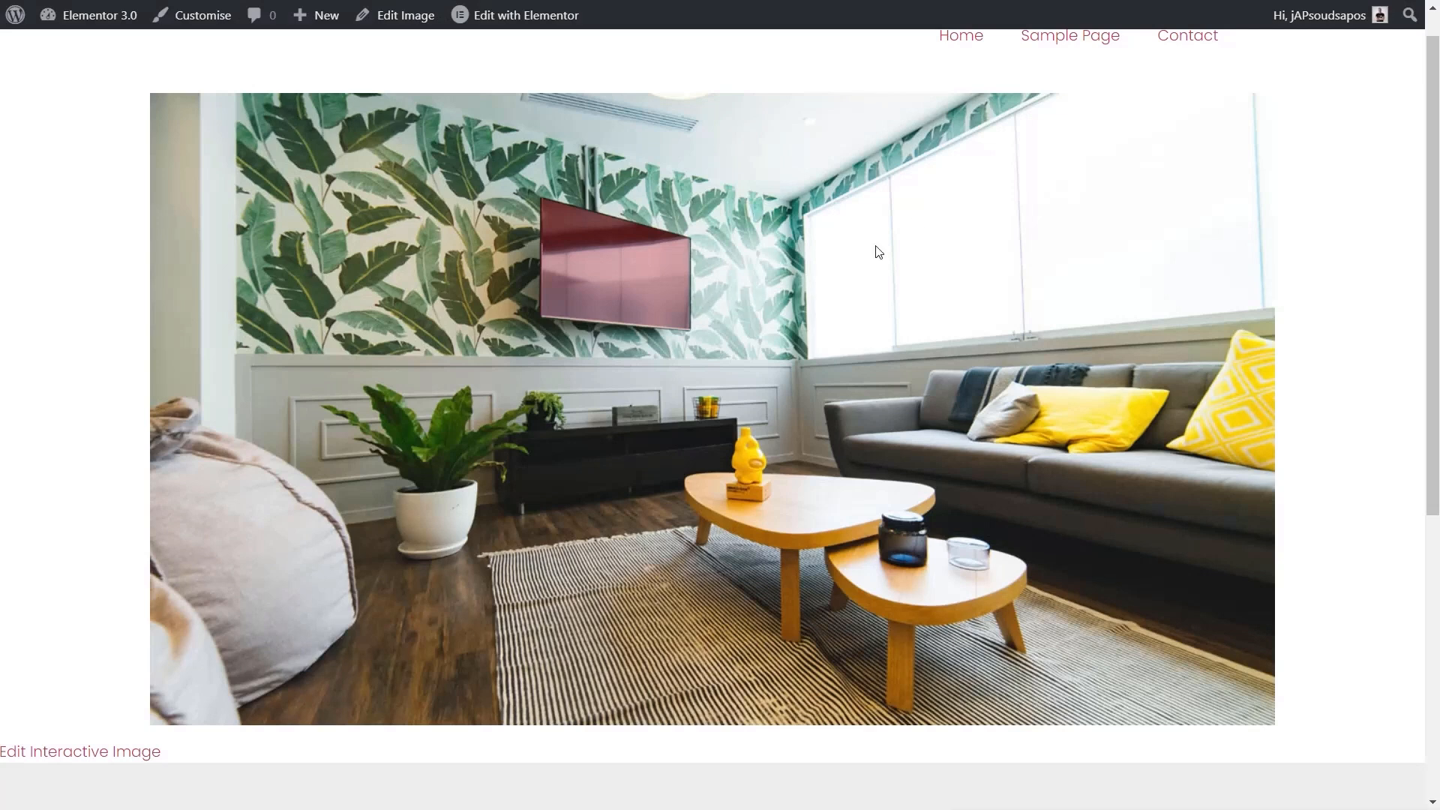
pyautogui.moveTo(372, 238)
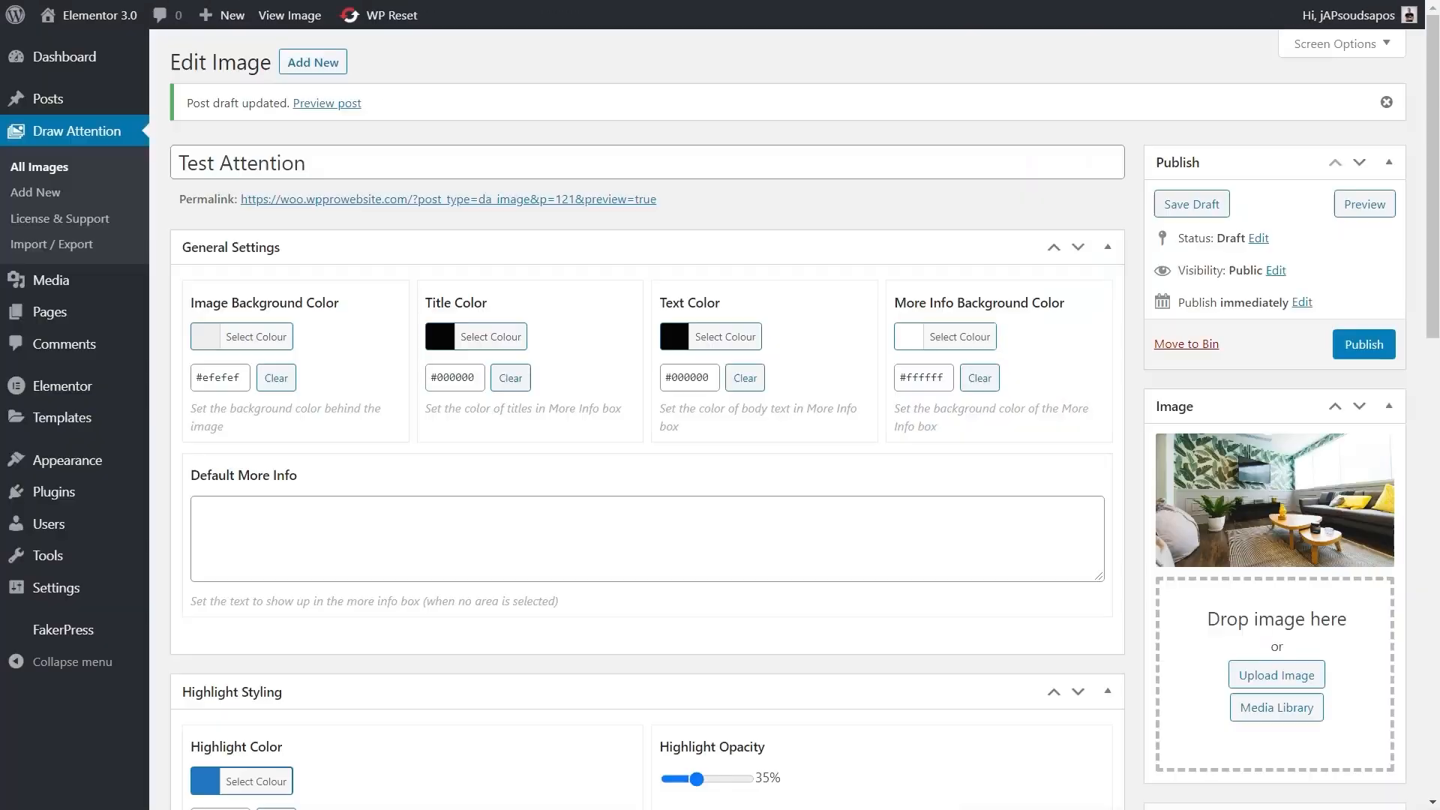
# Set the layout to Tooltip with more info shown on Hover
pyautogui.scroll(-3)
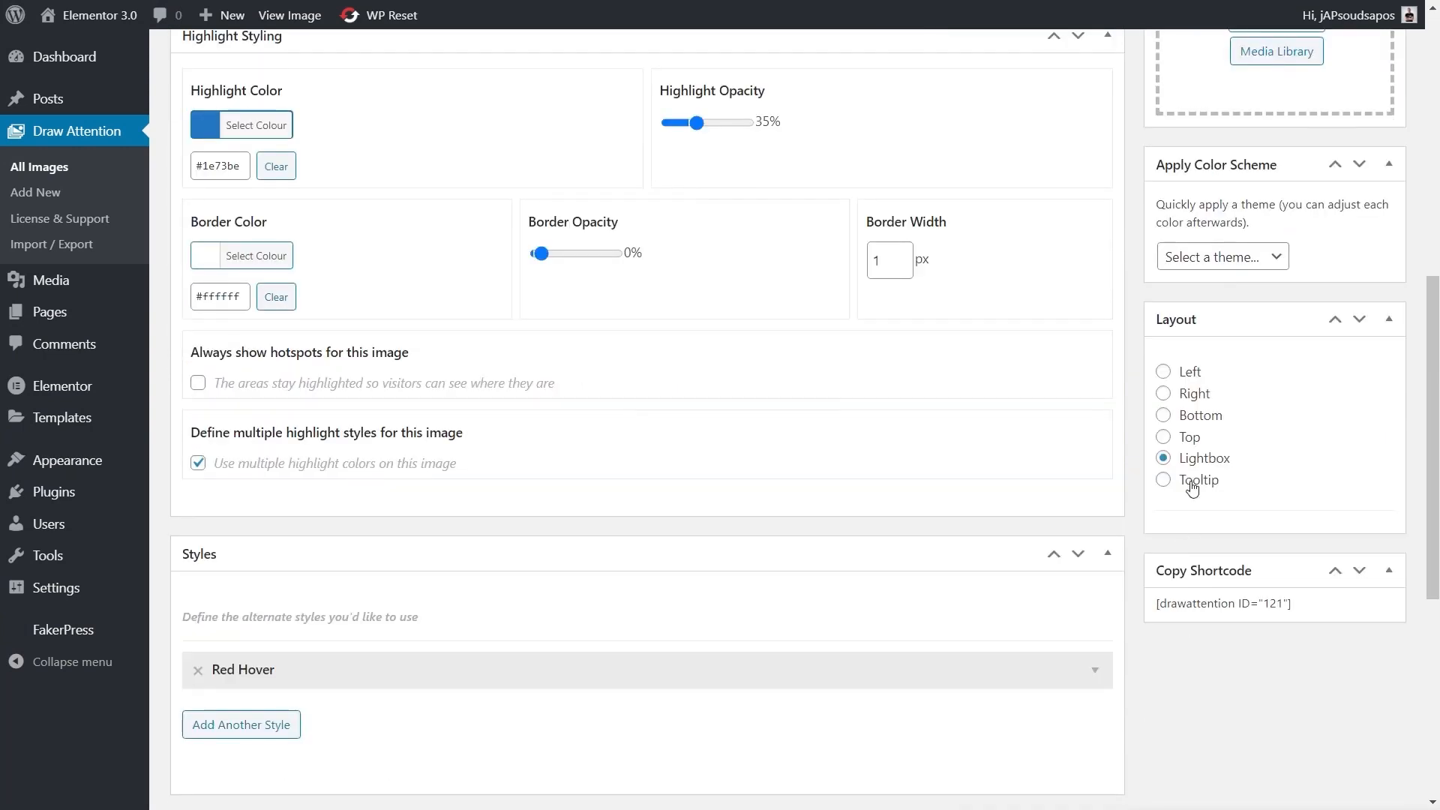
pyautogui.click(1163, 479)
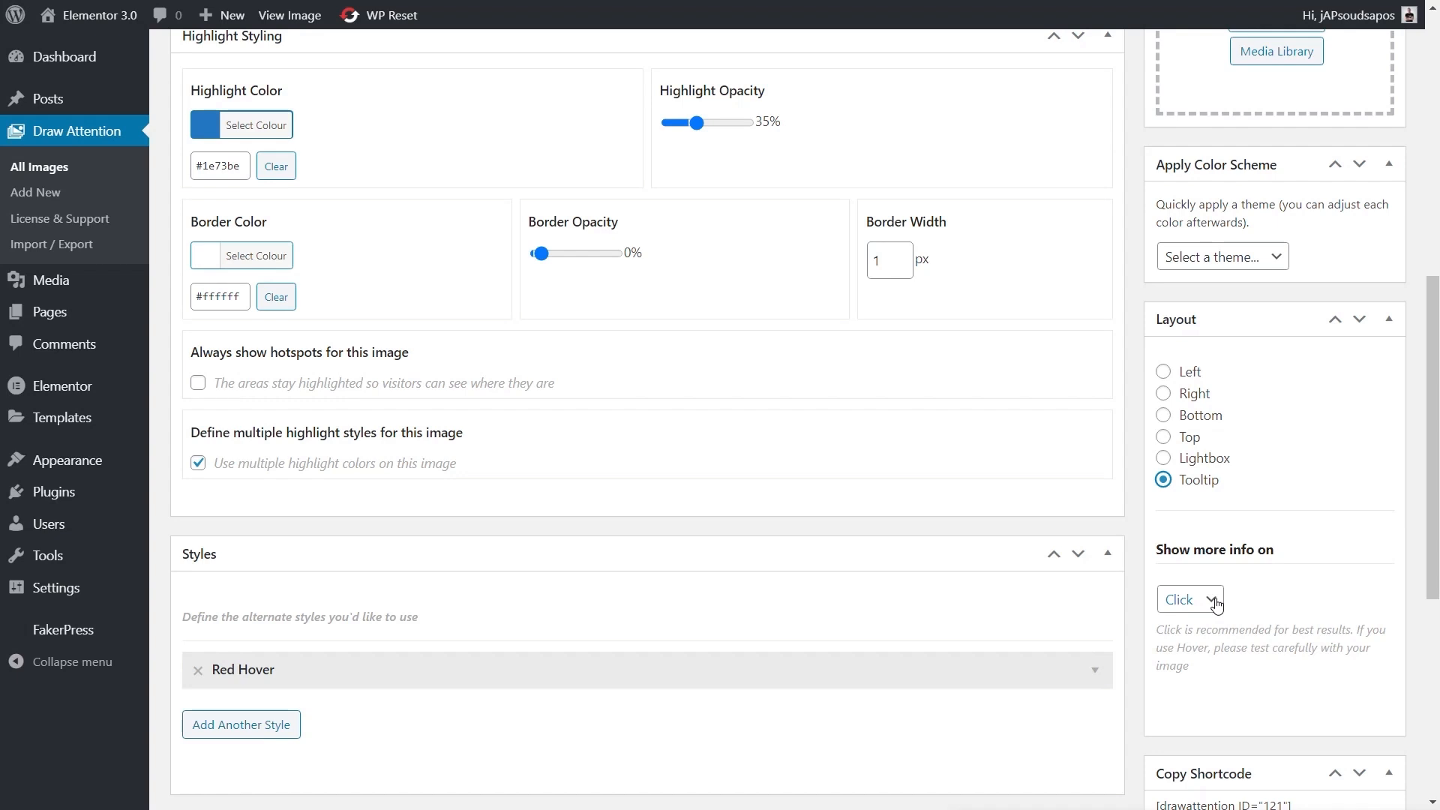
pyautogui.click(1188, 598)
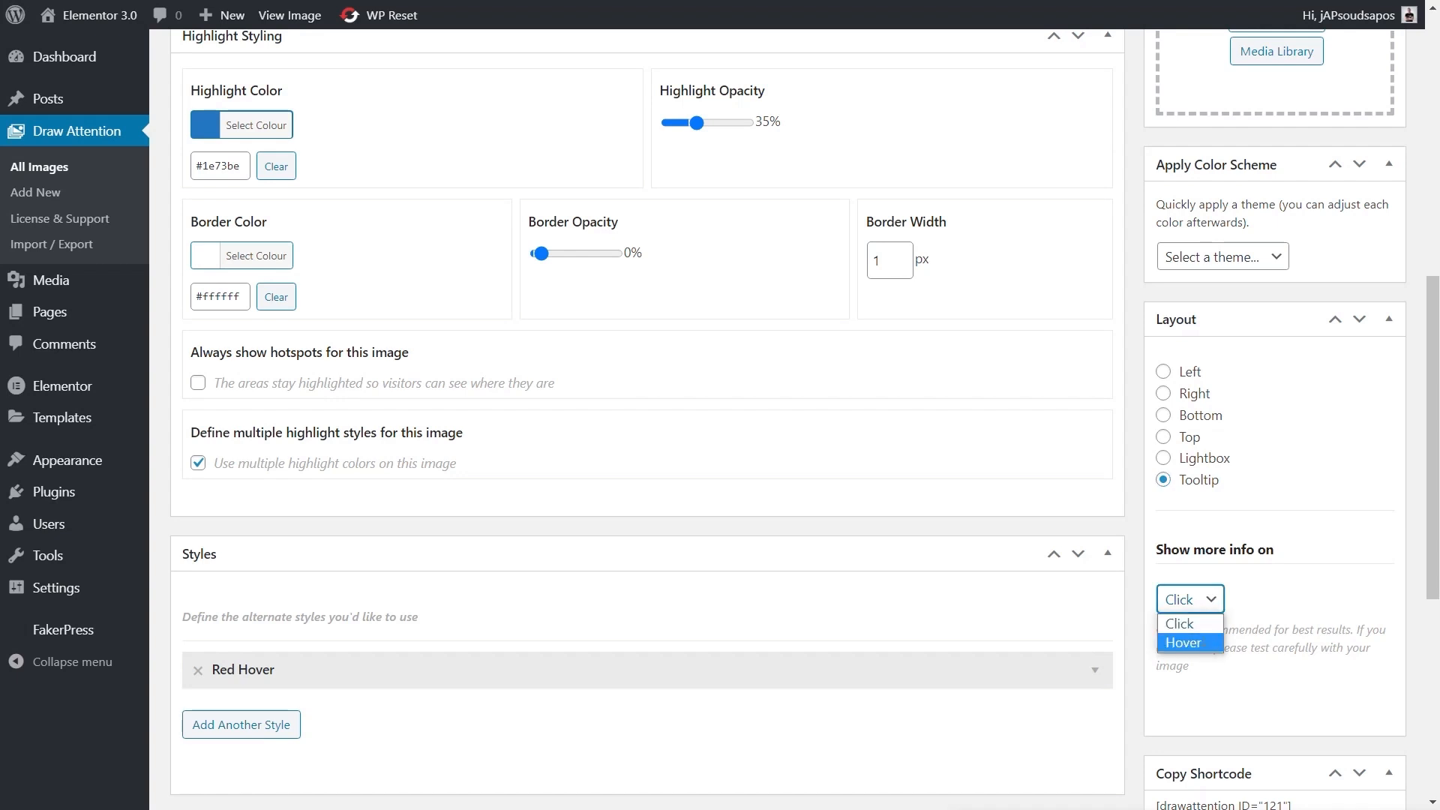
pyautogui.click(1182, 642)
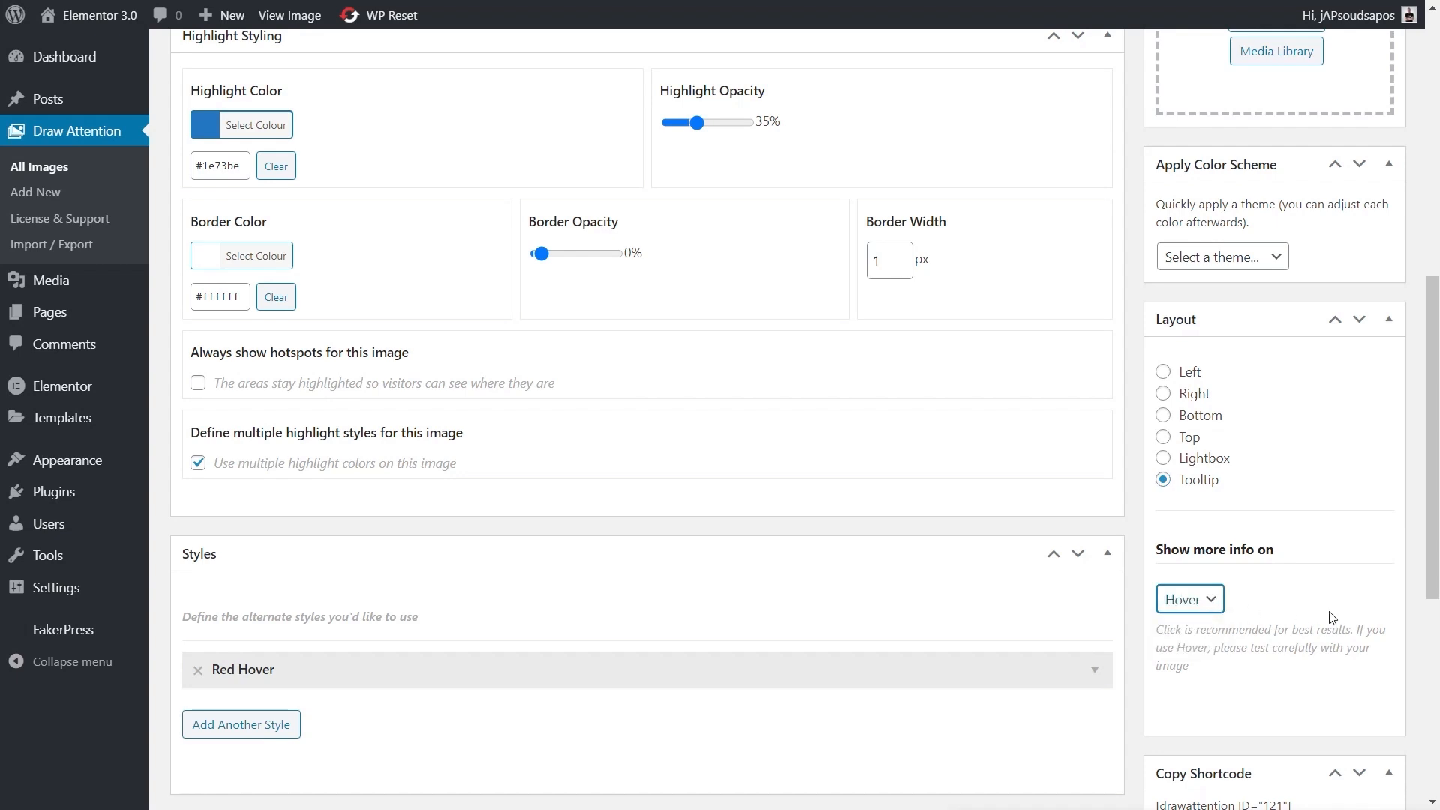
# Preview the hover tooltip on the TV, then return to the image editor
pyautogui.scroll(3)
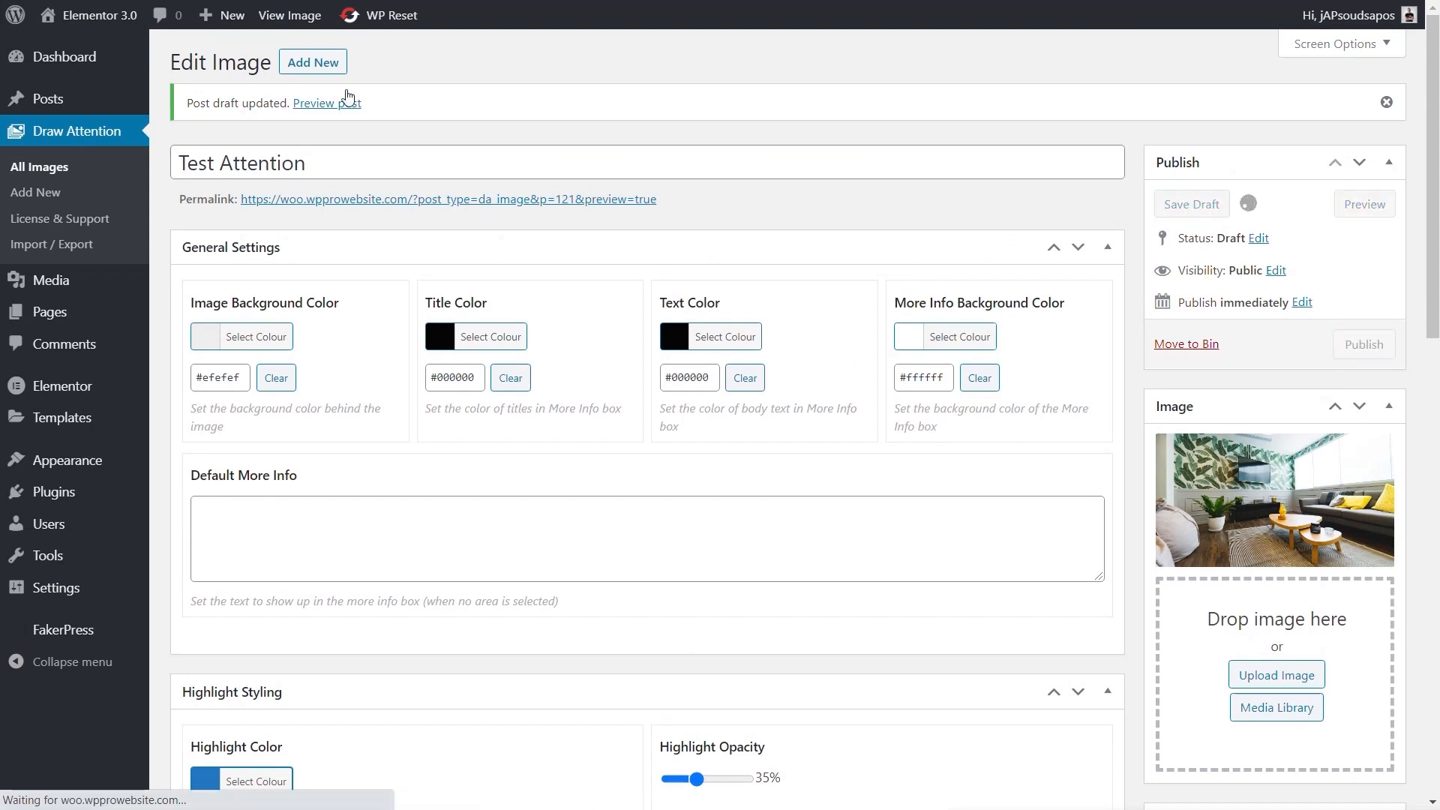
pyautogui.click(340, 103)
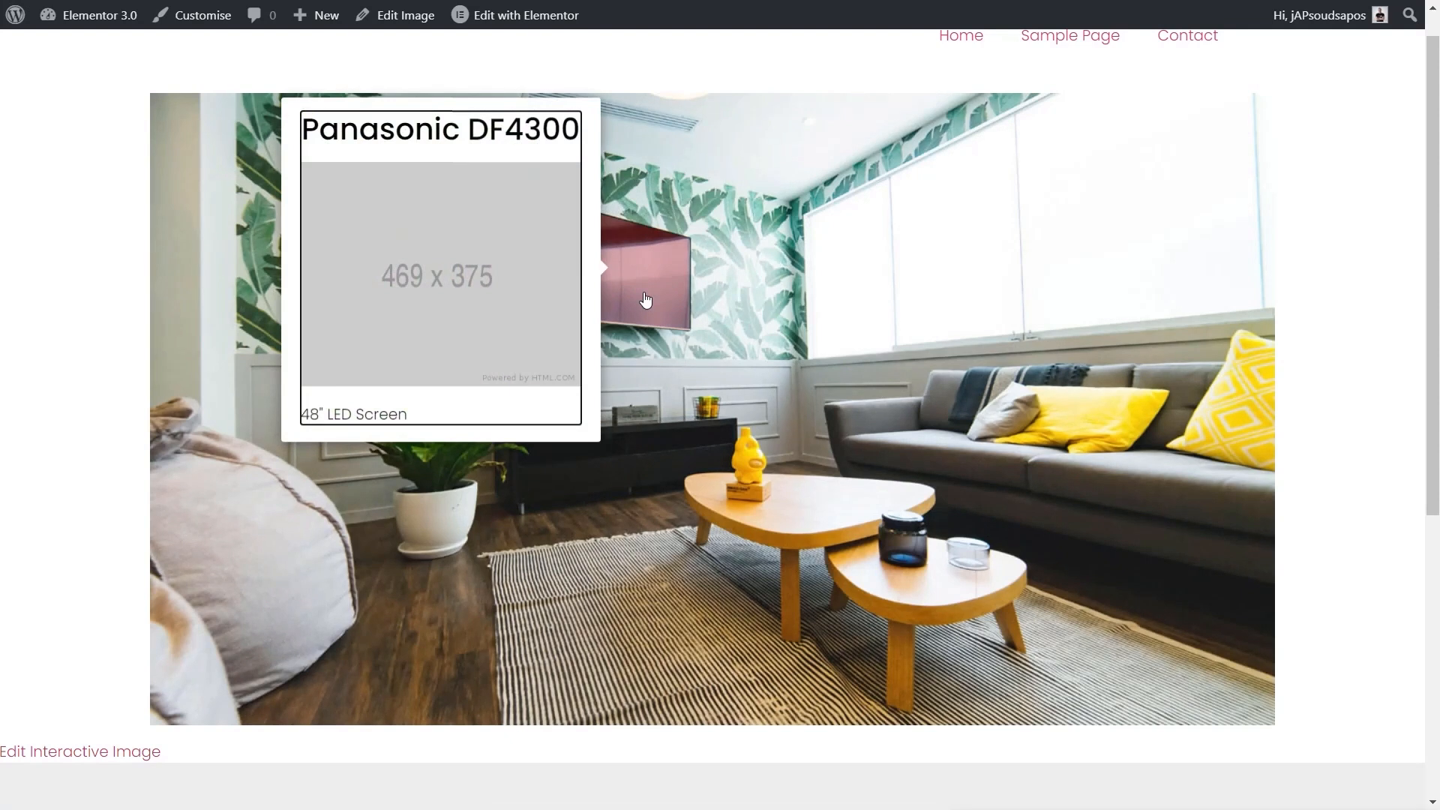
pyautogui.moveTo(668, 278)
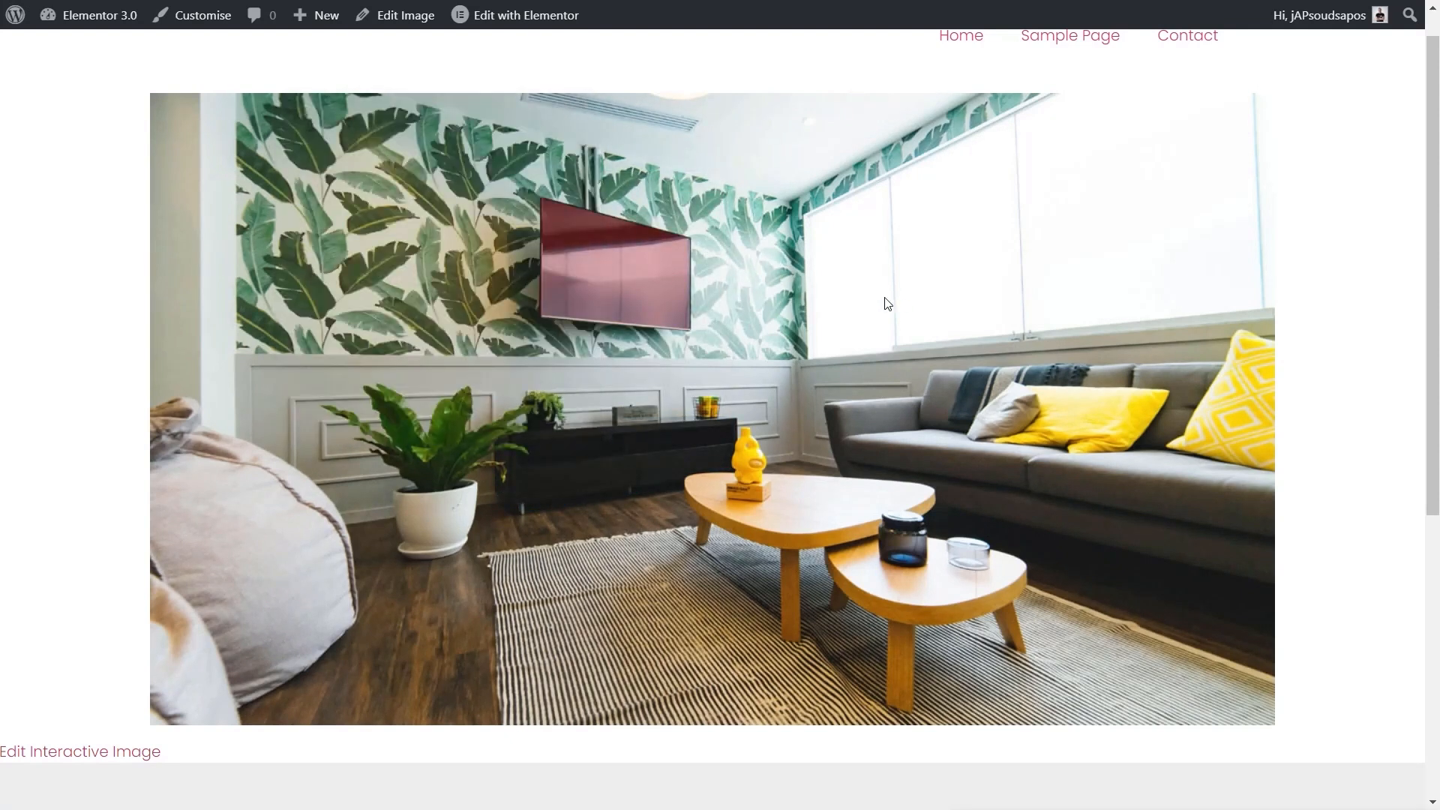
pyautogui.click(405, 15)
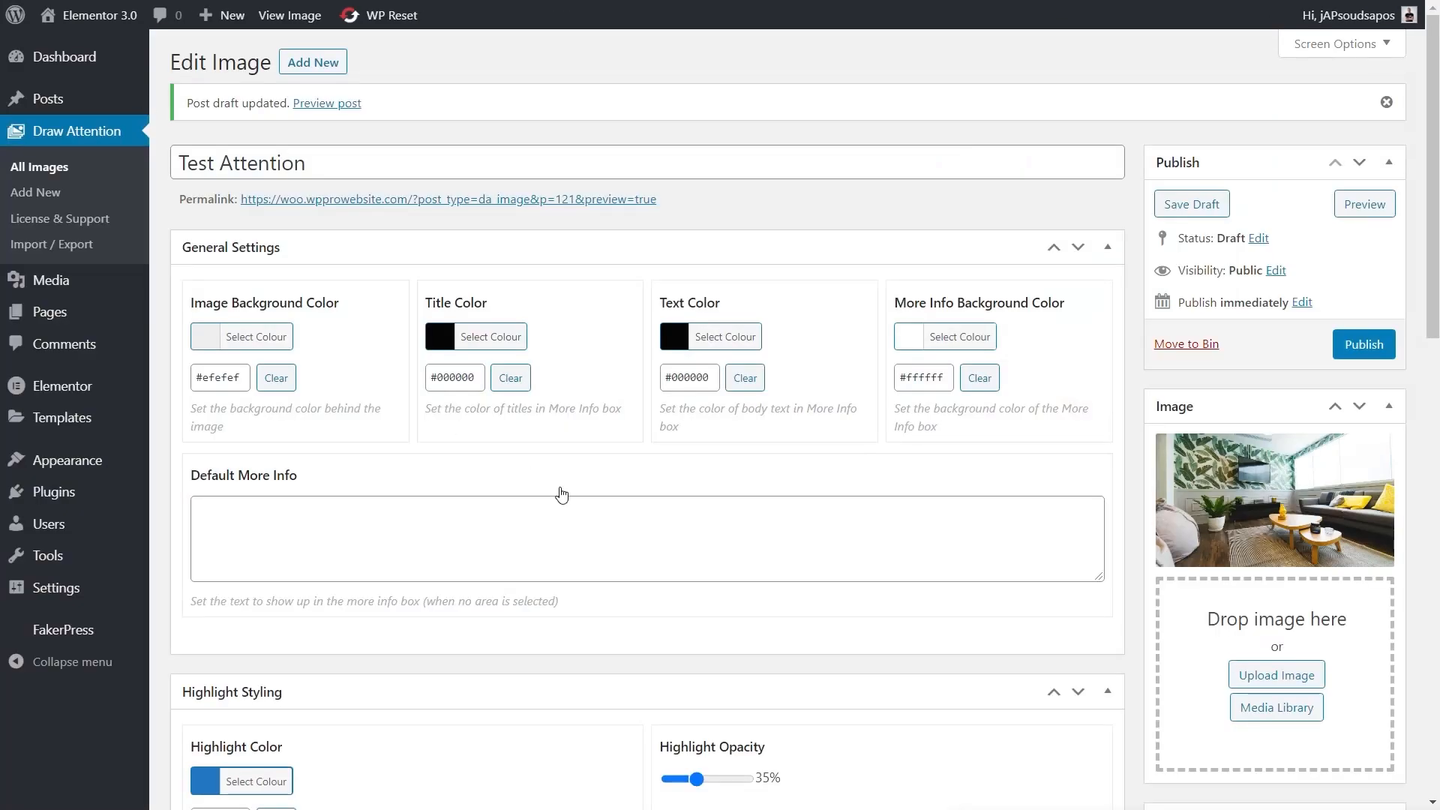
pyautogui.moveTo(1128, 772)
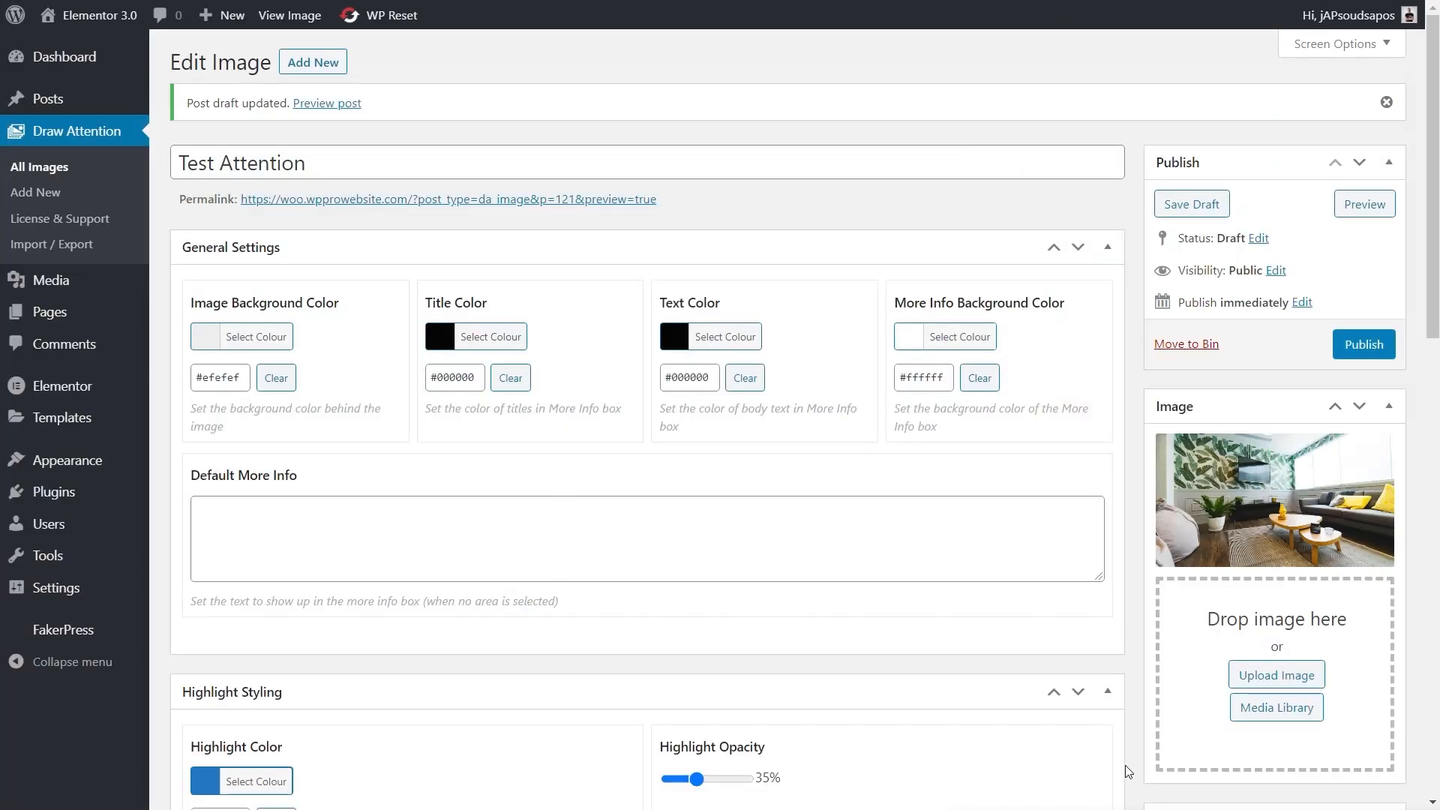
pyautogui.scroll(-3)
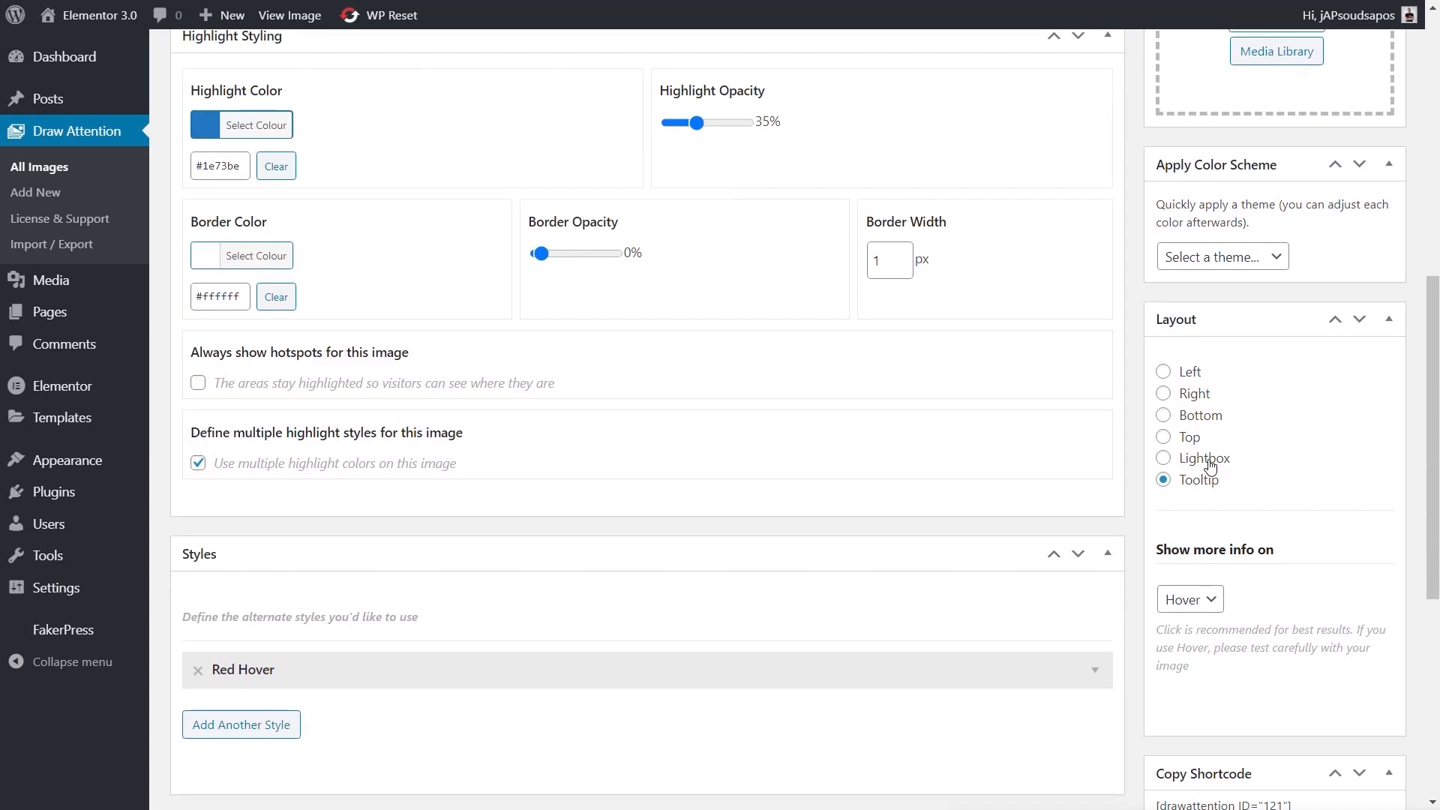
# Publish Test Attention with the Lightbox layout and copy its shortcode [drawattention ID="121"]
pyautogui.scroll(3)
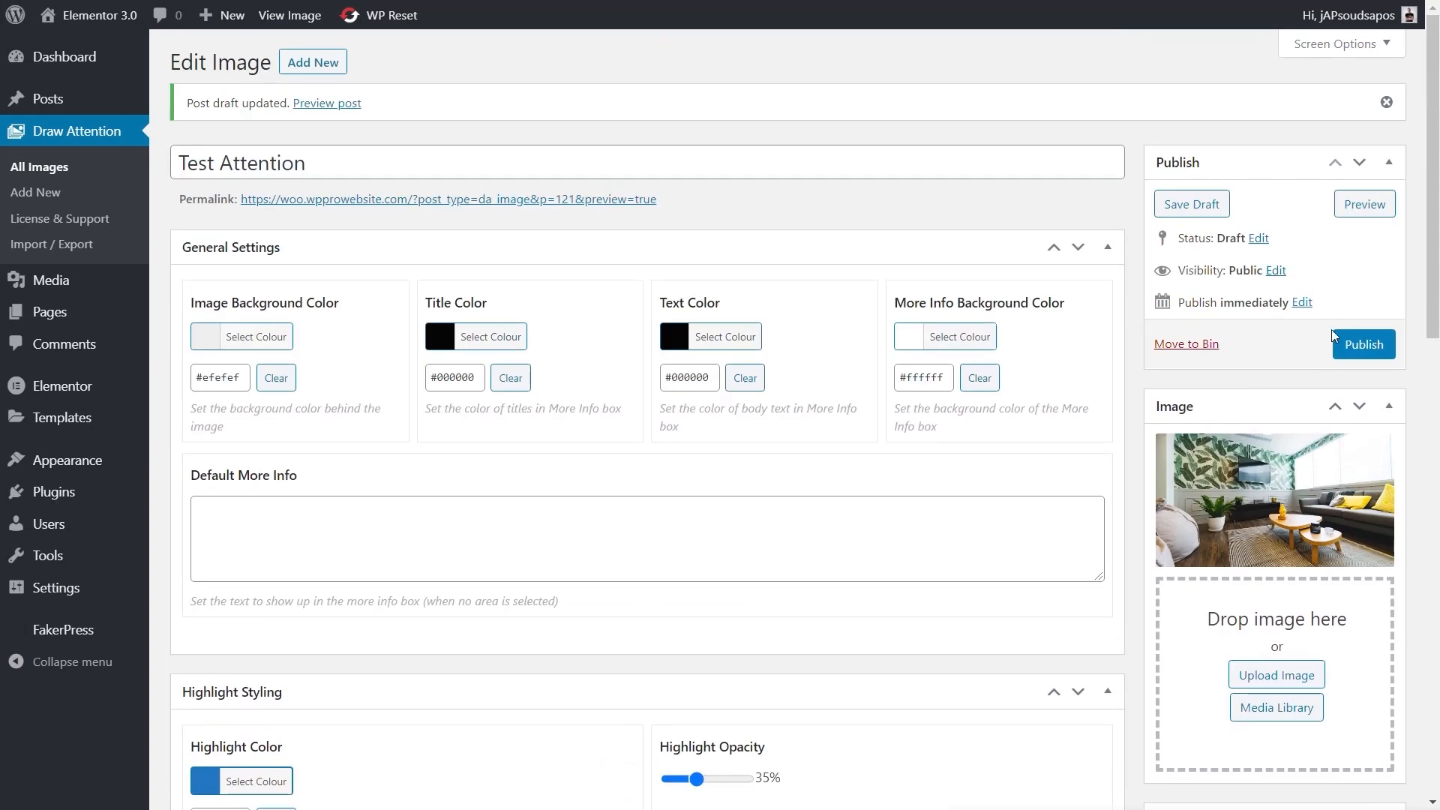
pyautogui.click(1363, 343)
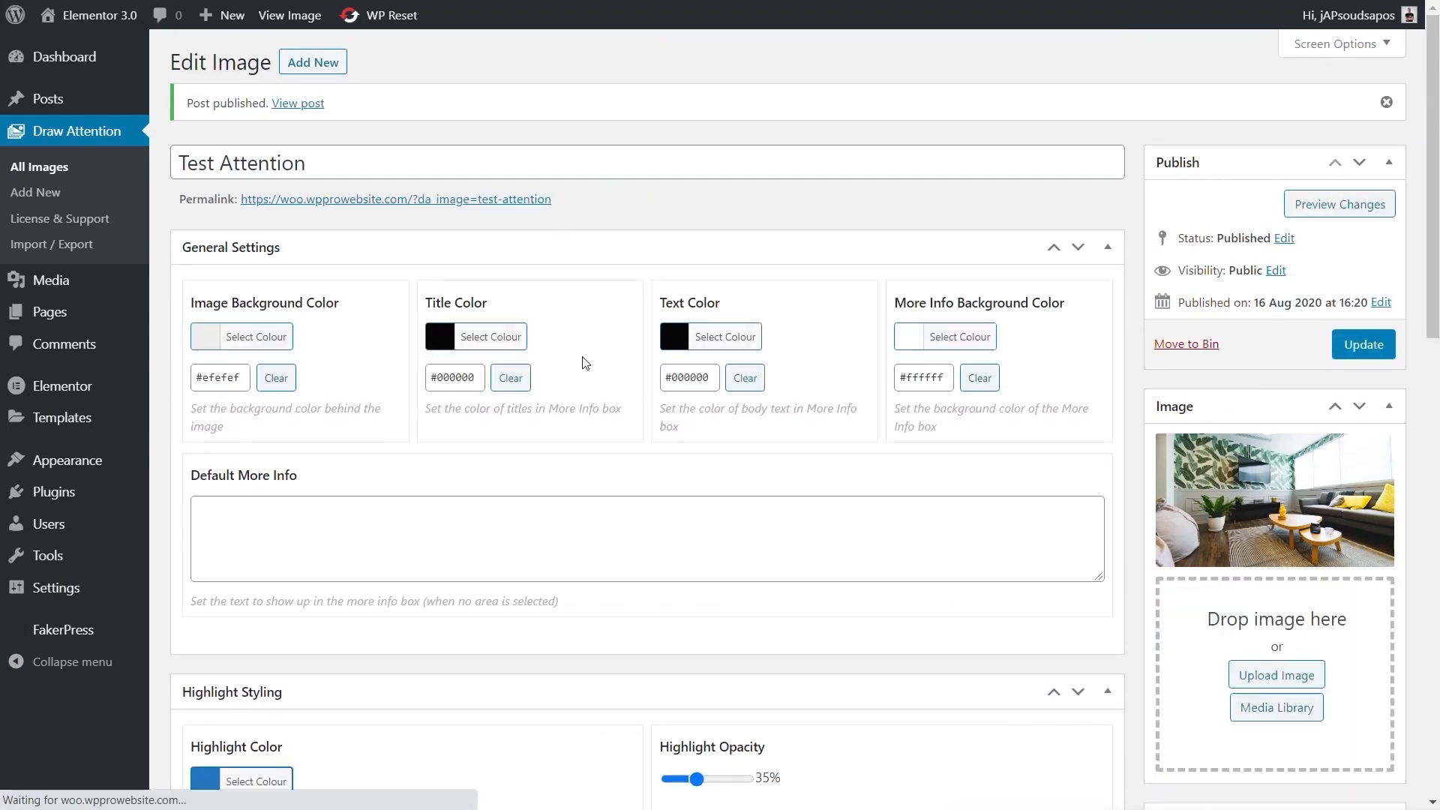
pyautogui.scroll(-3)
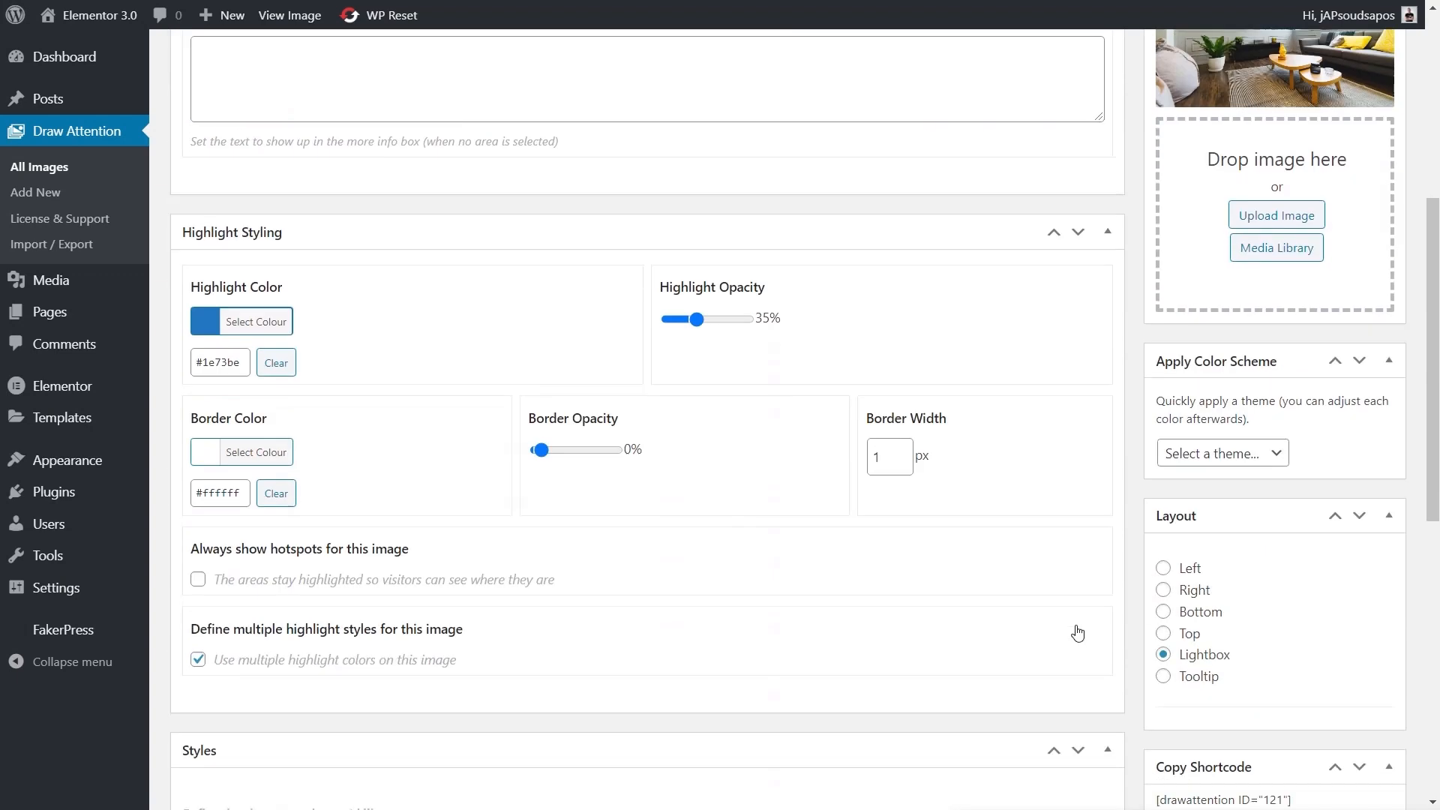
pyautogui.scroll(-3)
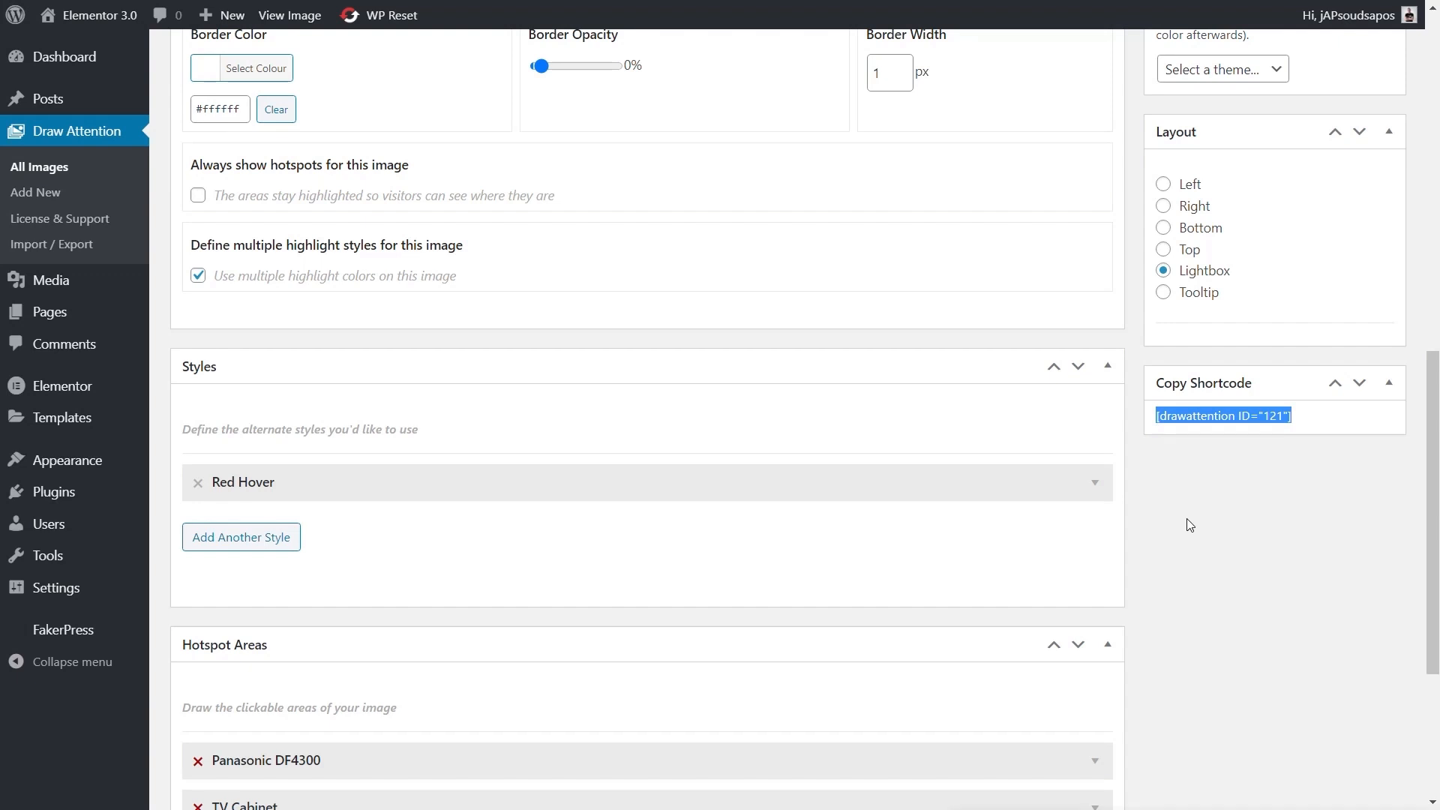
pyautogui.rightClick(1222, 415)
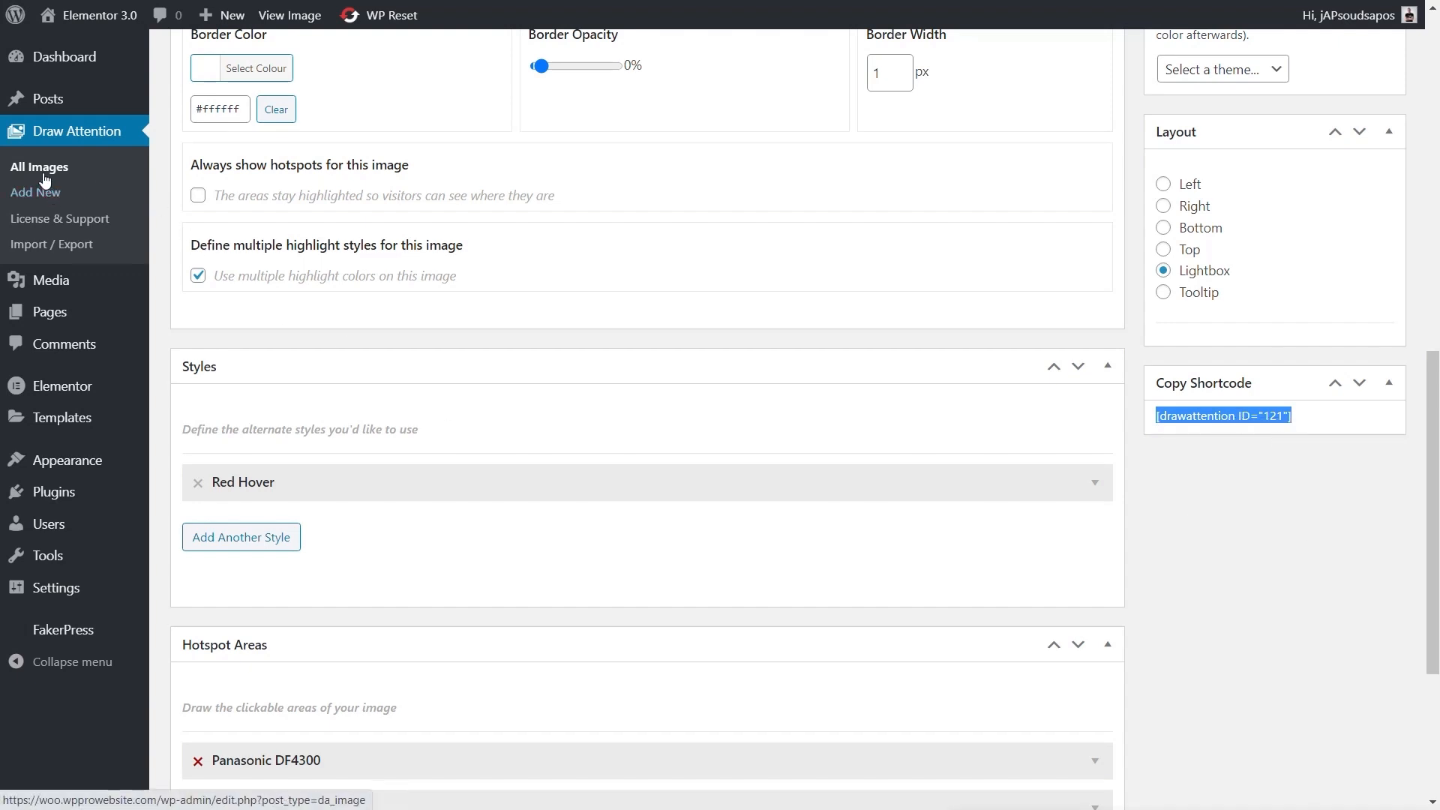
# Go to the Draw Attention image list showing Test Attention (ID 121) and Test Image (ID 116)
pyautogui.click(40, 167)
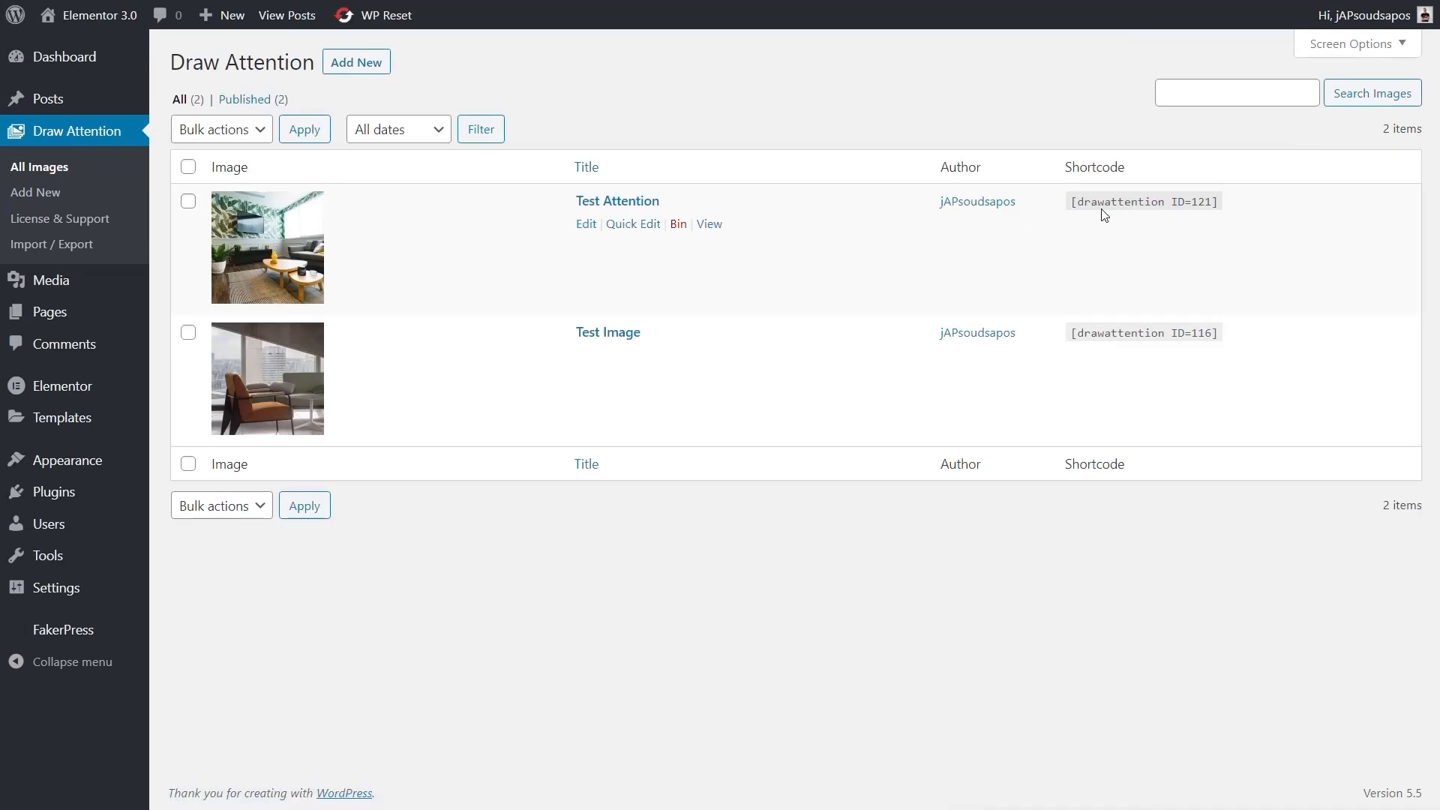
pyautogui.moveTo(1148, 201)
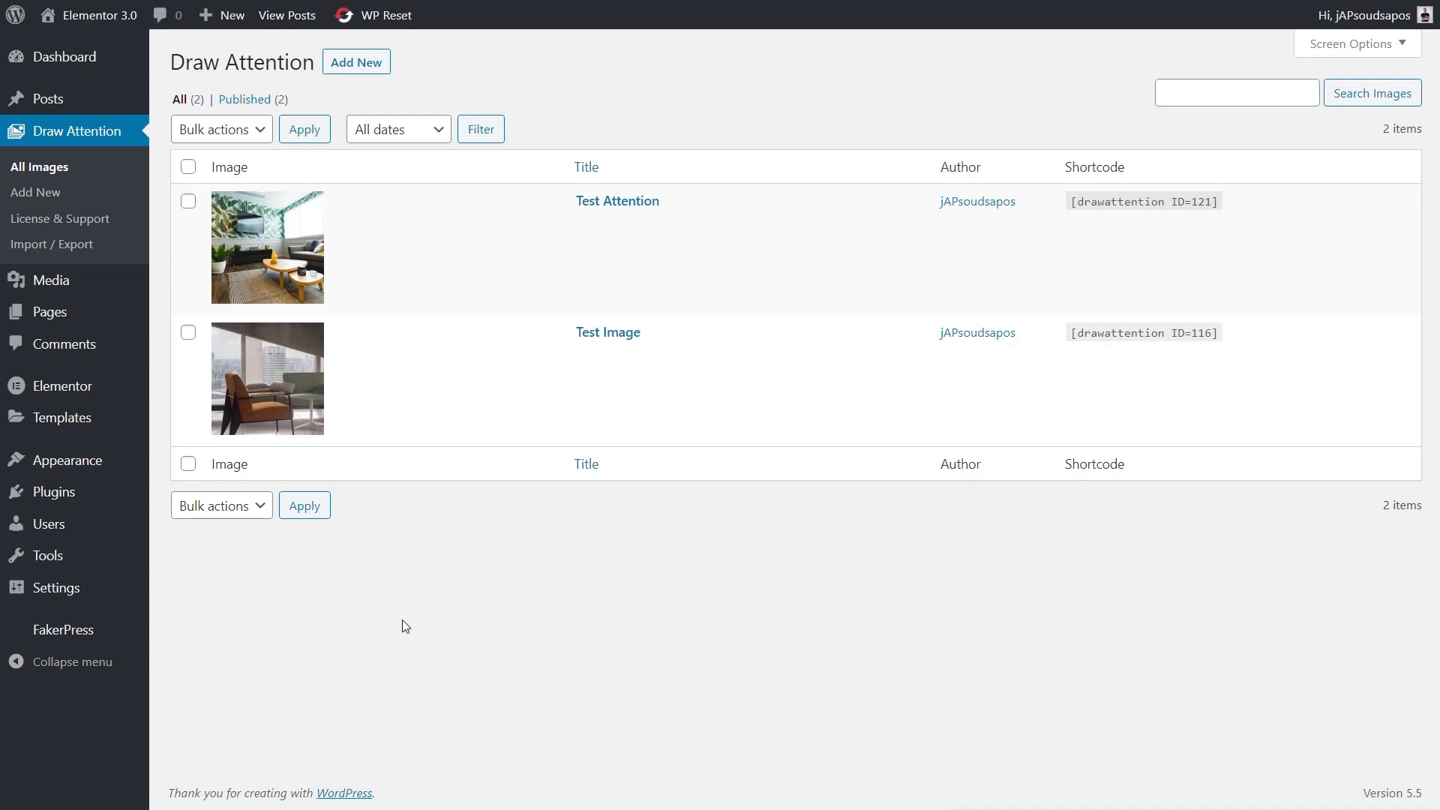
pyautogui.moveTo(48, 99)
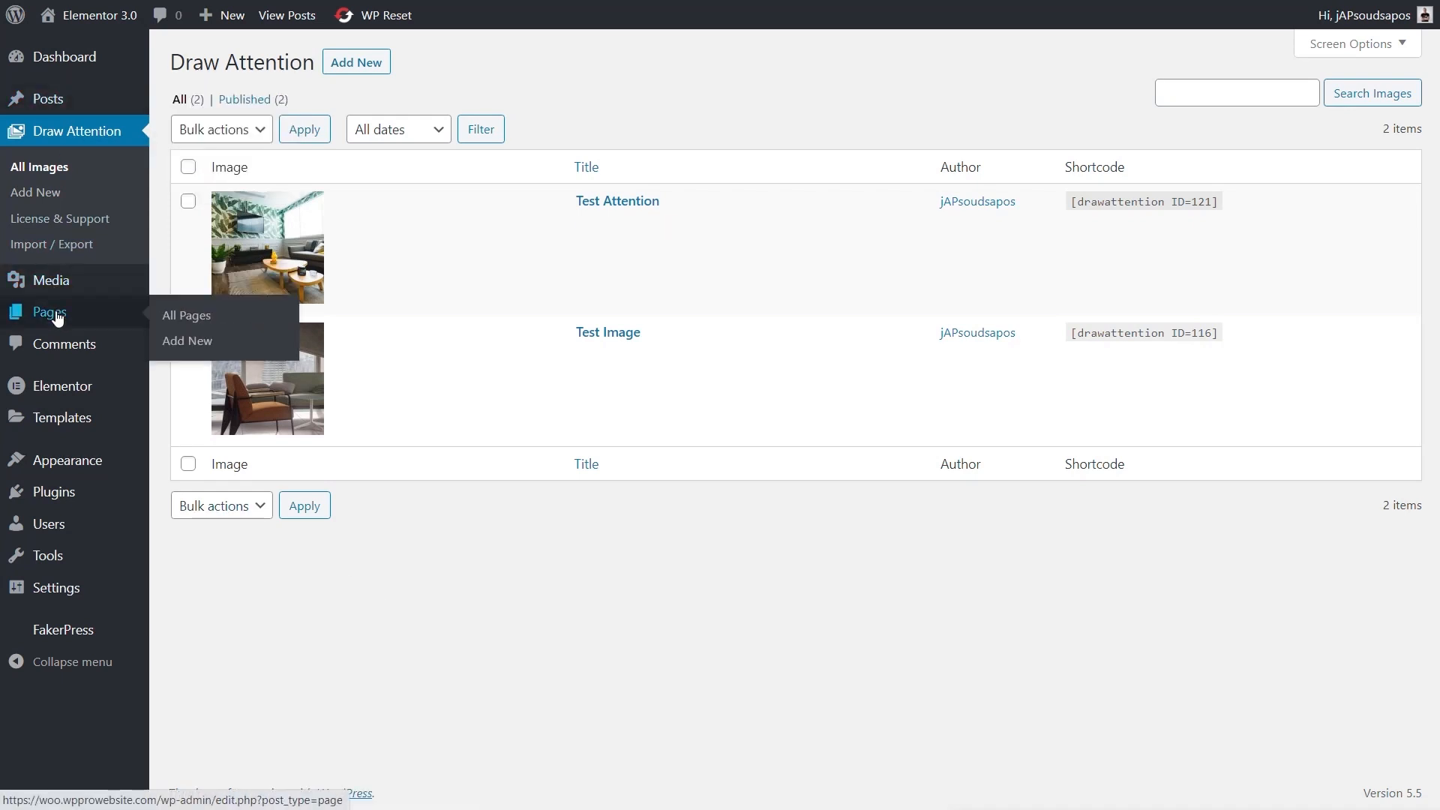
pyautogui.moveTo(630, 622)
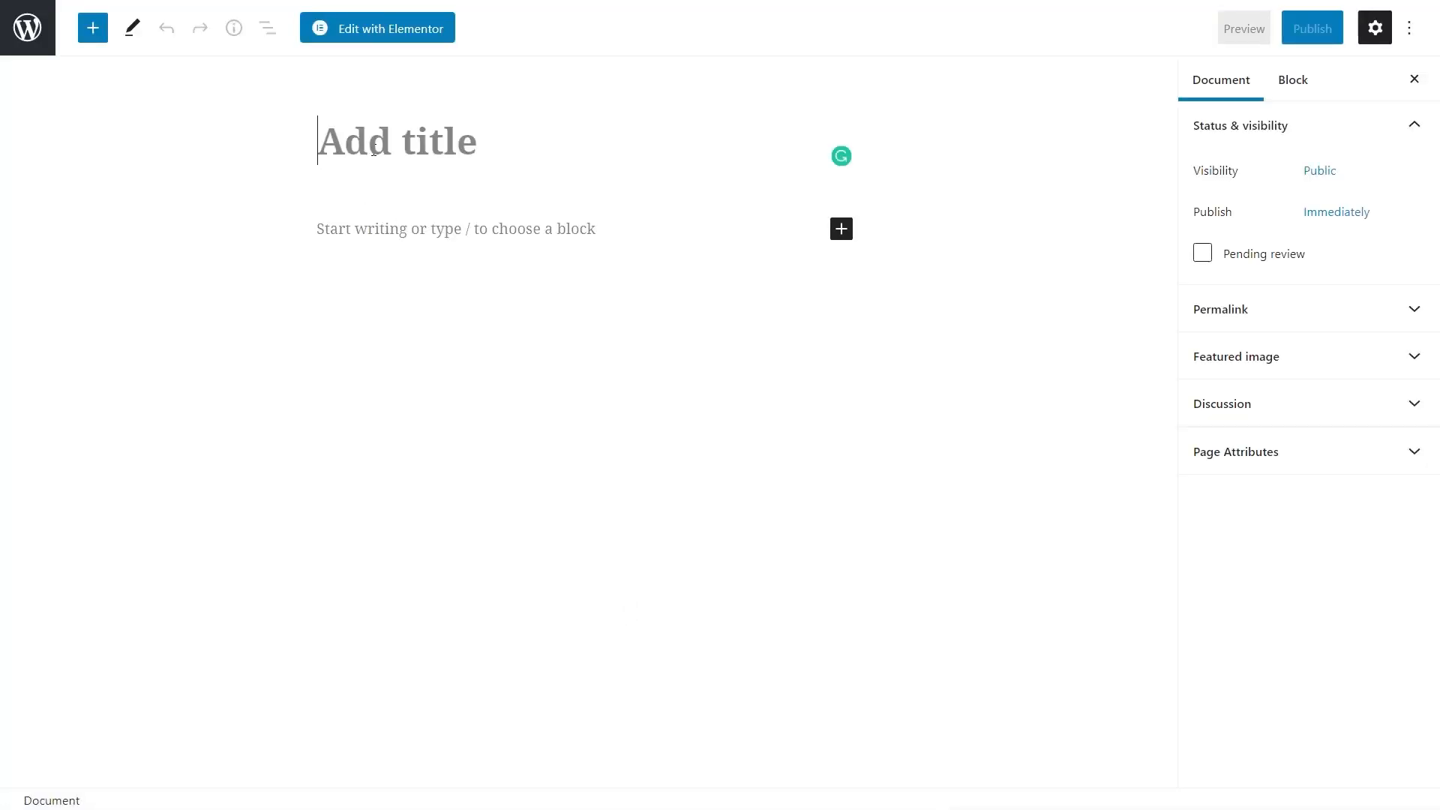
# Publish the Test Image page and add a Shortcode block holding [drawattention ID="121"]
pyautogui.click(1312, 28)
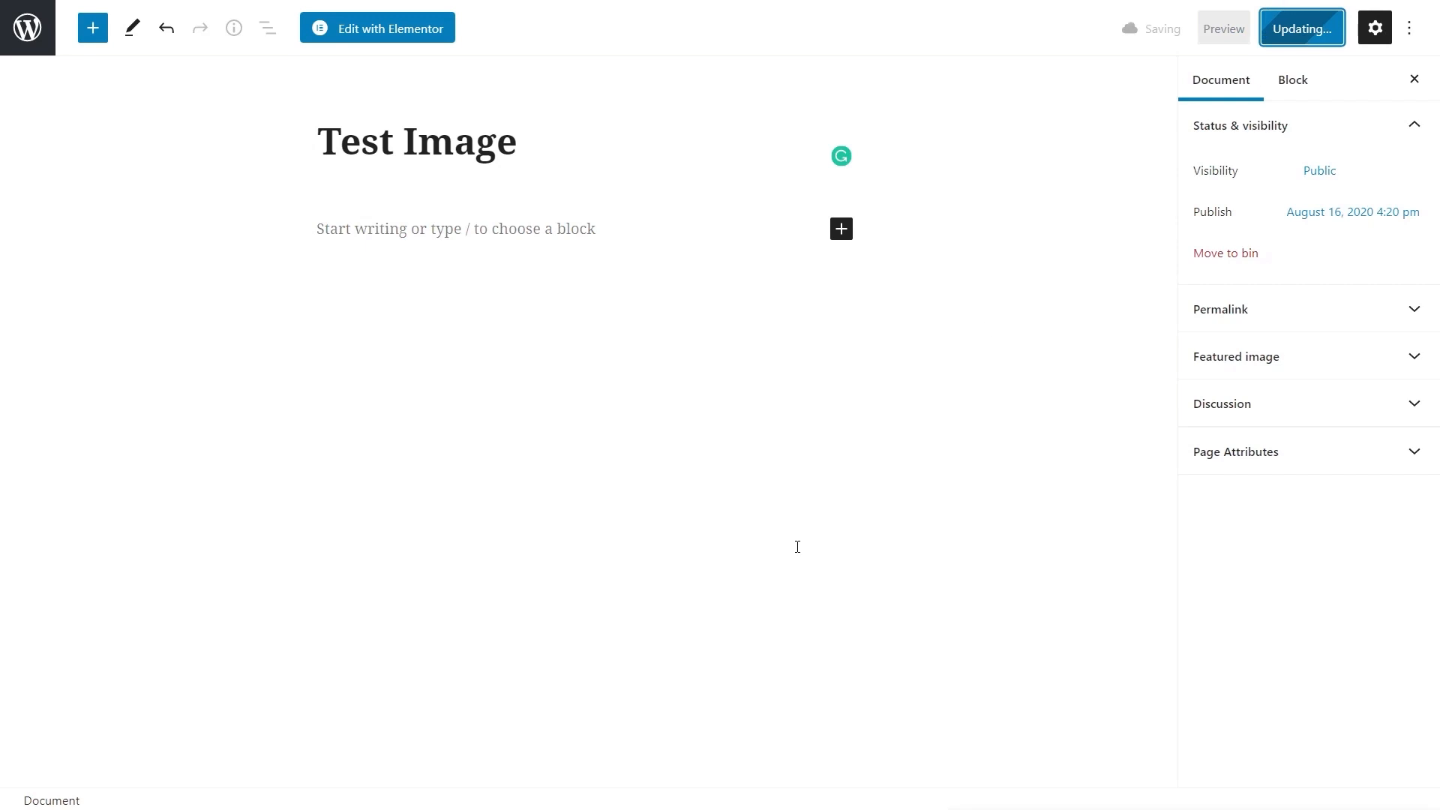
pyautogui.click(1301, 28)
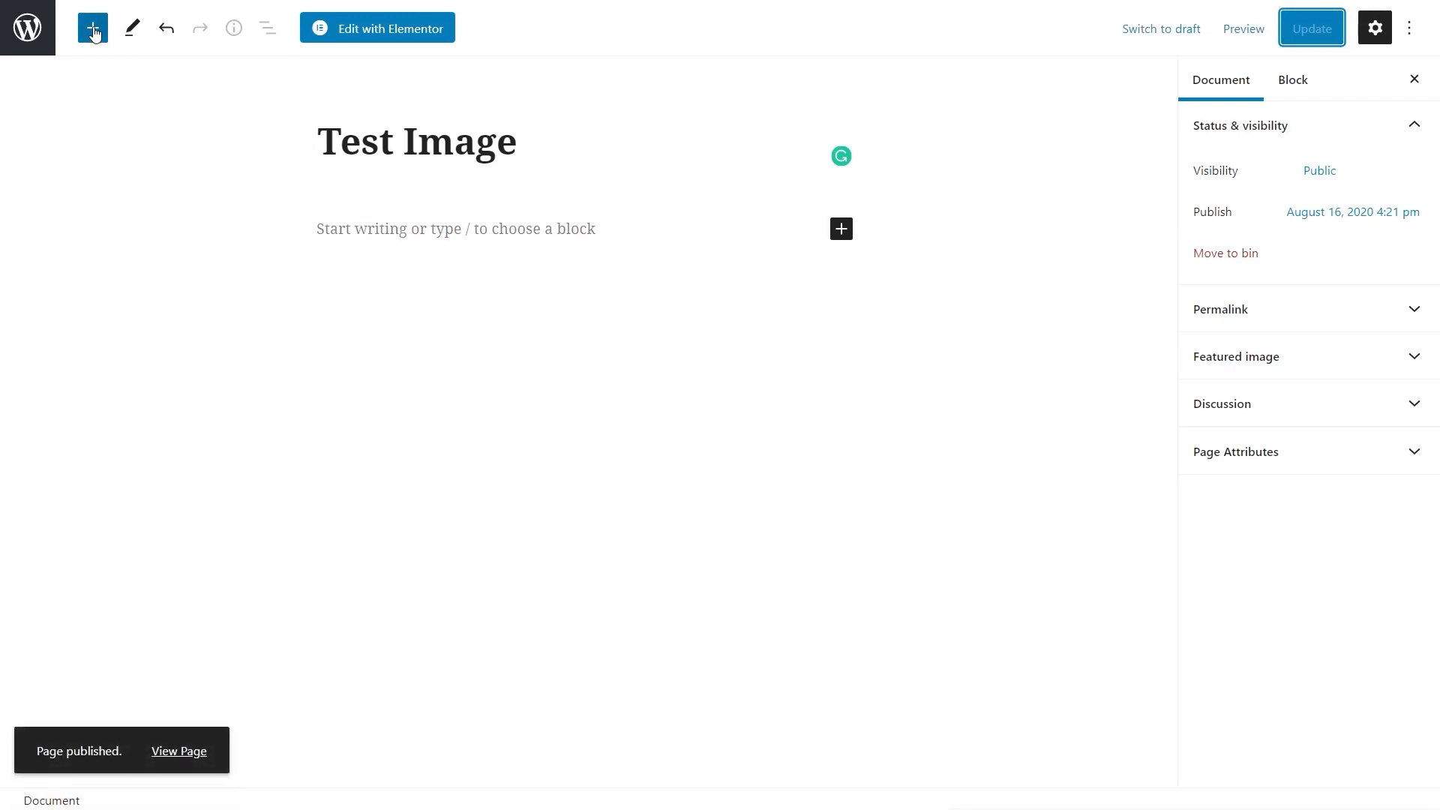
pyautogui.click(92, 28)
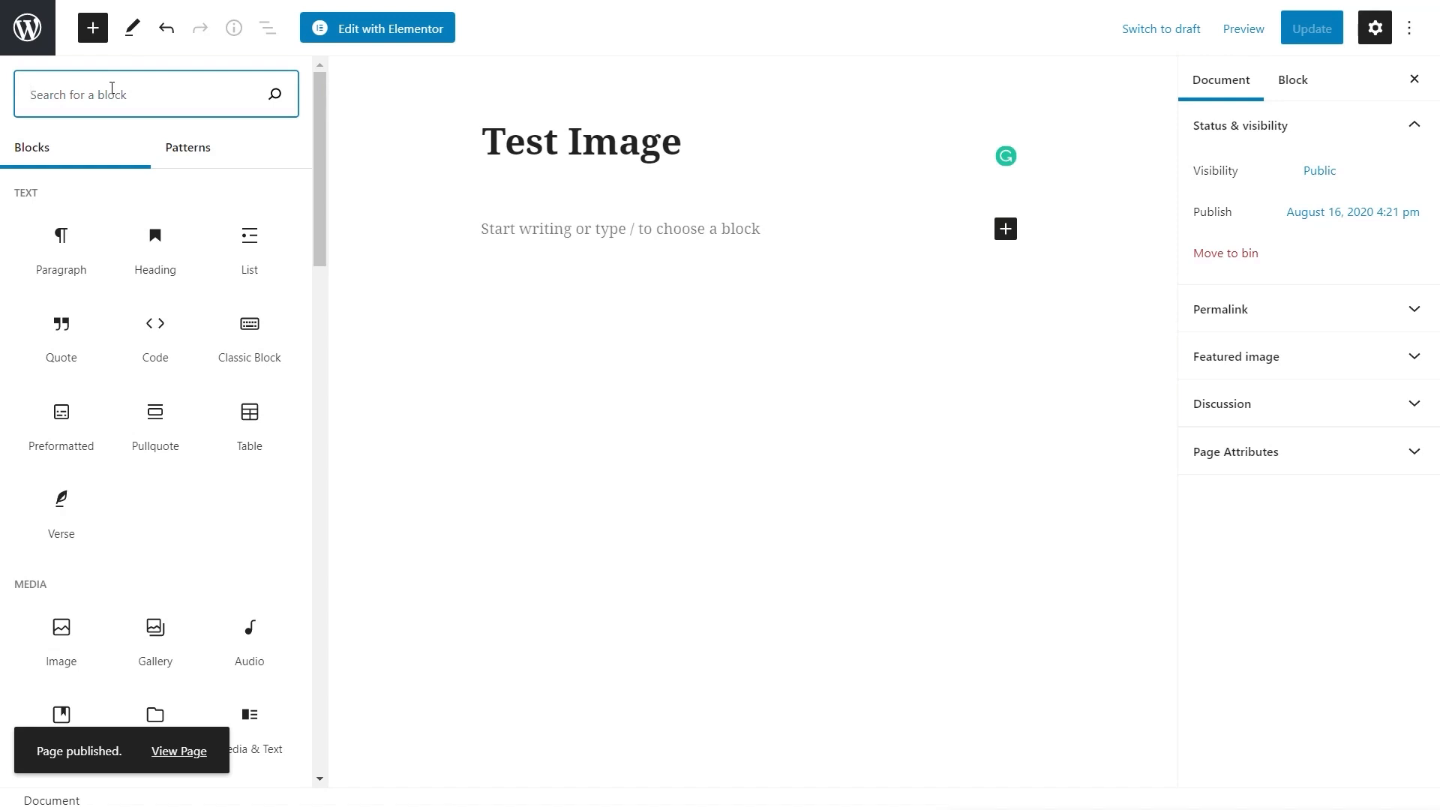
pyautogui.write('short')
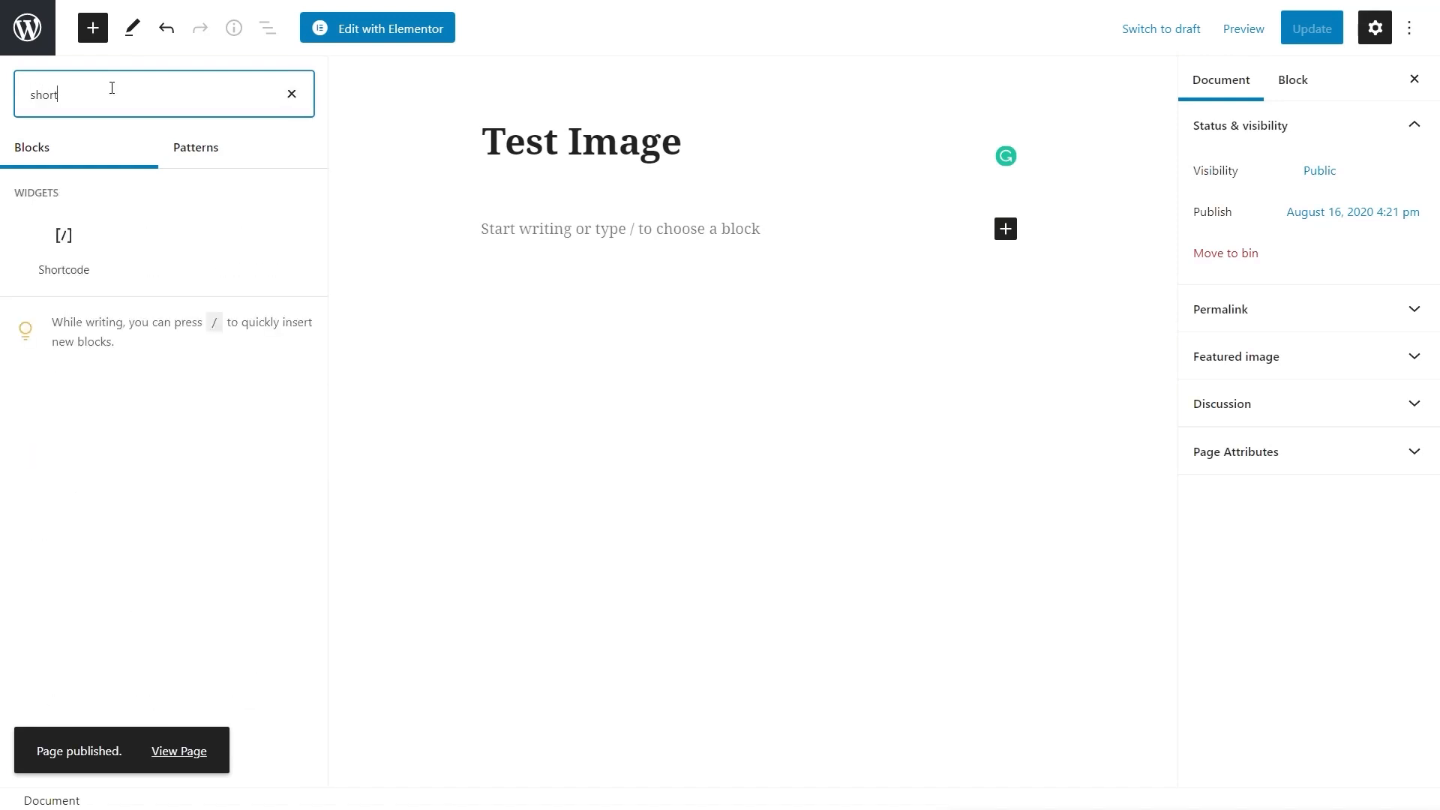
pyautogui.moveTo(62, 234)
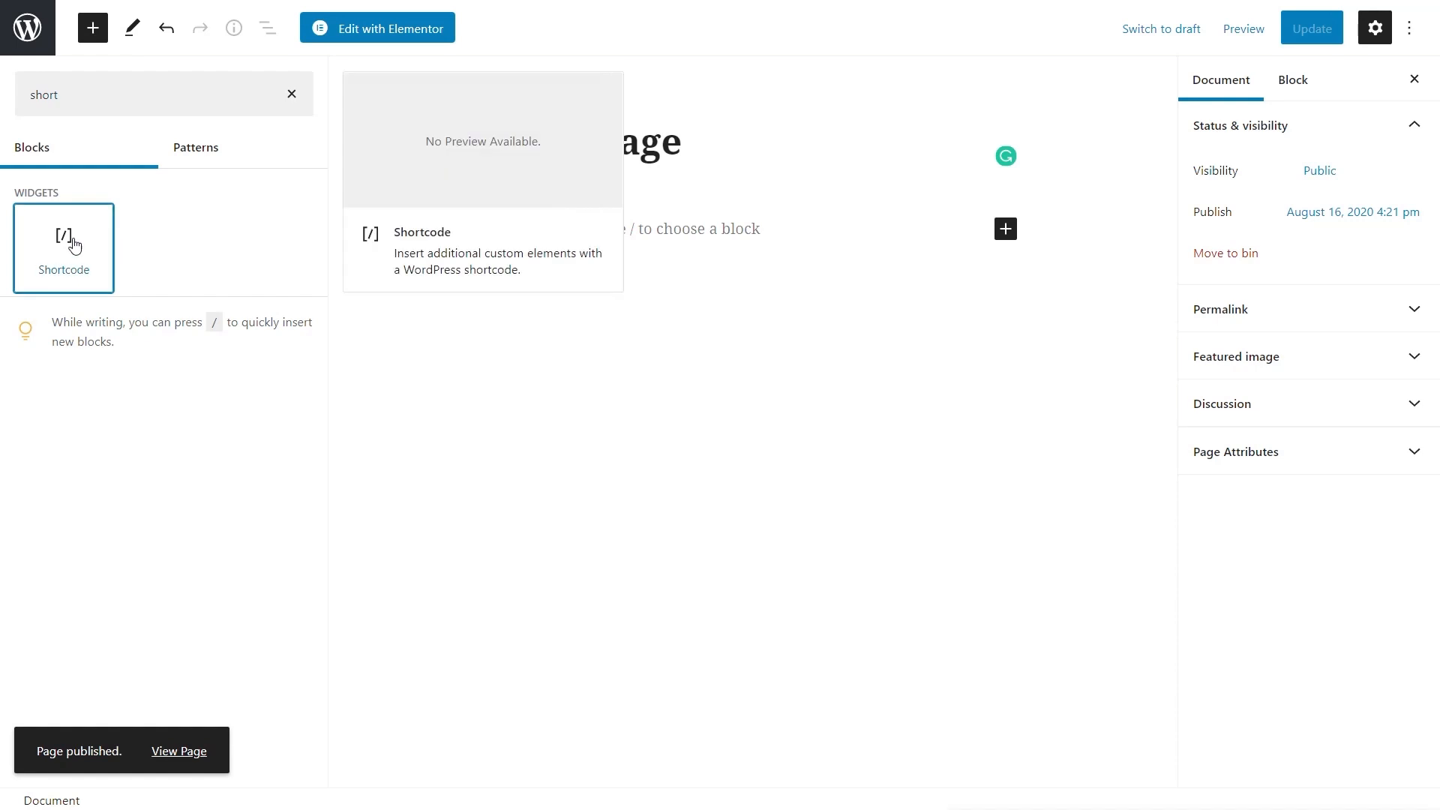
pyautogui.click(62, 248)
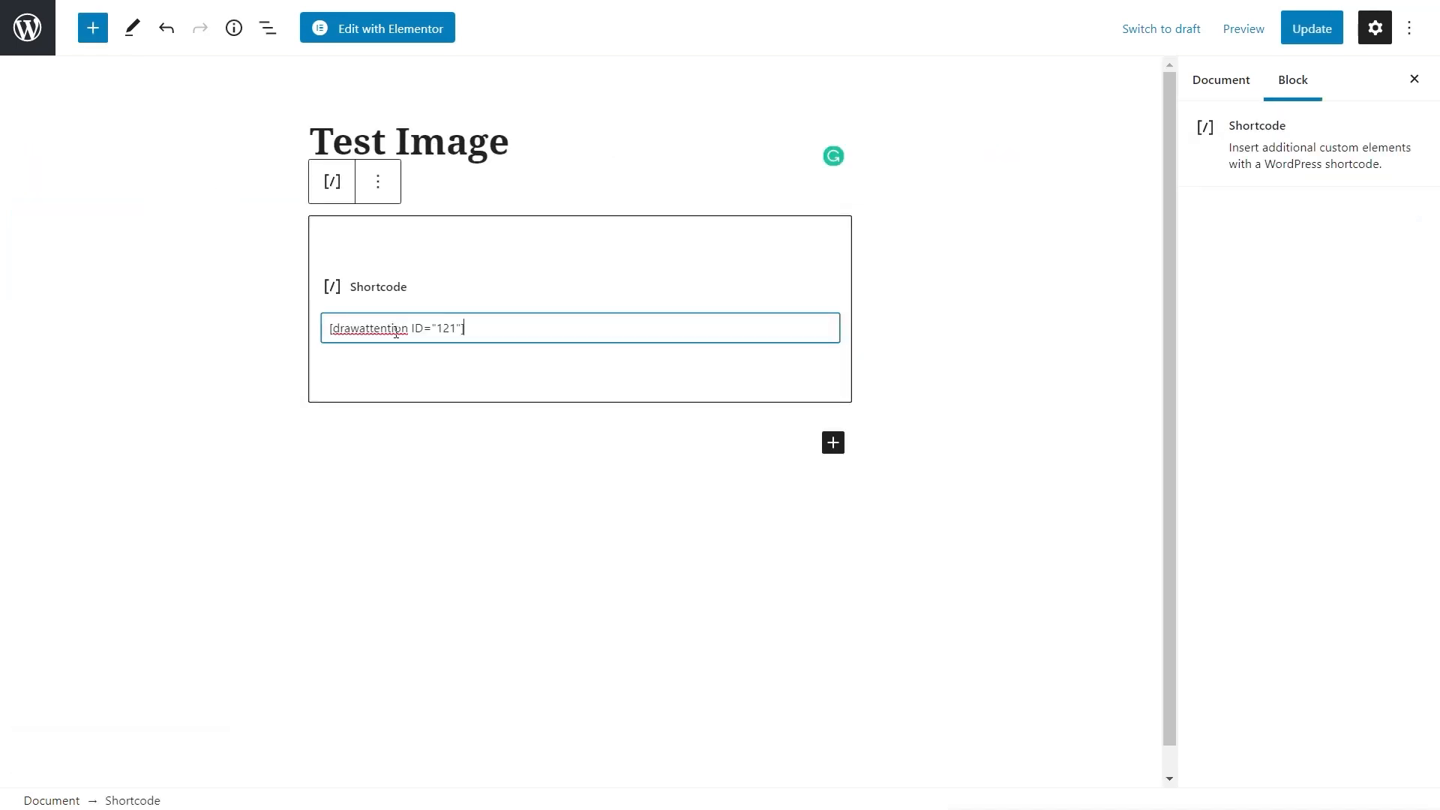
pyautogui.click(1220, 80)
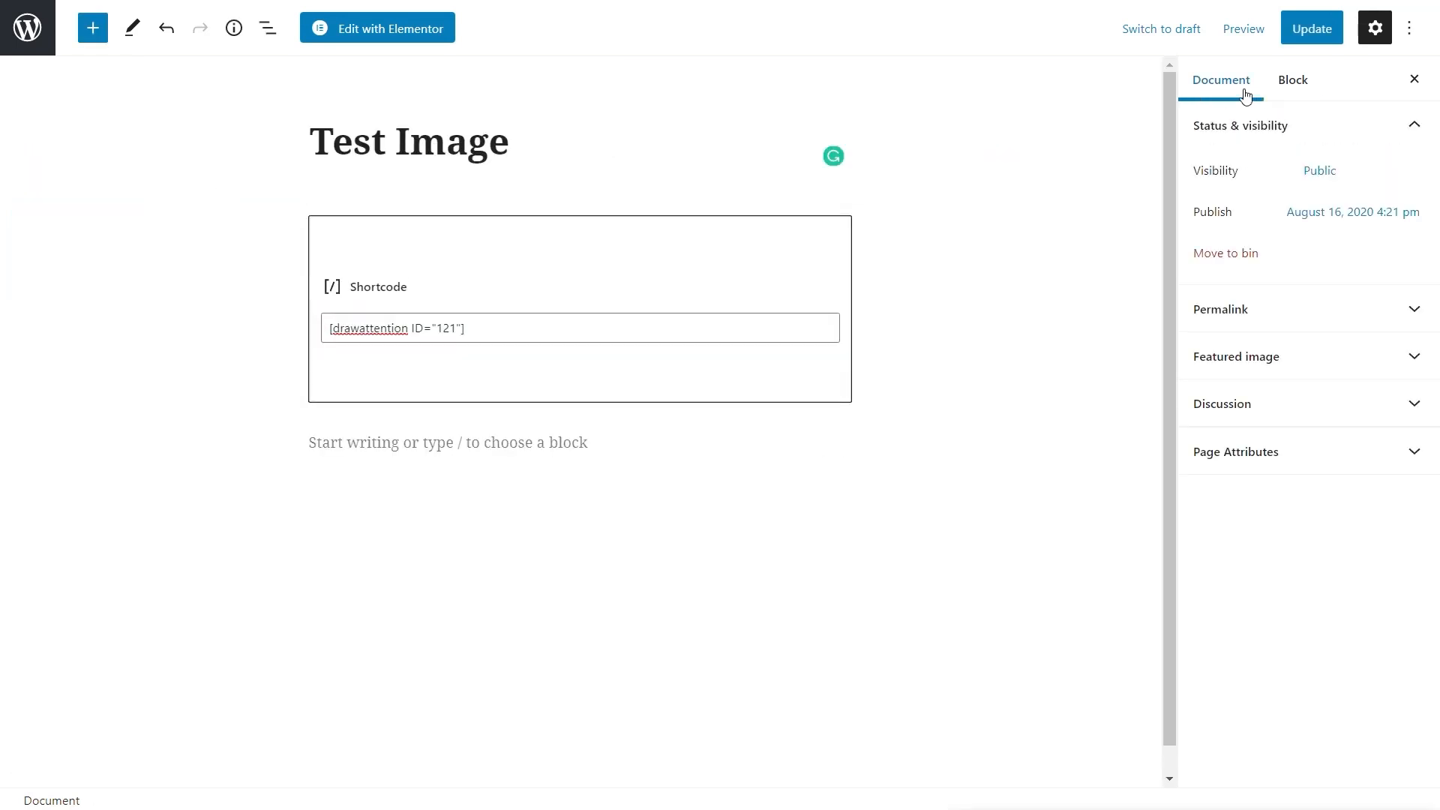
pyautogui.moveTo(1292, 80)
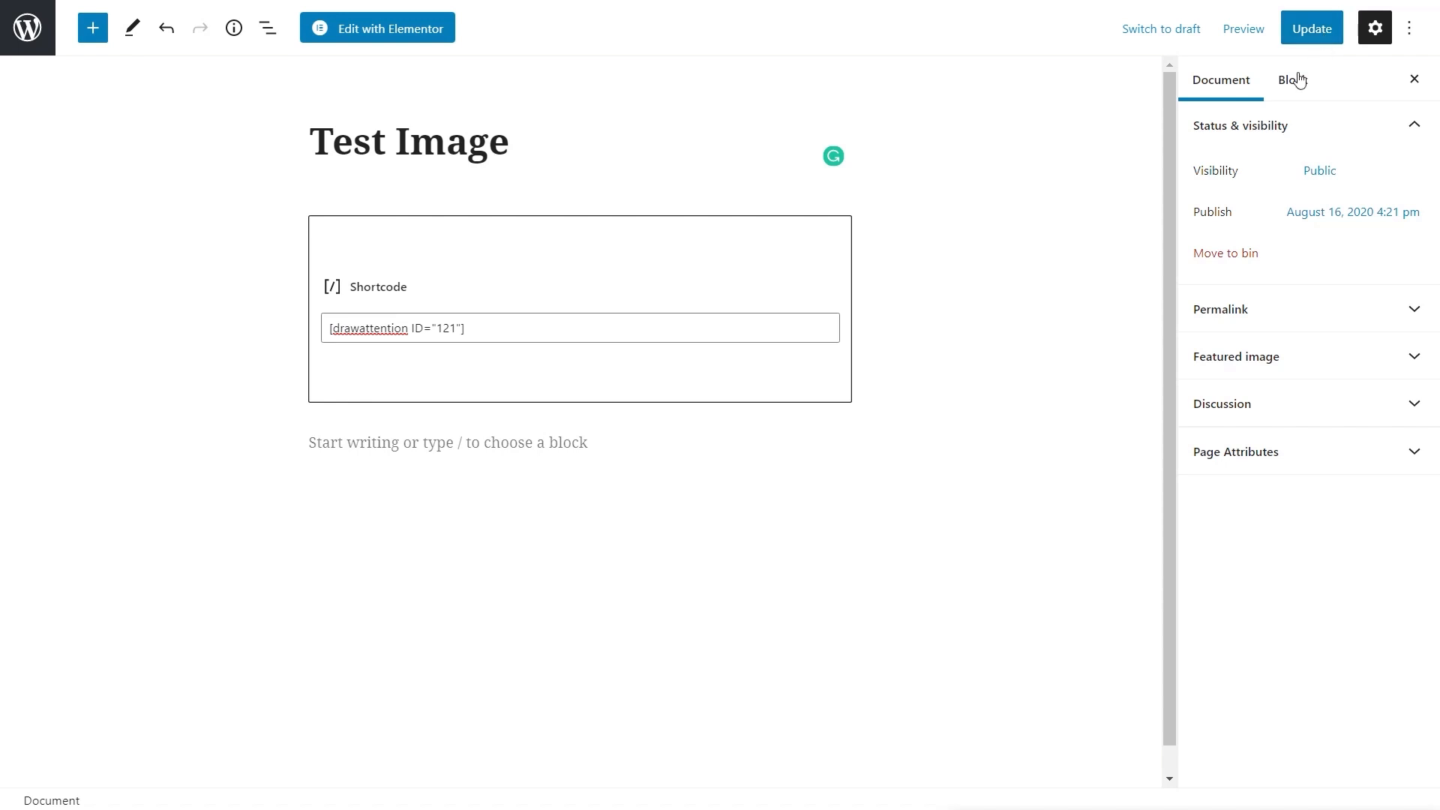
pyautogui.click(1243, 28)
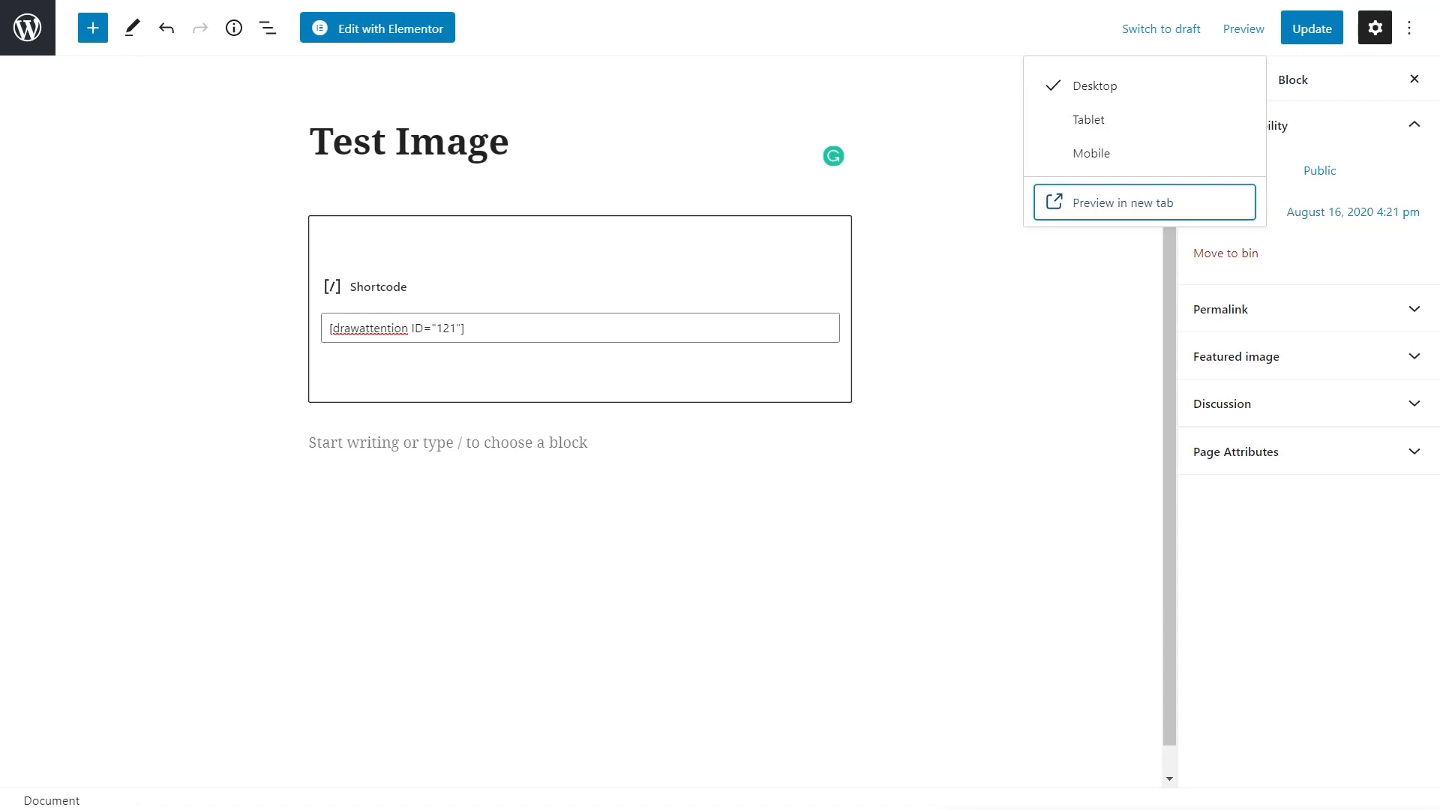
# Preview the page in a new tab, then open and close the TV Cabinet lightbox
pyautogui.click(1121, 202)
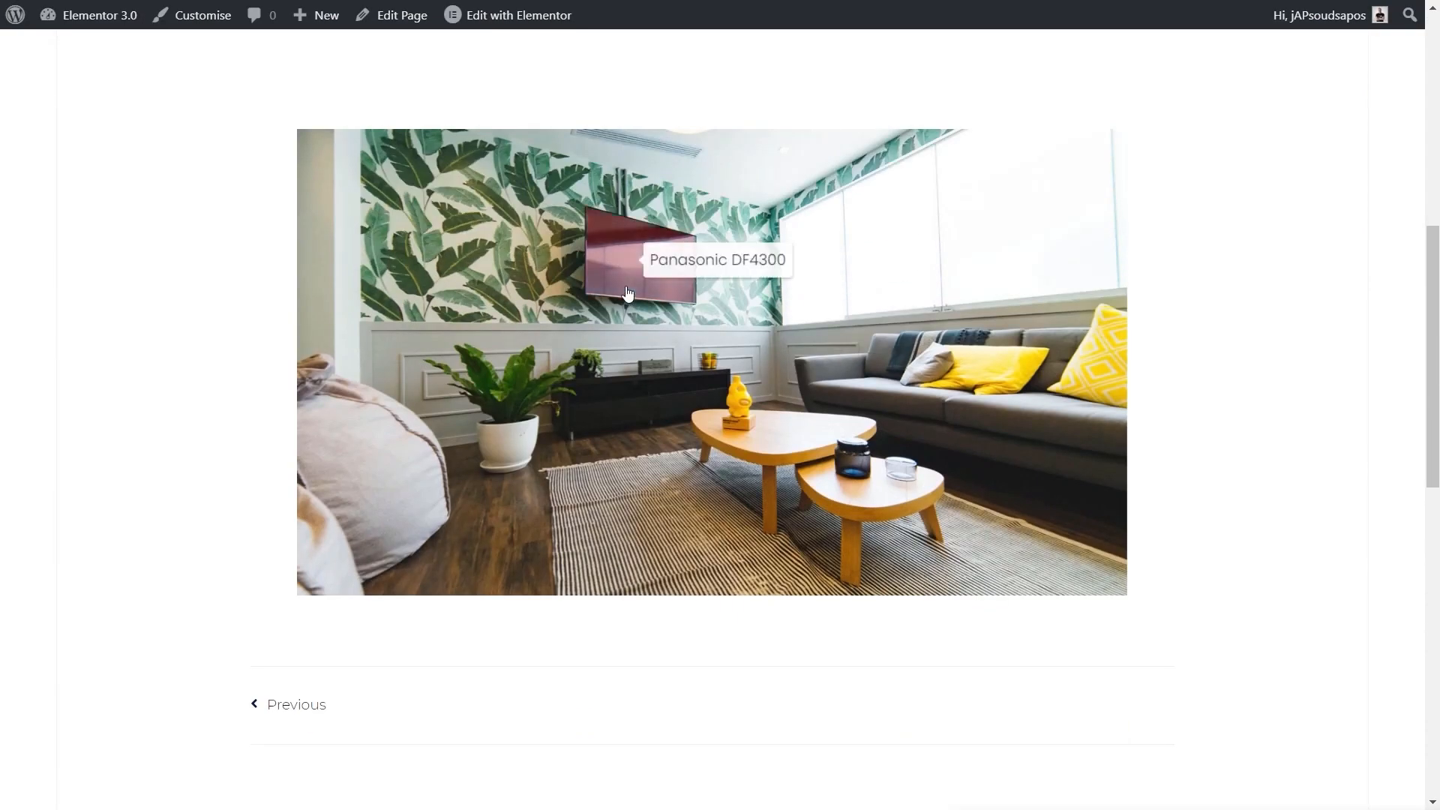
pyautogui.click(627, 280)
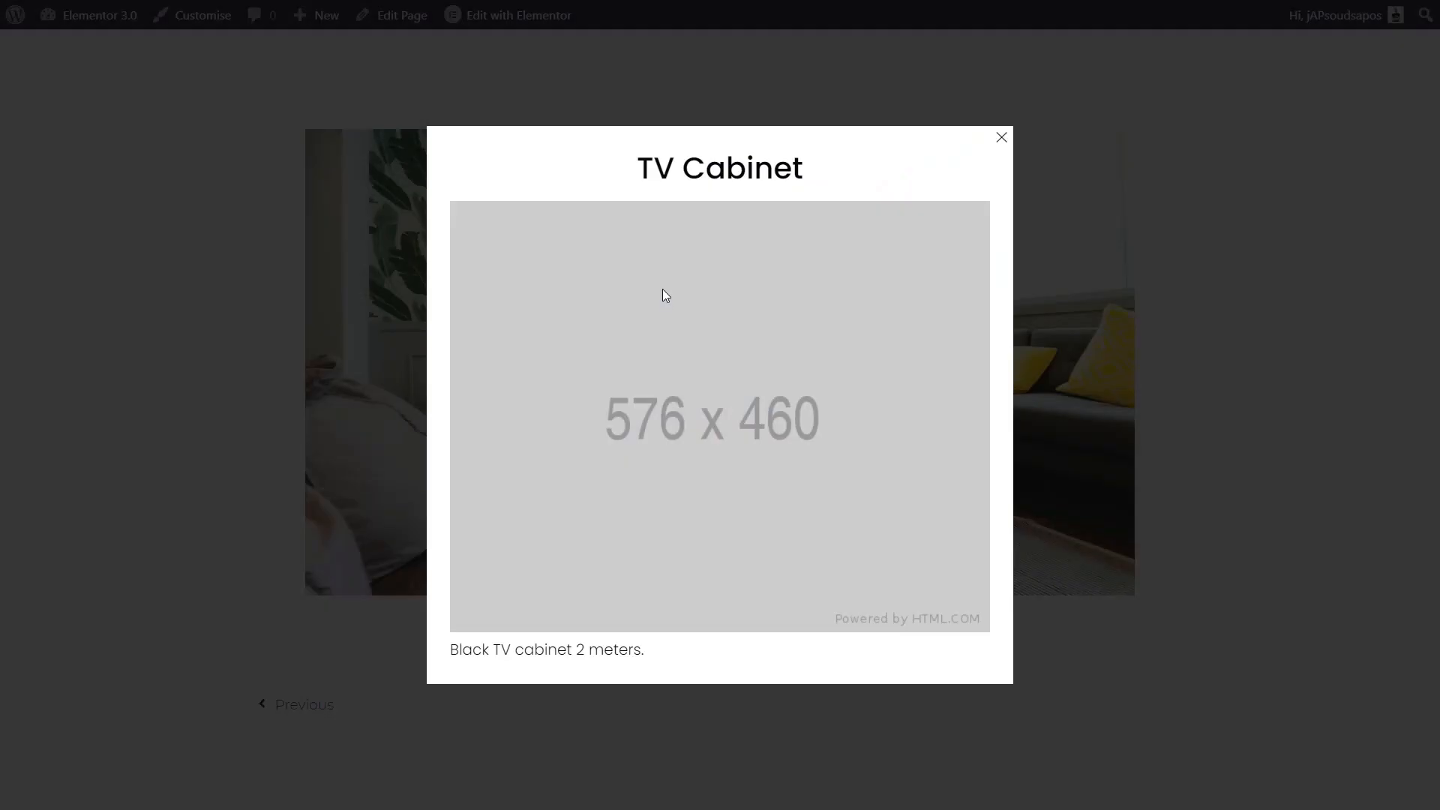
pyautogui.click(1001, 137)
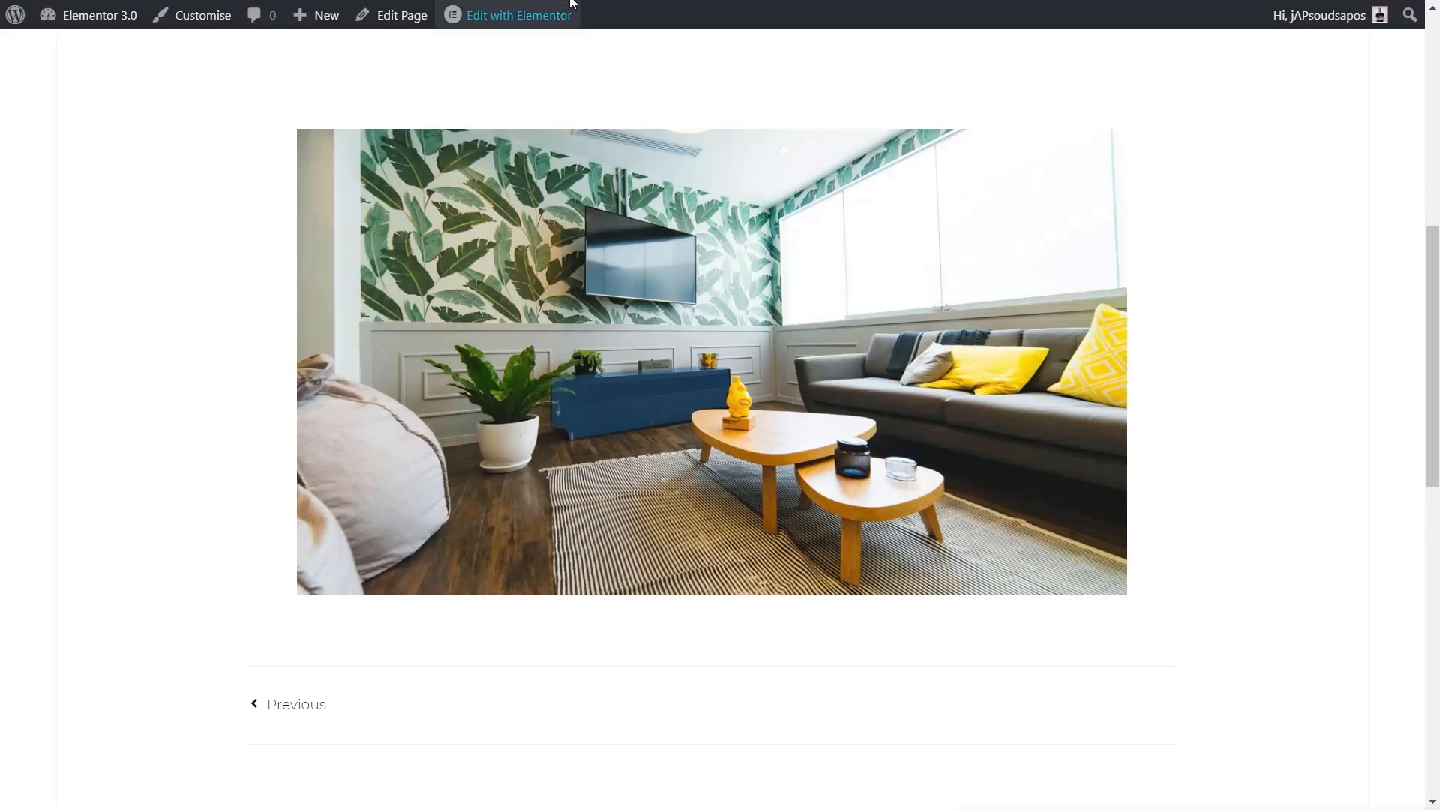
pyautogui.click(1242, 28)
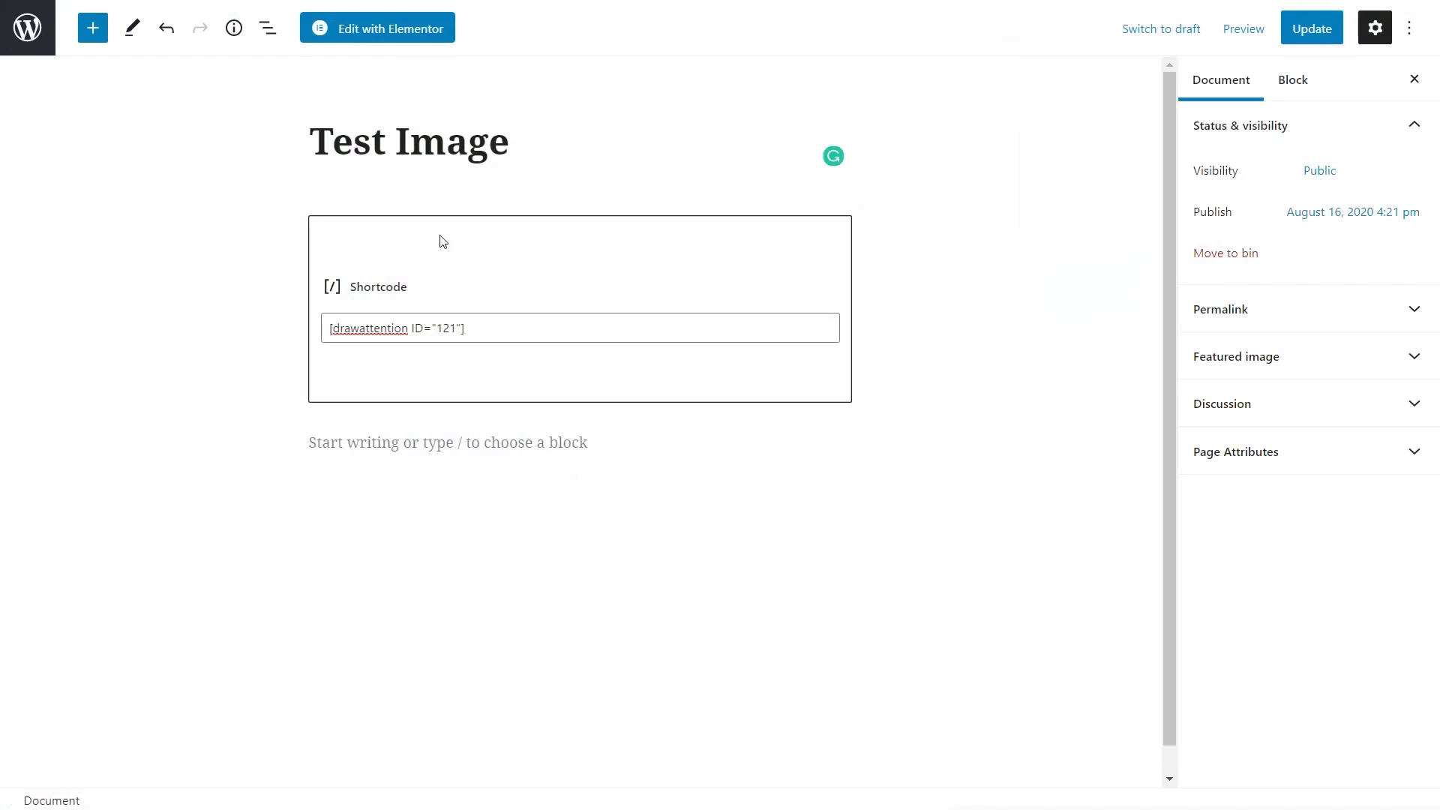
# Delete the shortcode block, update the page, and switch to Elementor
pyautogui.click(423, 180)
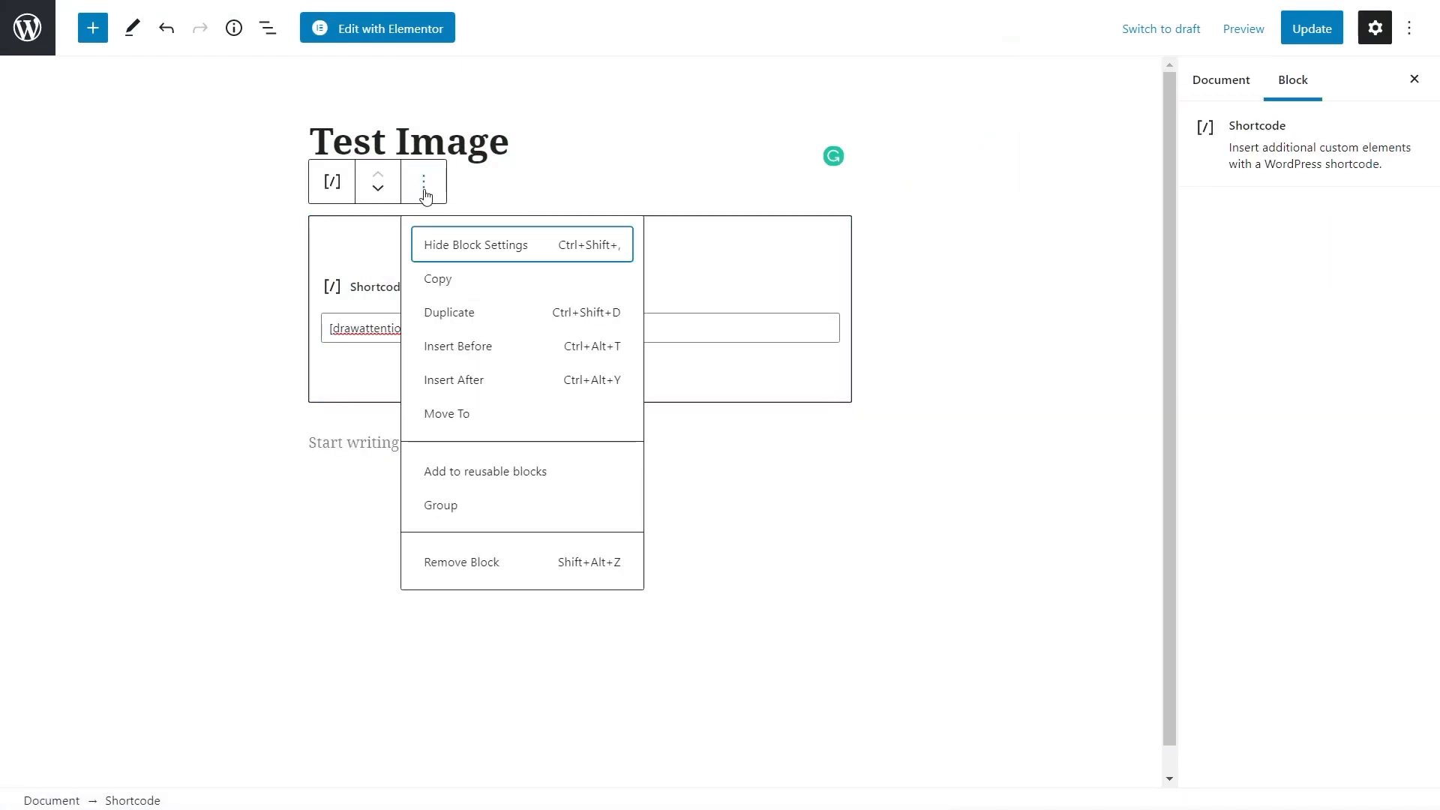
pyautogui.click(461, 561)
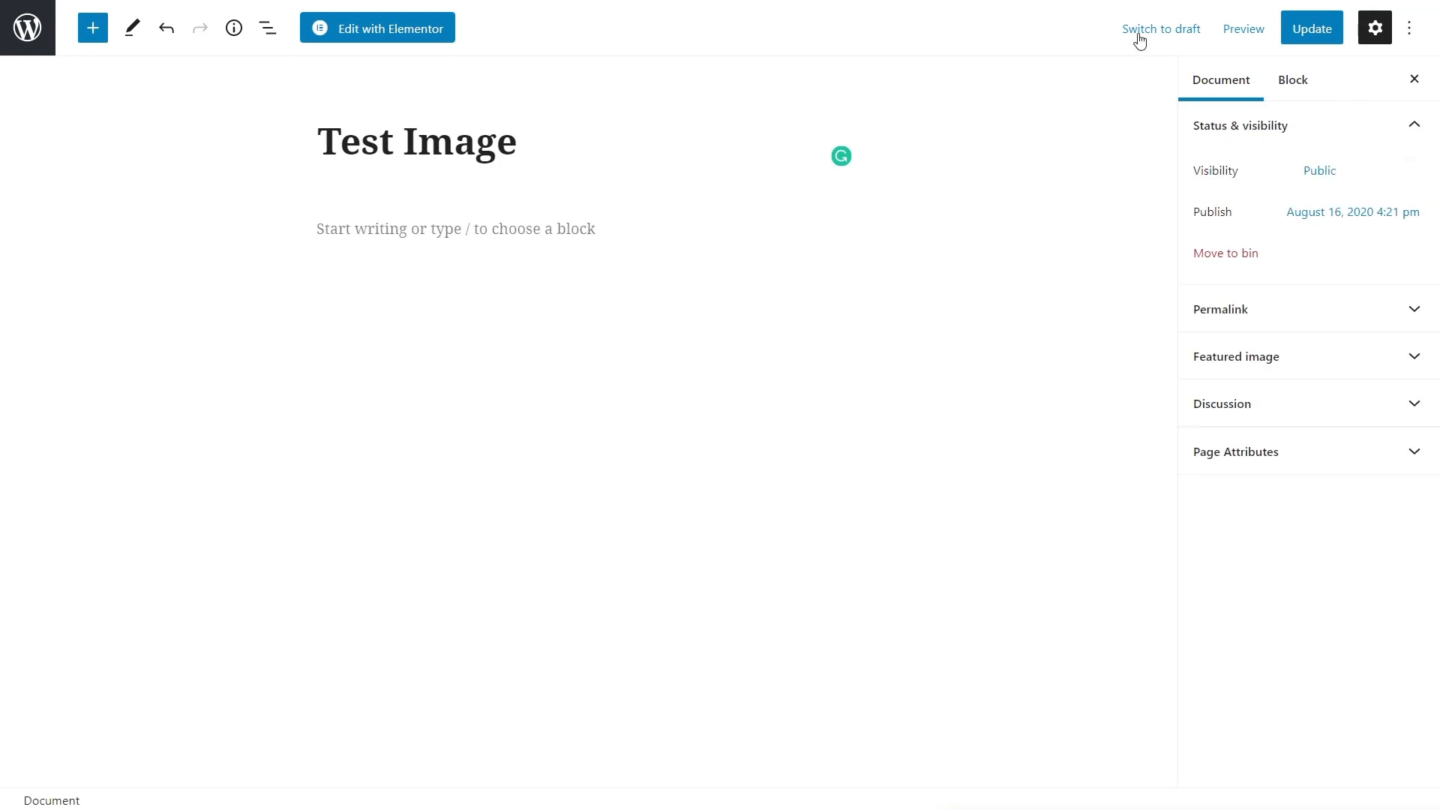
pyautogui.click(1310, 28)
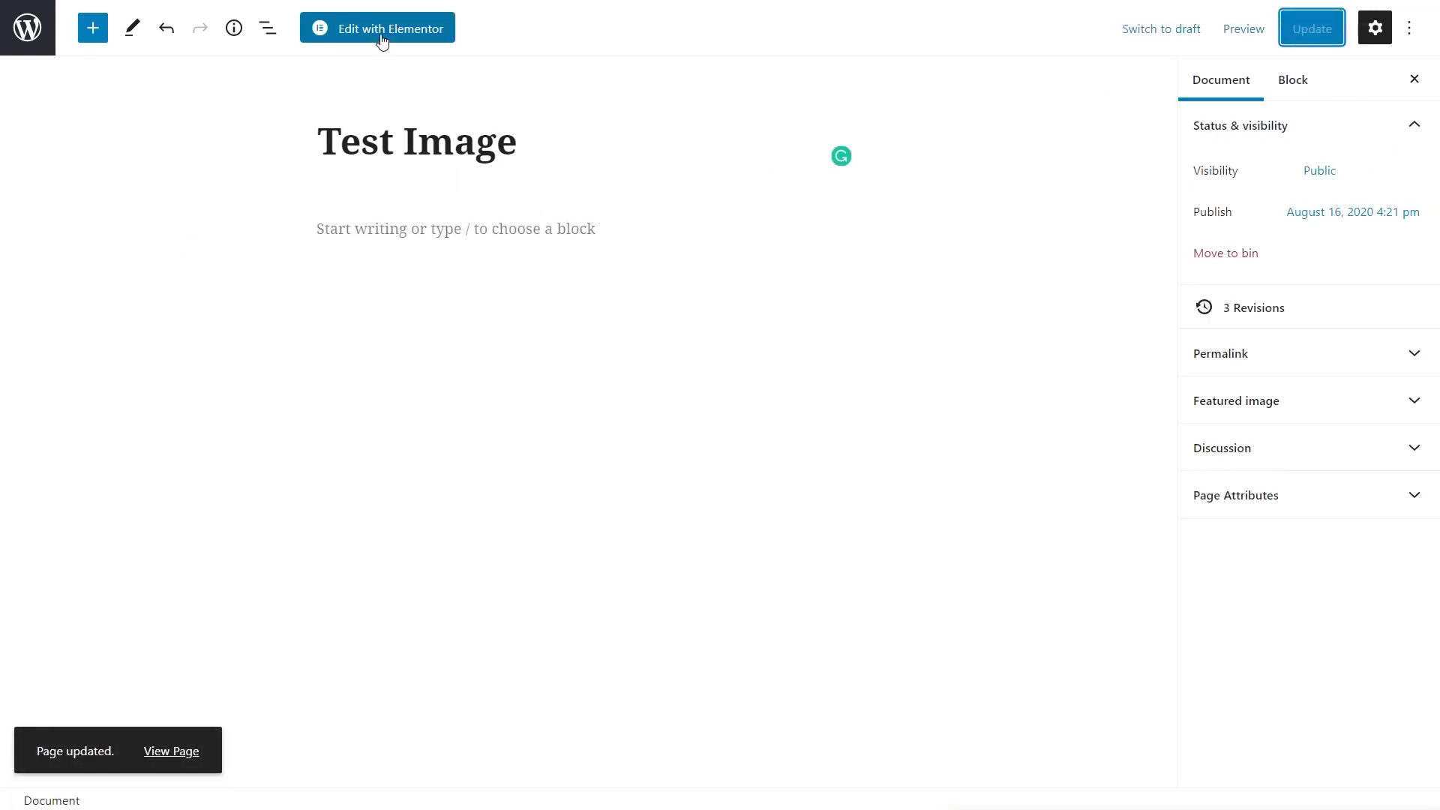
pyautogui.click(377, 28)
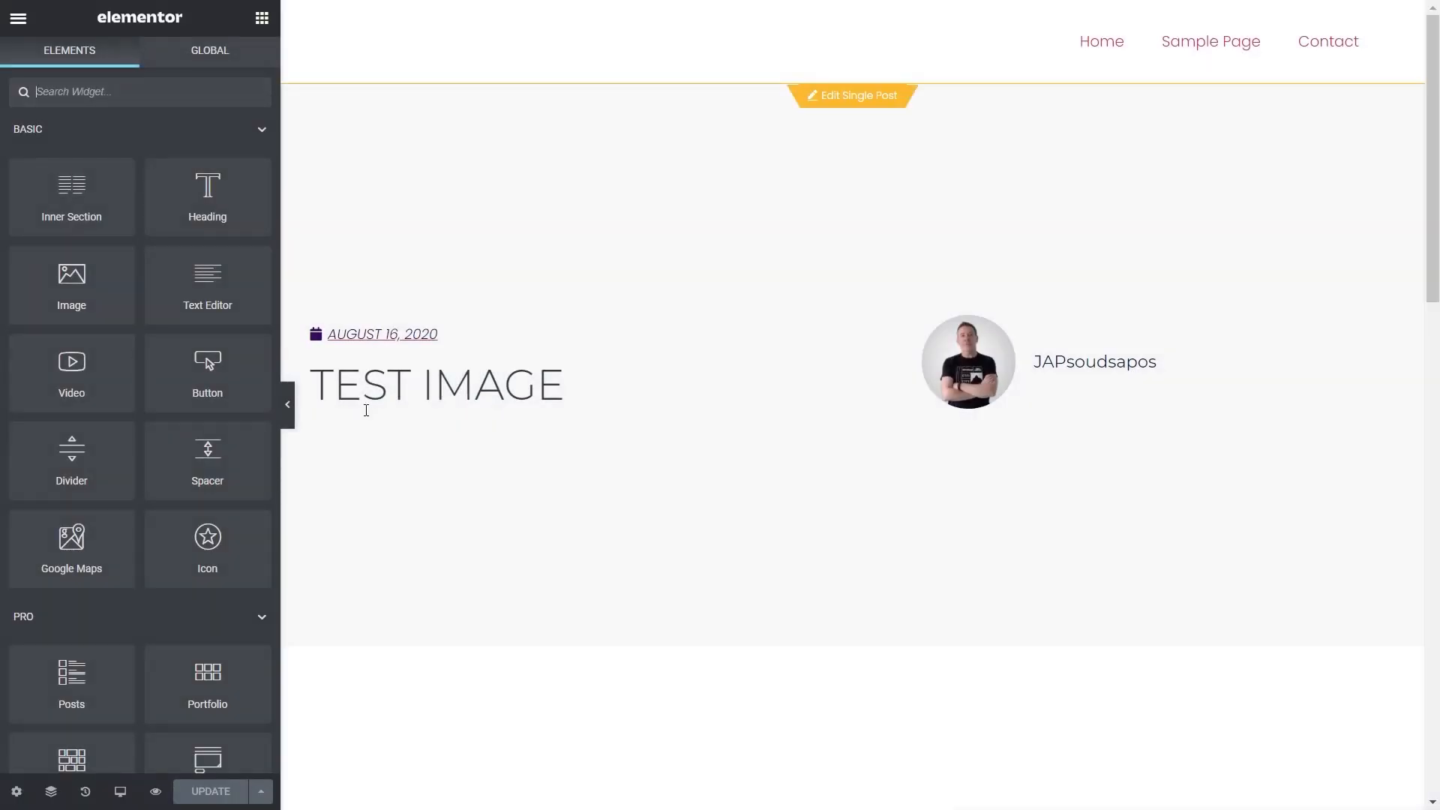
# Search Elementor's widgets for 'shor' to find the Shortcode widget
pyautogui.scroll(-3)
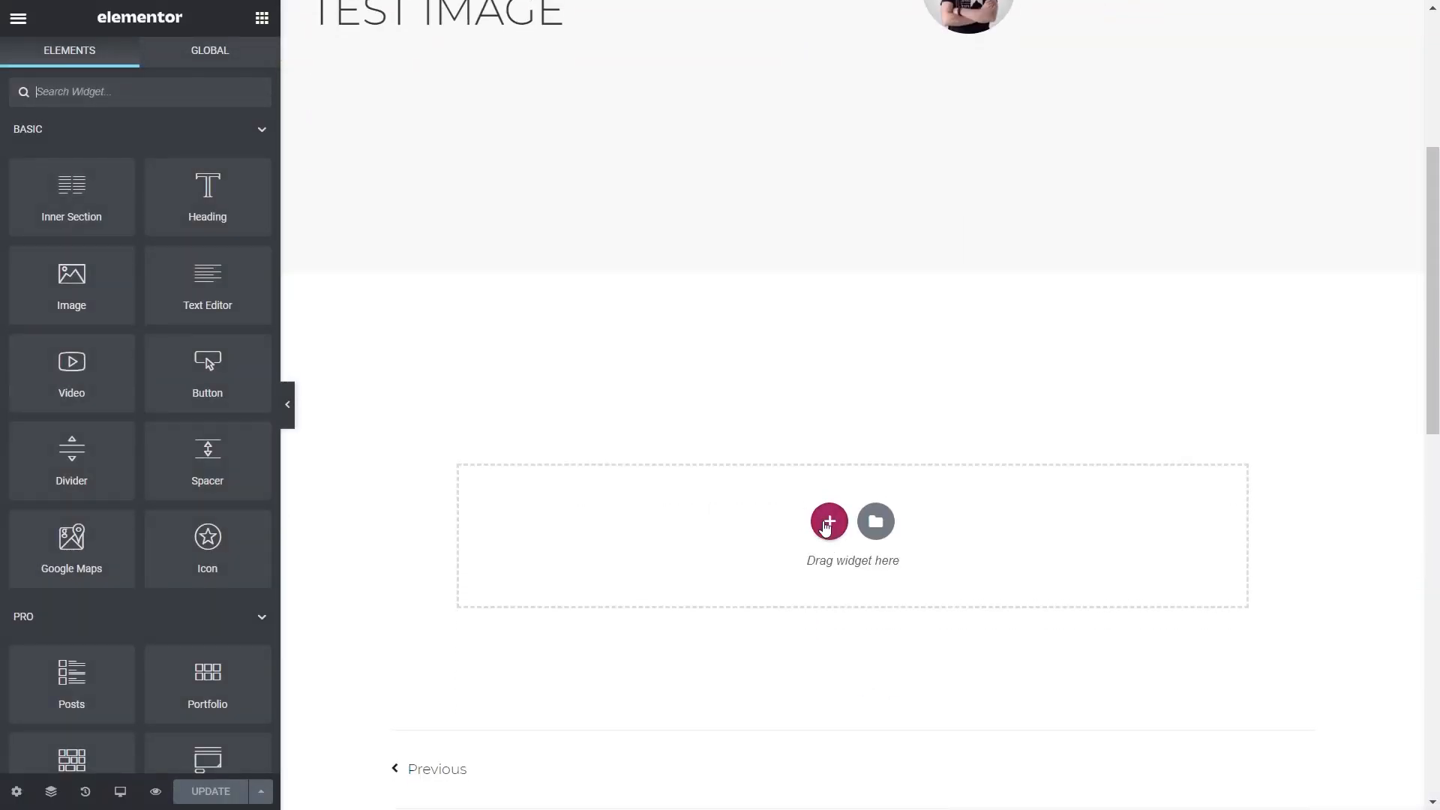
pyautogui.write('shor')
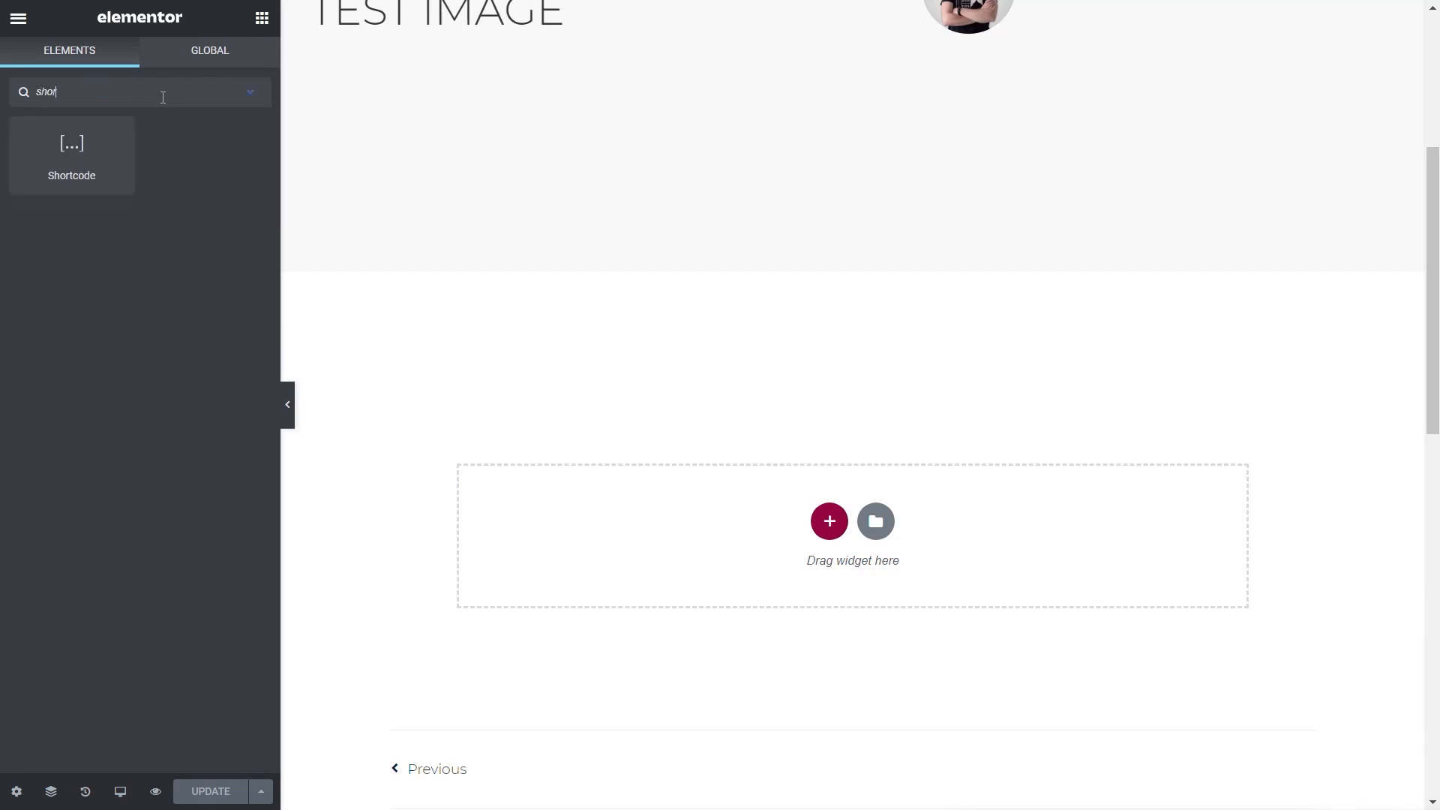
pyautogui.moveTo(739, 498)
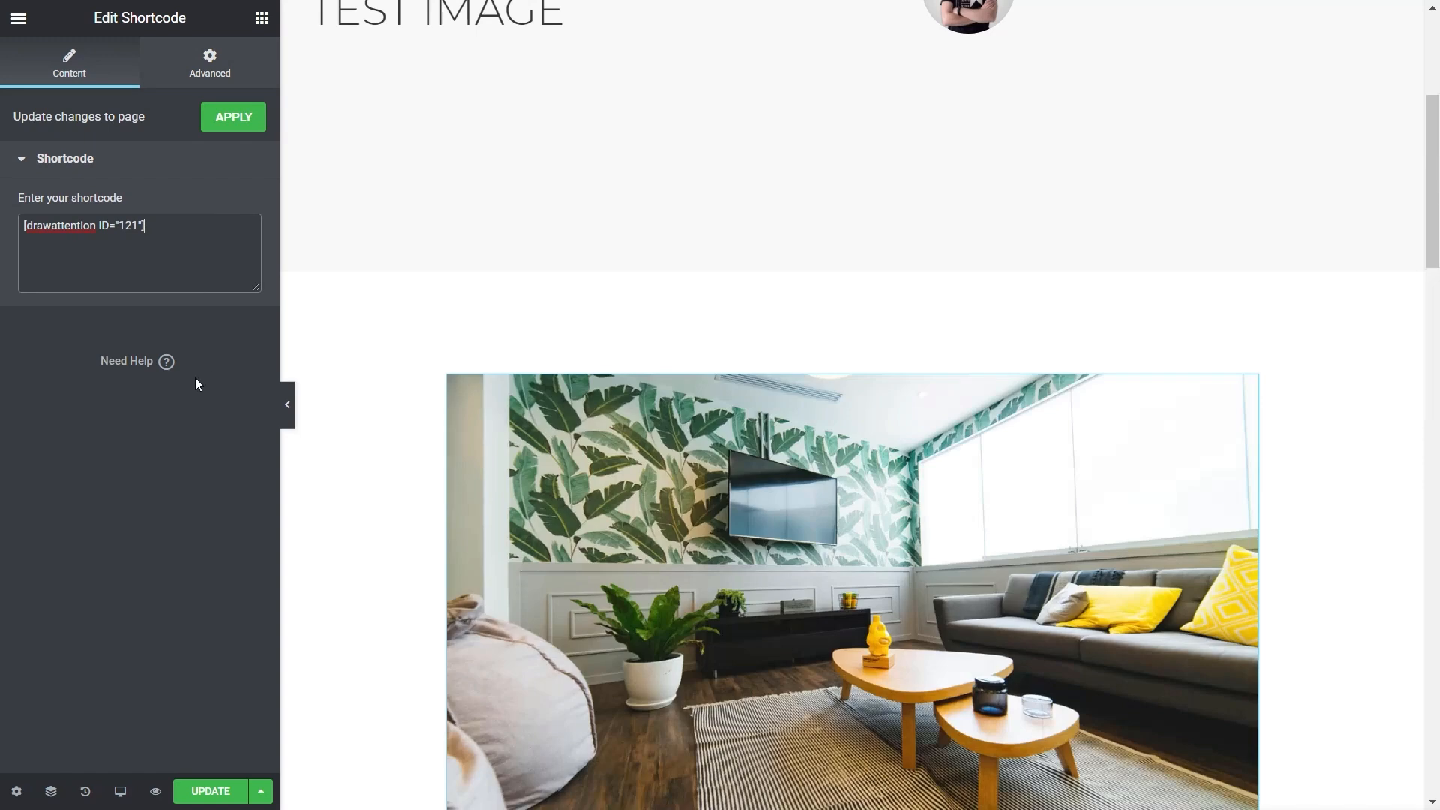
pyautogui.moveTo(141, 704)
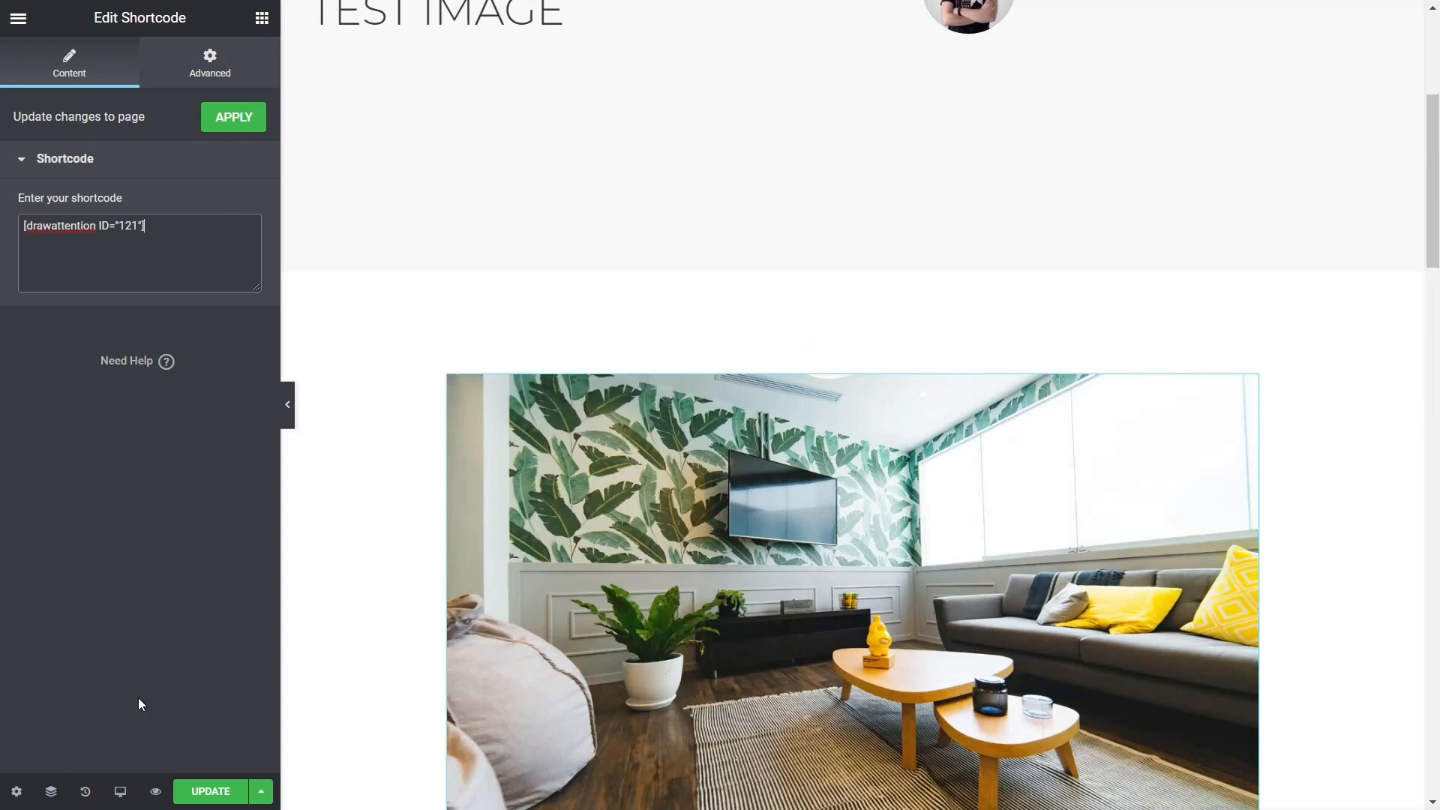
pyautogui.moveTo(148, 751)
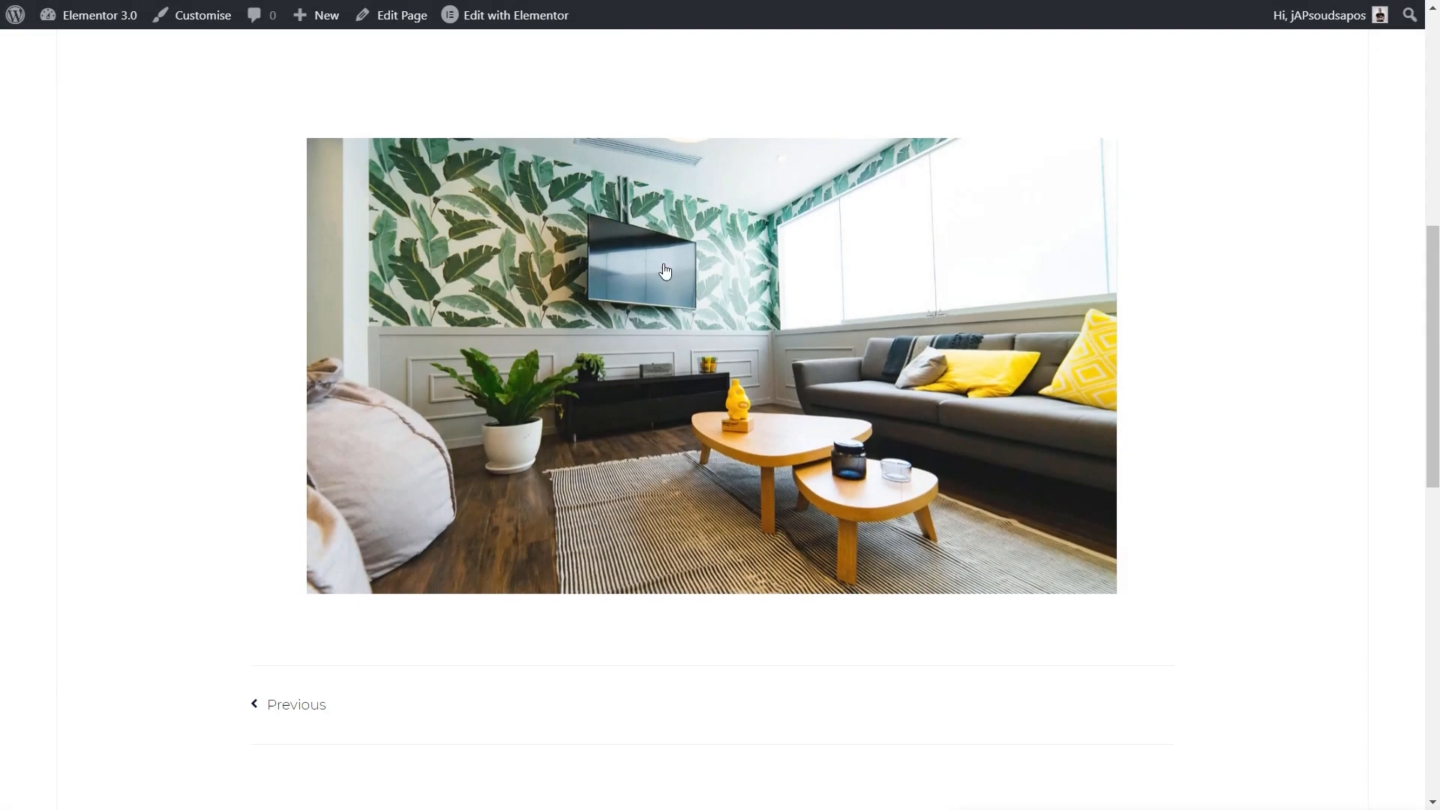
pyautogui.click(639, 270)
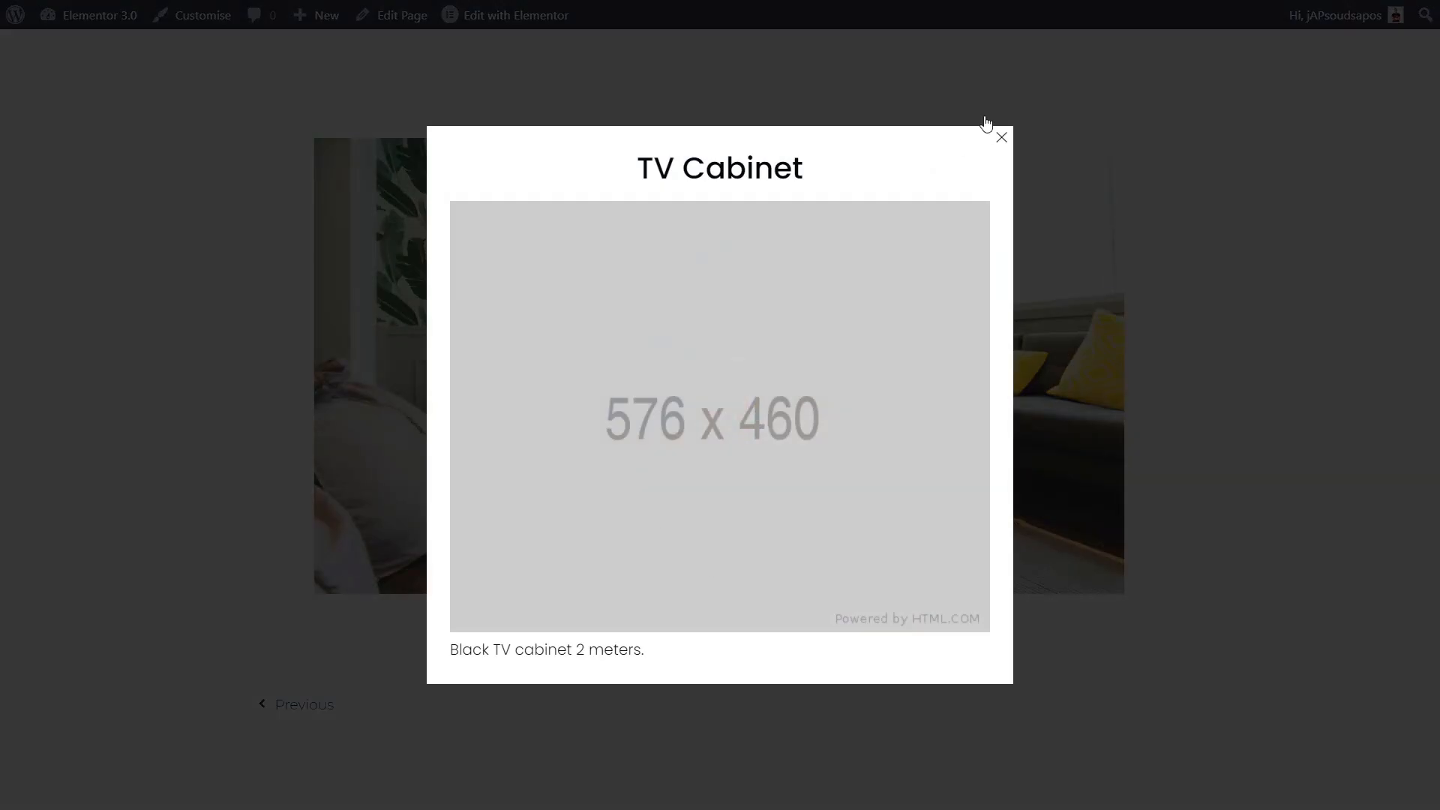
pyautogui.click(1002, 136)
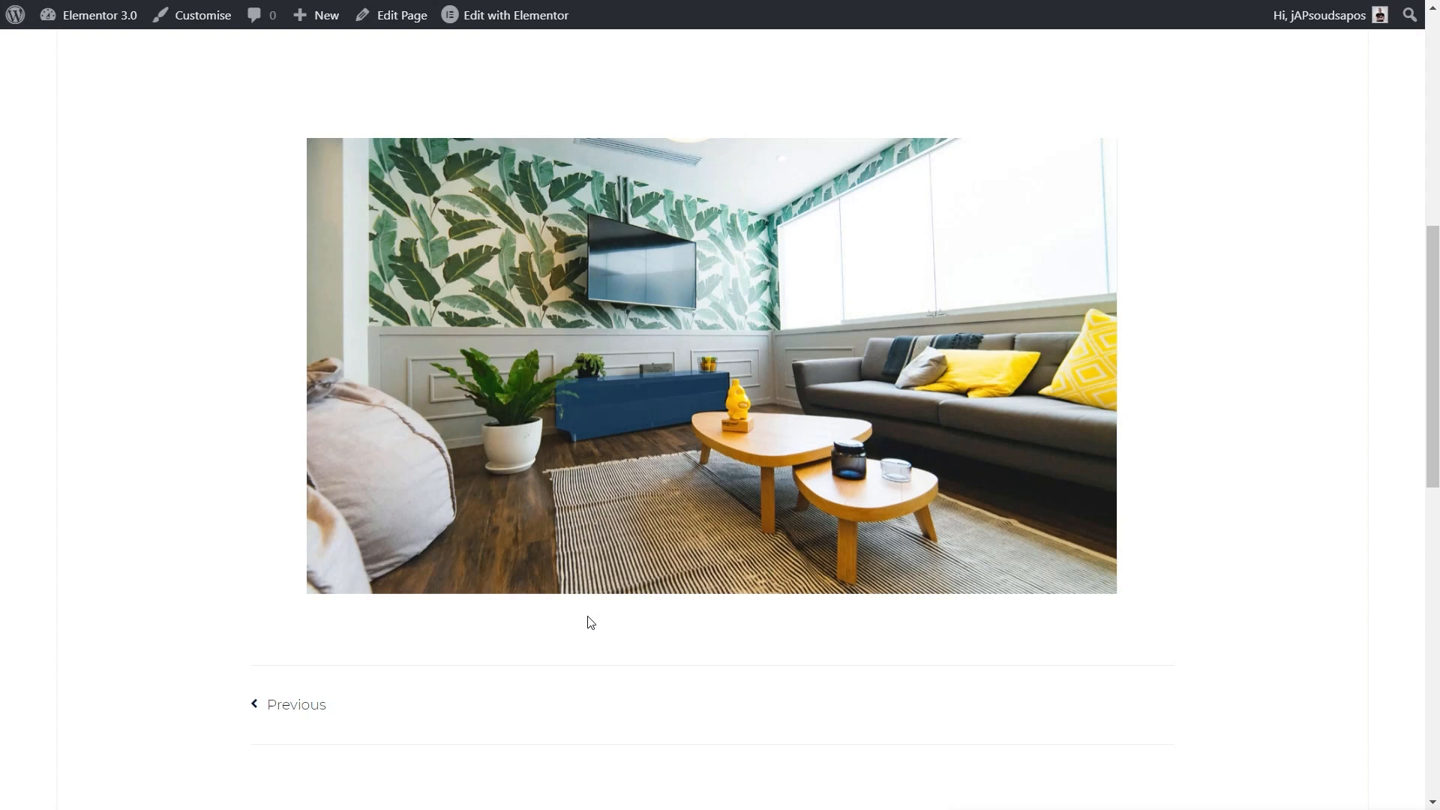
pyautogui.moveTo(542, 285)
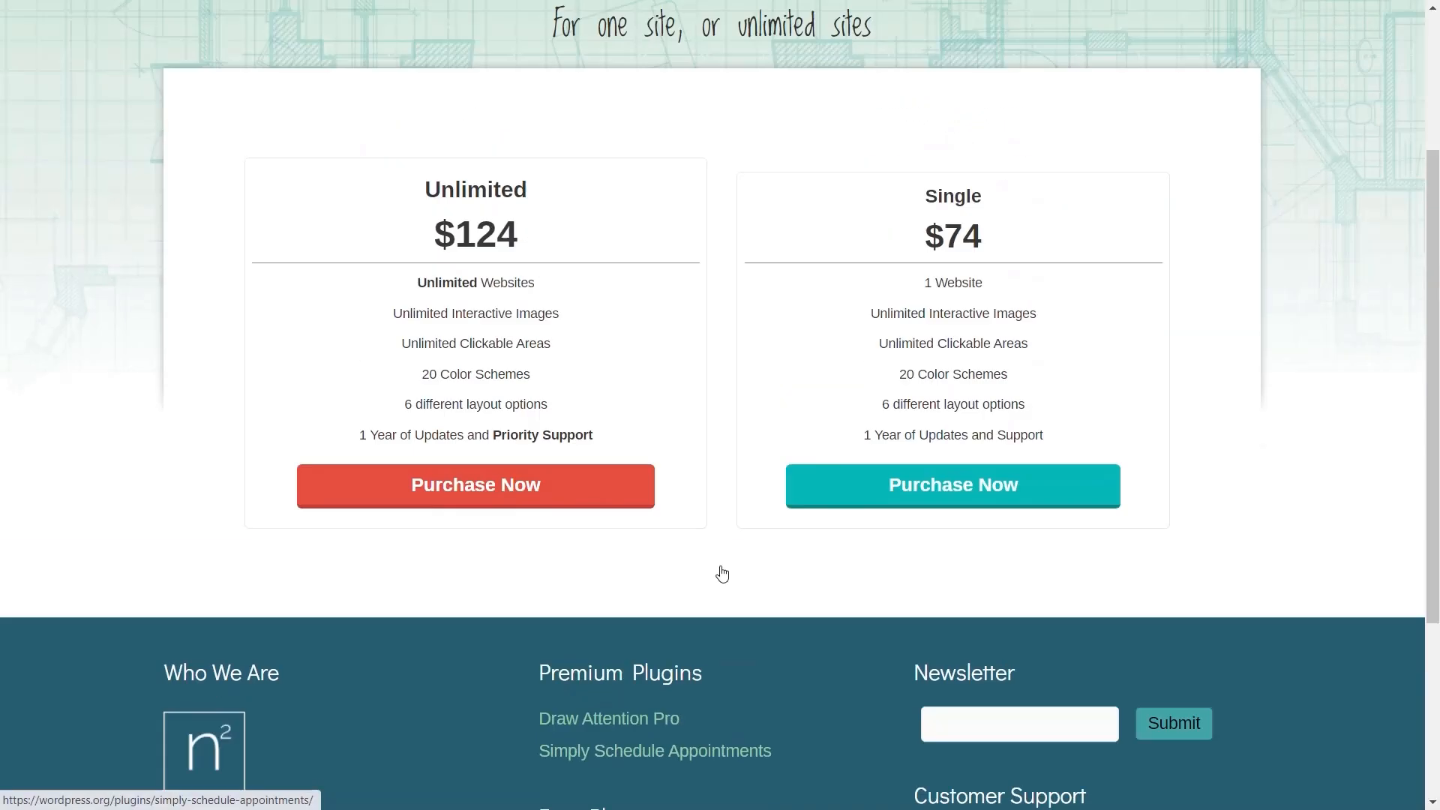
# Scroll the pricing page showing the $124 Unlimited and $74 Single plans
pyautogui.scroll(3)
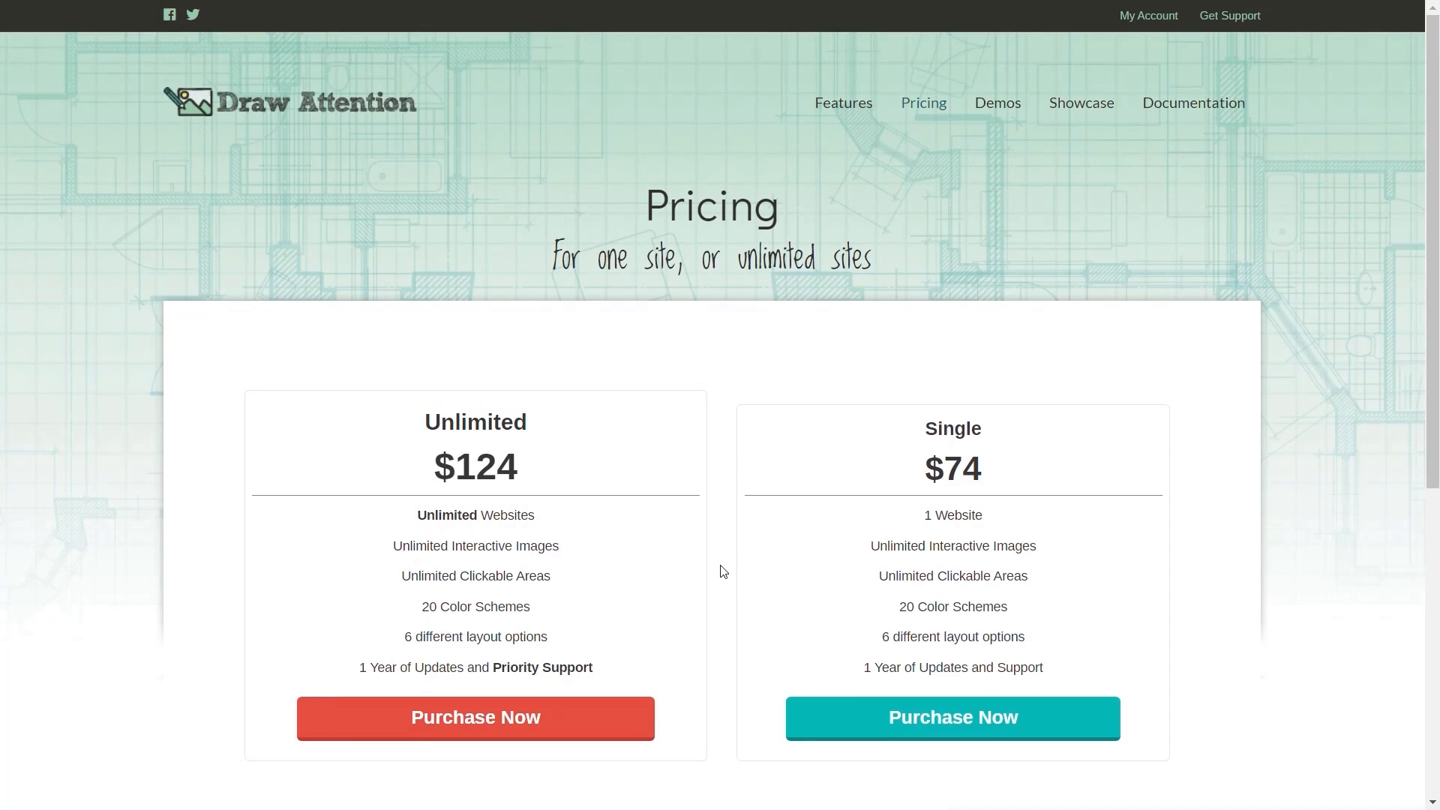